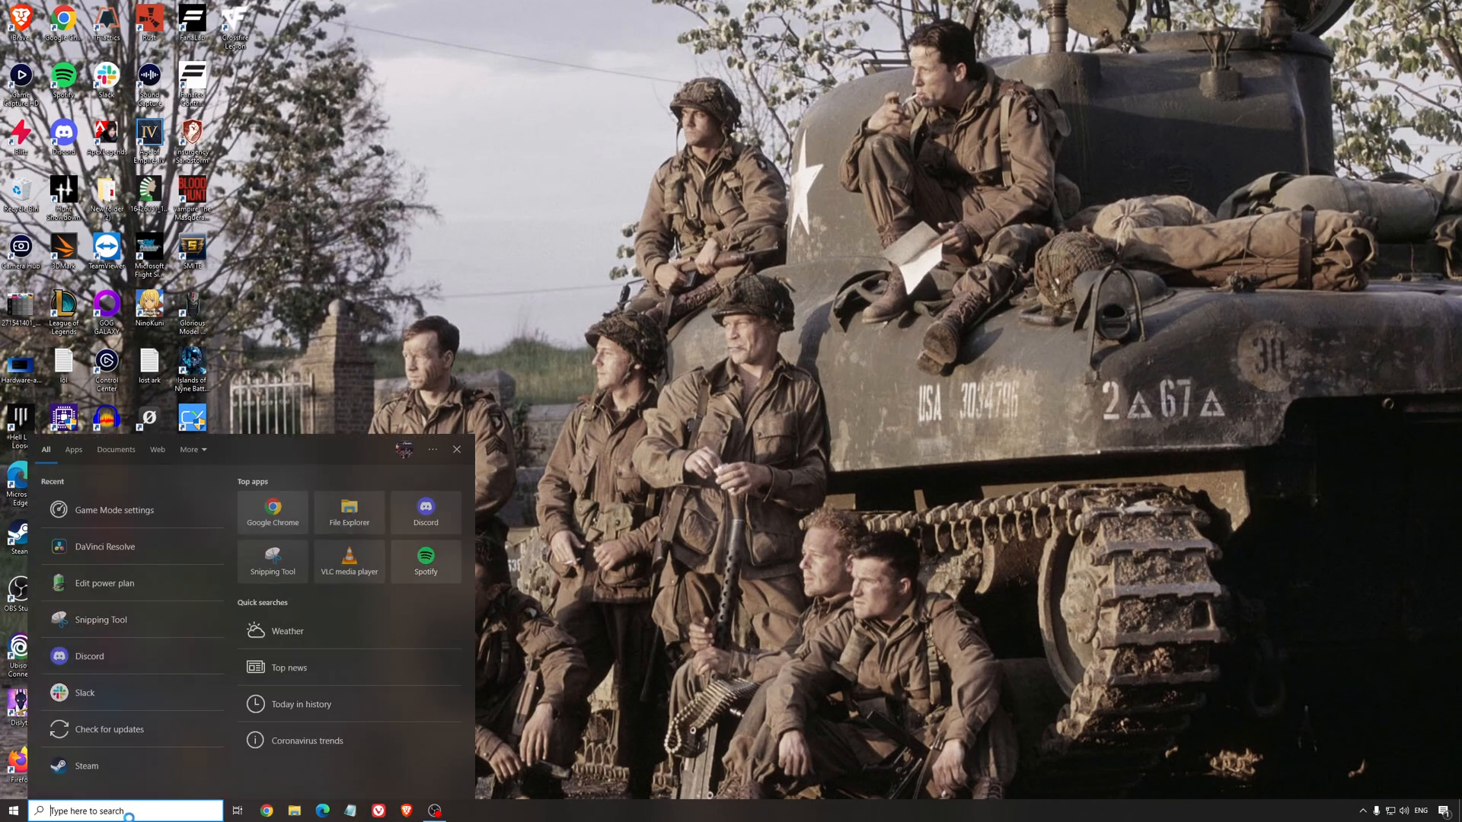
# Open Game Mode settings from Start search and confirm Game Mode is On.
pyautogui.click(114, 511)
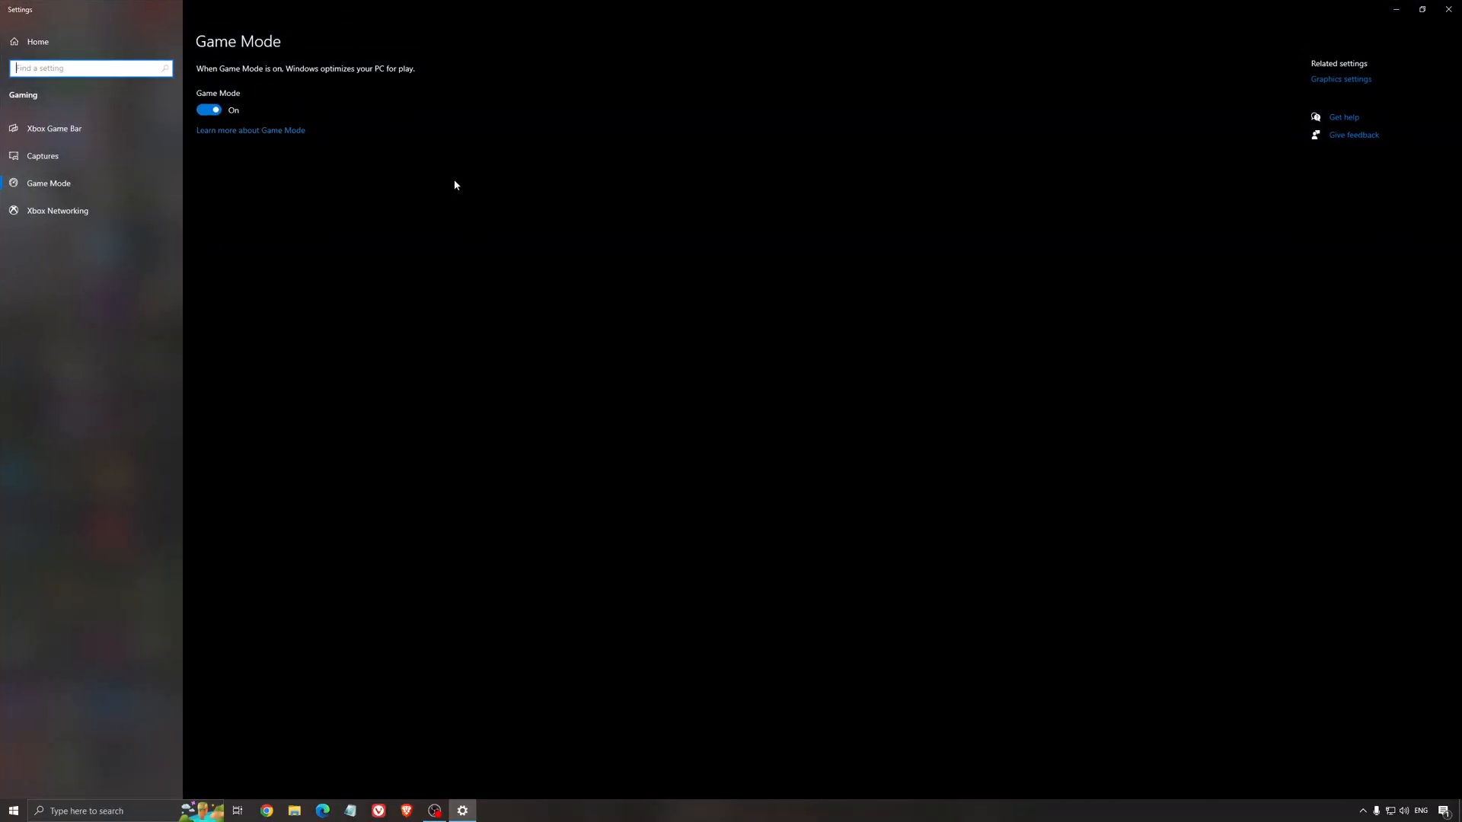
pyautogui.moveTo(568, 260)
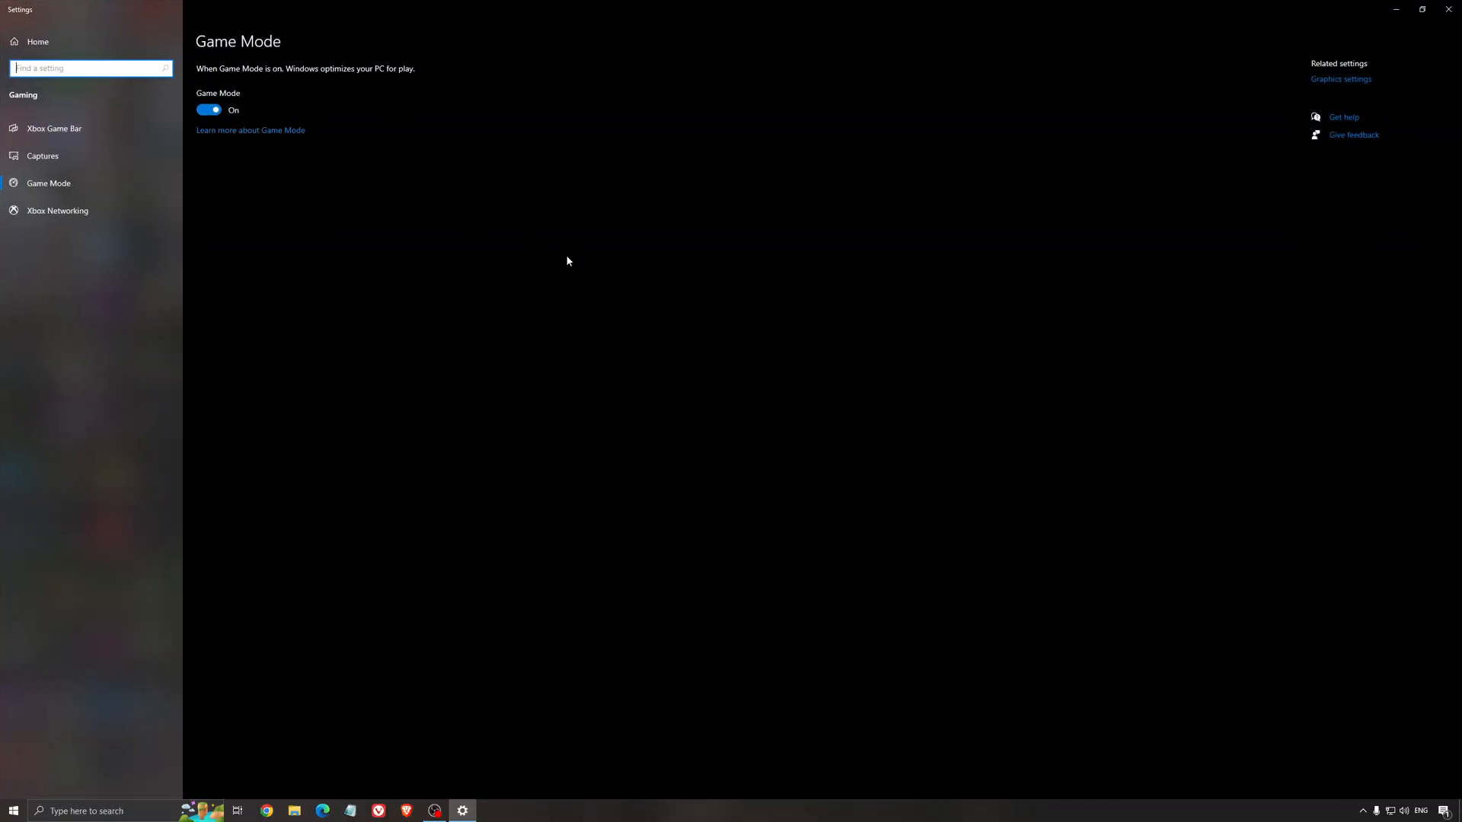
pyautogui.moveTo(478, 220)
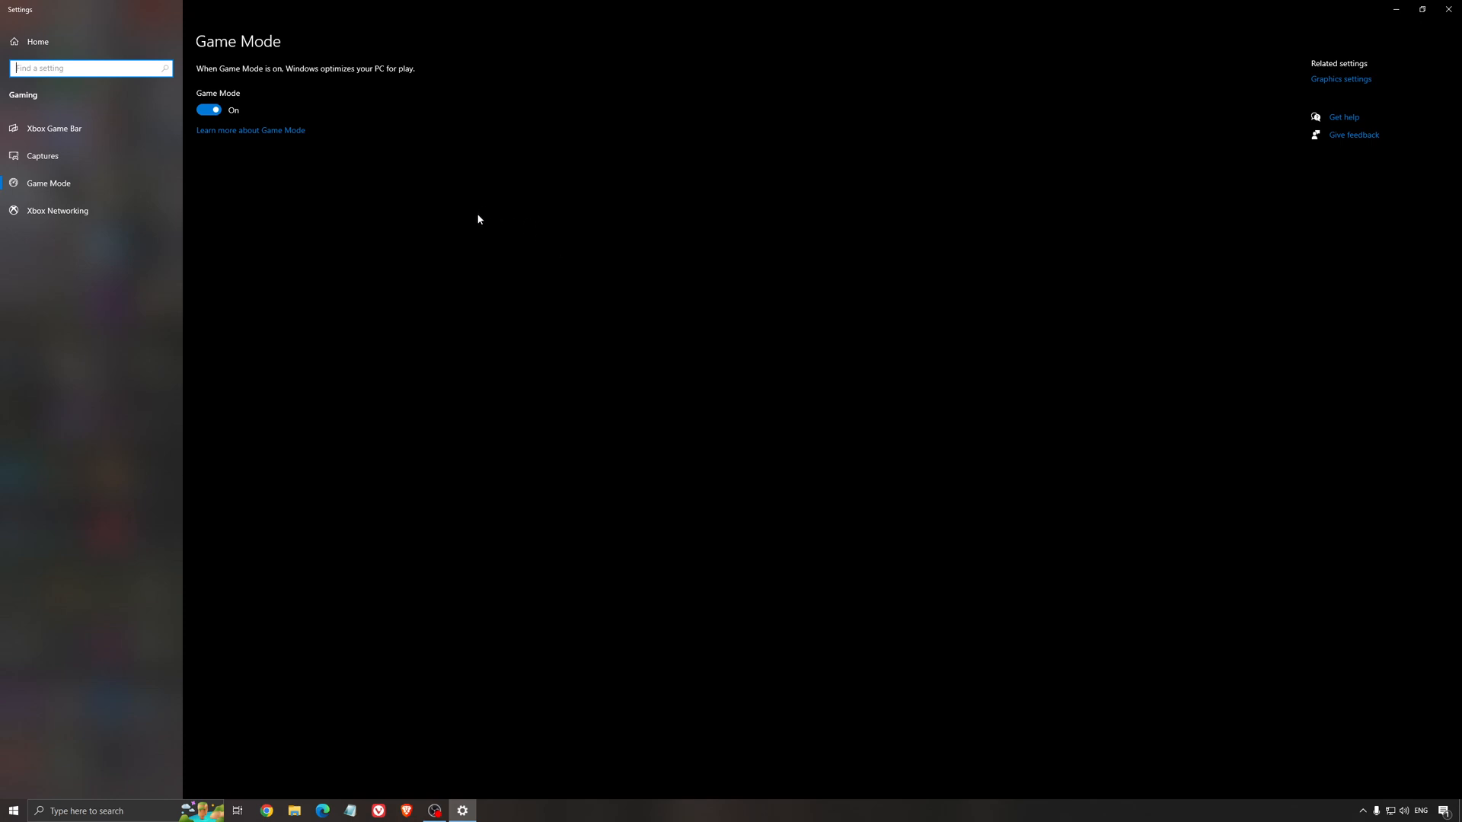
pyautogui.moveTo(455, 239)
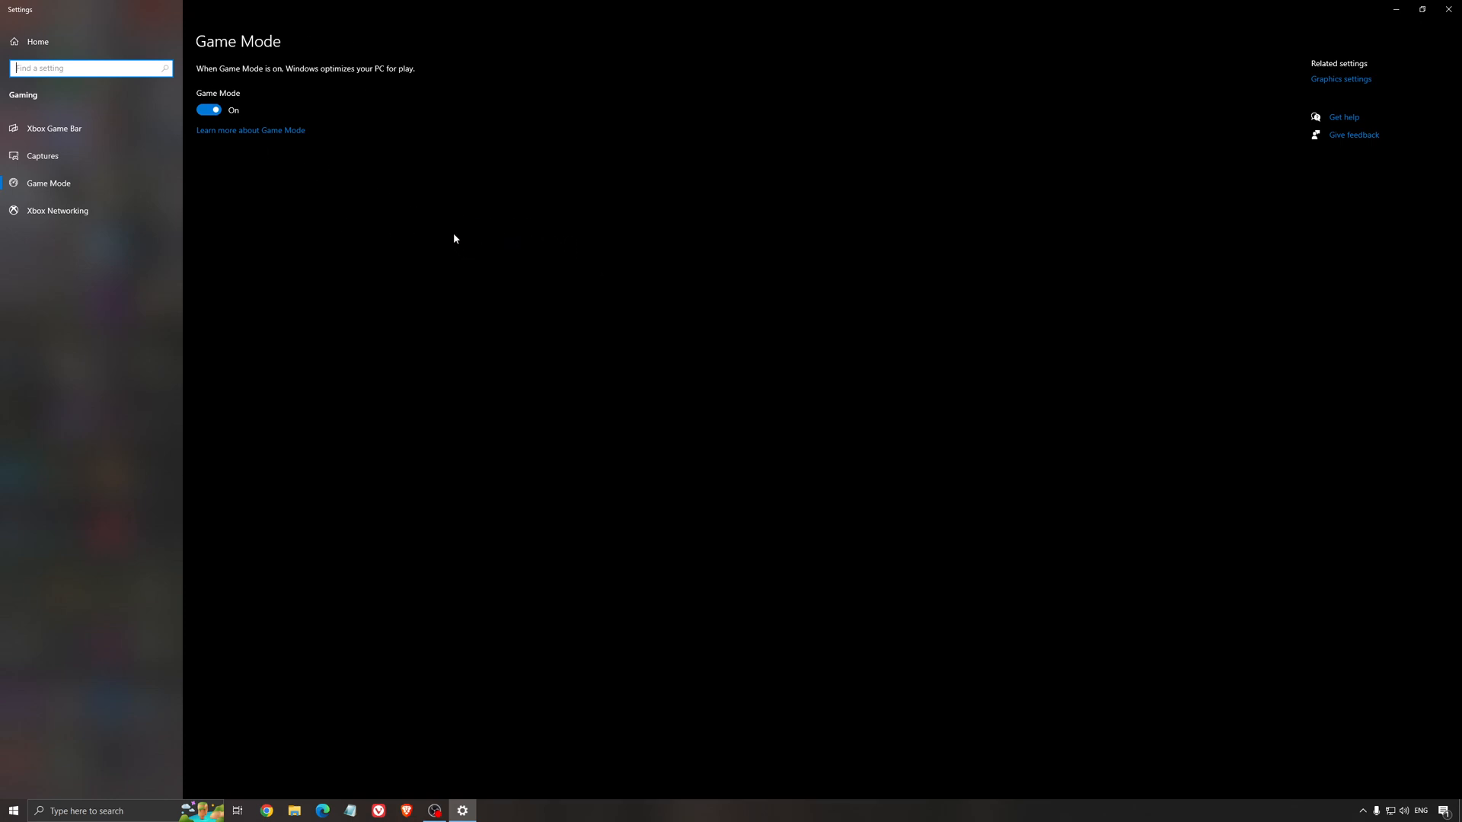
pyautogui.moveTo(423, 244)
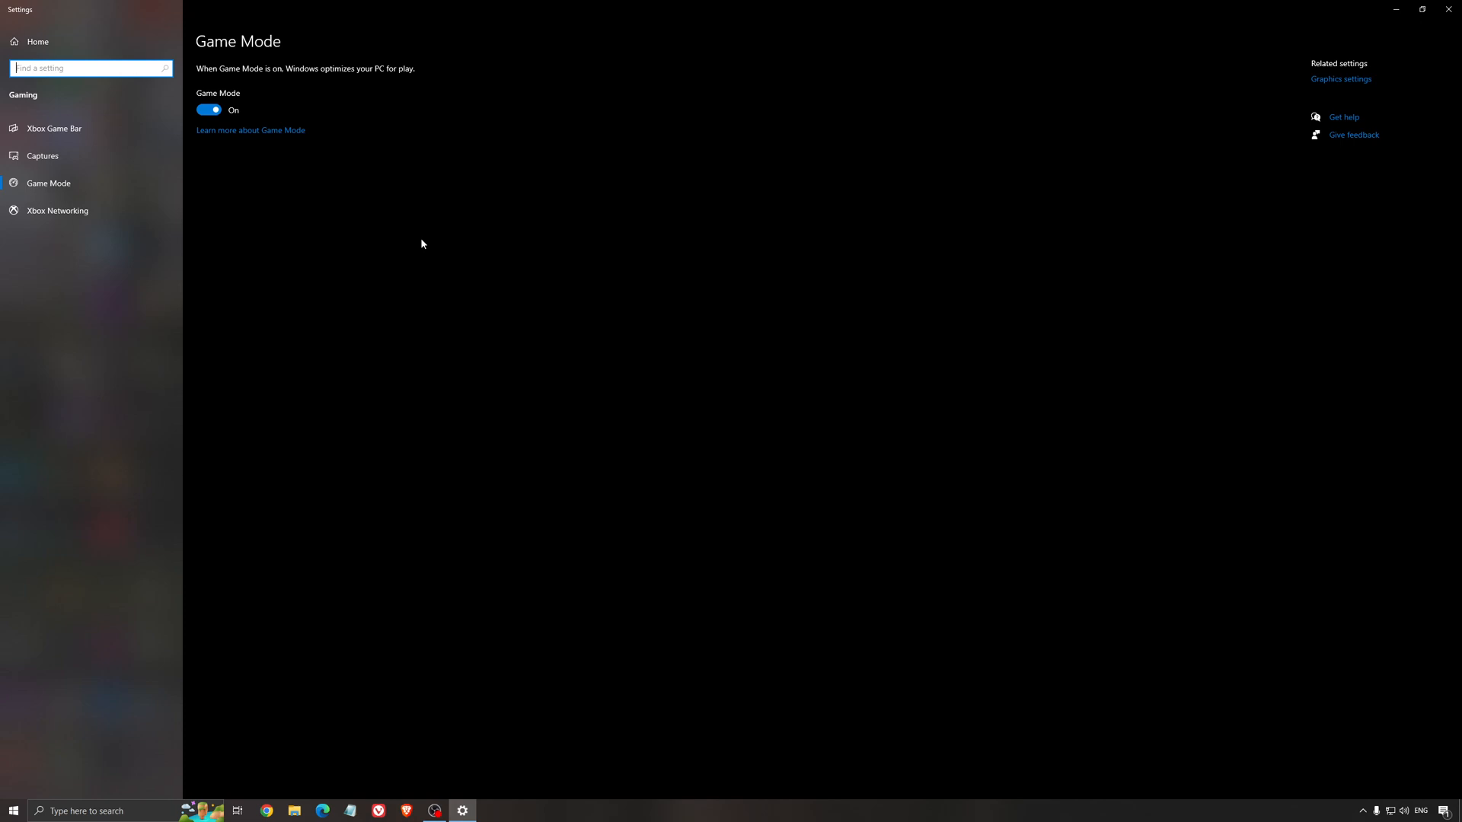
# Confirm Xbox Game Bar is Off, then view Captures with background and audio recording off.
pyautogui.click(52, 128)
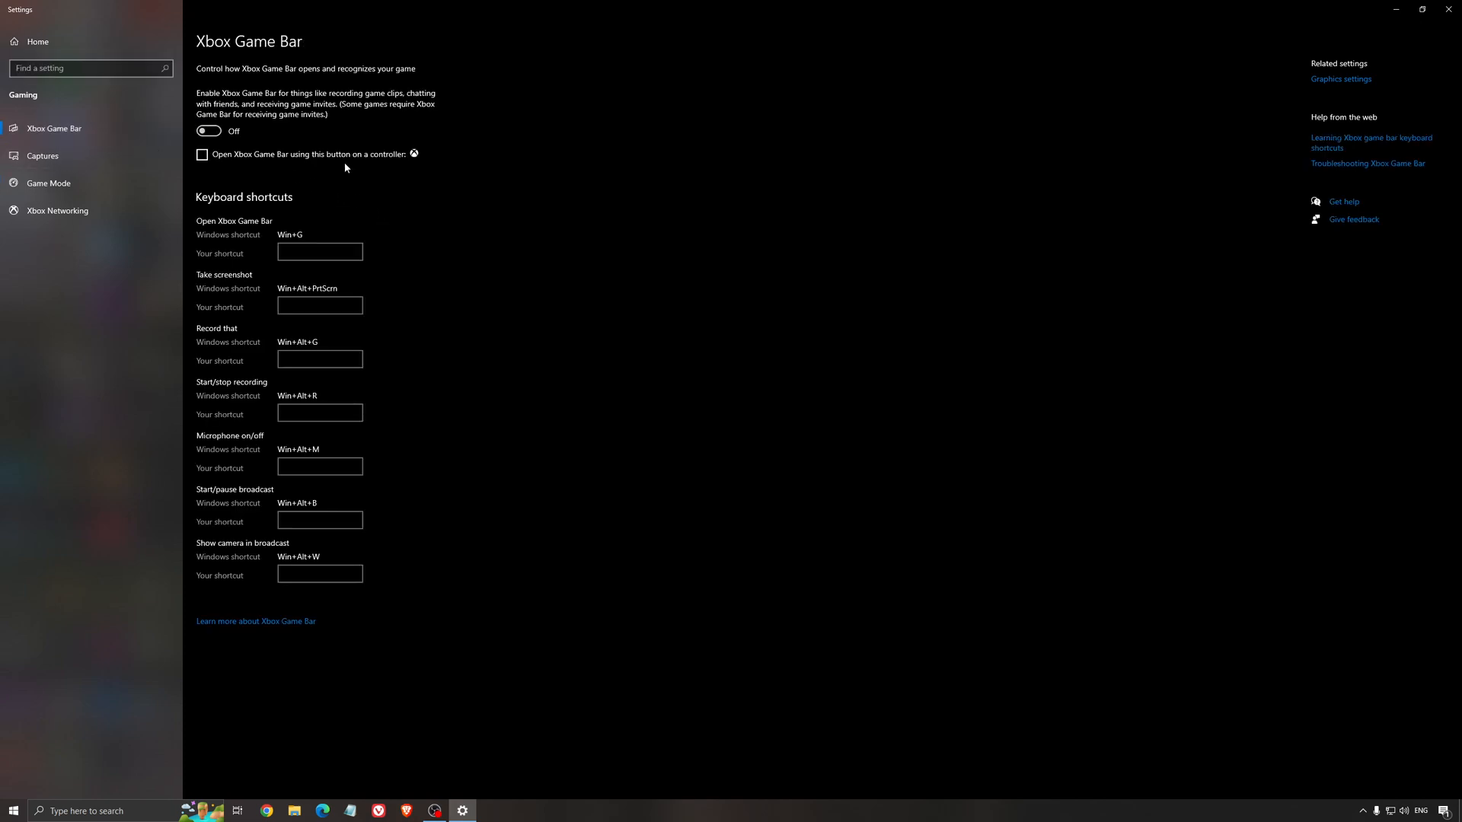
pyautogui.moveTo(509, 154)
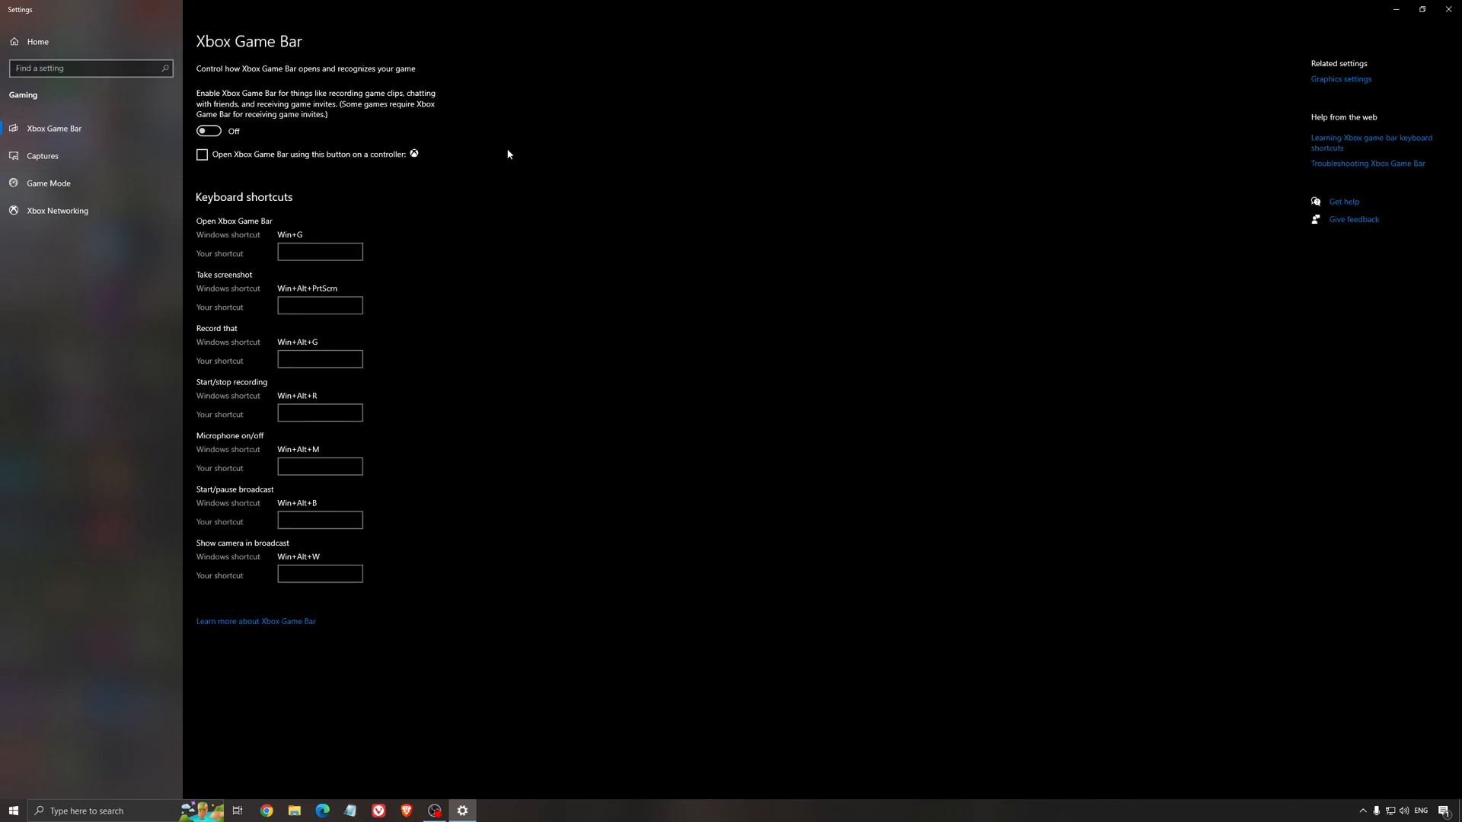
pyautogui.moveTo(664, 205)
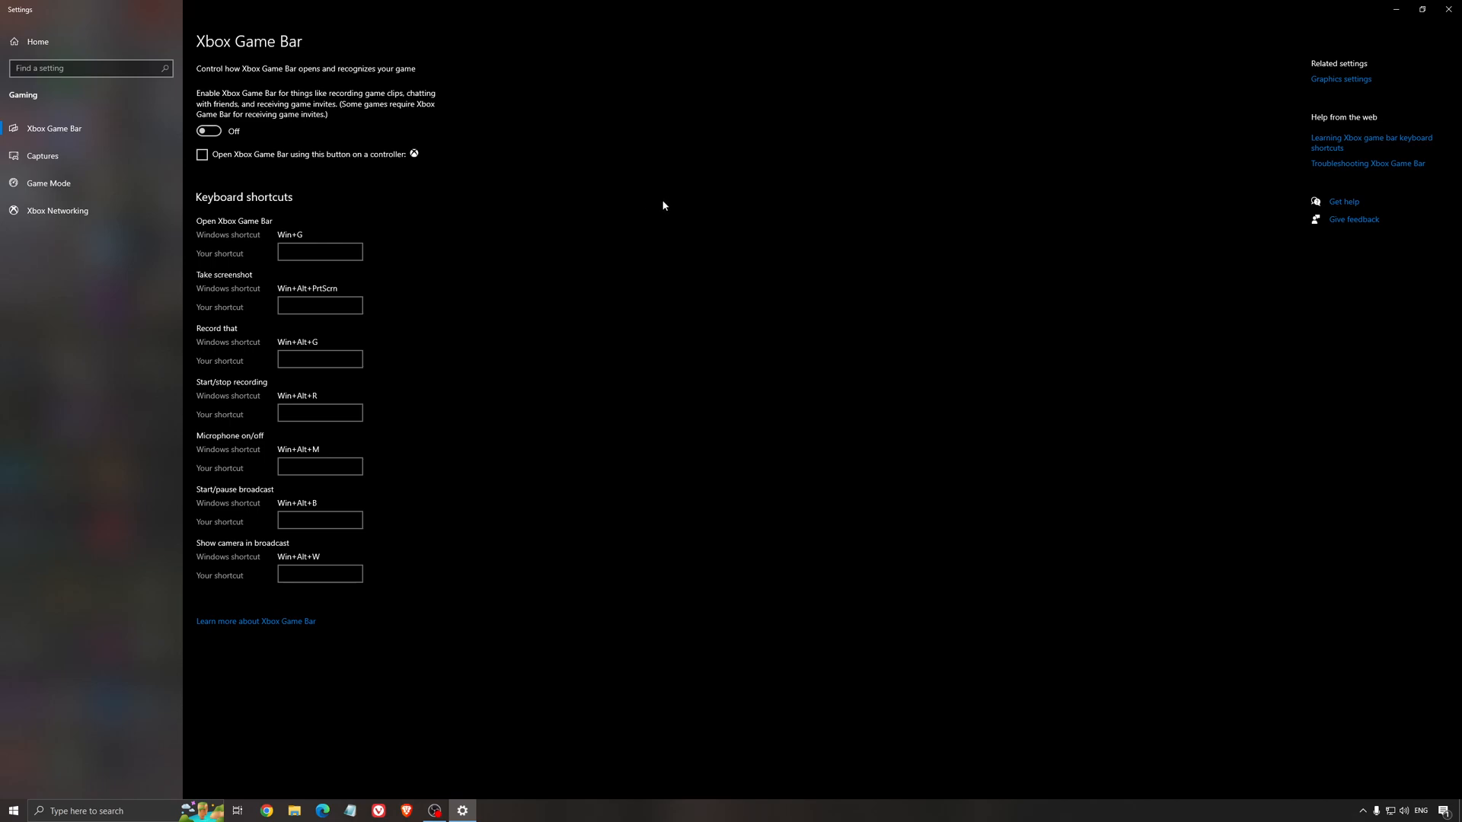
pyautogui.moveTo(507, 210)
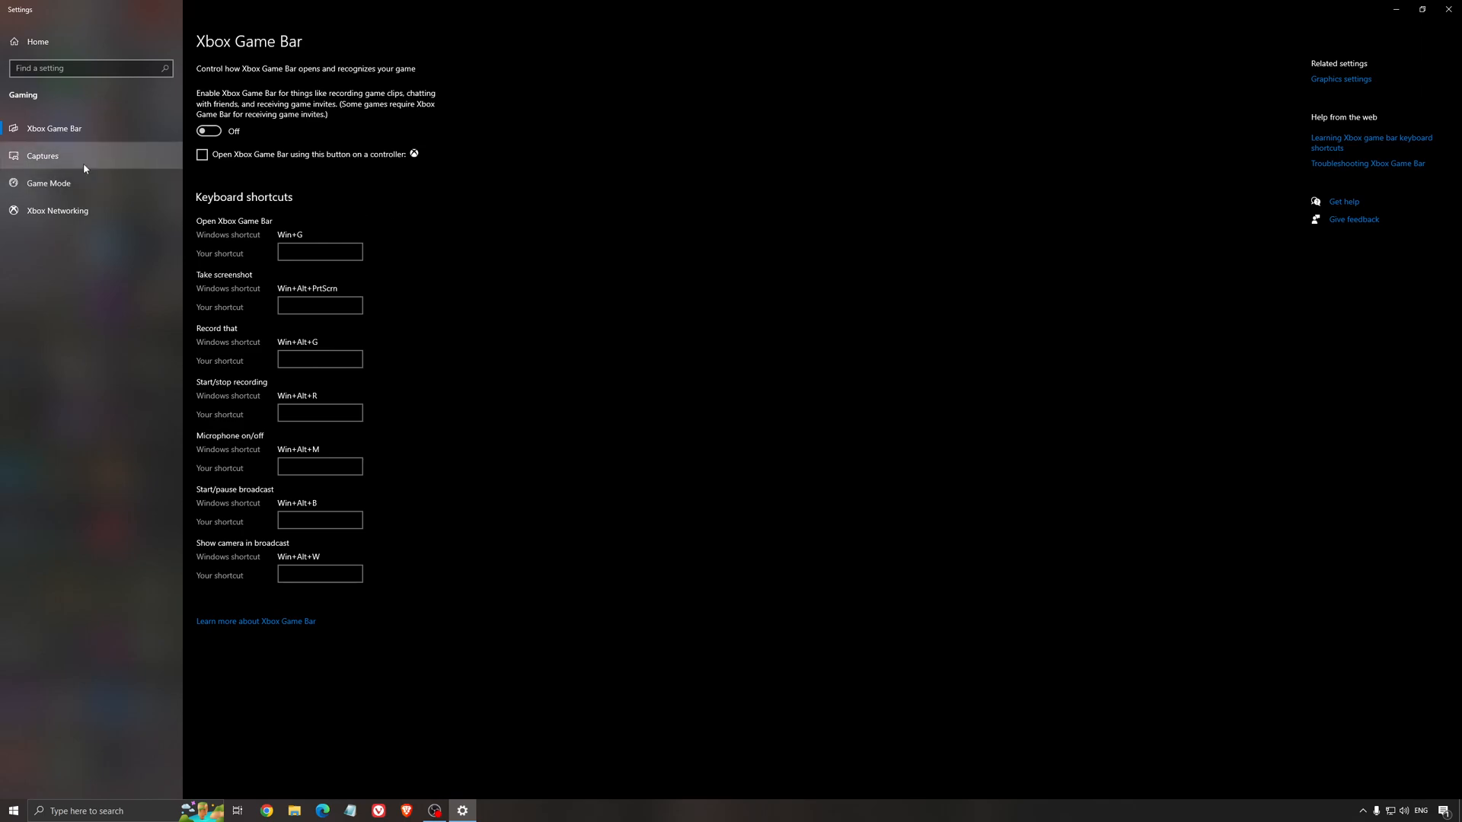
pyautogui.click(43, 155)
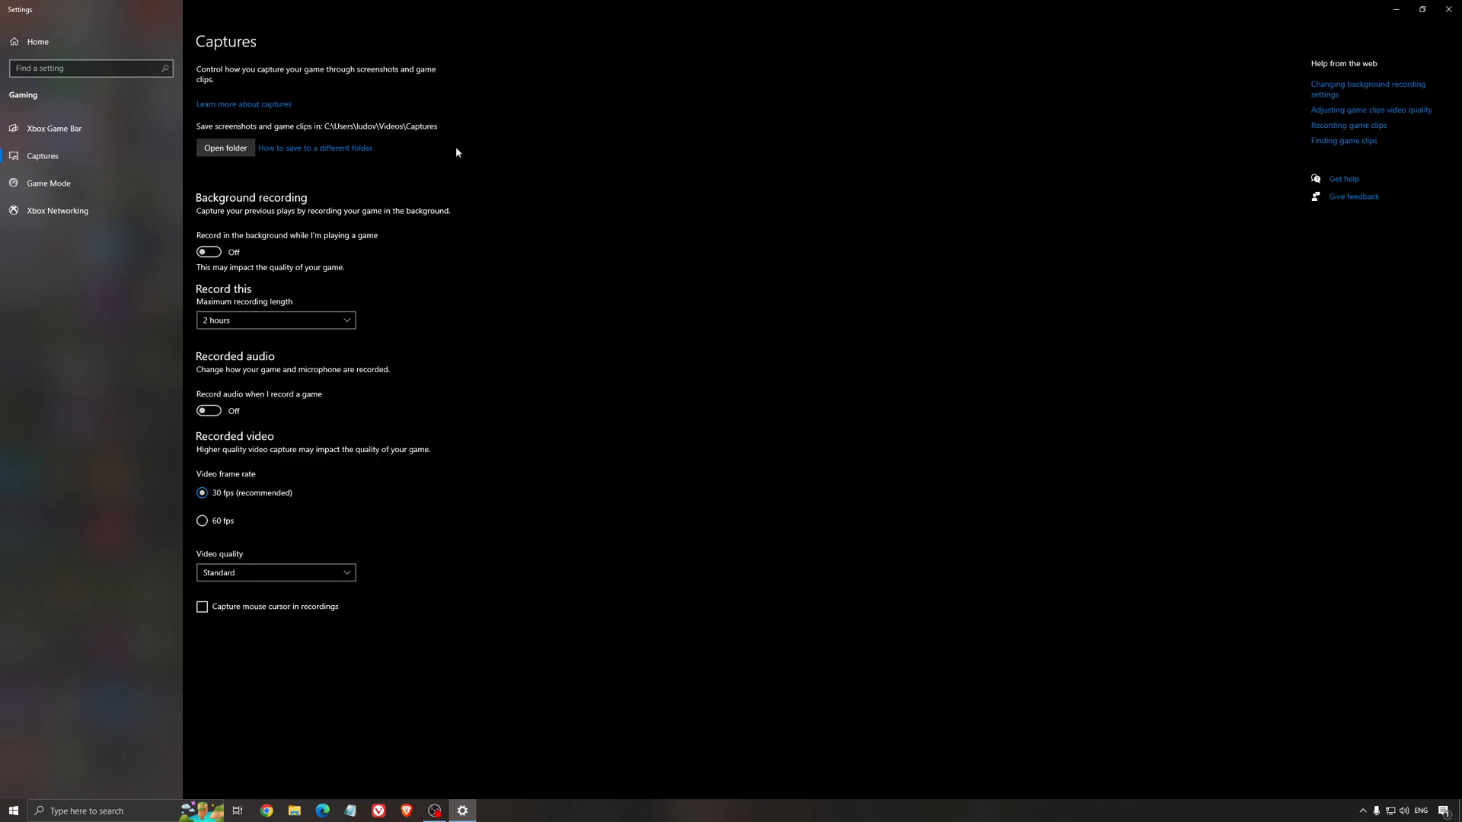
pyautogui.moveTo(329, 248)
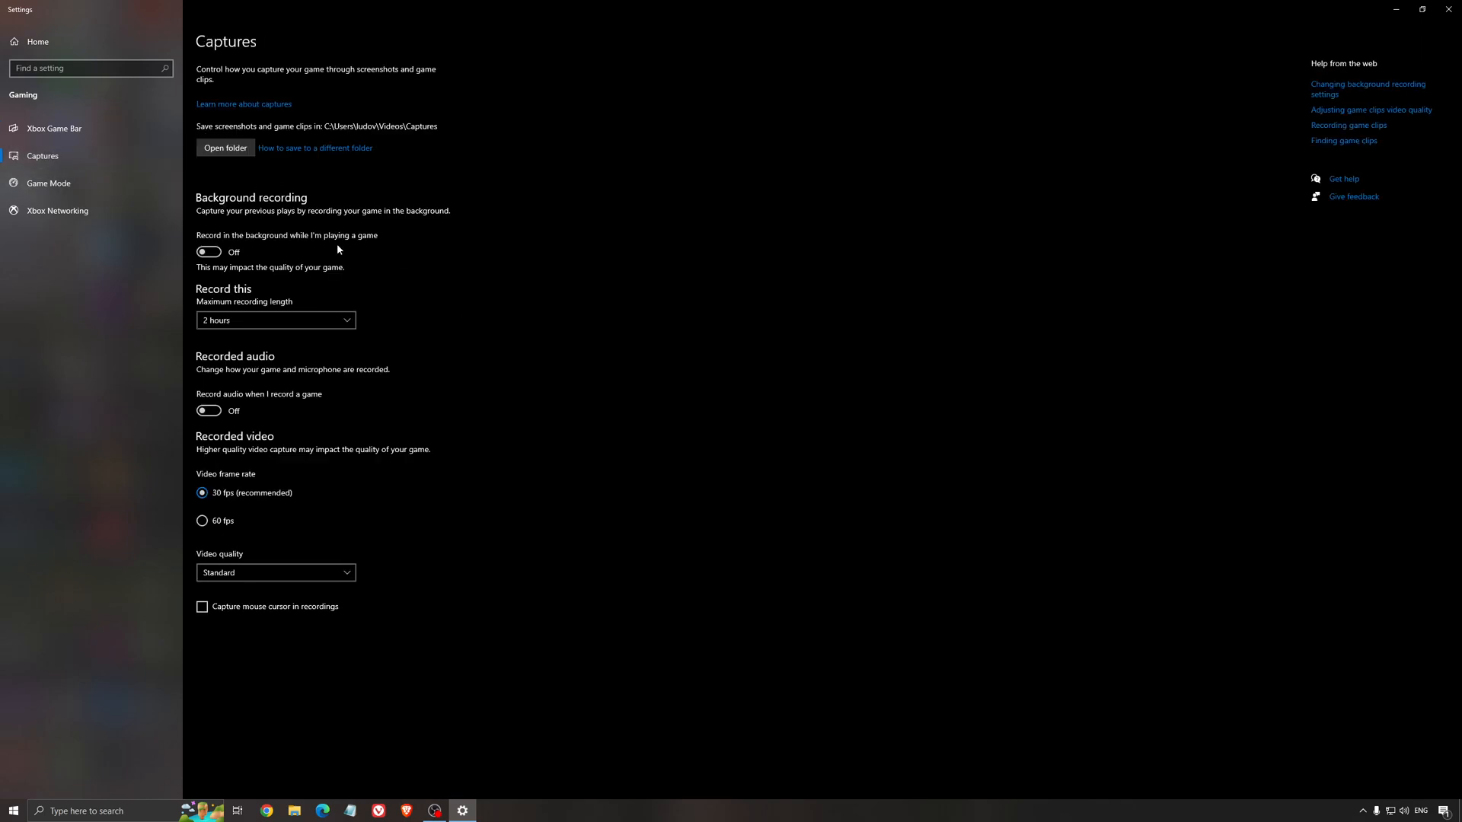
pyautogui.moveTo(231, 368)
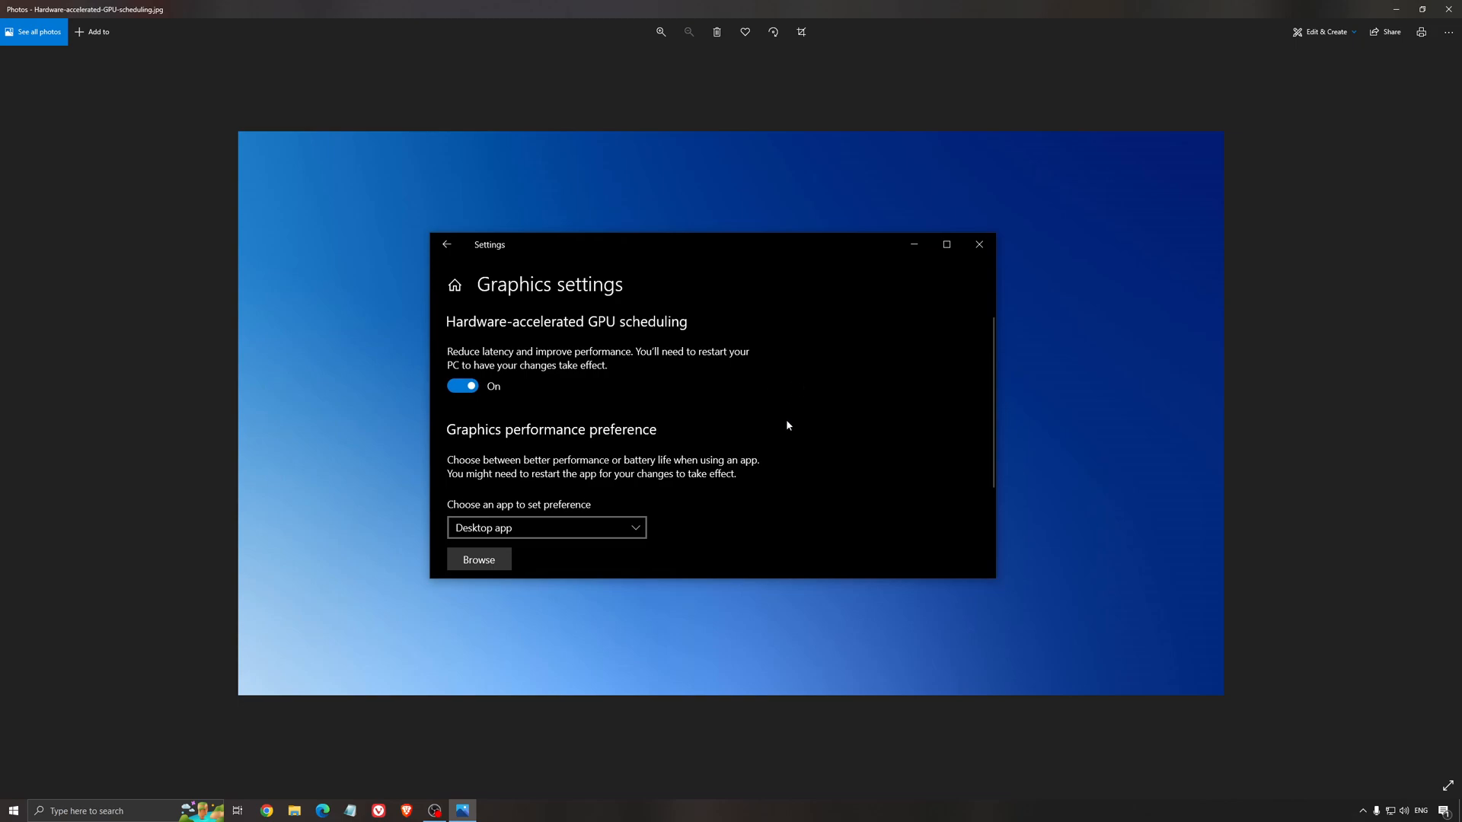
pyautogui.moveTo(747, 379)
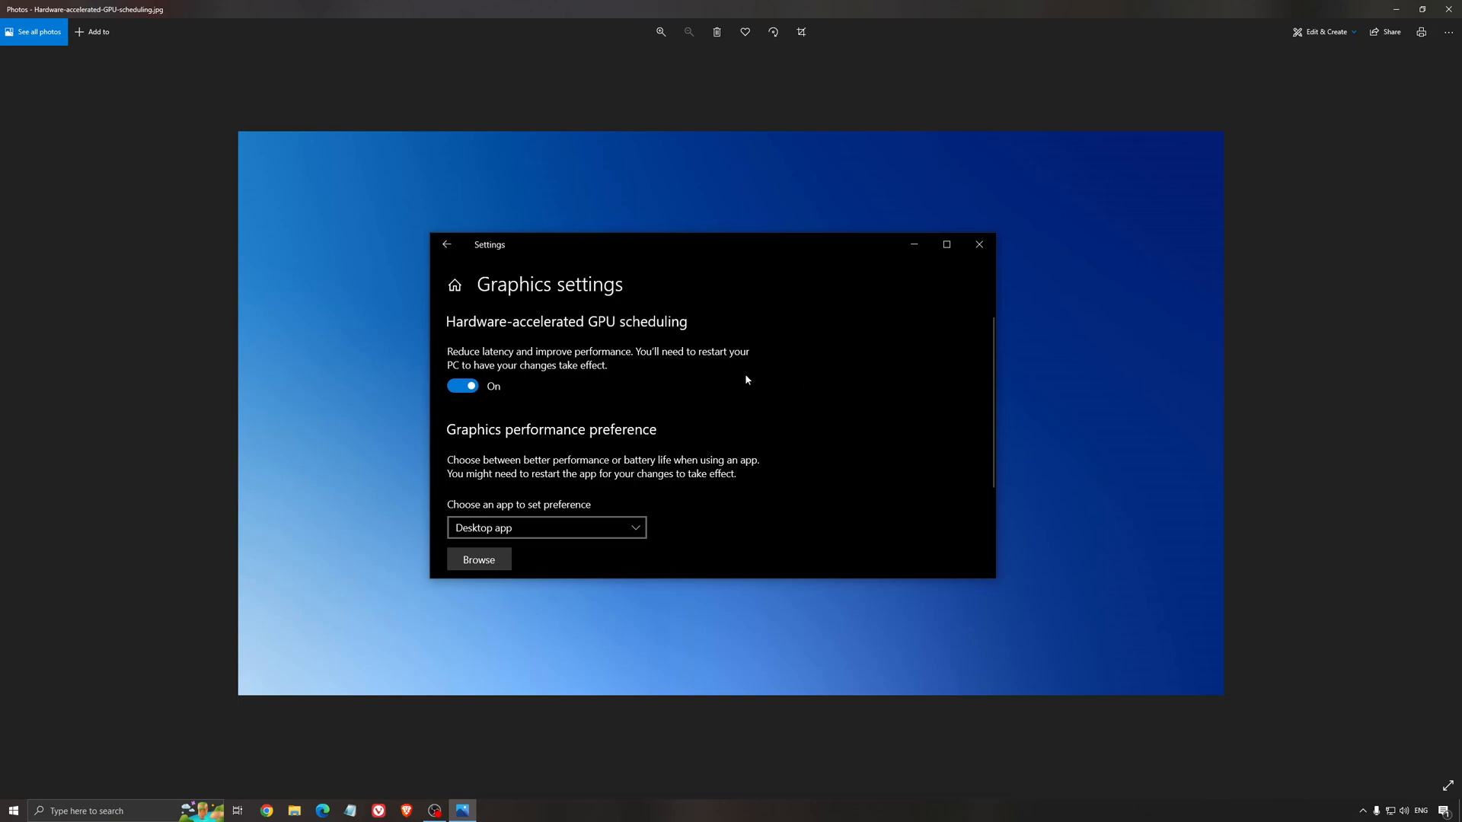
pyautogui.moveTo(797, 451)
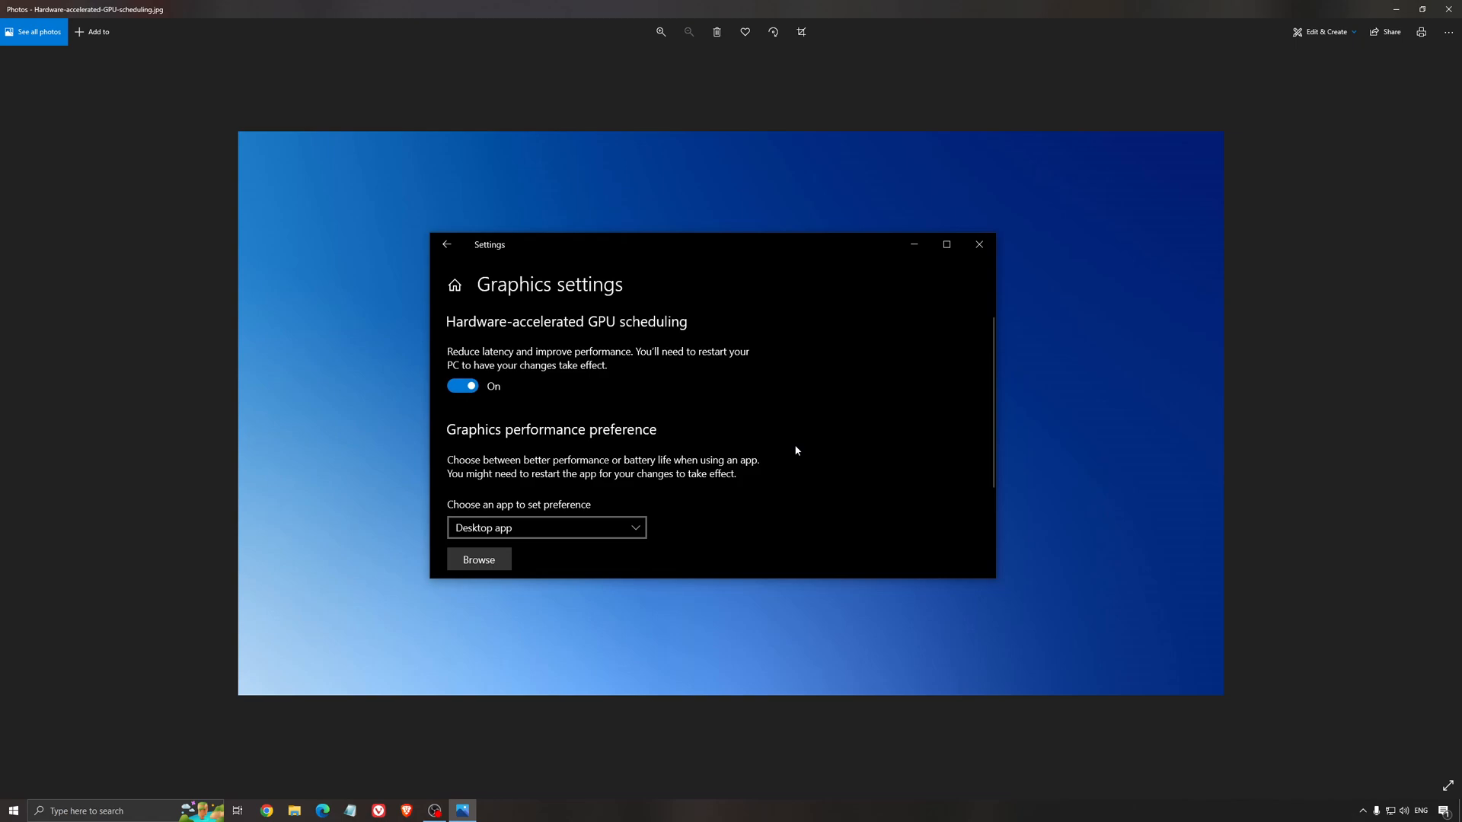
pyautogui.moveTo(791, 453)
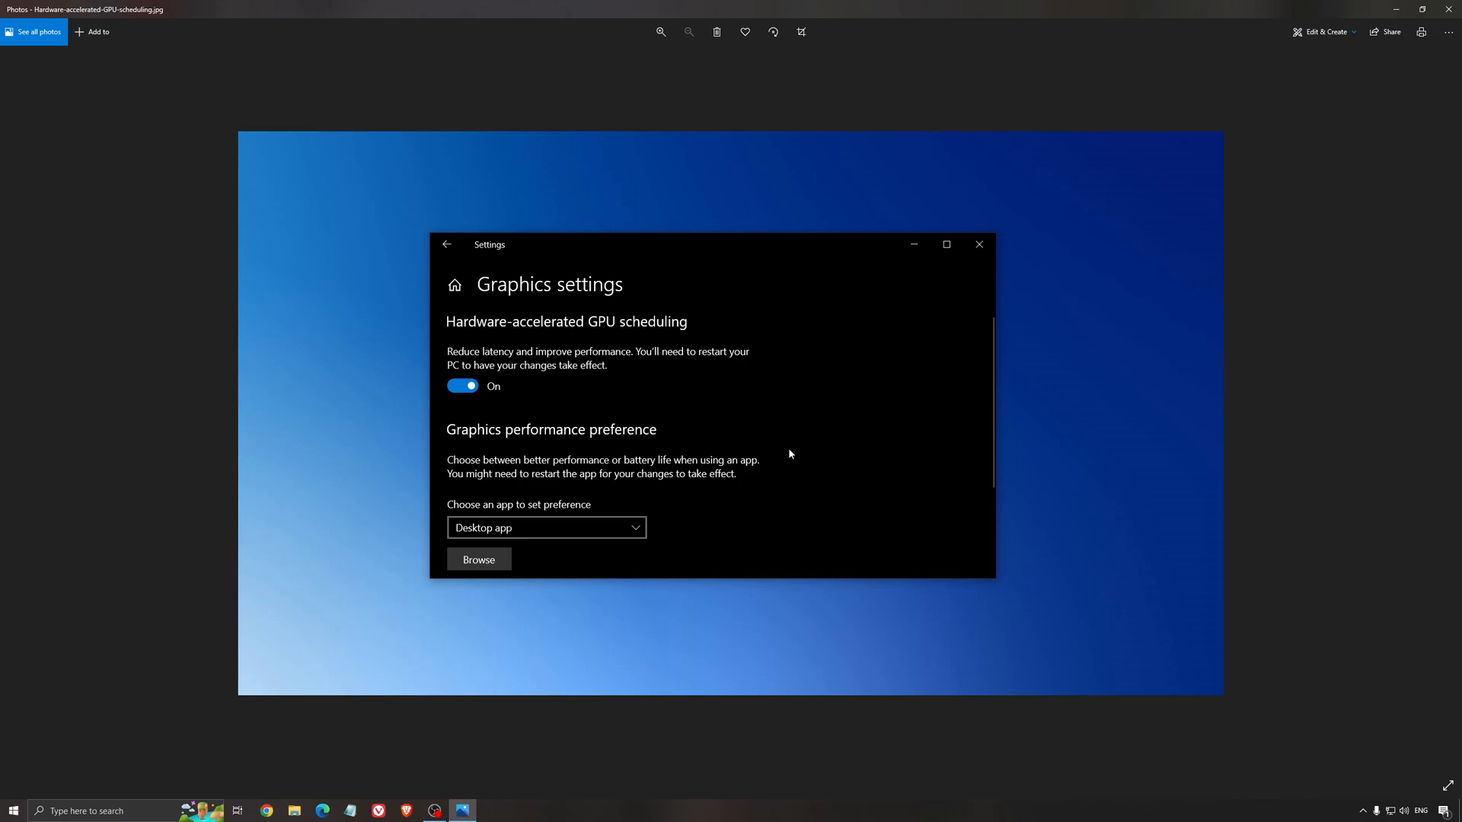
pyautogui.moveTo(787, 459)
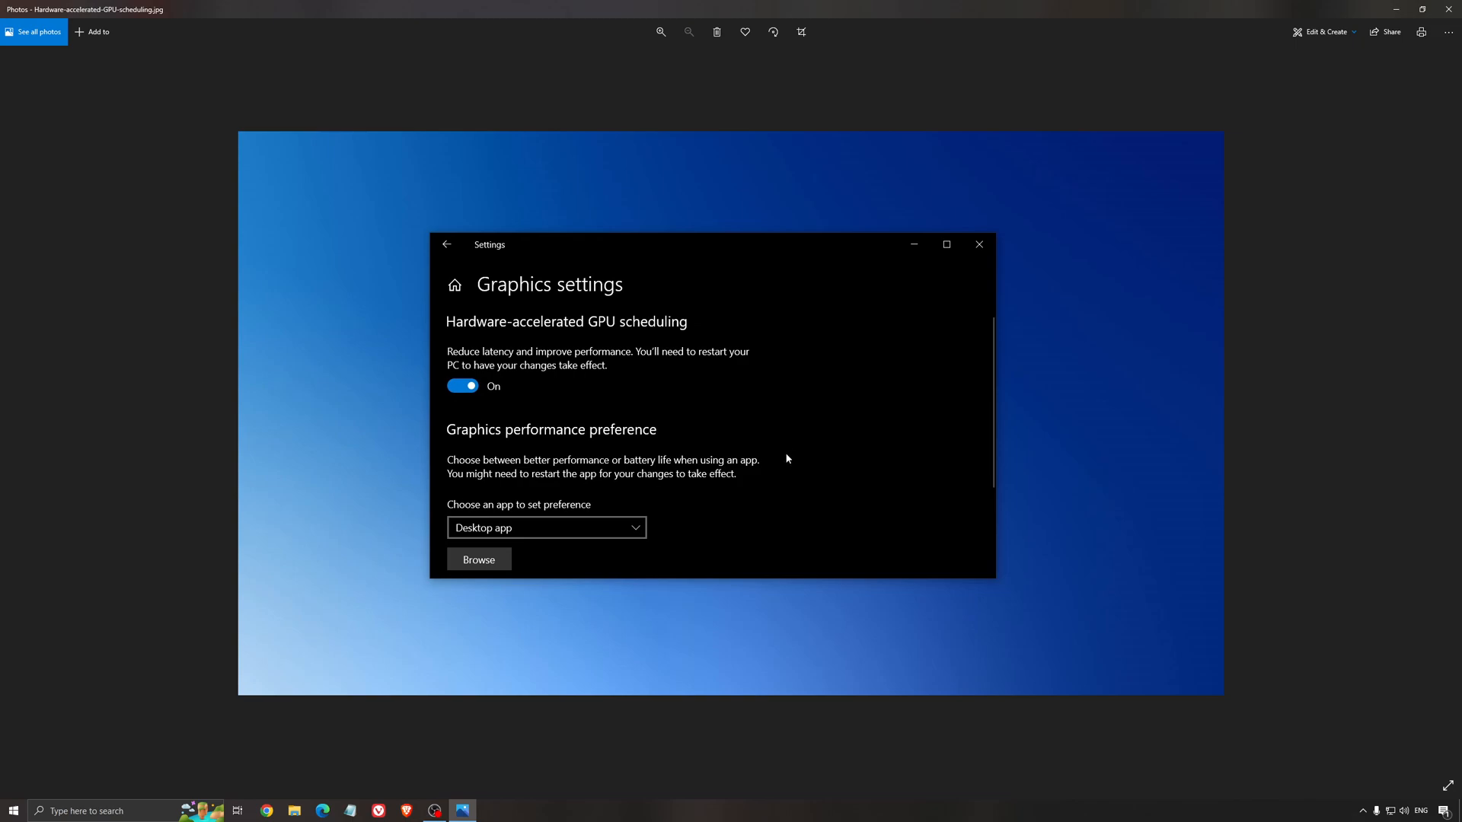
pyautogui.moveTo(777, 386)
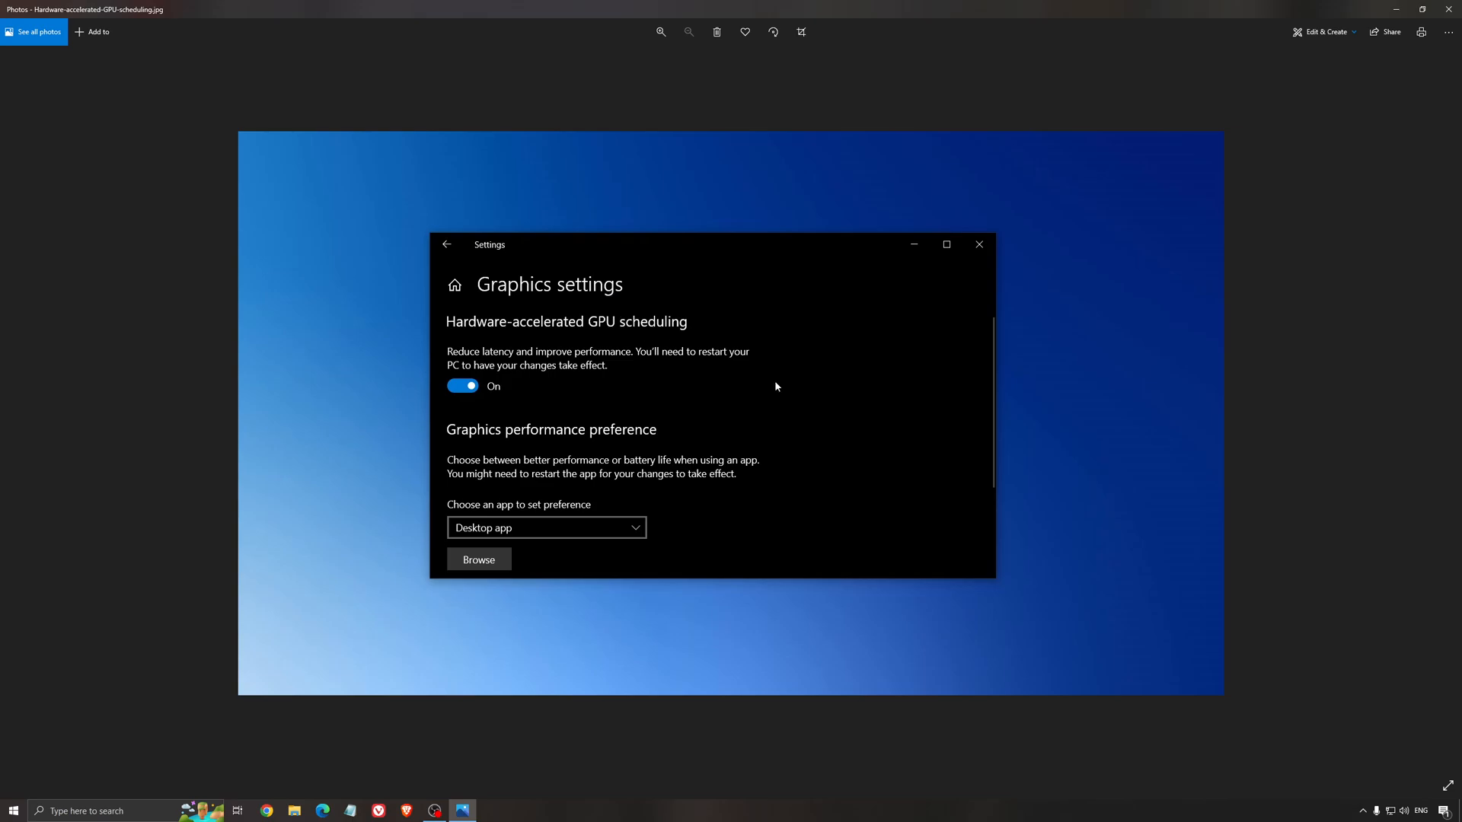
pyautogui.moveTo(573, 342)
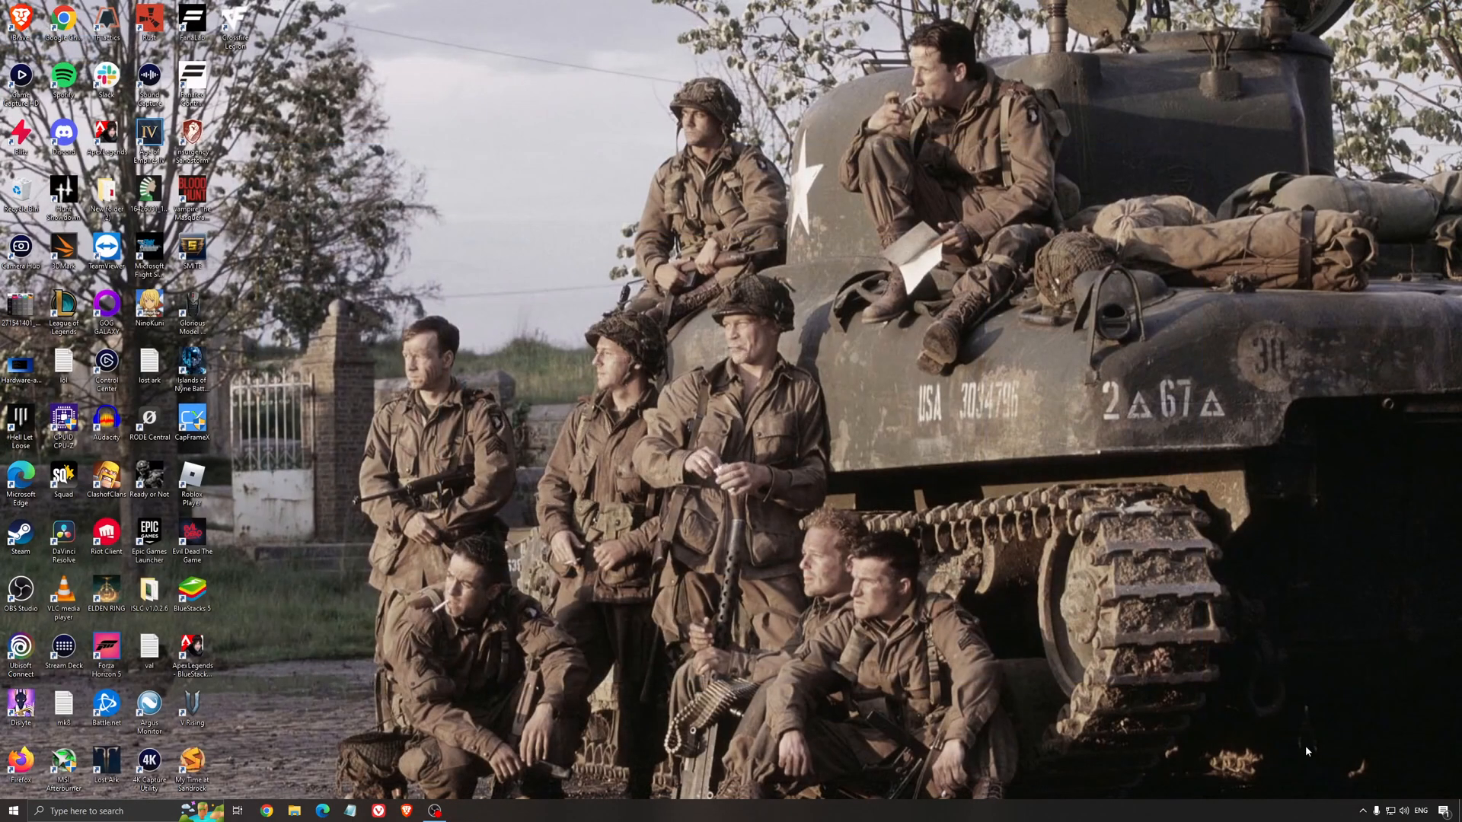
# Launch AMD Software from the taskbar and view Home, showing driver 22.5.2 up to date.
pyautogui.click(463, 810)
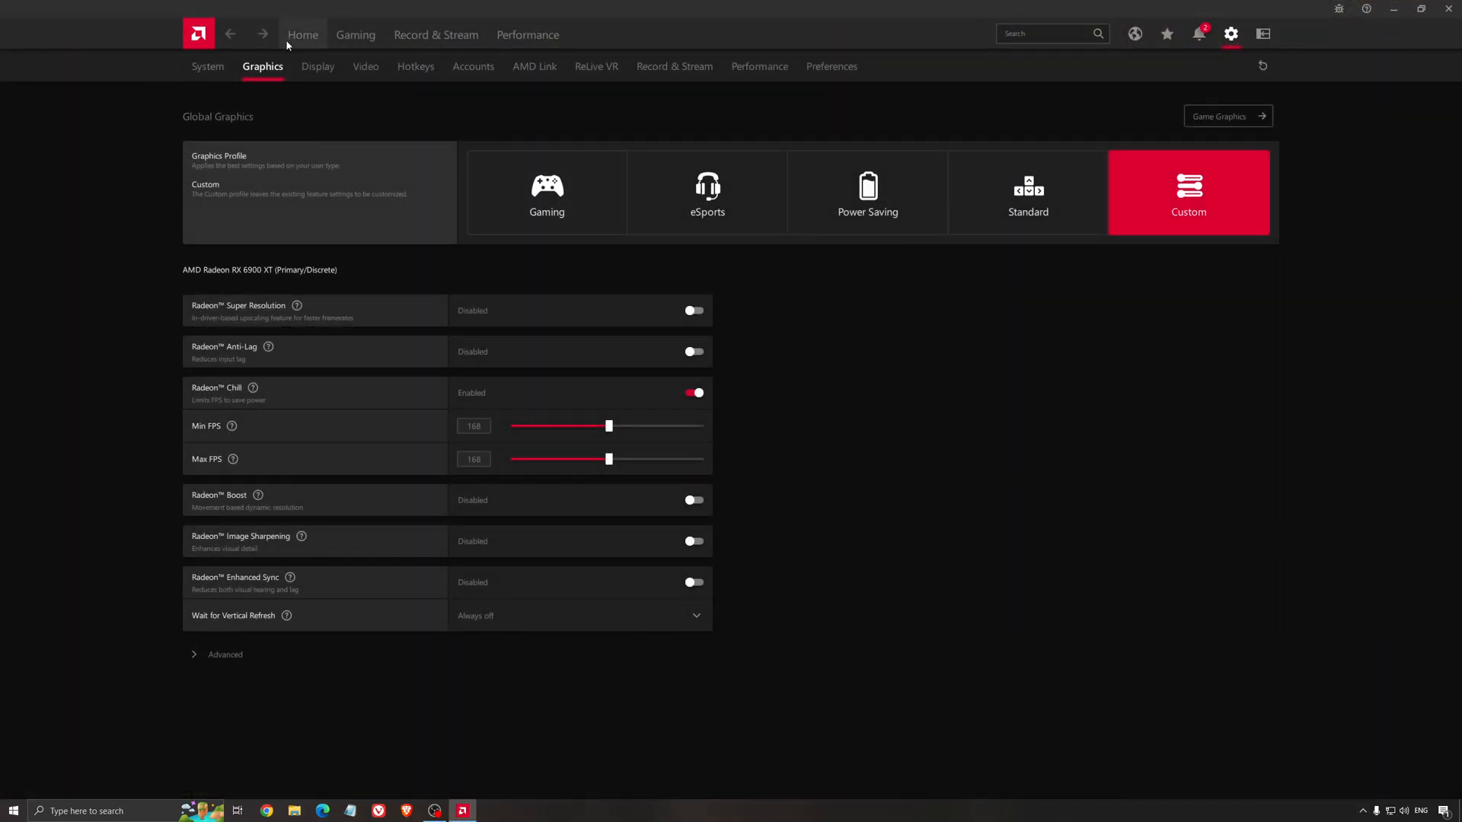
pyautogui.click(303, 35)
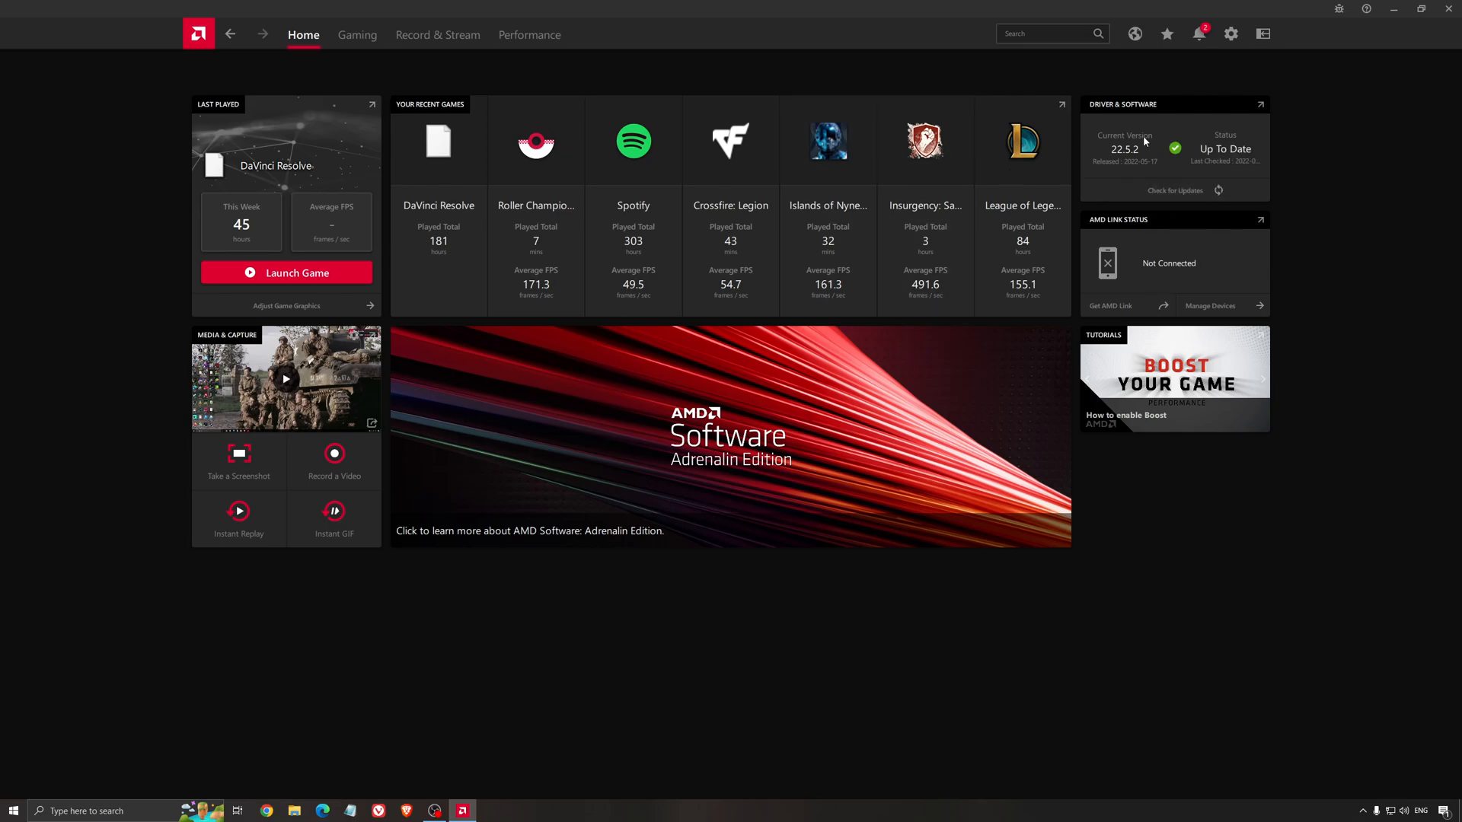
pyautogui.moveTo(1147, 176)
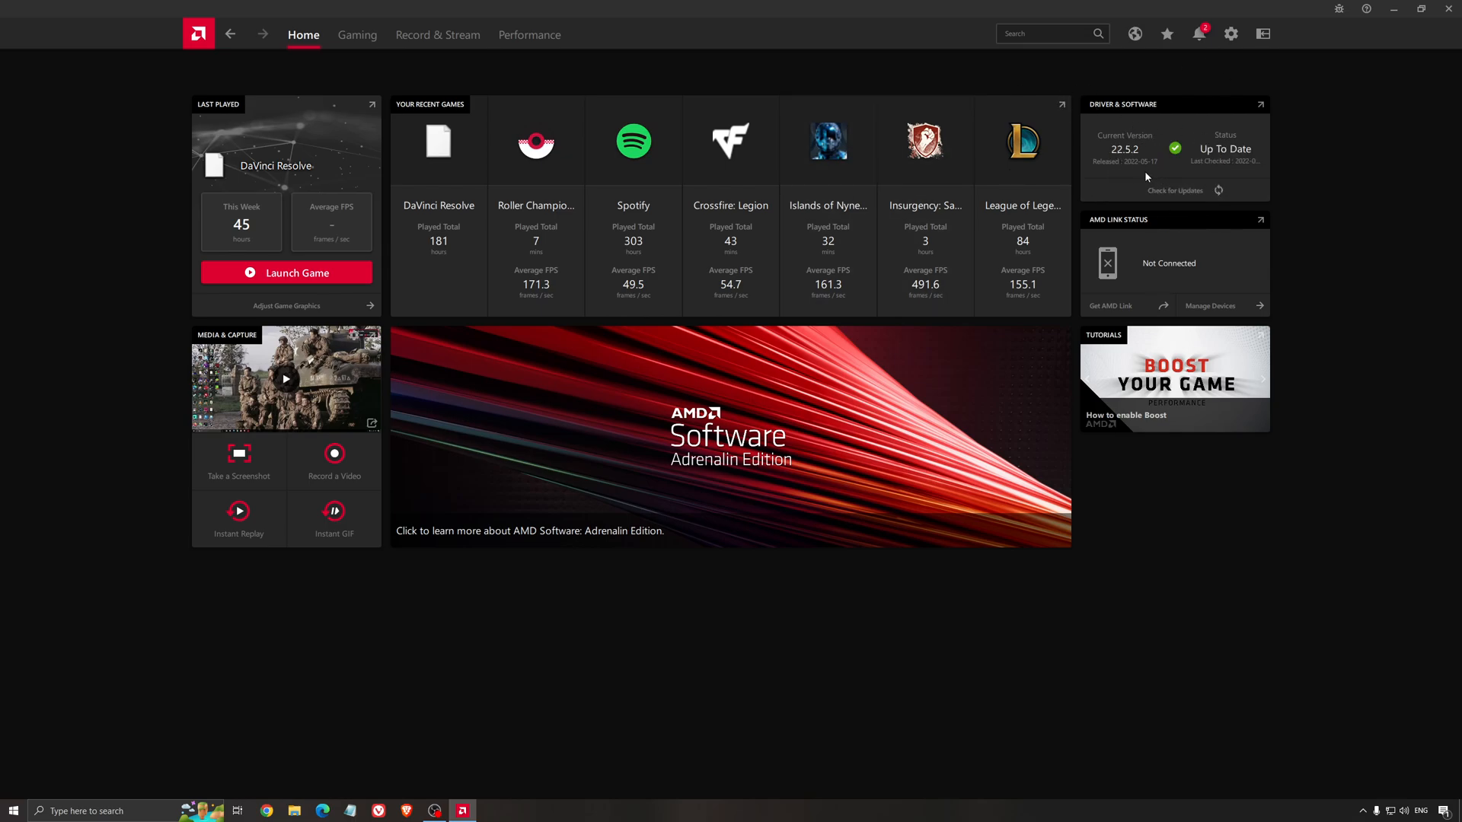
pyautogui.moveTo(404, 82)
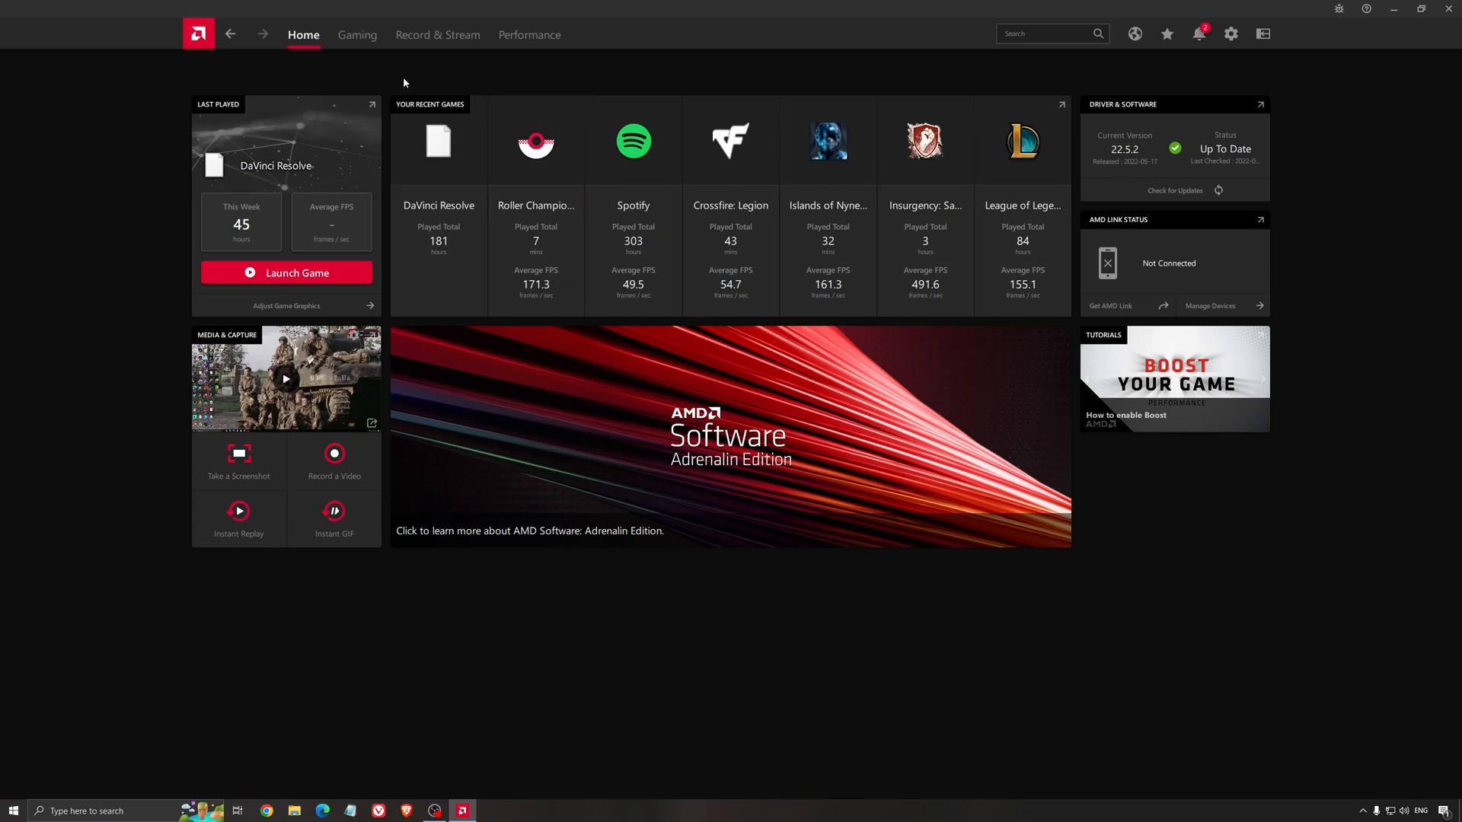
# Return to Global Graphics with the Custom profile and Radeon Chill enabled.
pyautogui.click(357, 34)
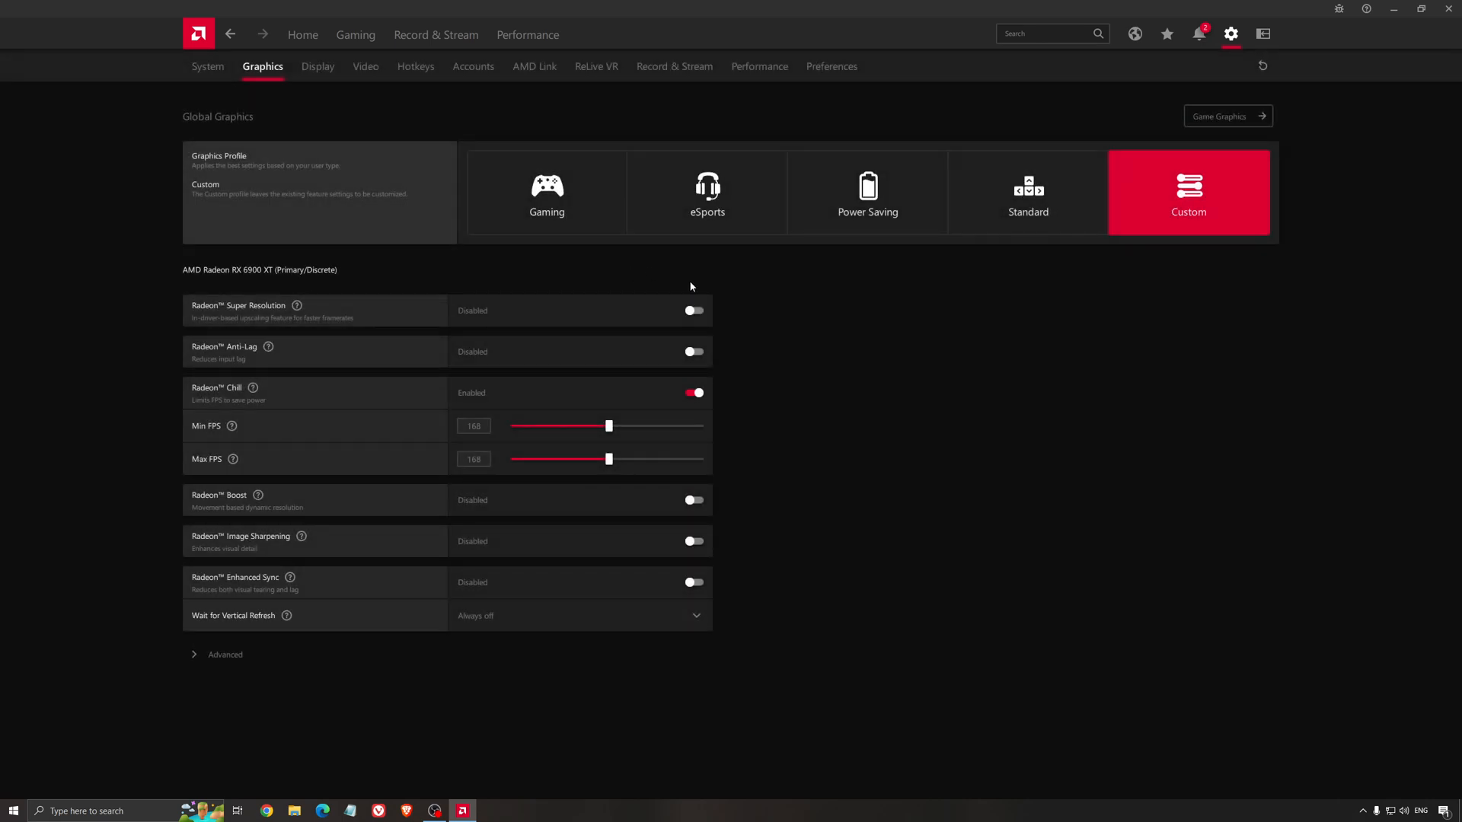
pyautogui.moveTo(545, 284)
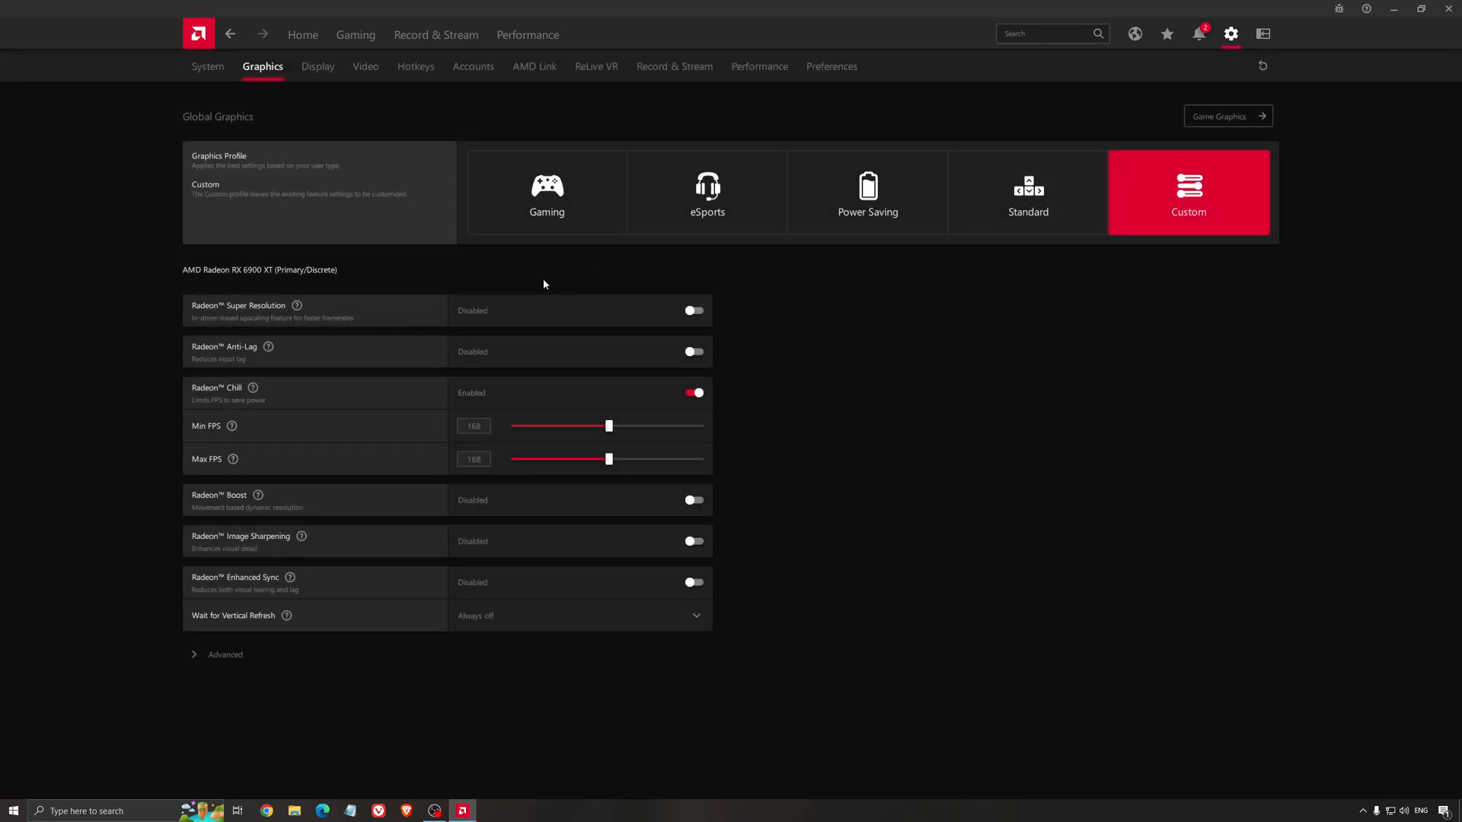
pyautogui.moveTo(236, 284)
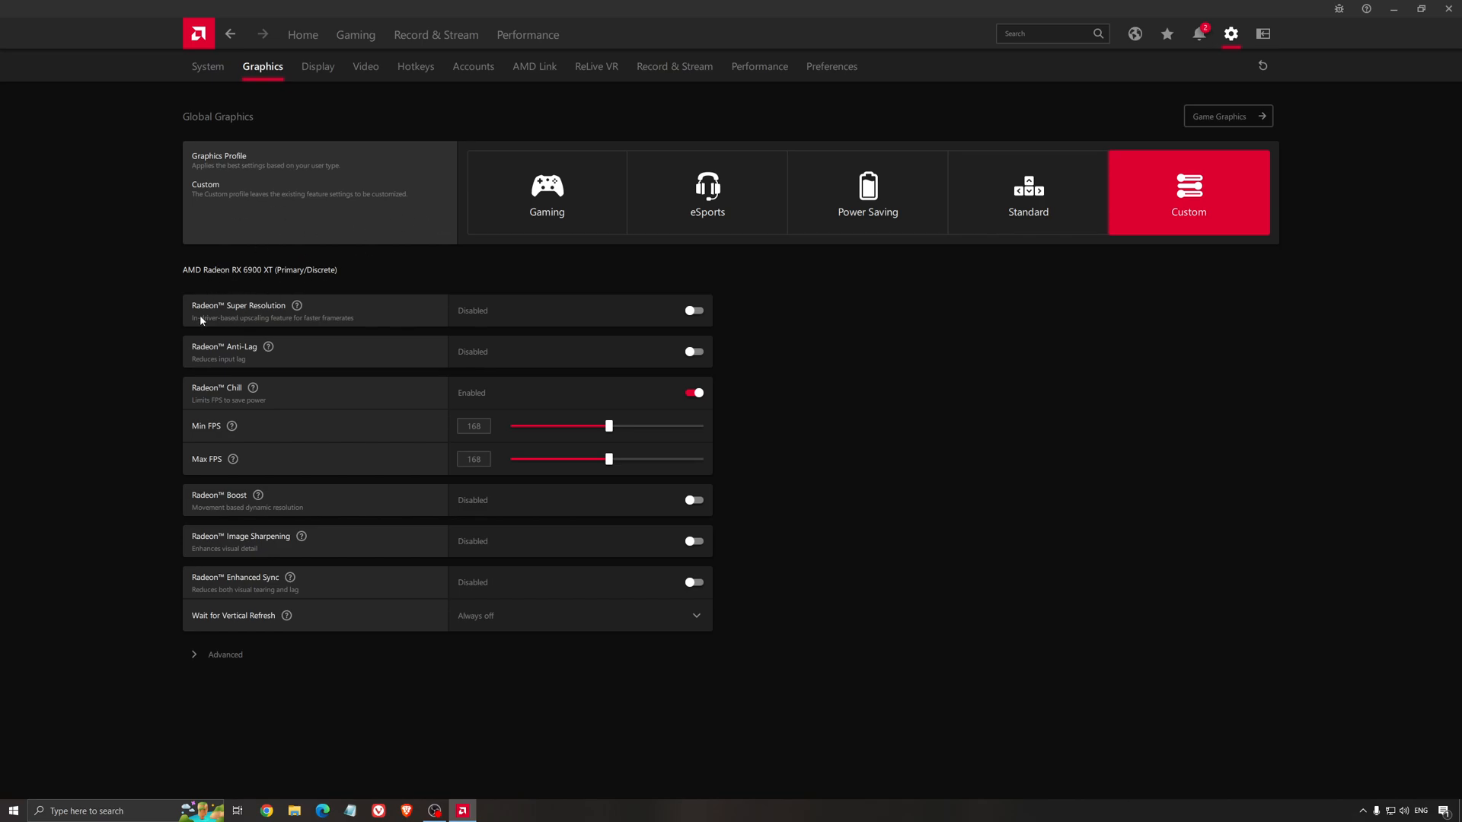
pyautogui.moveTo(397, 269)
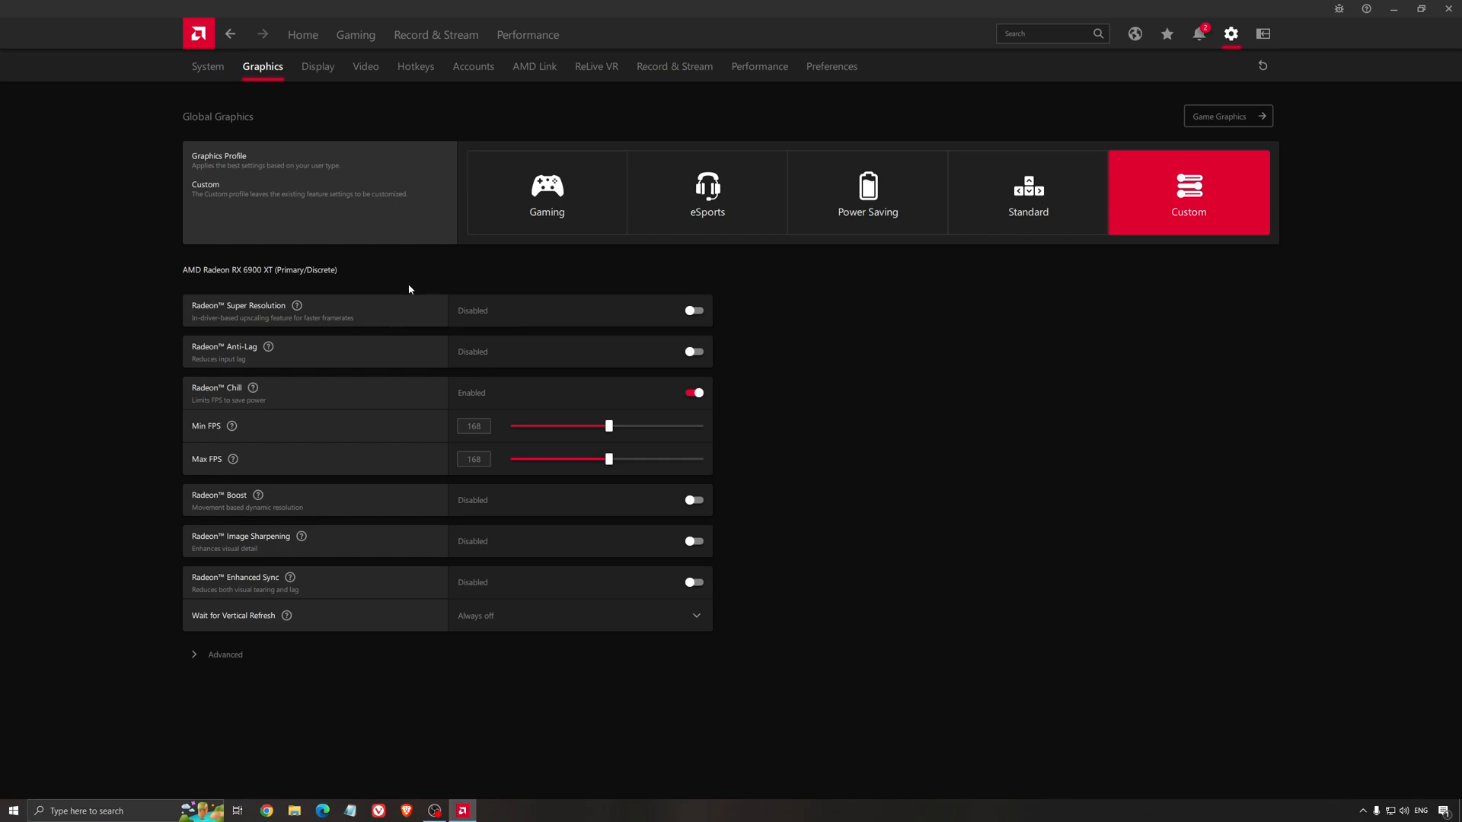
pyautogui.moveTo(412, 342)
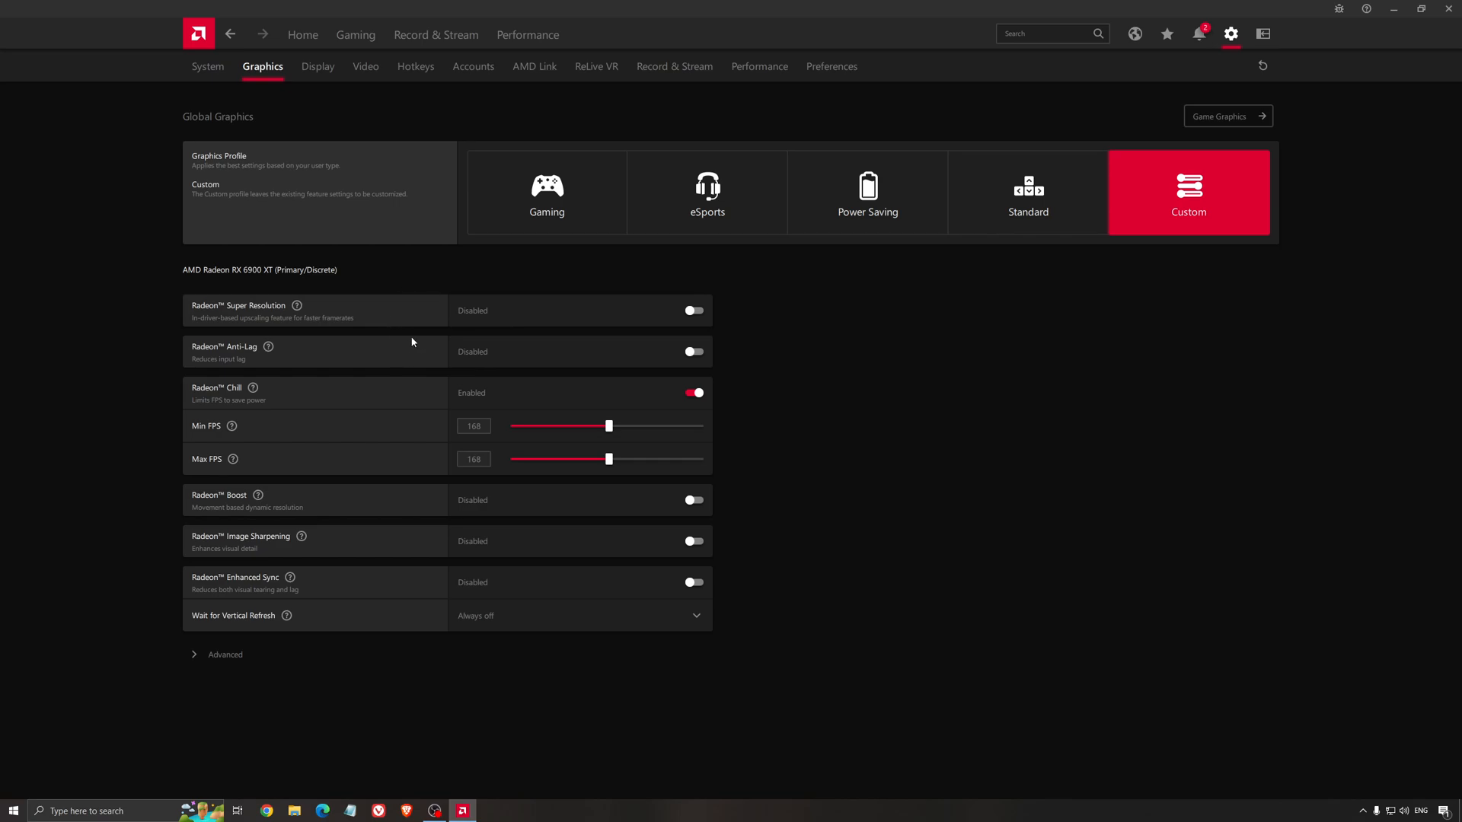
pyautogui.moveTo(246, 314)
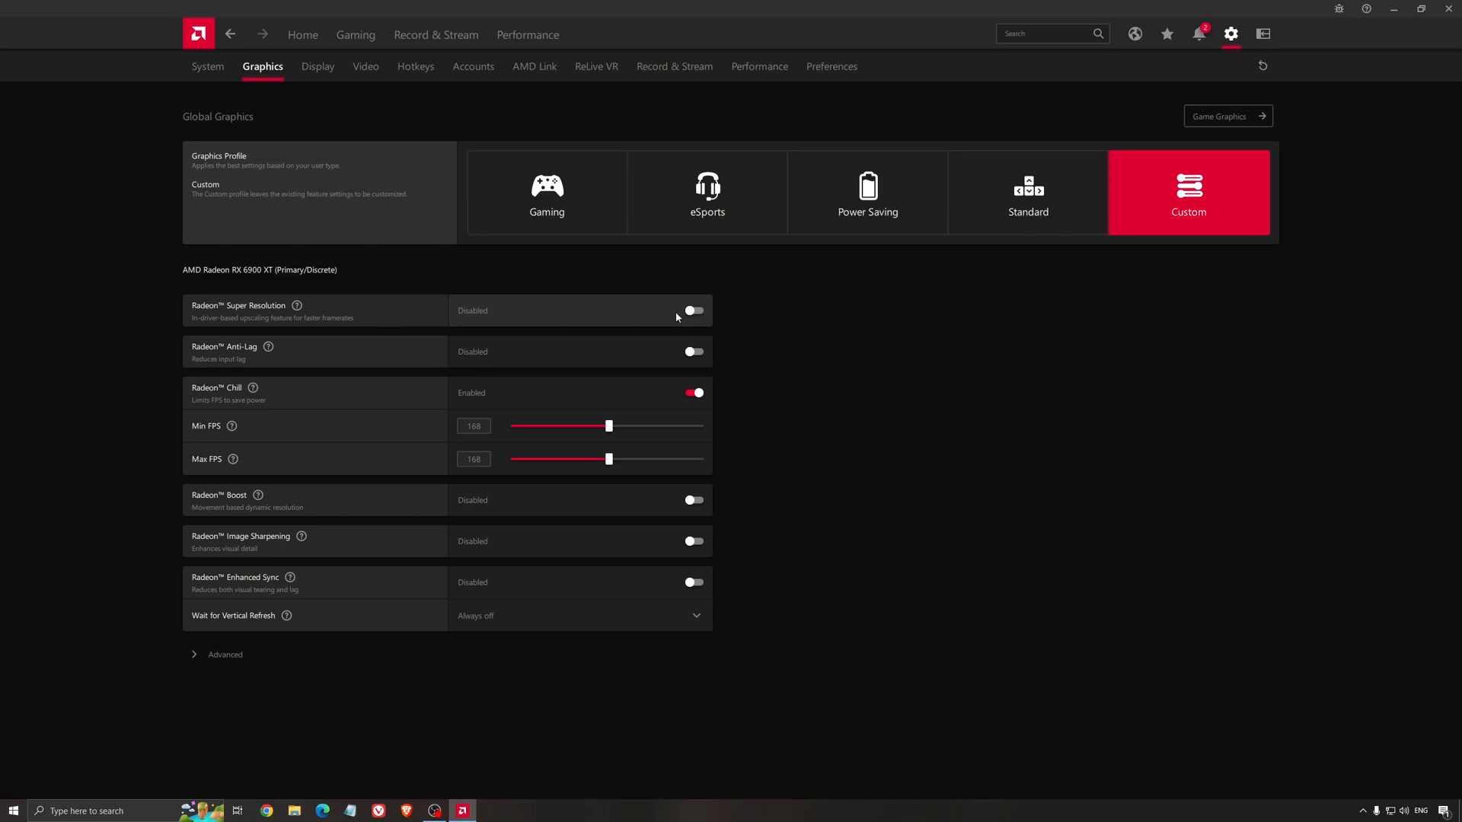
pyautogui.moveTo(666, 319)
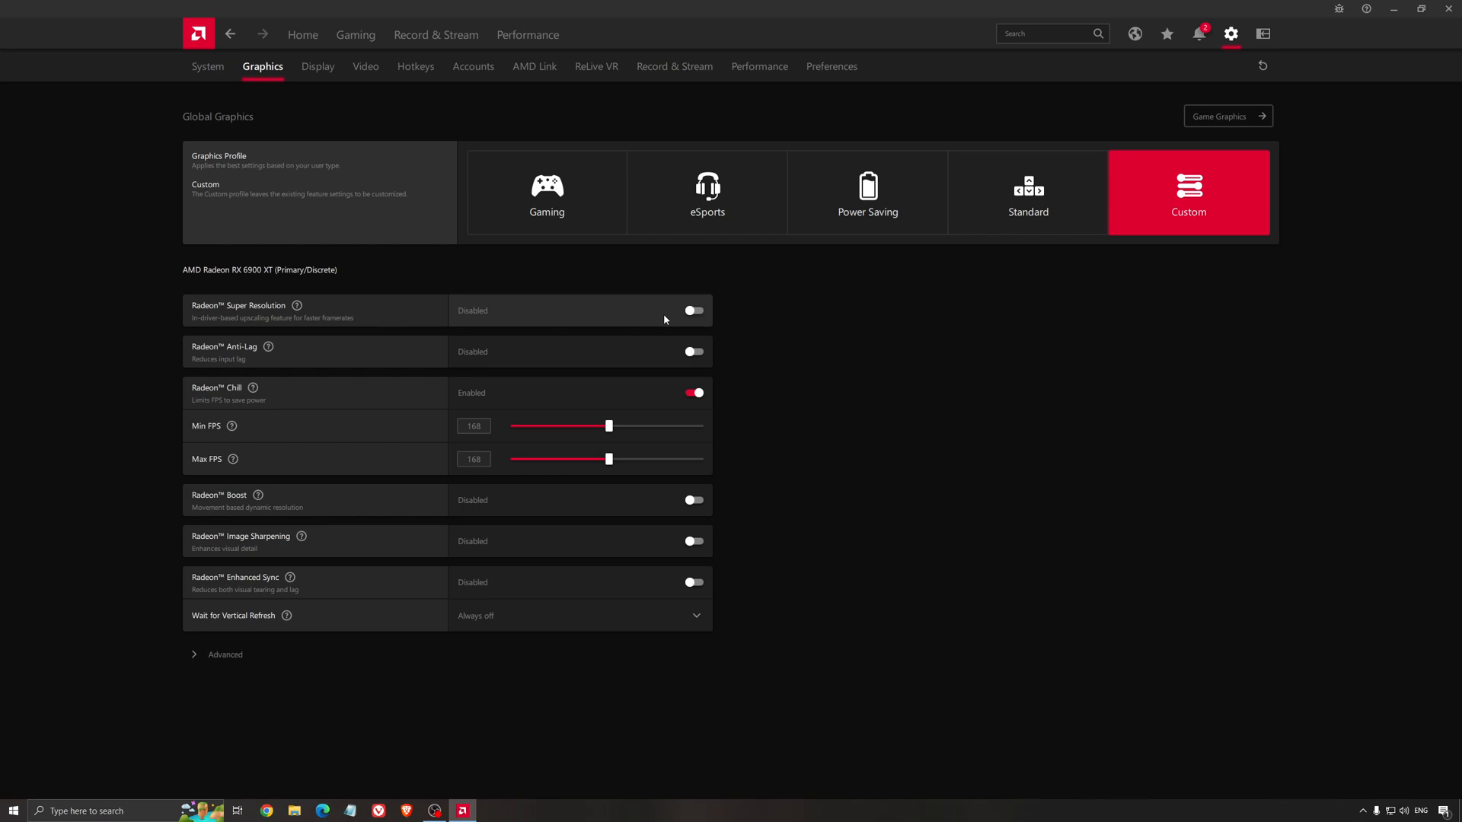
pyautogui.moveTo(287, 323)
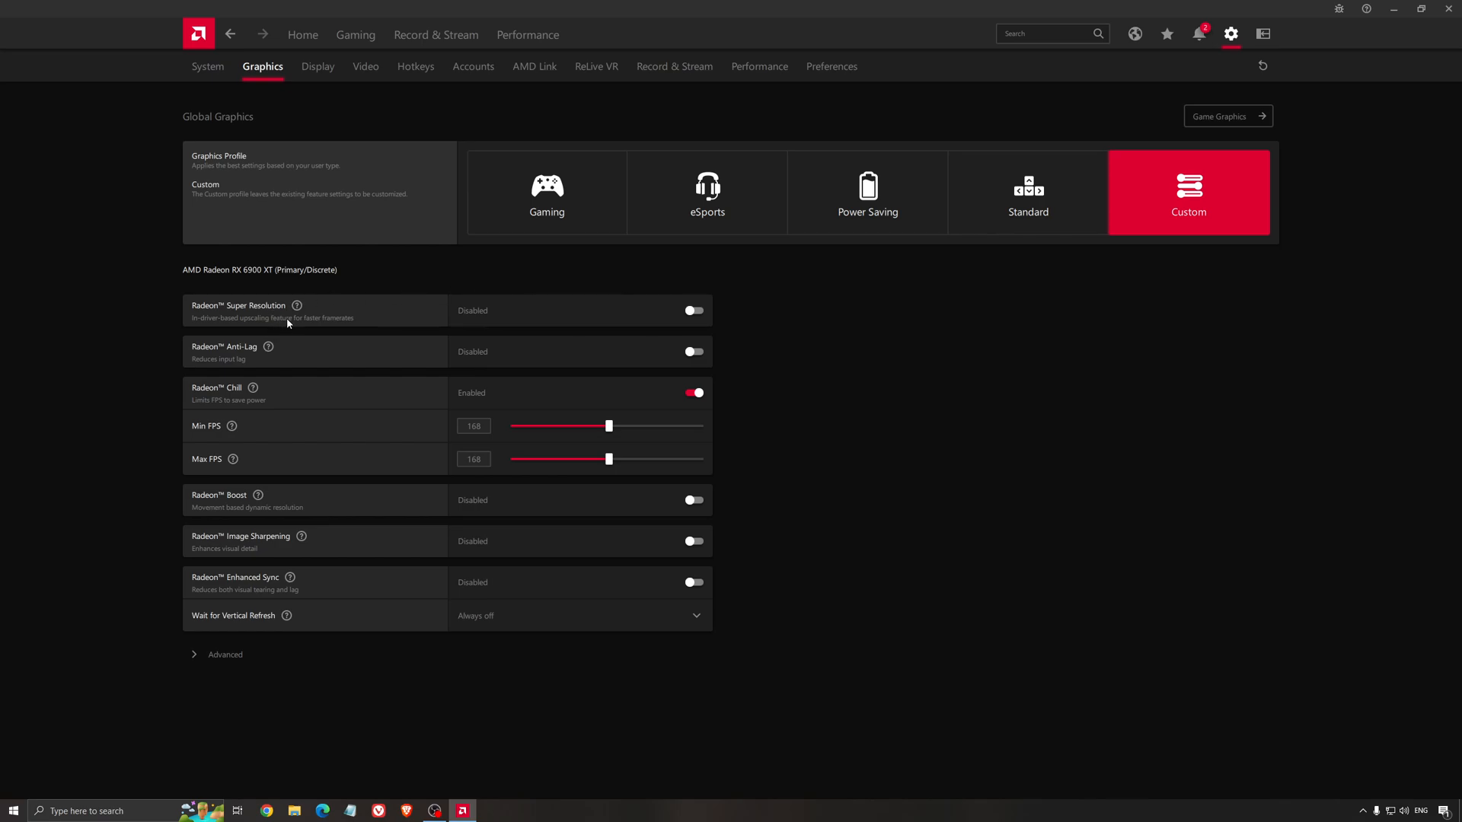
pyautogui.moveTo(354, 318)
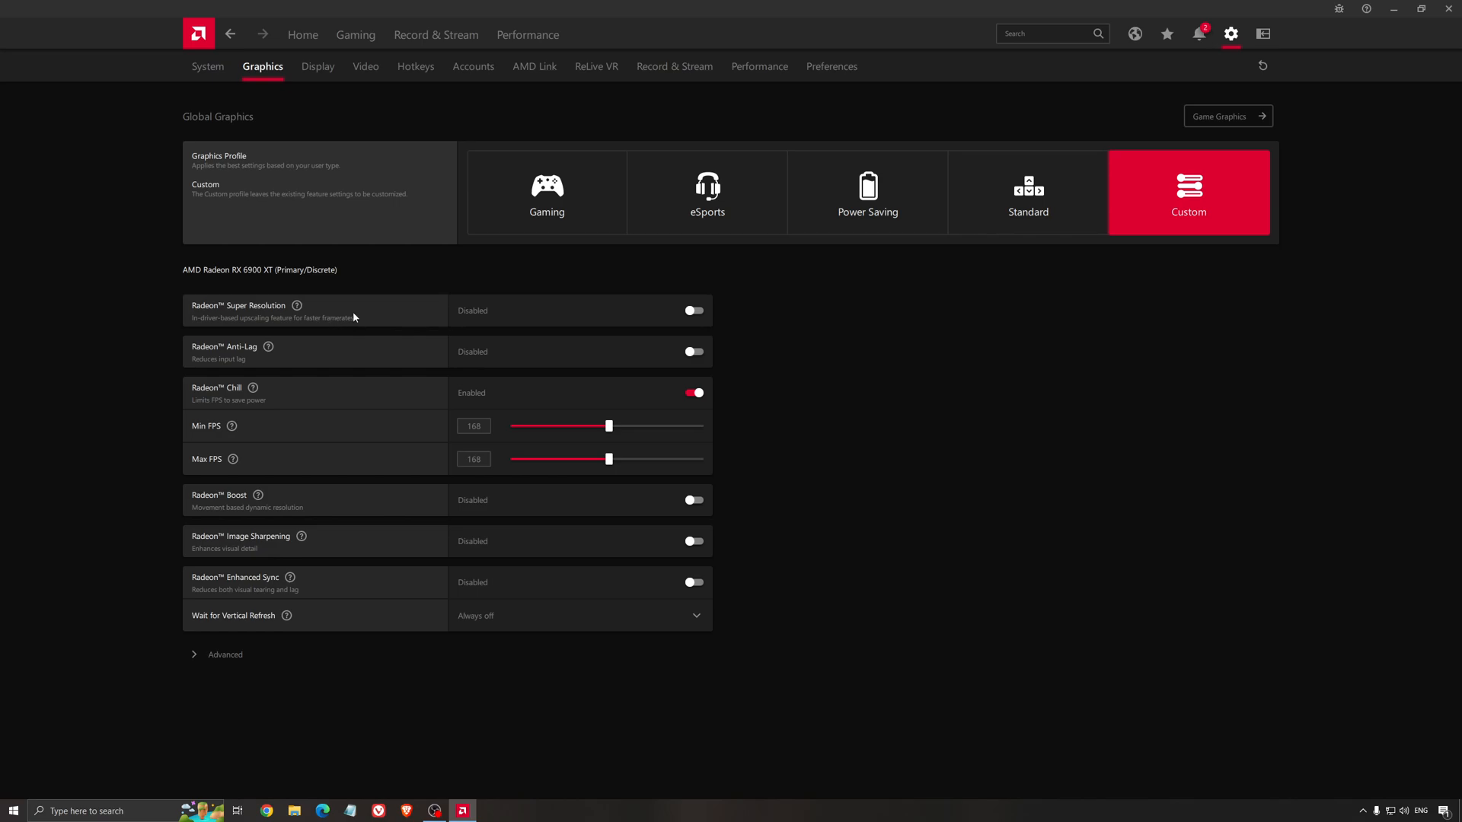
pyautogui.moveTo(509, 312)
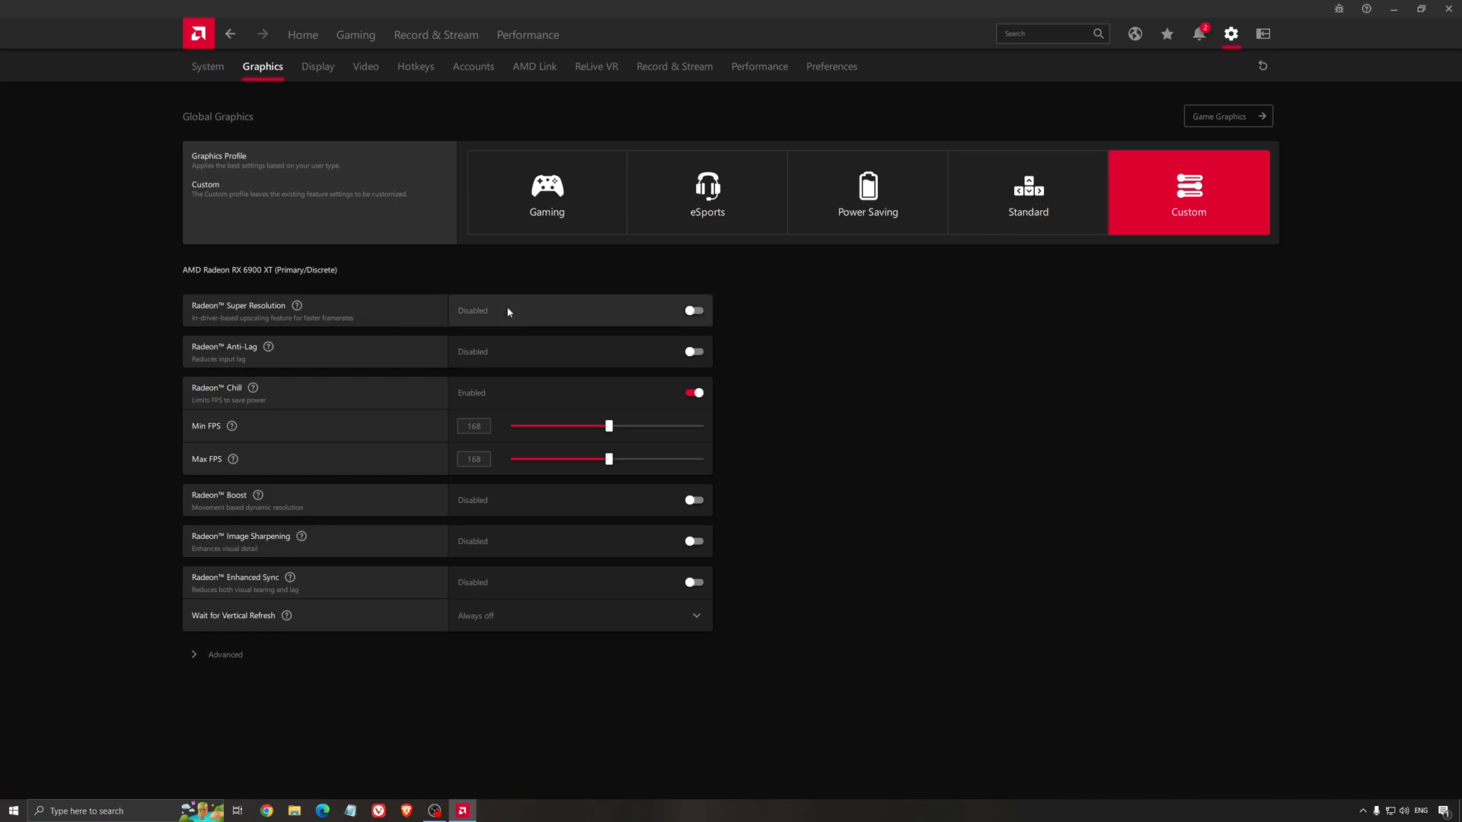
pyautogui.moveTo(821, 355)
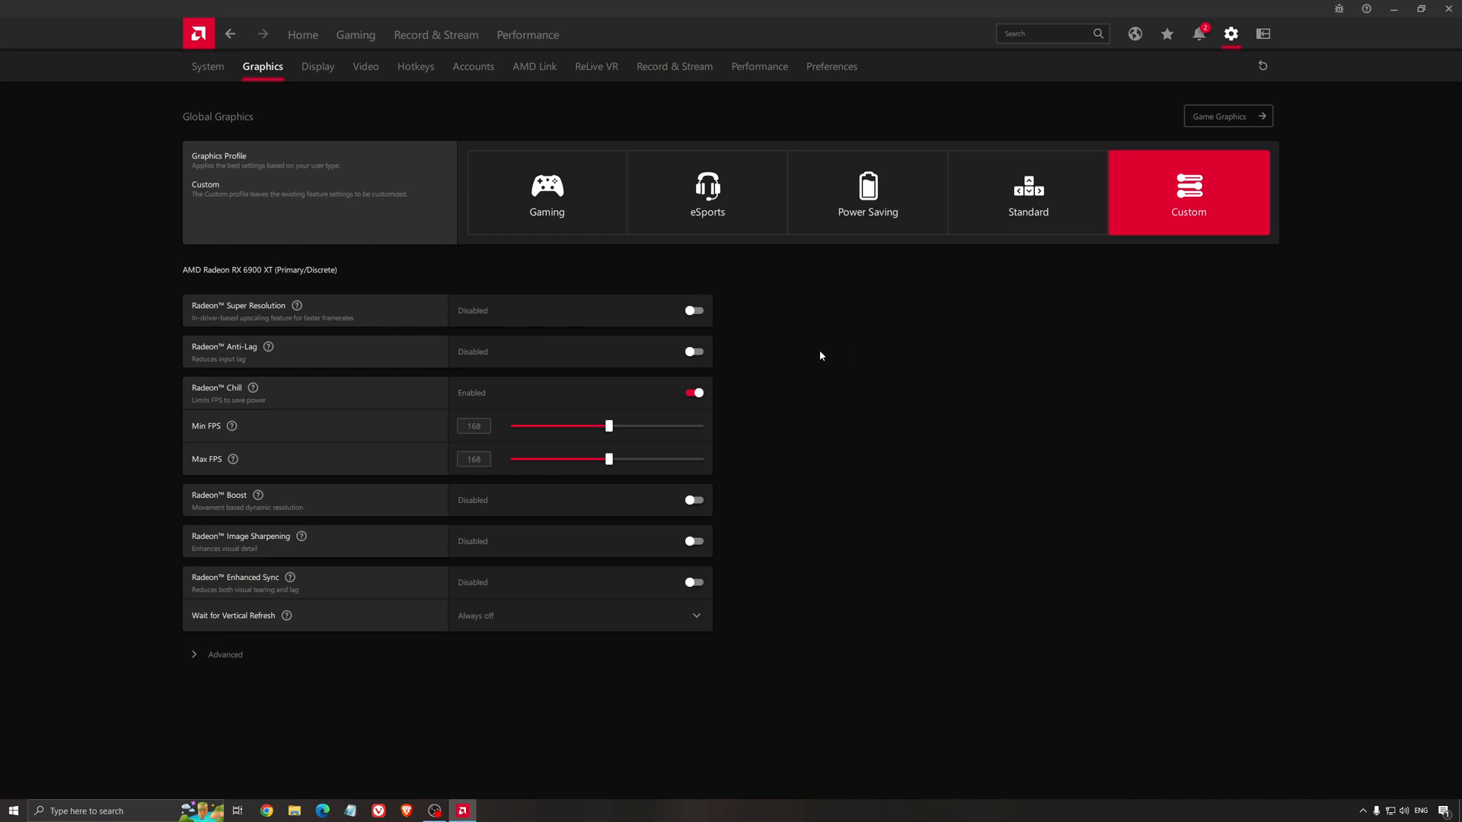
pyautogui.moveTo(813, 357)
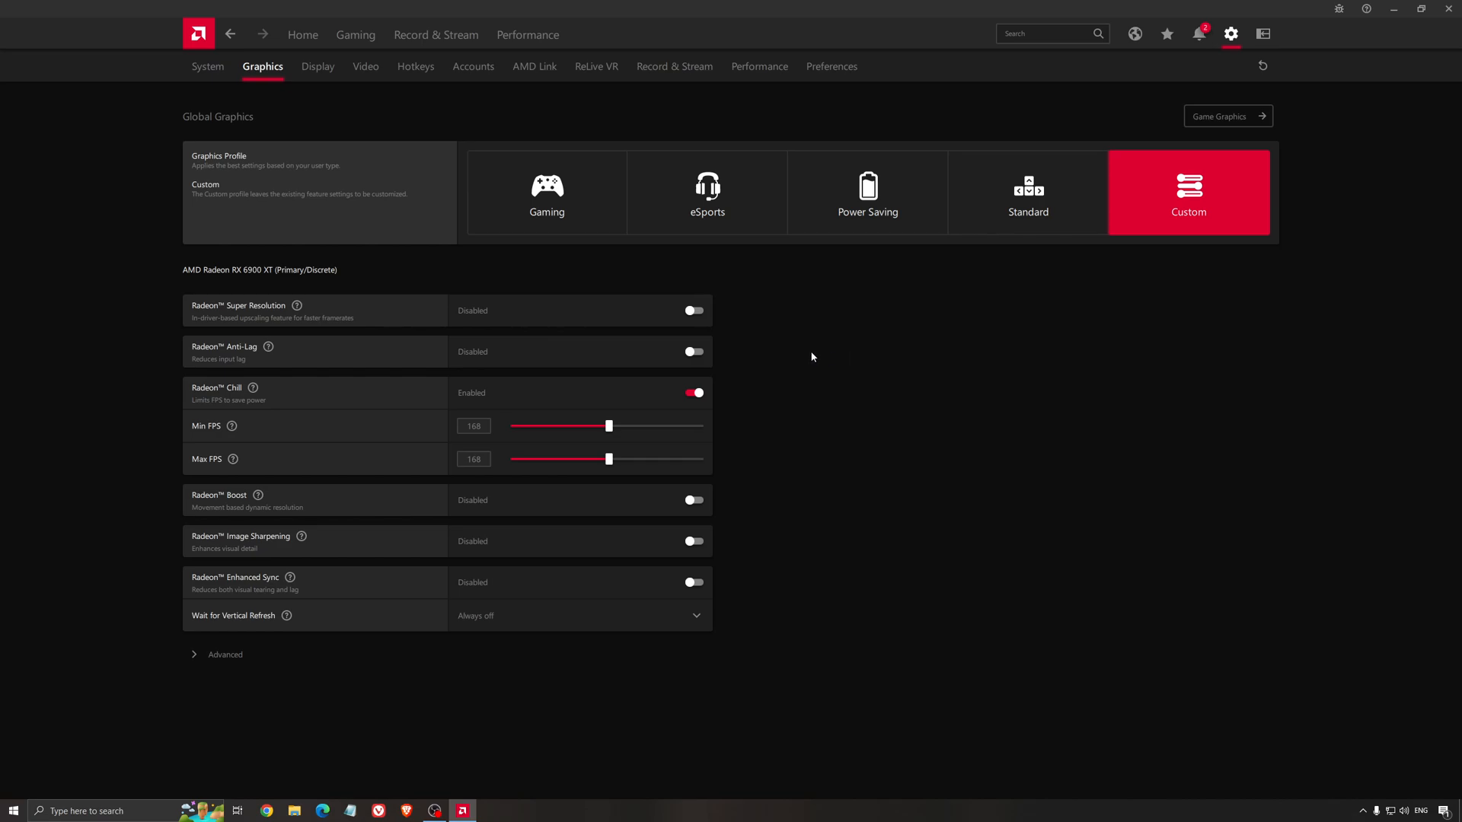
pyautogui.moveTo(803, 362)
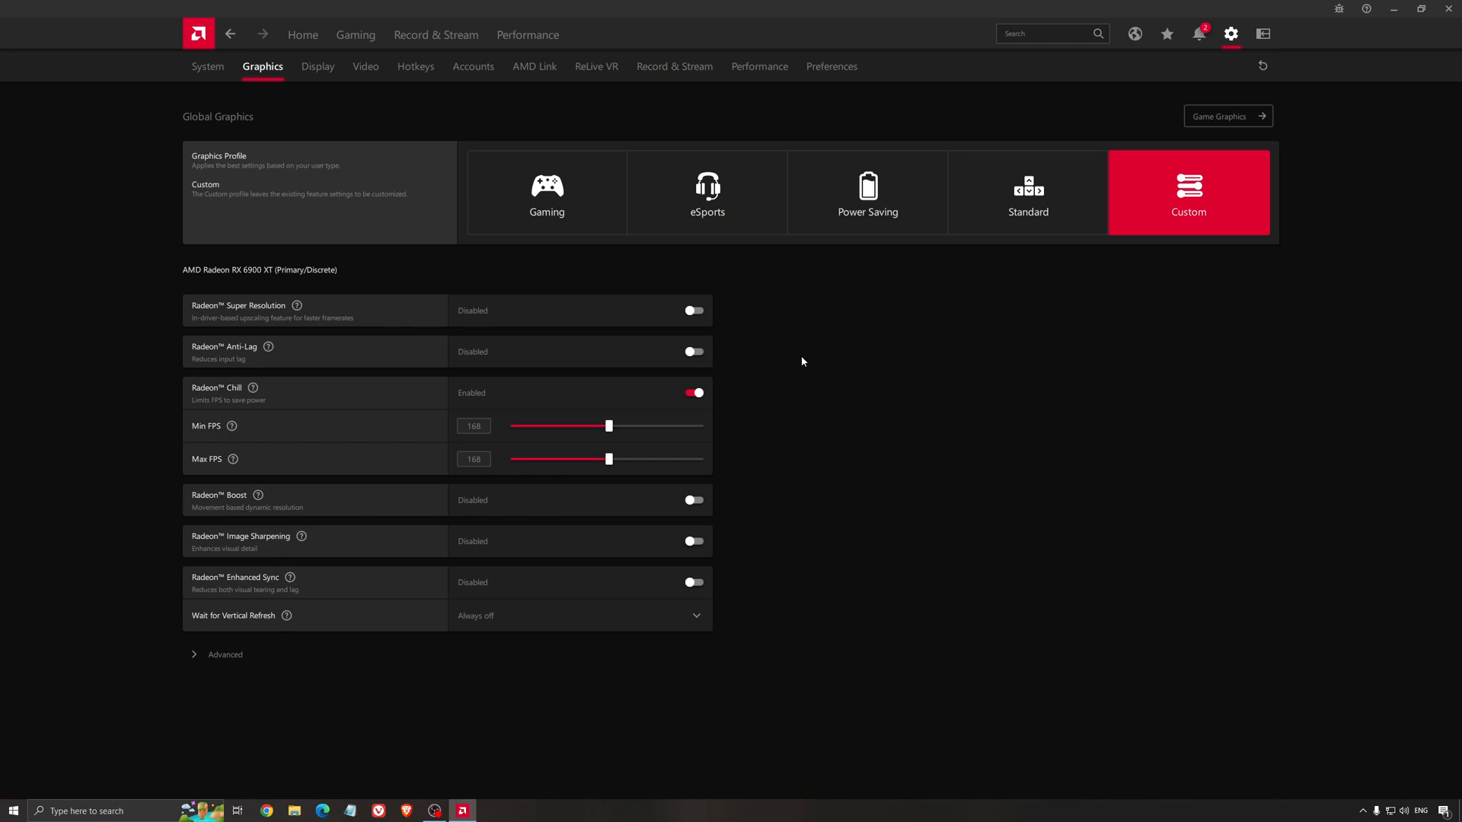
pyautogui.moveTo(814, 378)
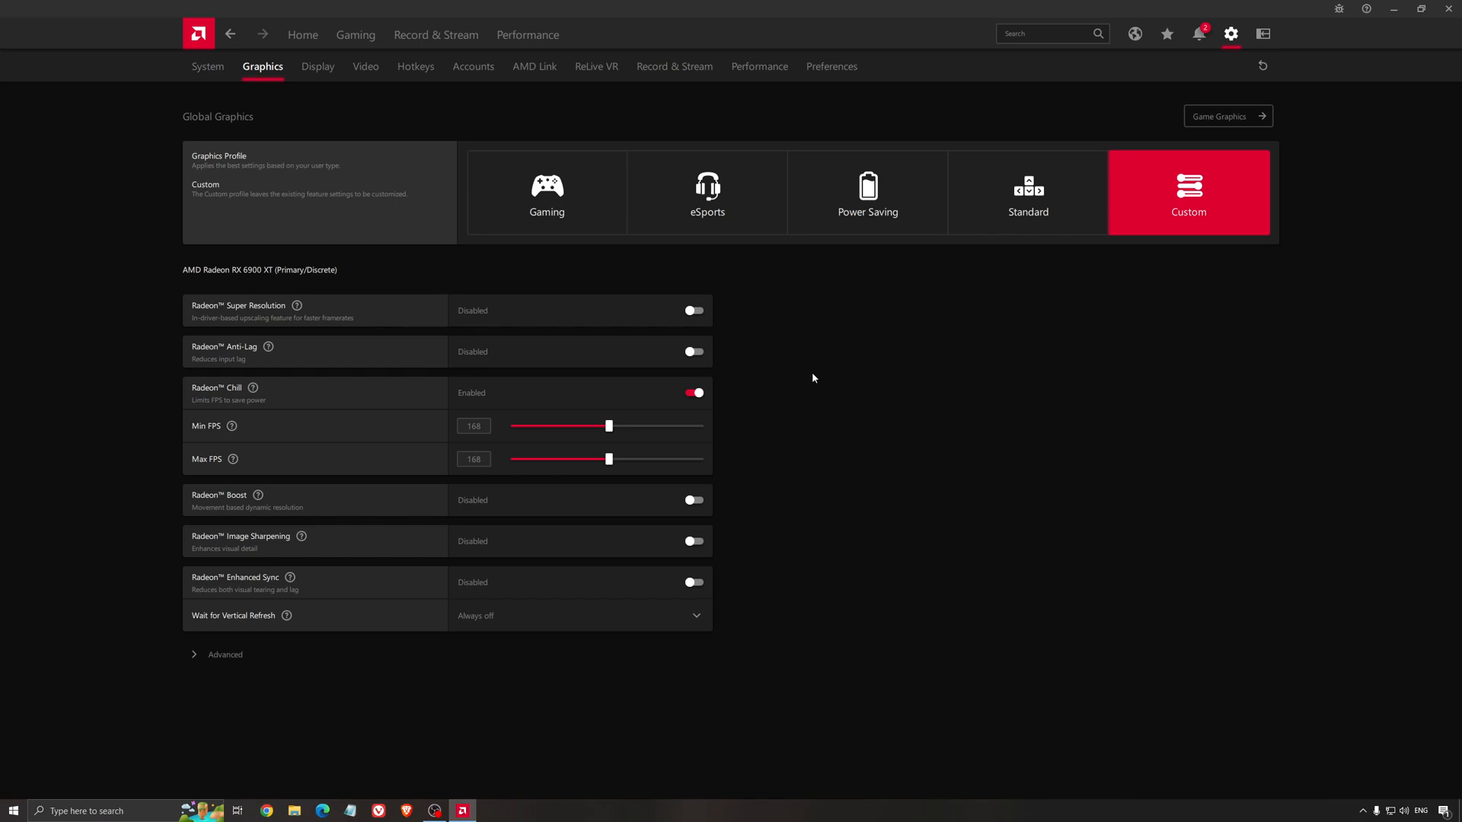
pyautogui.moveTo(806, 353)
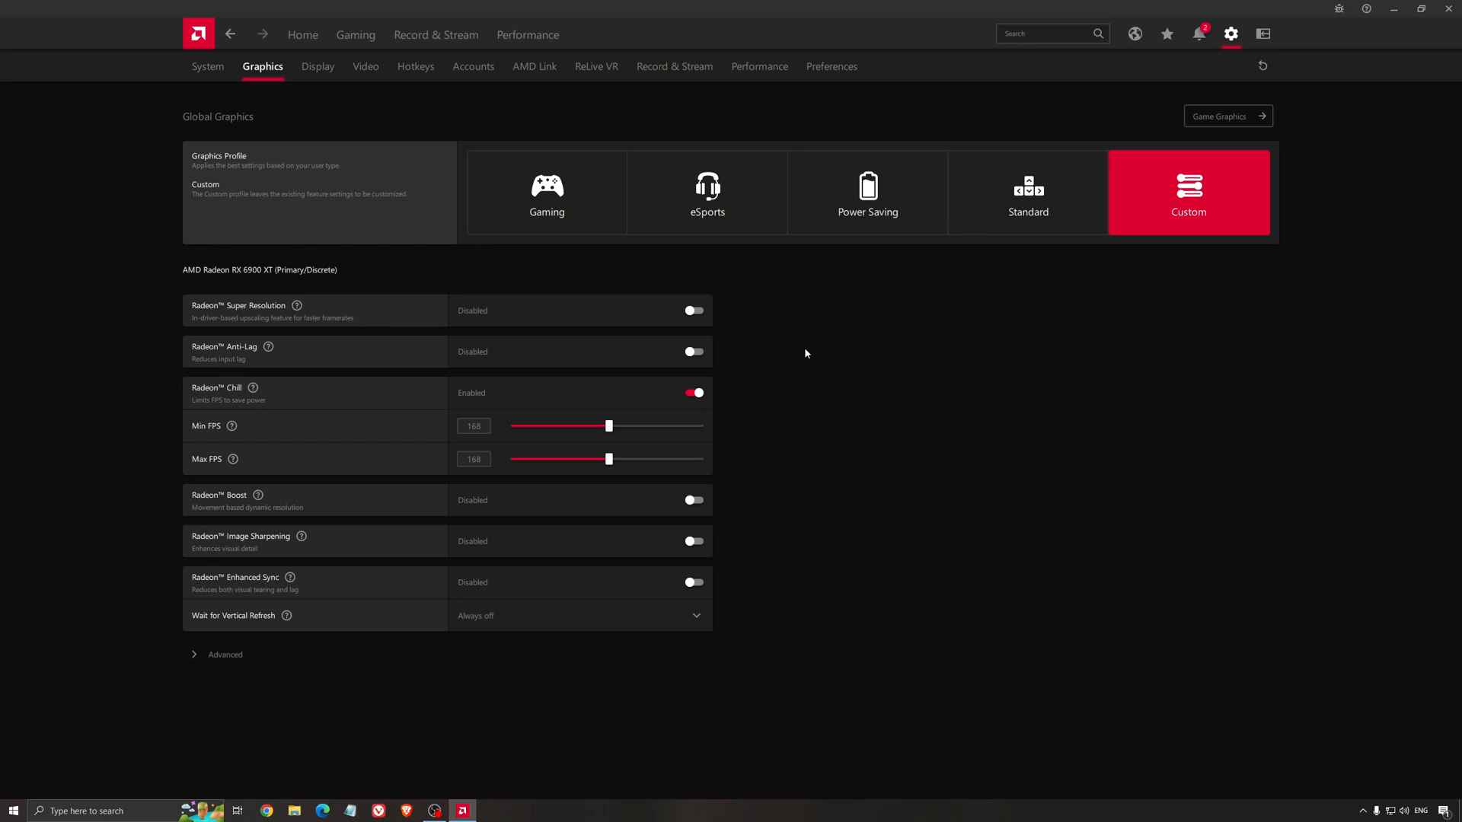
pyautogui.moveTo(881, 334)
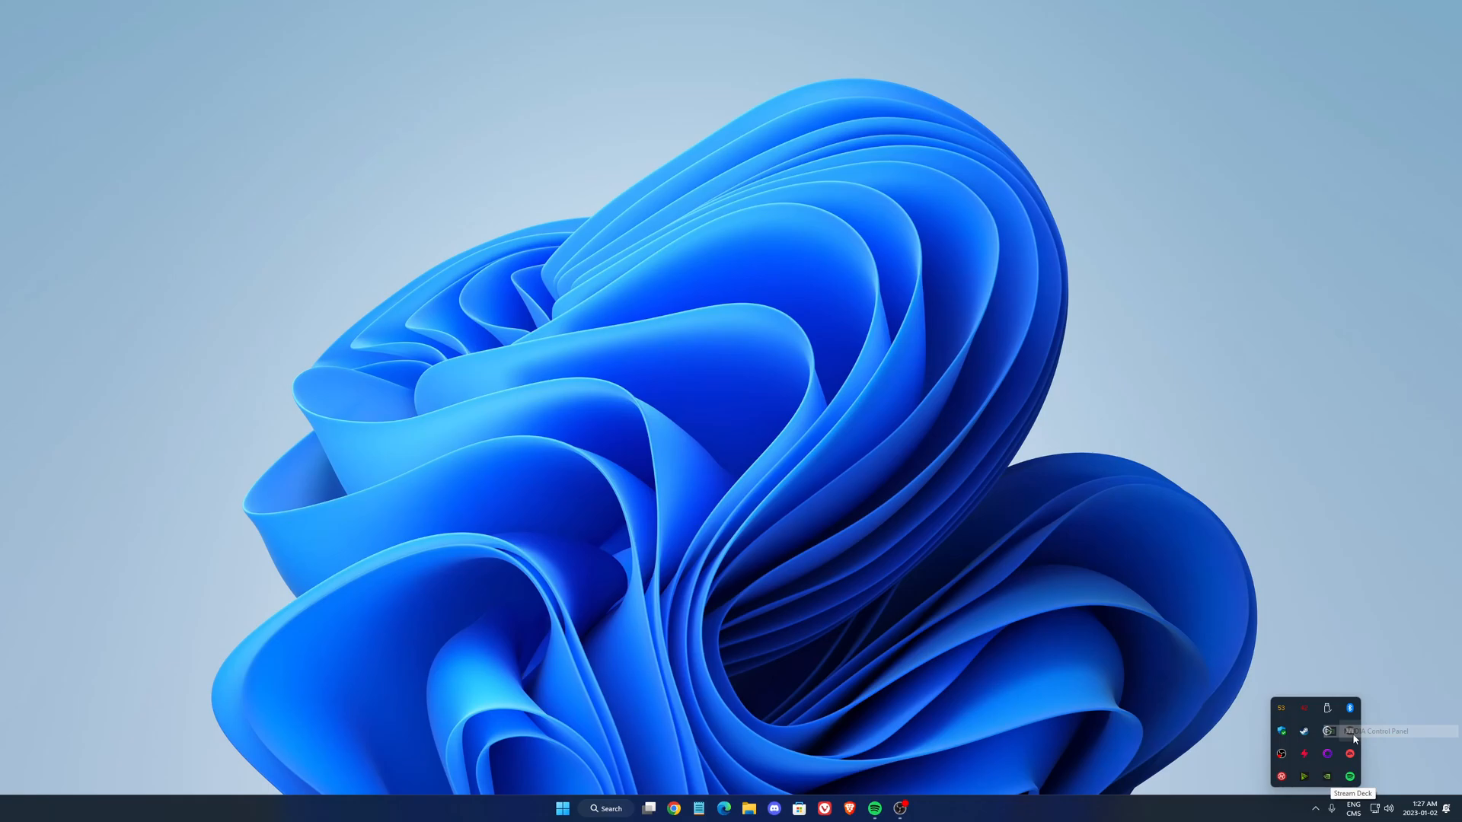
# Launch NVIDIA Control Panel and browse the Manage 3D Settings global settings list.
pyautogui.click(1328, 731)
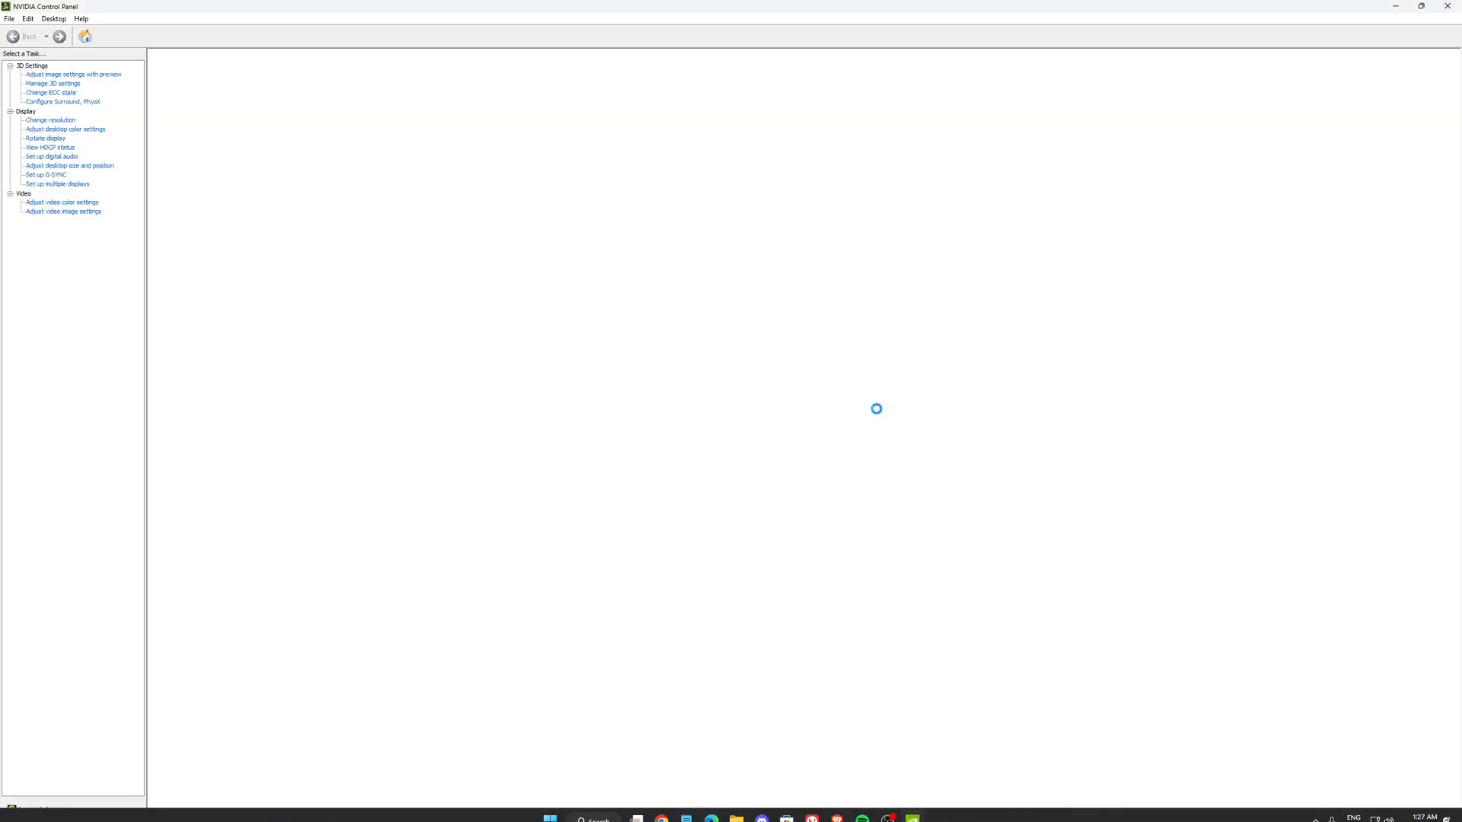
pyautogui.click(62, 84)
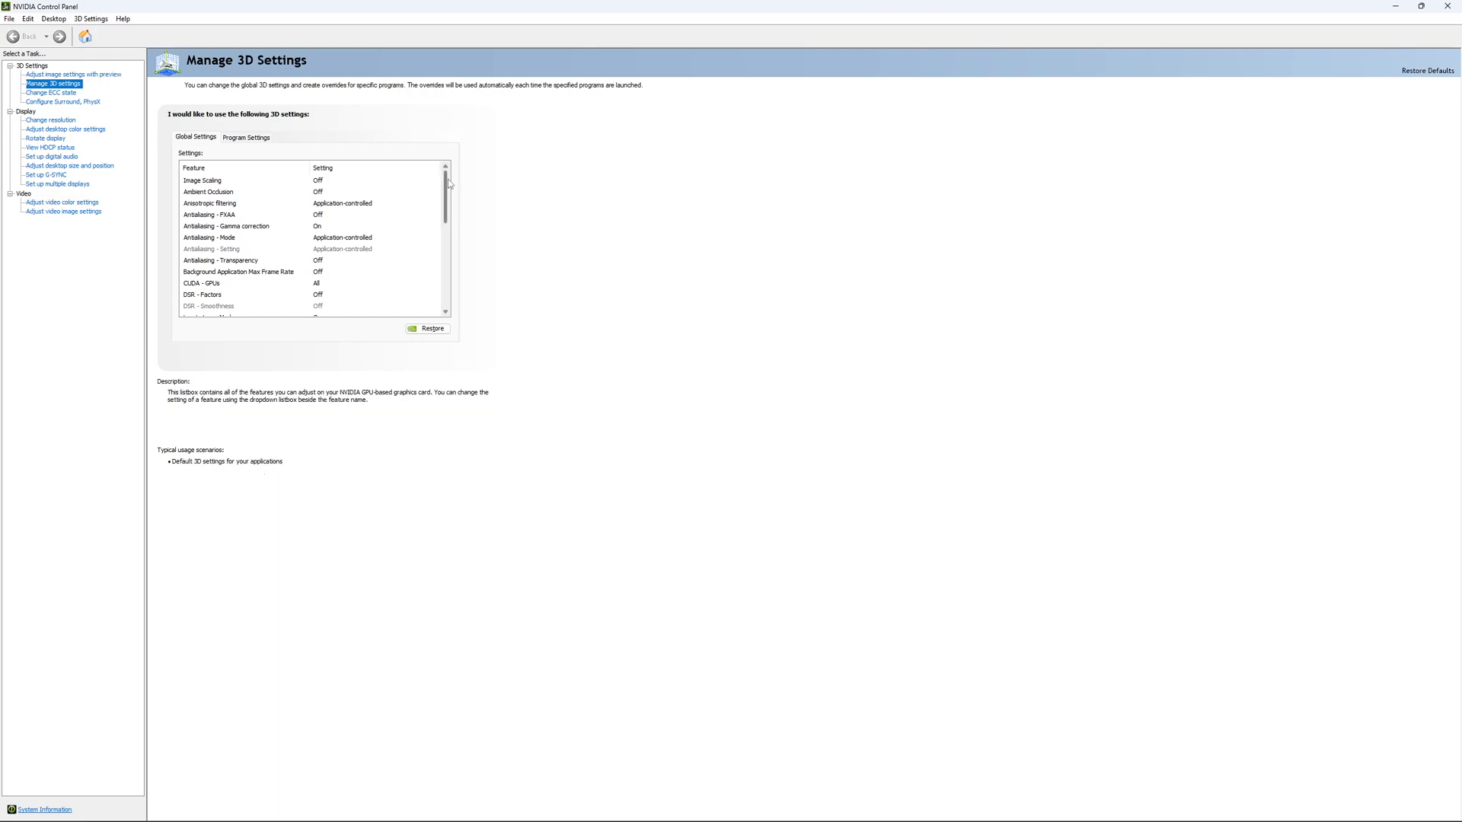
pyautogui.scroll(-3)
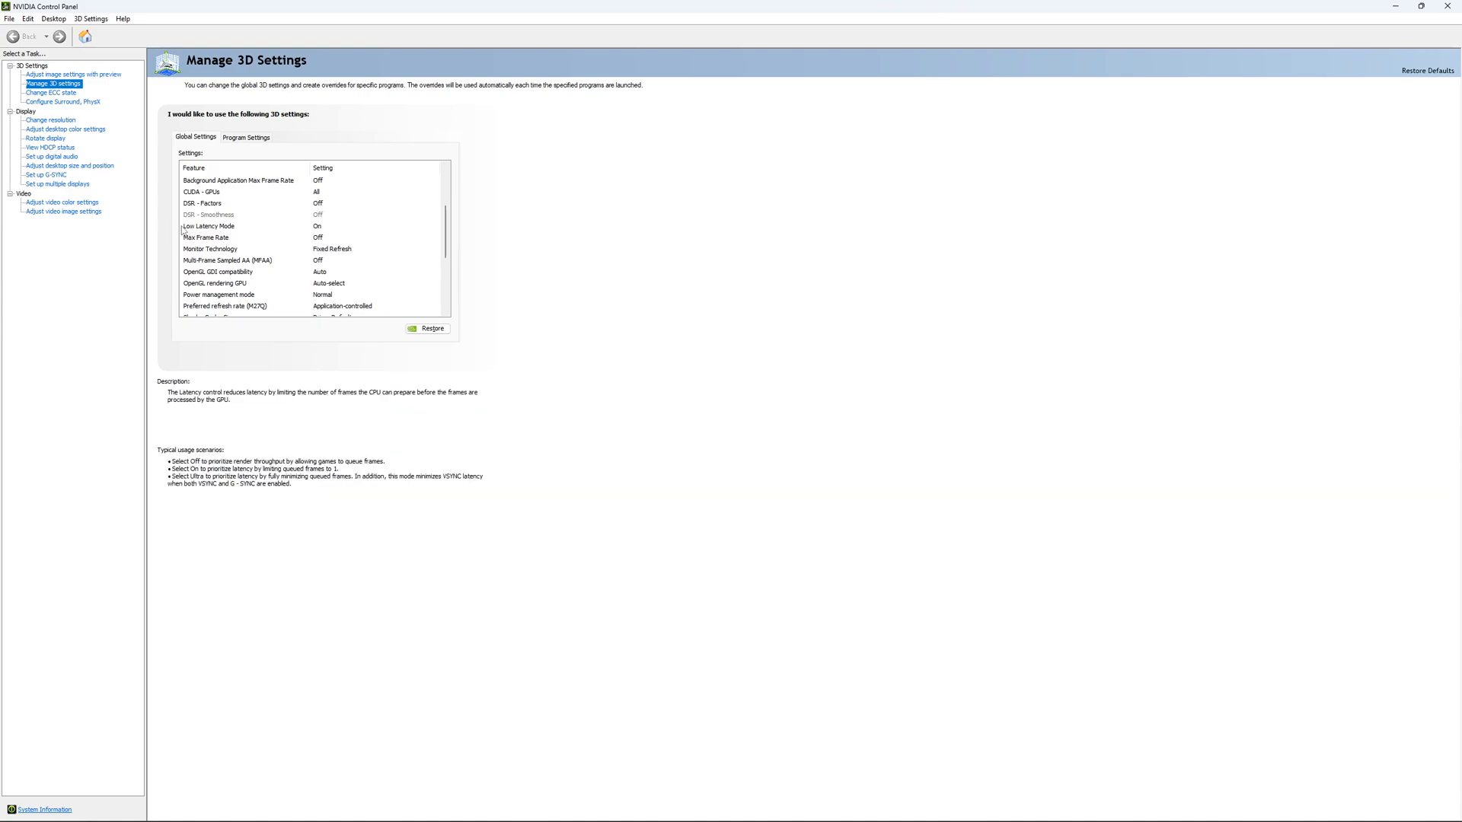
pyautogui.moveTo(335, 231)
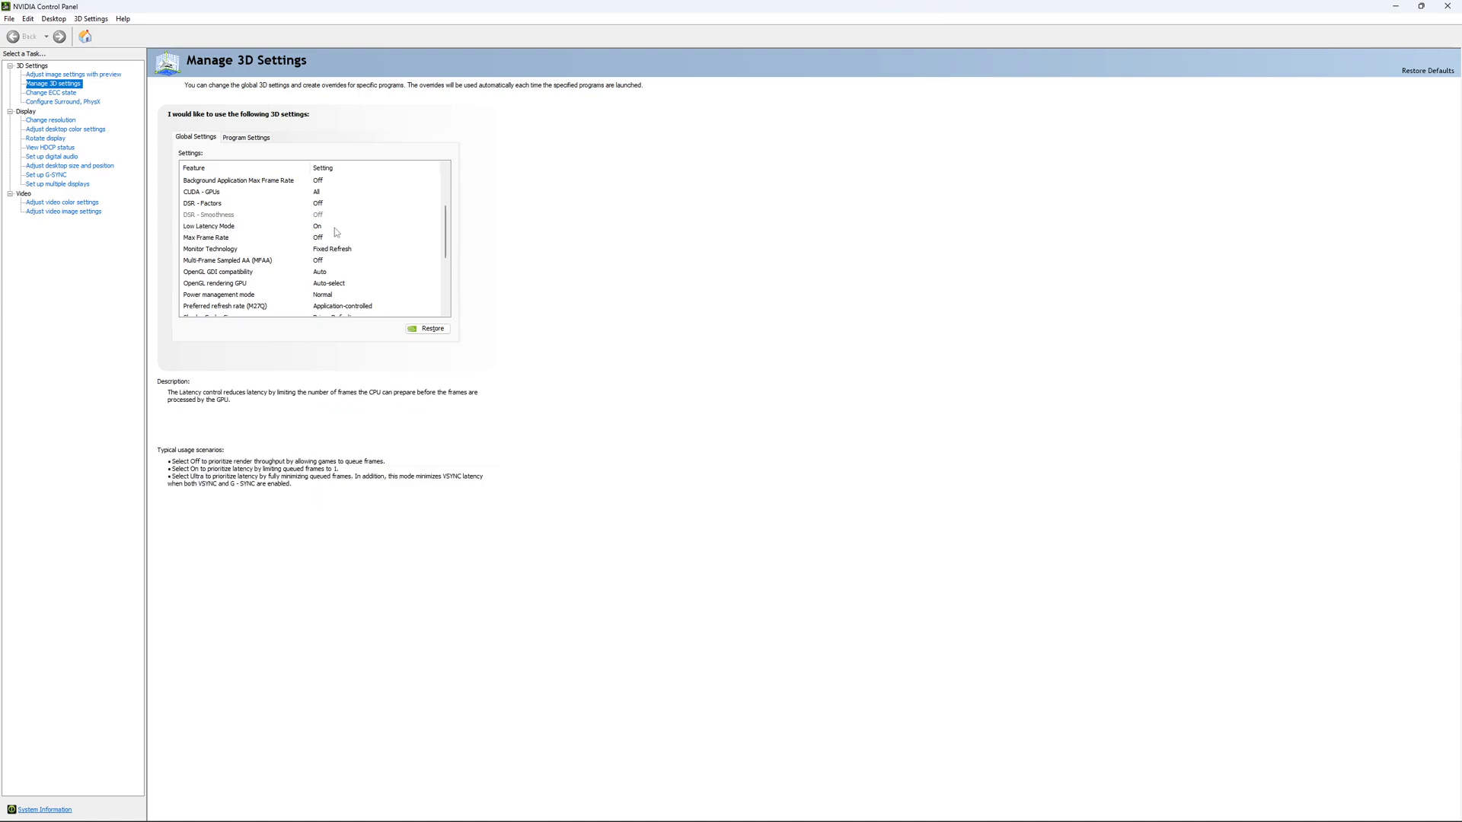
# Try a 167–186 FPS Max Frame Rate cap, leave it Off, then view RTX 4090 ECC state.
pyautogui.scroll(-3)
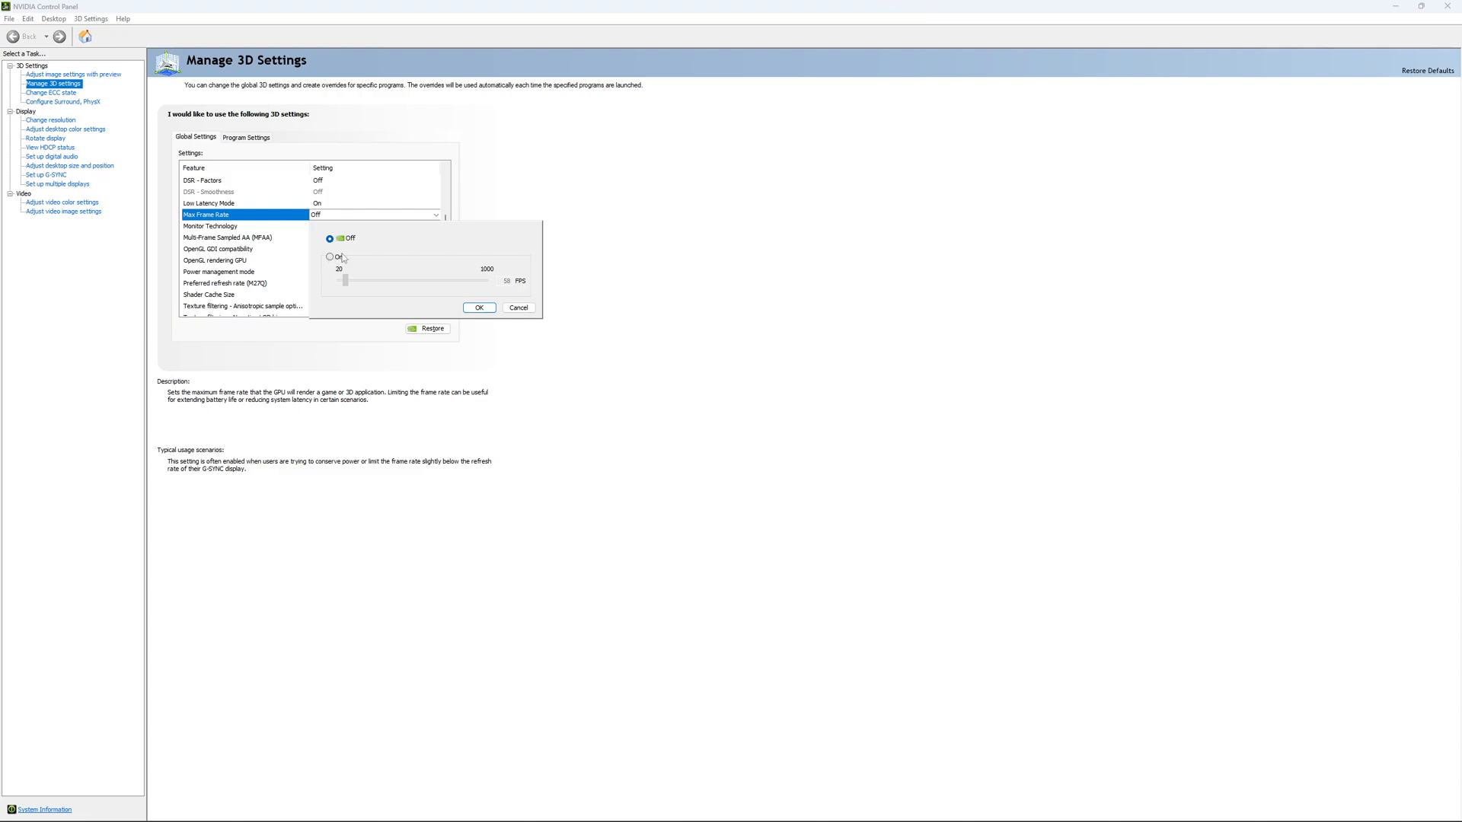
pyautogui.click(327, 256)
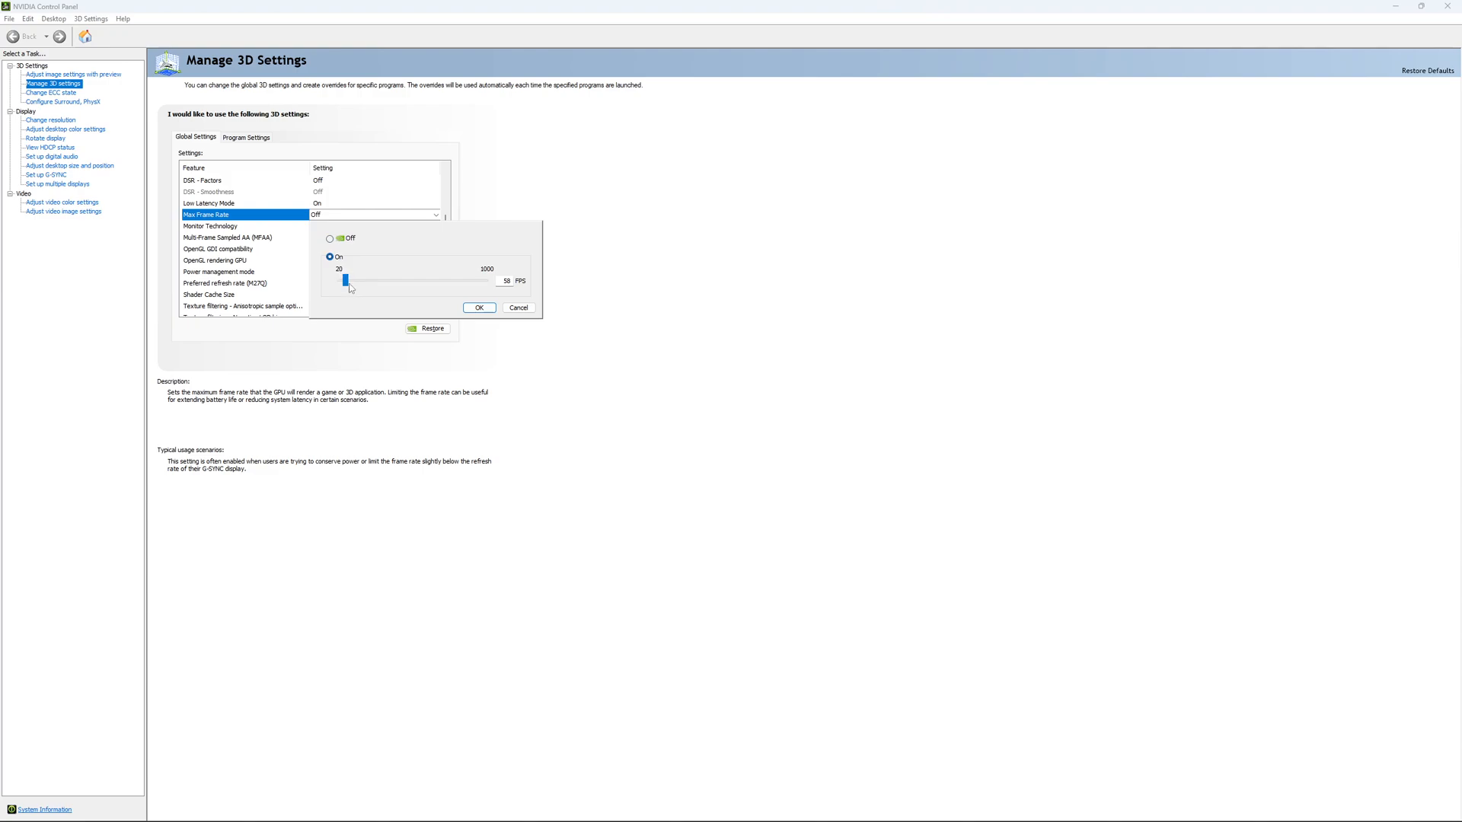
pyautogui.moveTo(346, 279); pyautogui.dragTo(364, 280)
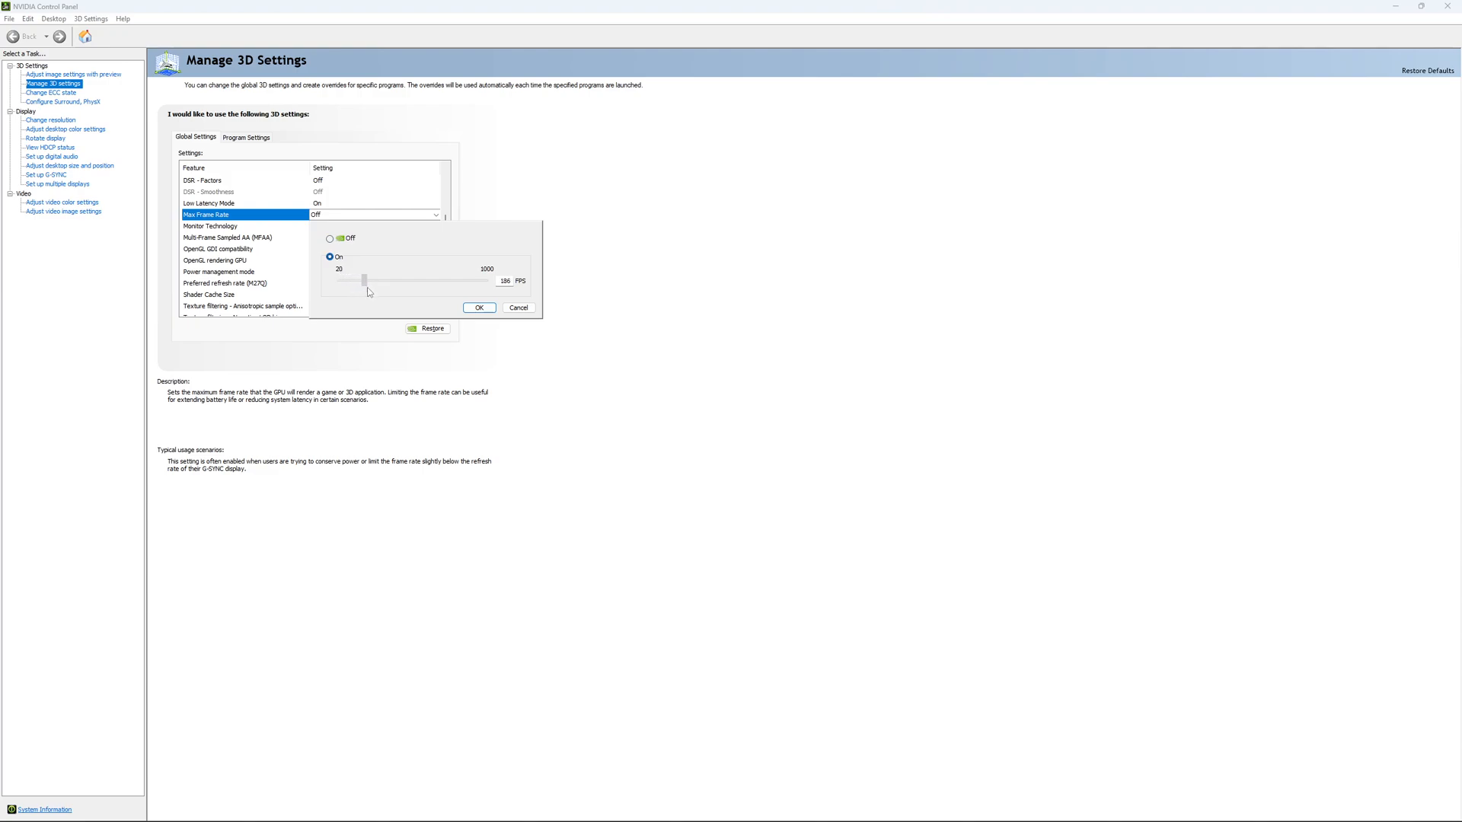
pyautogui.moveTo(366, 280); pyautogui.dragTo(362, 279)
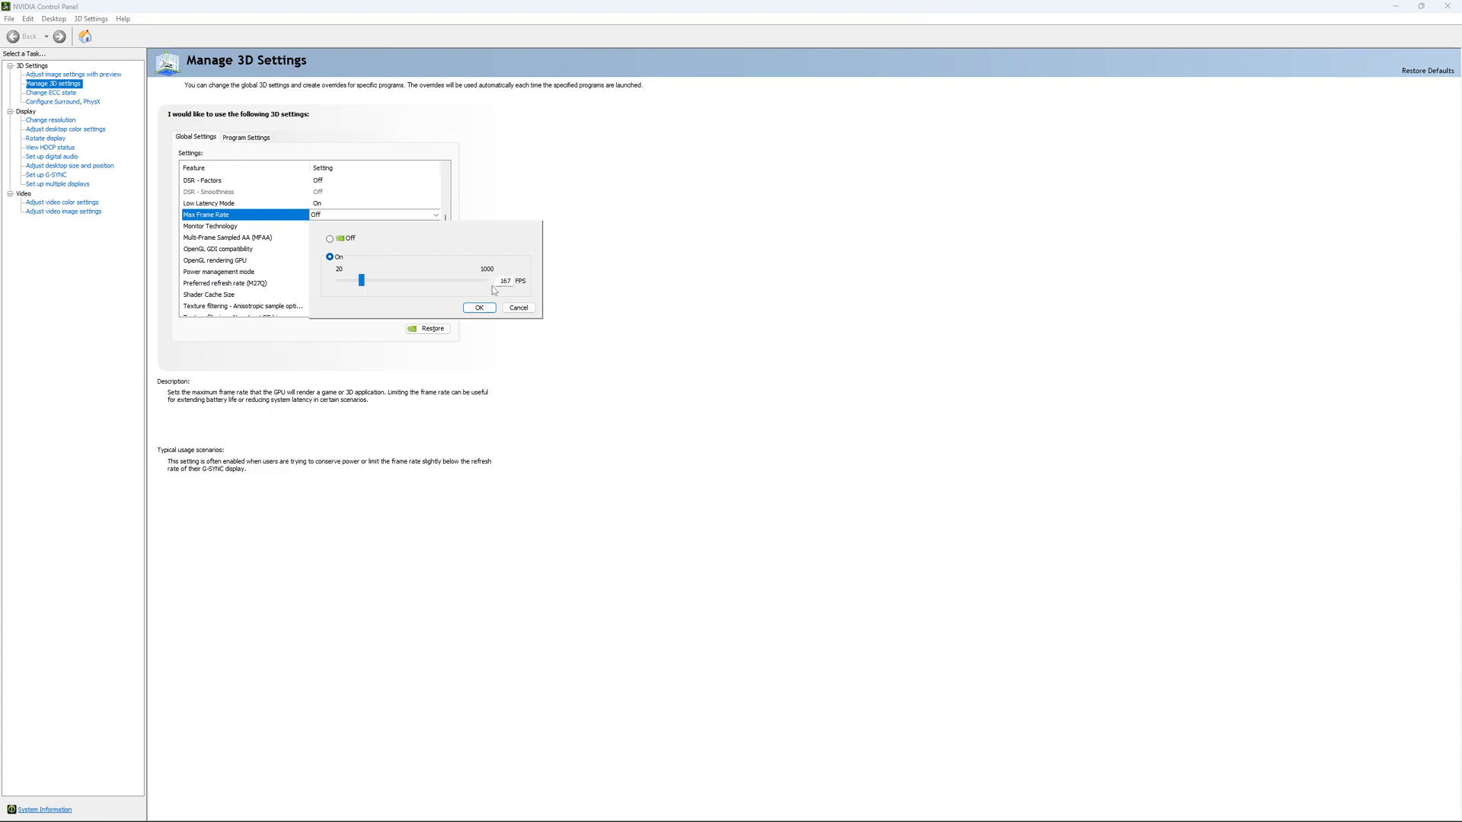
pyautogui.moveTo(474, 292)
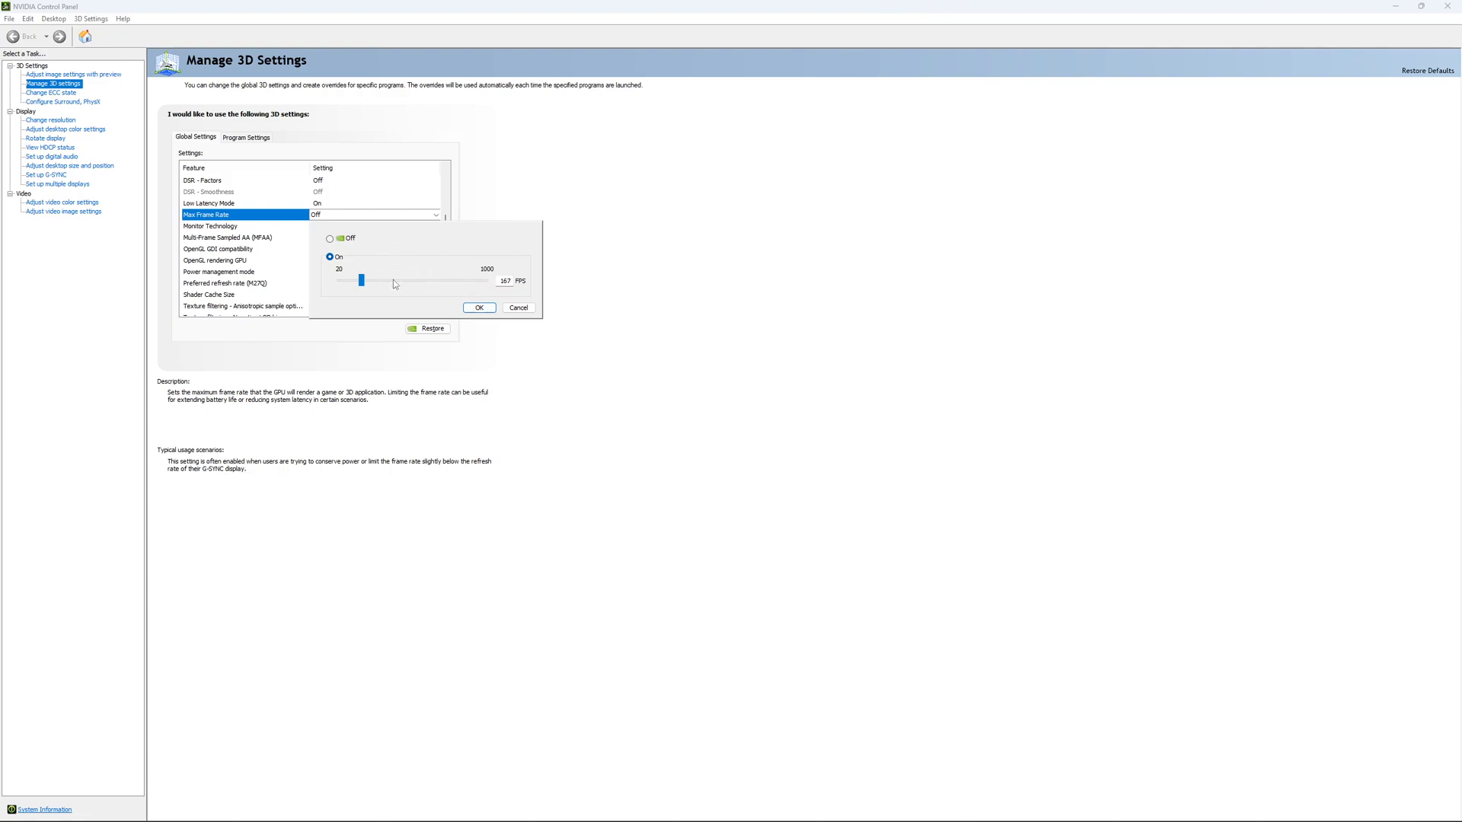
pyautogui.moveTo(368, 264)
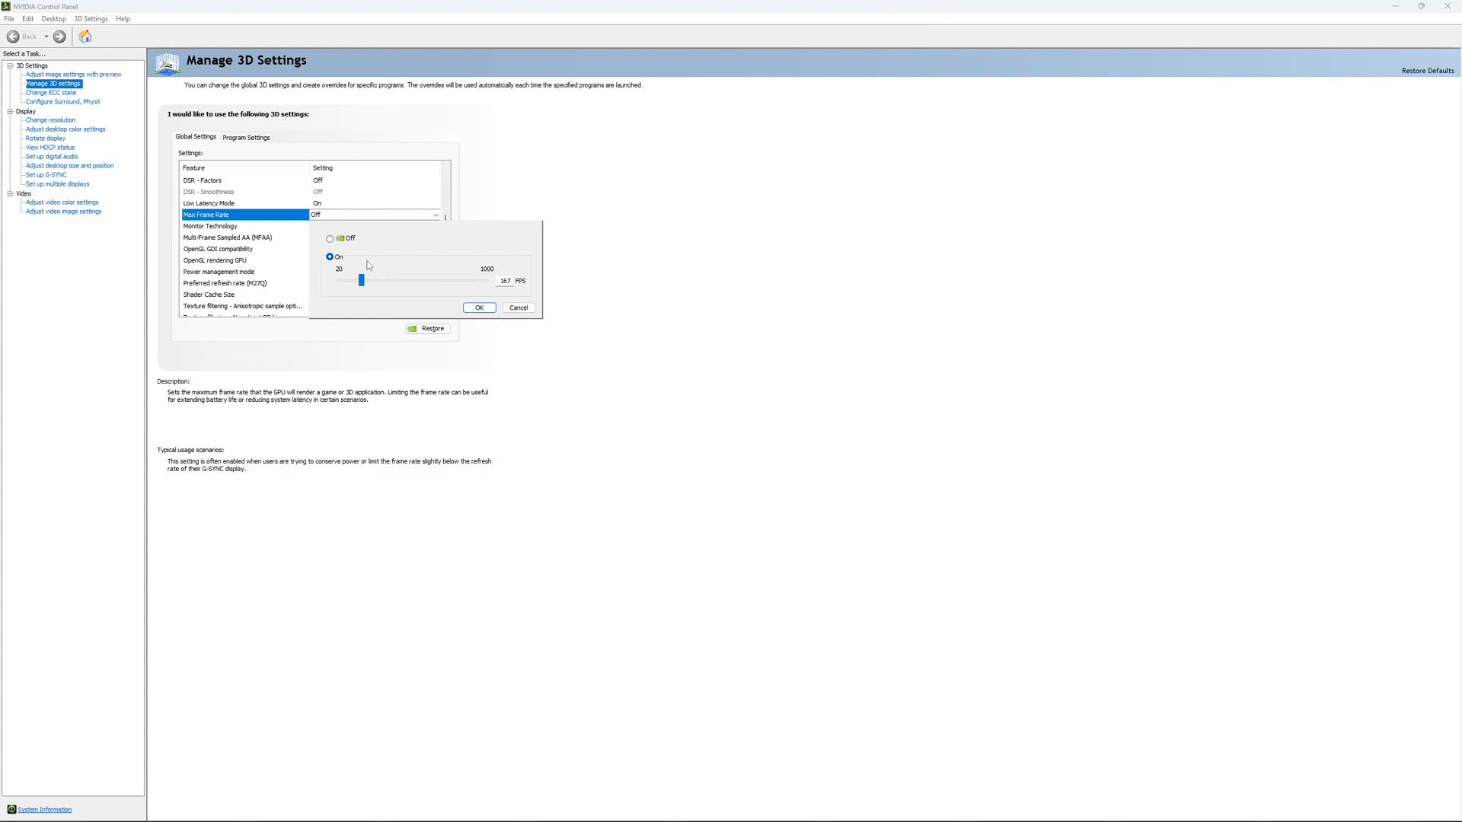
pyautogui.click(327, 237)
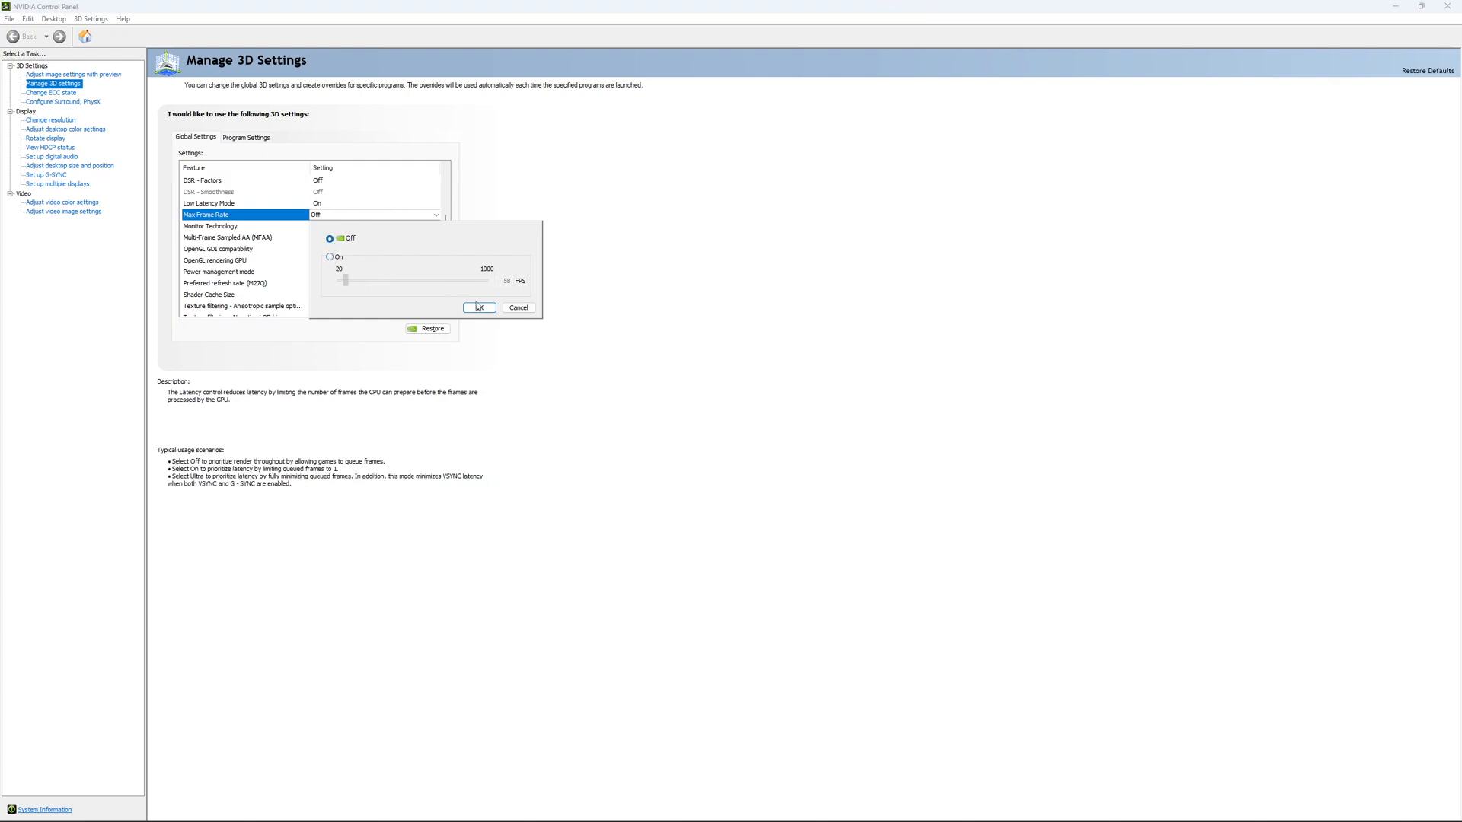
pyautogui.click(480, 307)
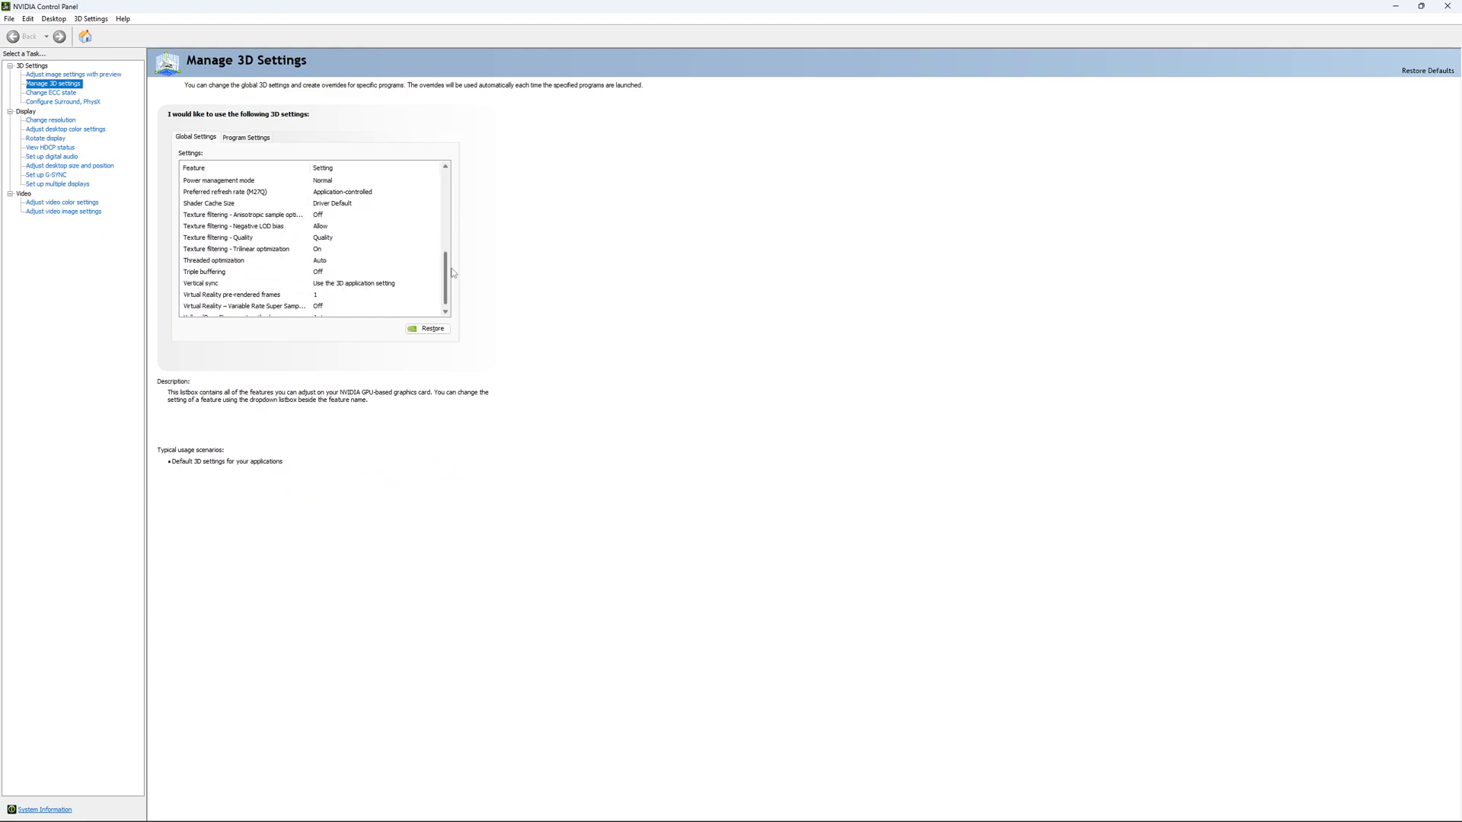
pyautogui.click(46, 92)
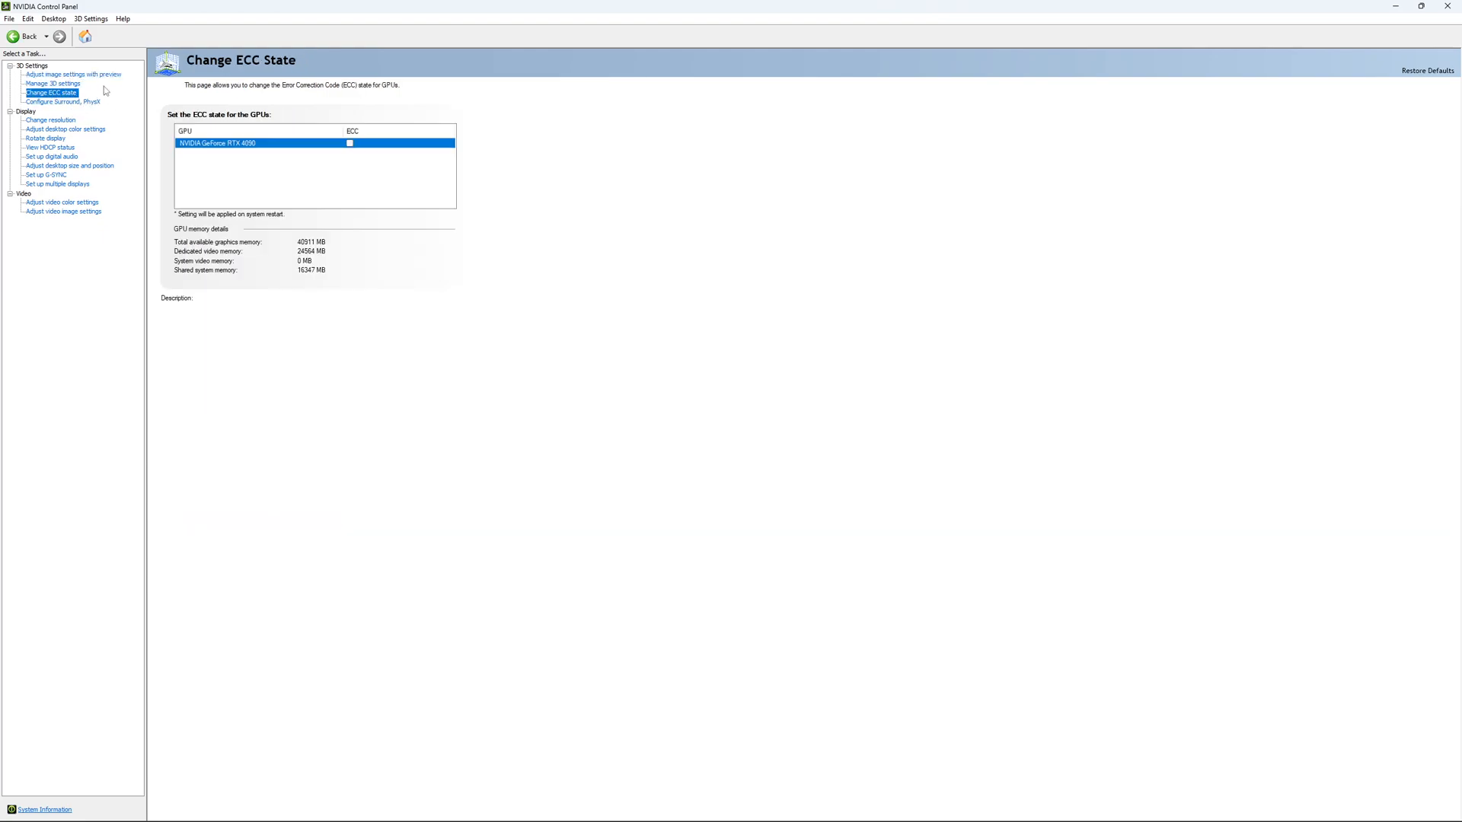
pyautogui.click(349, 143)
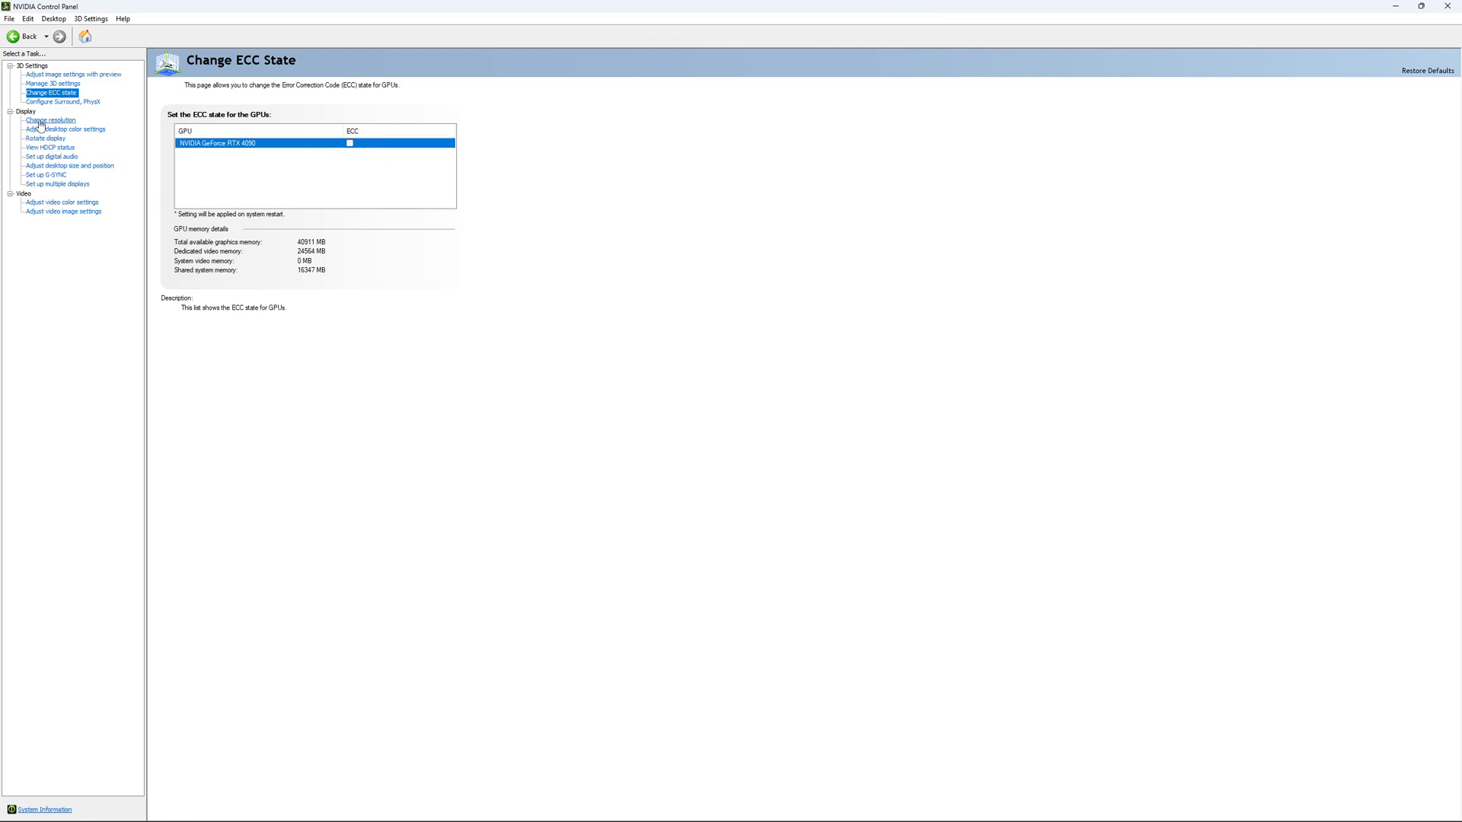
pyautogui.click(43, 121)
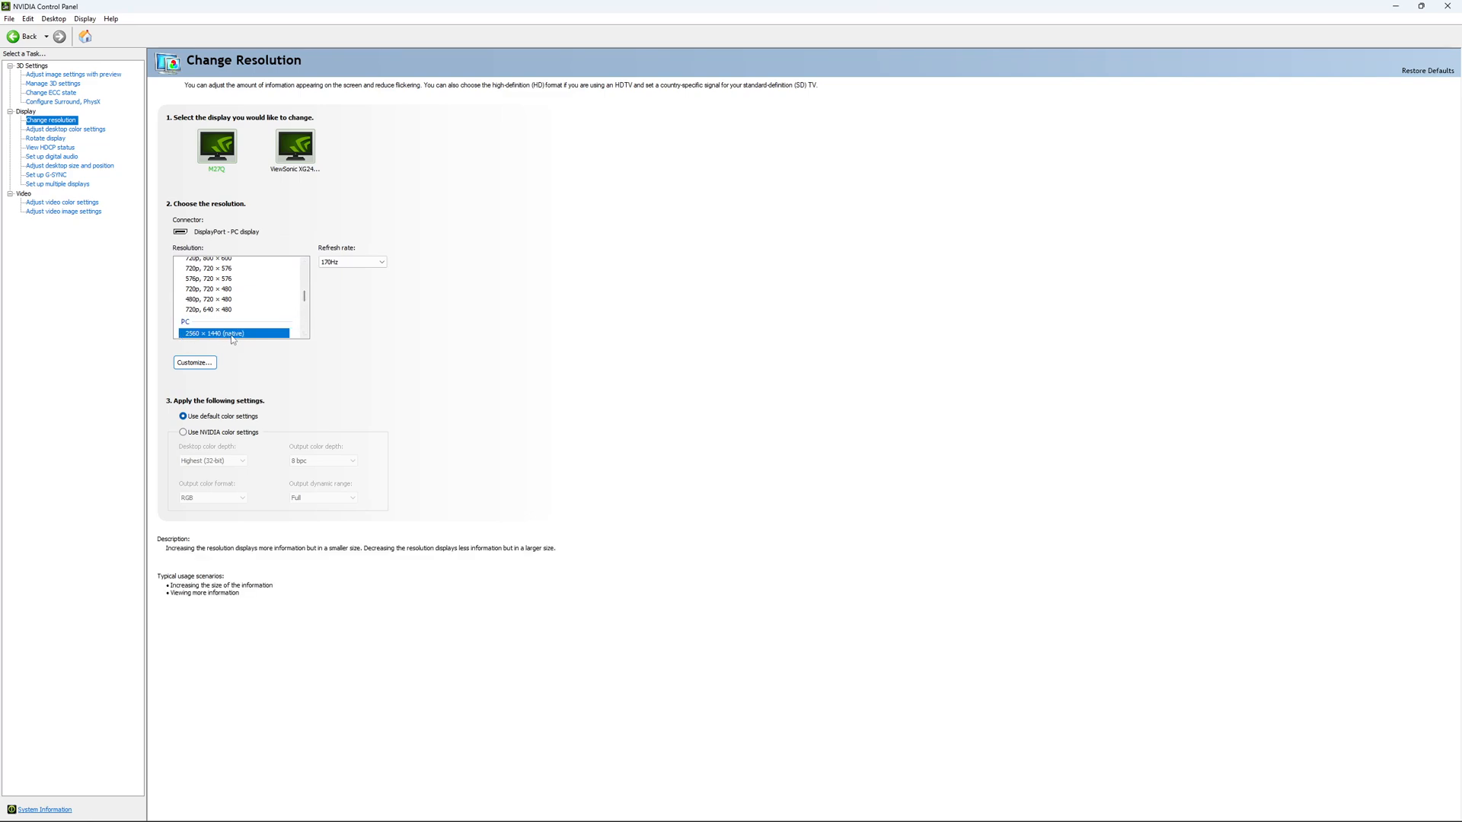
pyautogui.moveTo(242, 336)
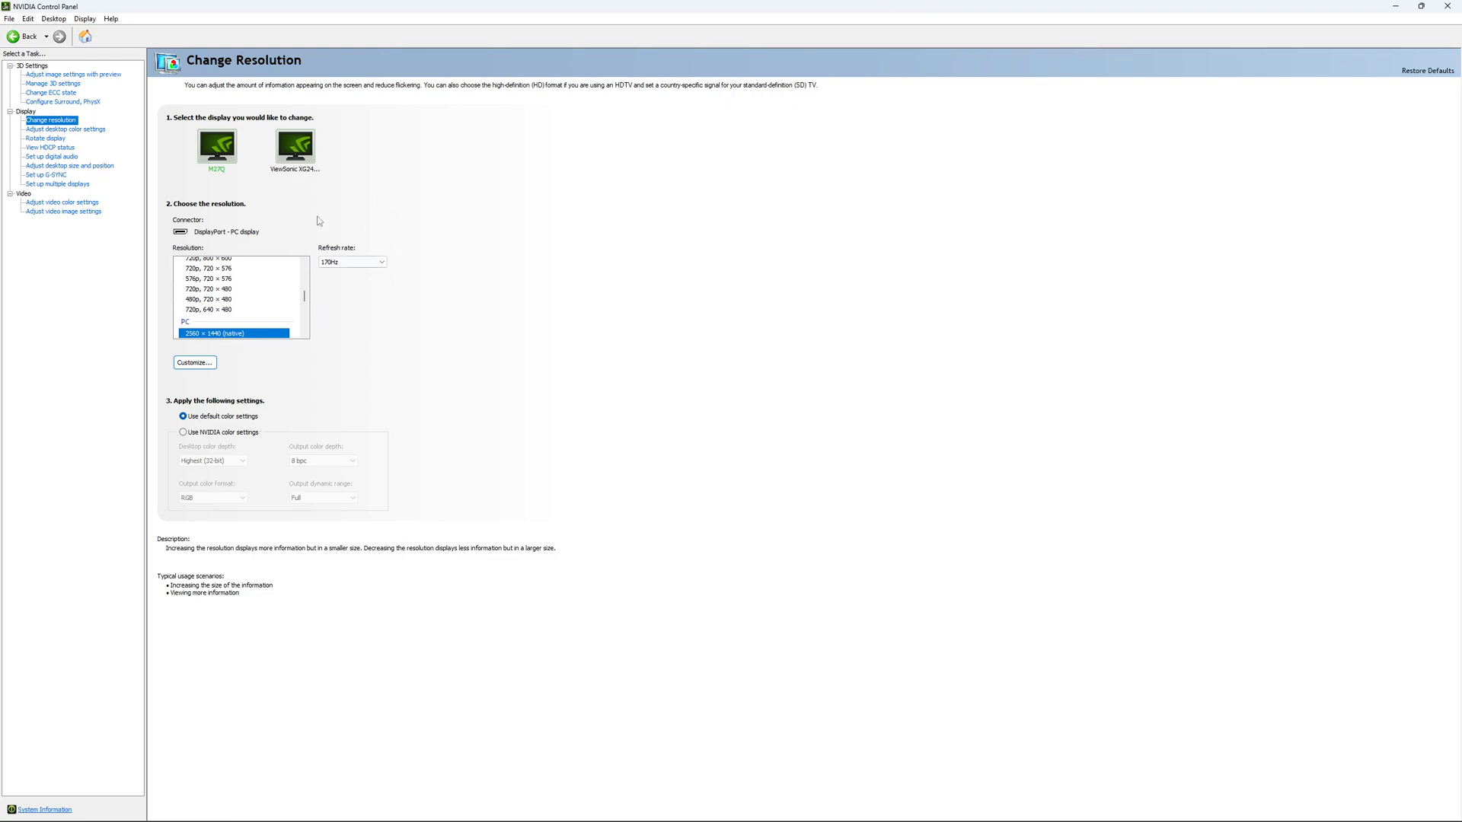
pyautogui.moveTo(389, 298)
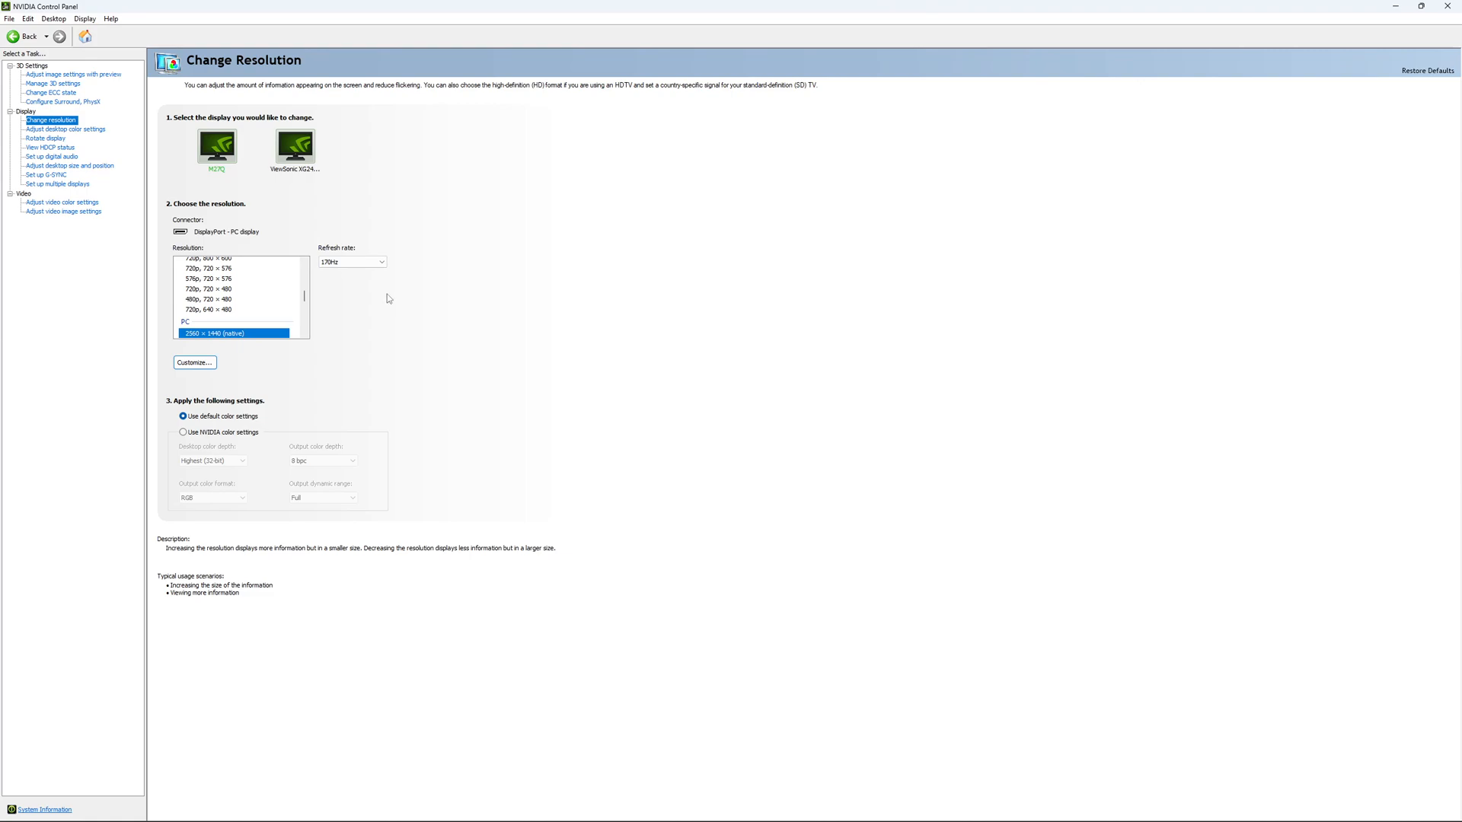
pyautogui.click(377, 262)
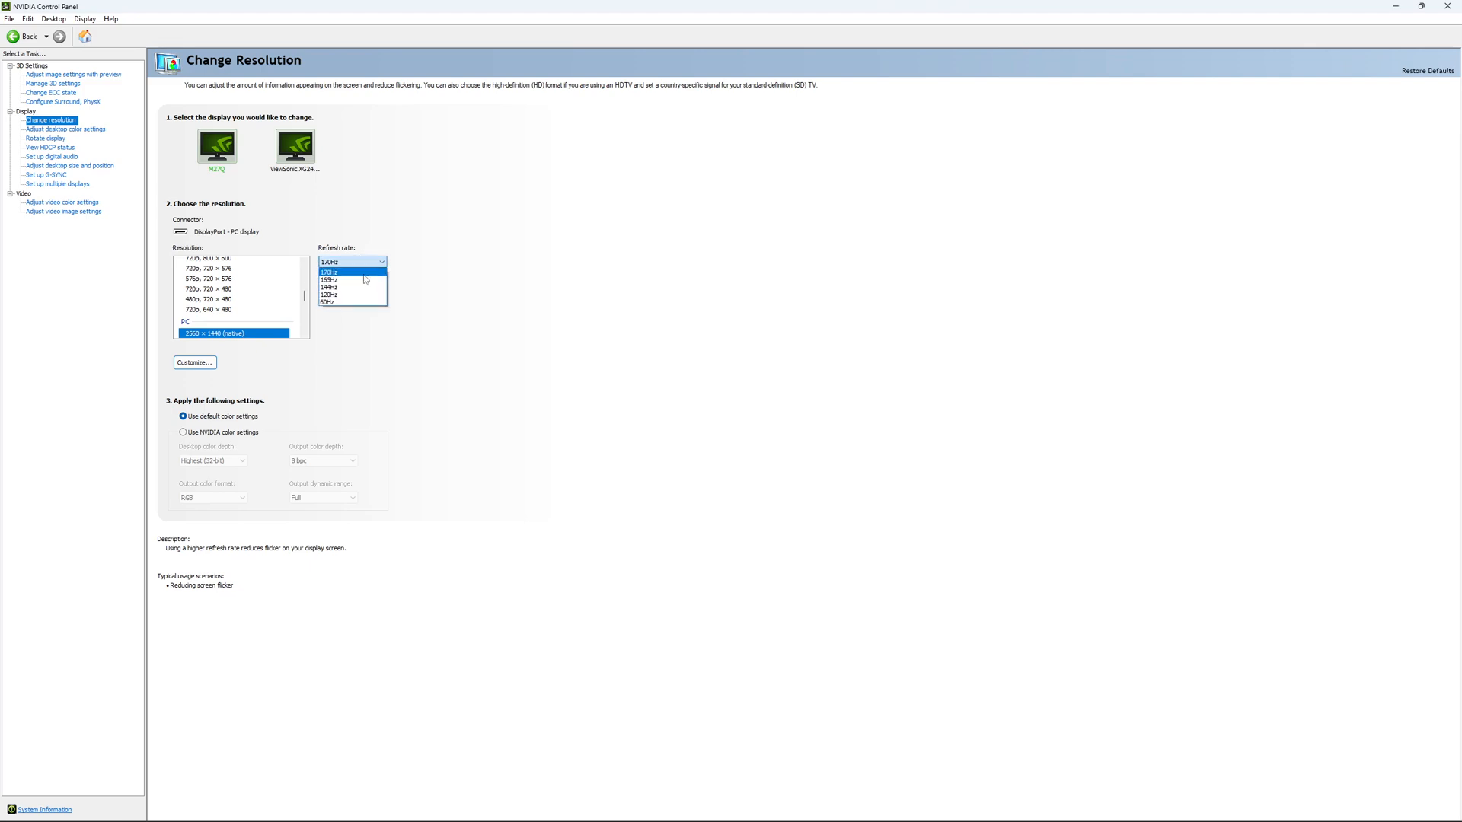
pyautogui.click(332, 271)
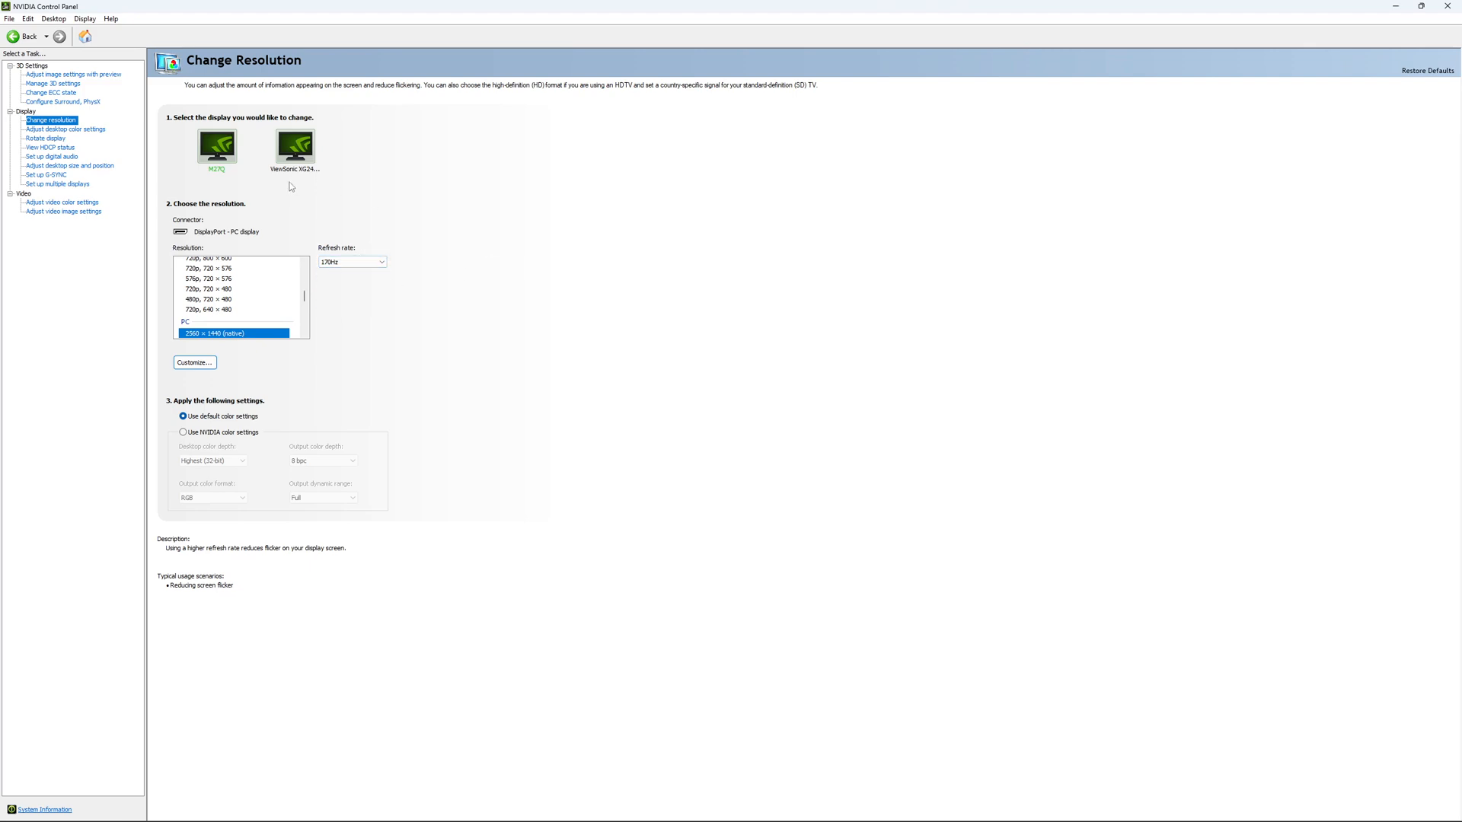
pyautogui.moveTo(53, 195)
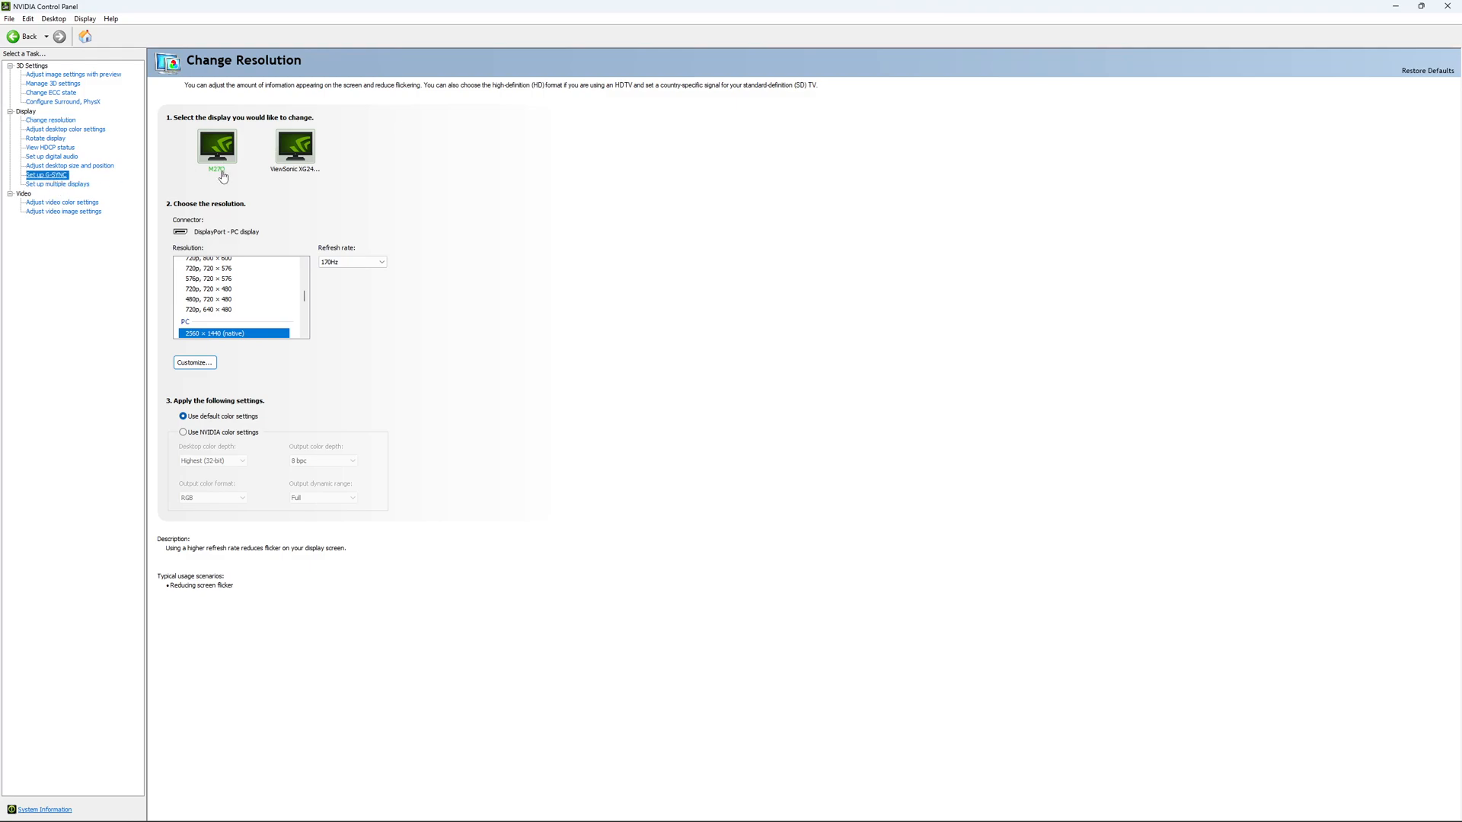
# Open Set up G-SYNC and leave G-SYNC Compatible unchecked.
pyautogui.click(50, 174)
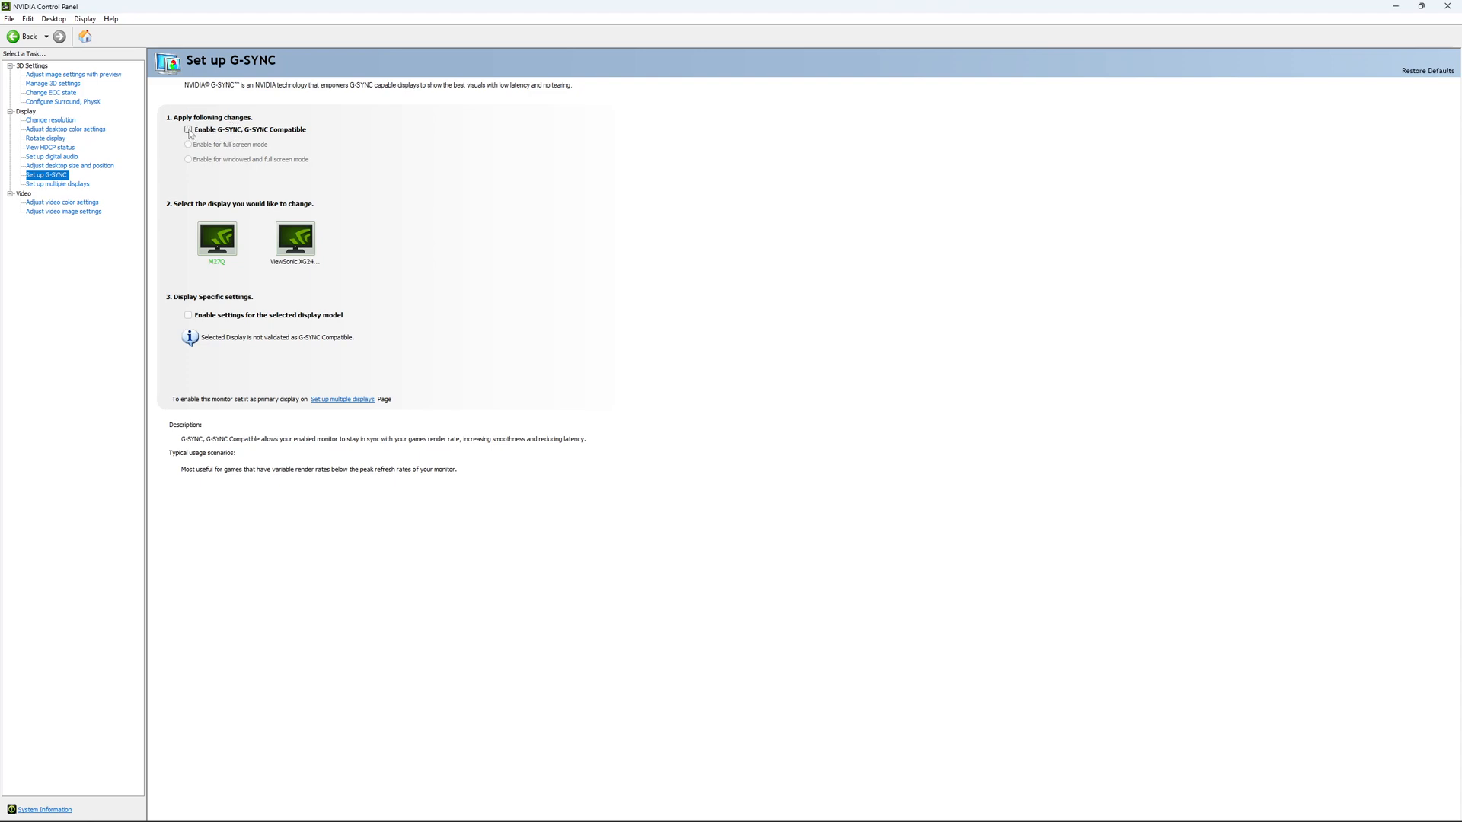
pyautogui.click(187, 129)
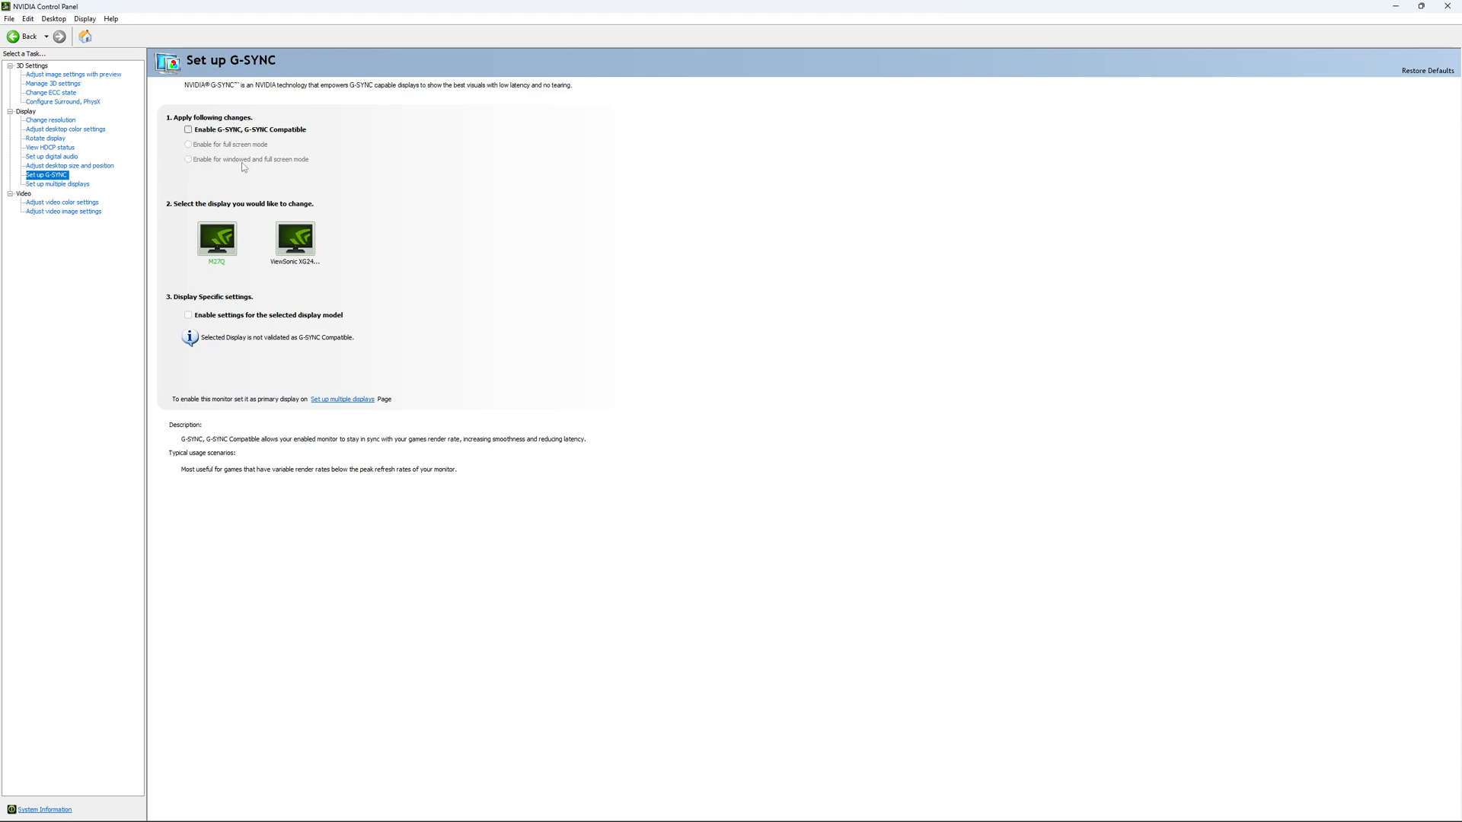
pyautogui.moveTo(226, 165)
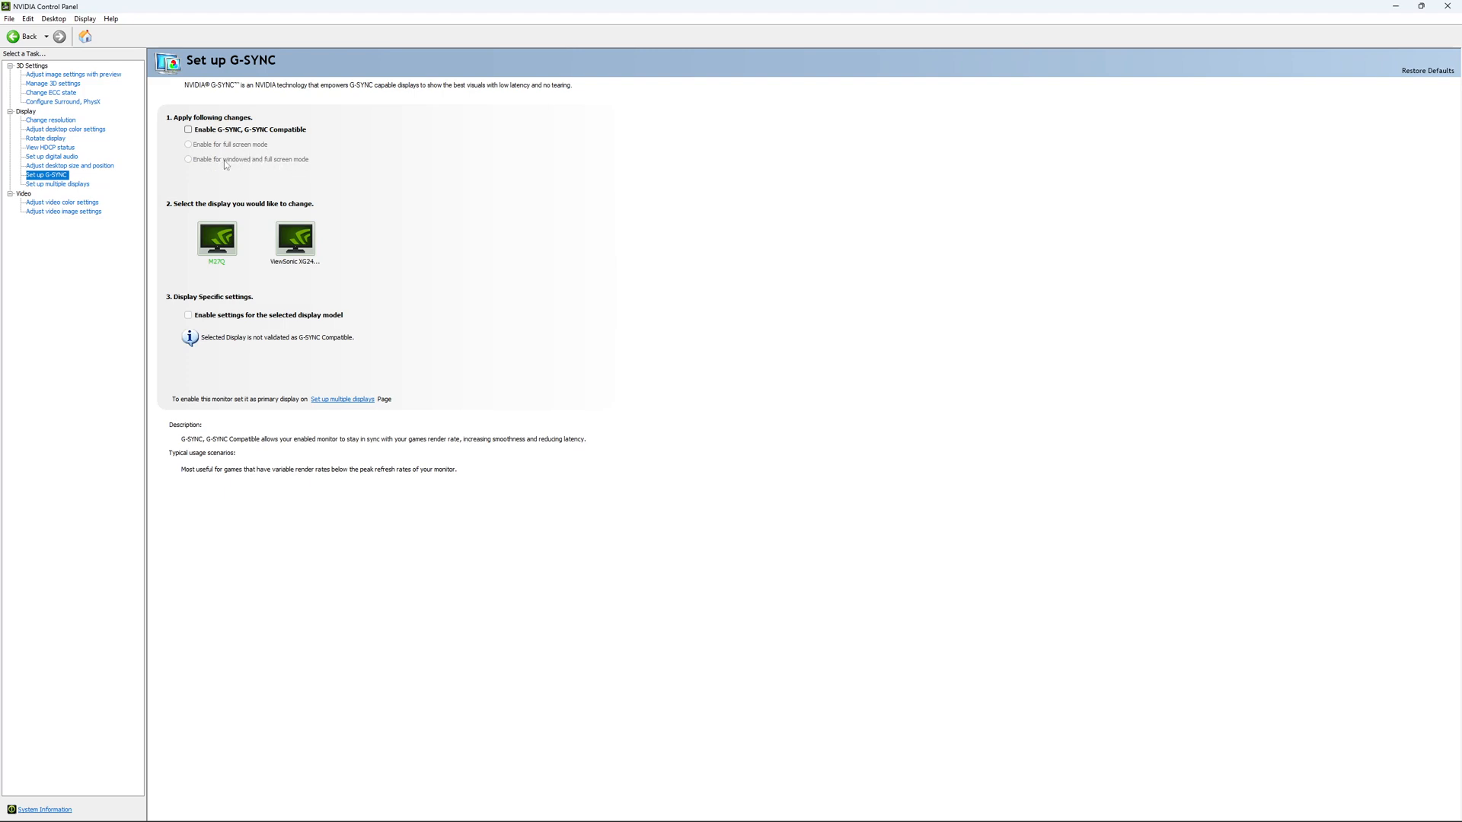
pyautogui.moveTo(237, 163)
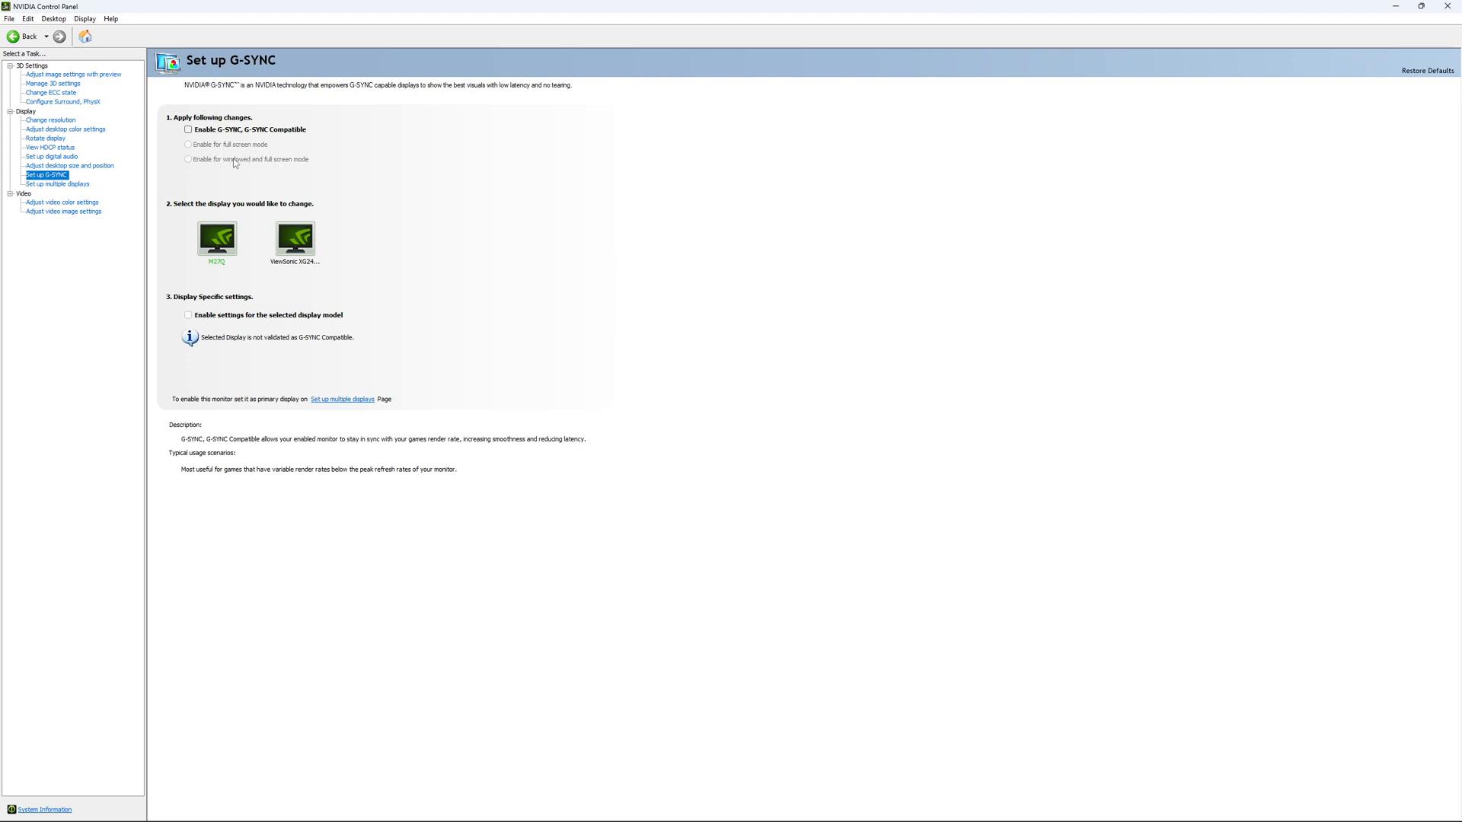
pyautogui.moveTo(281, 304)
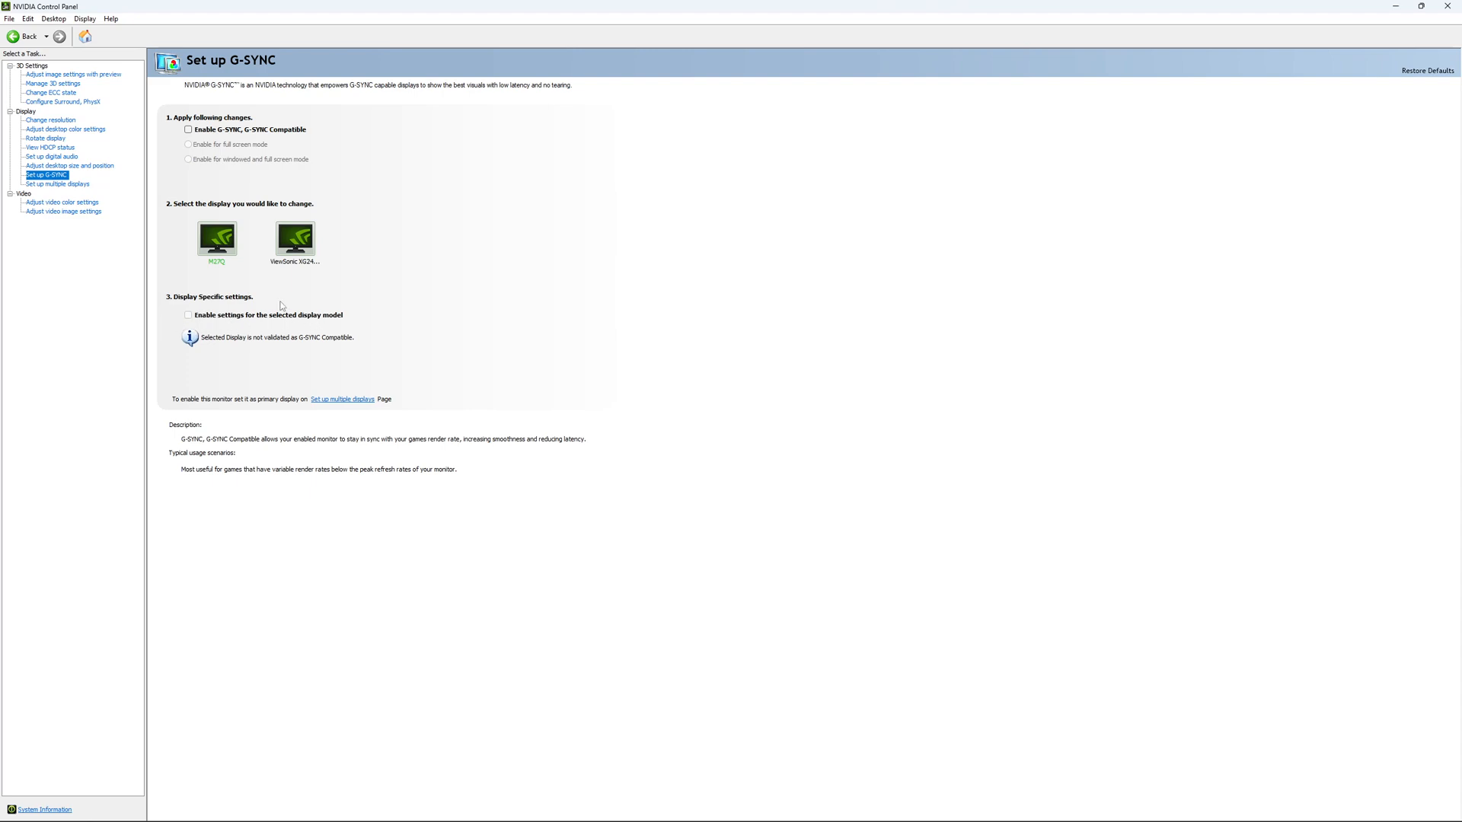
pyautogui.moveTo(329, 274)
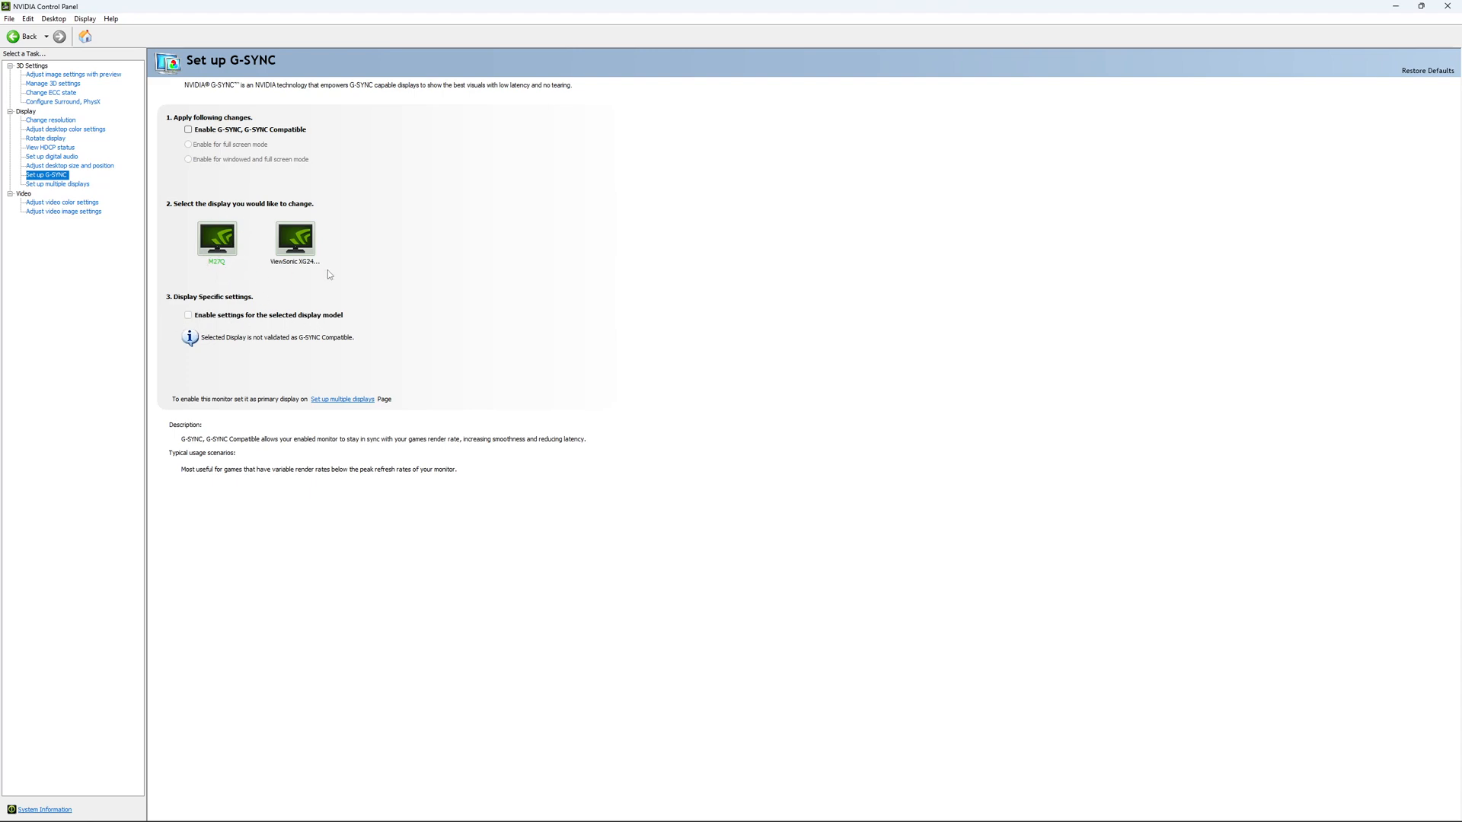
pyautogui.moveTo(321, 244)
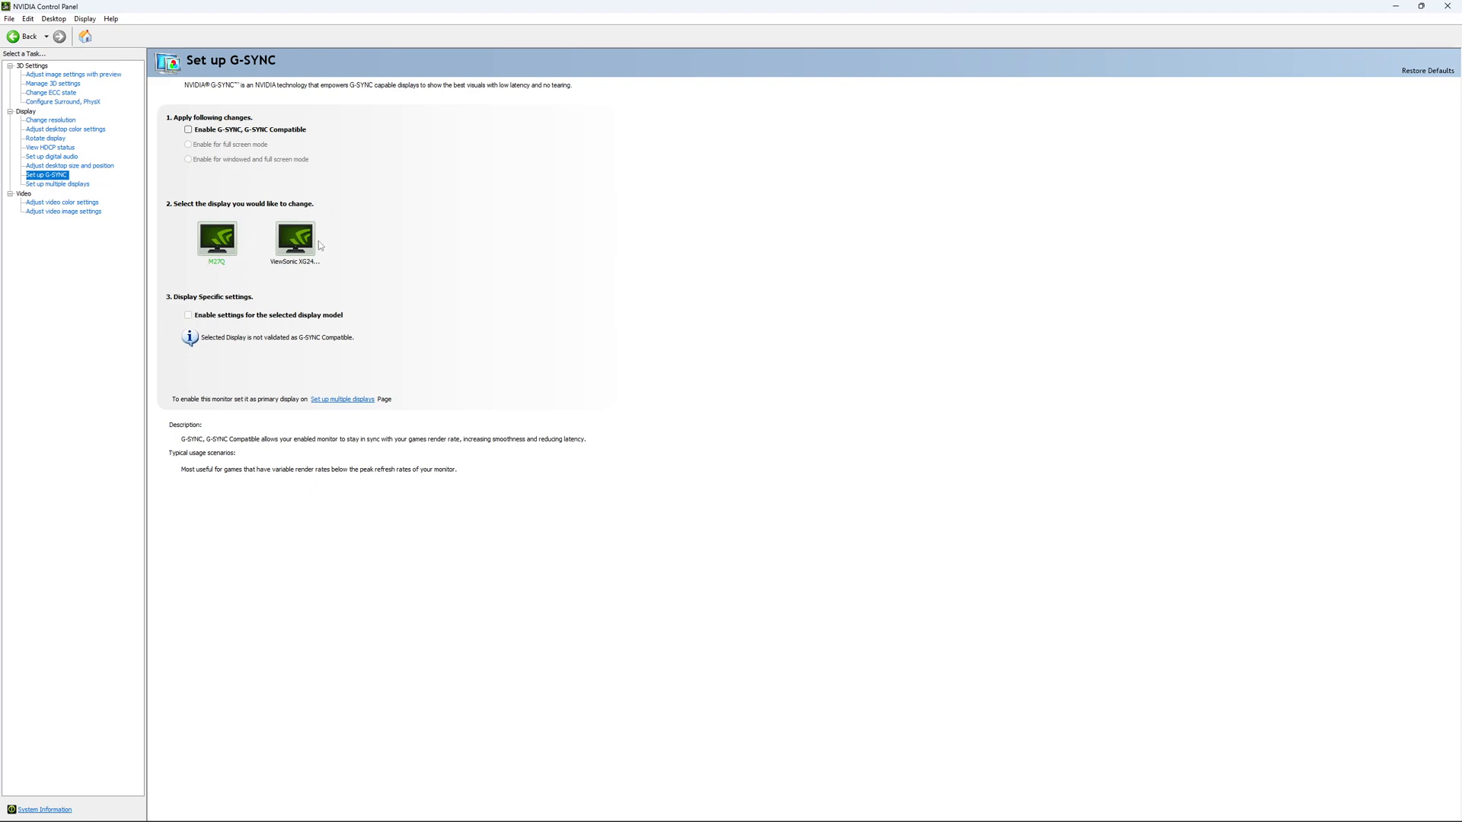
pyautogui.moveTo(213, 251)
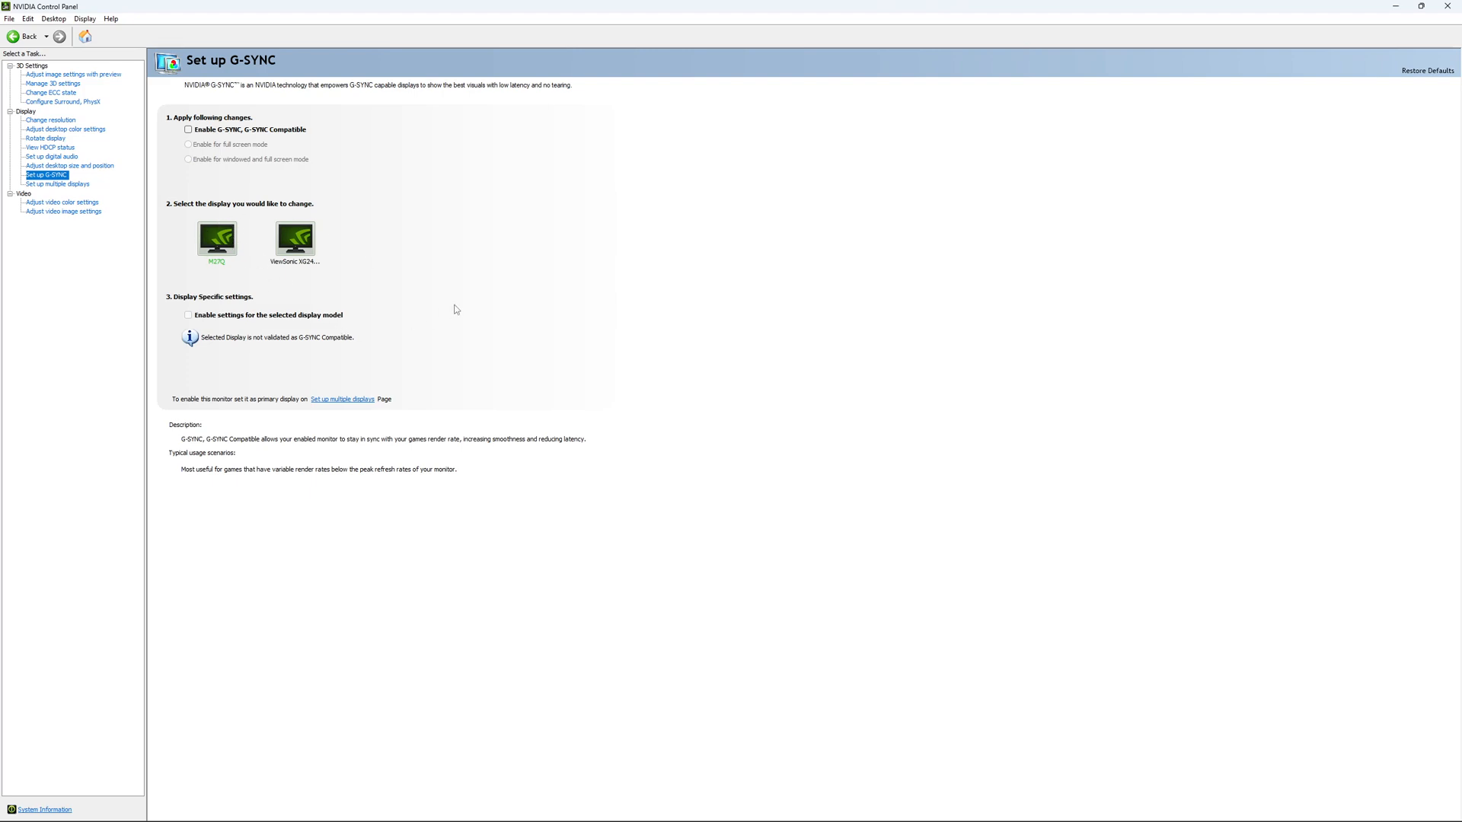
pyautogui.moveTo(448, 337)
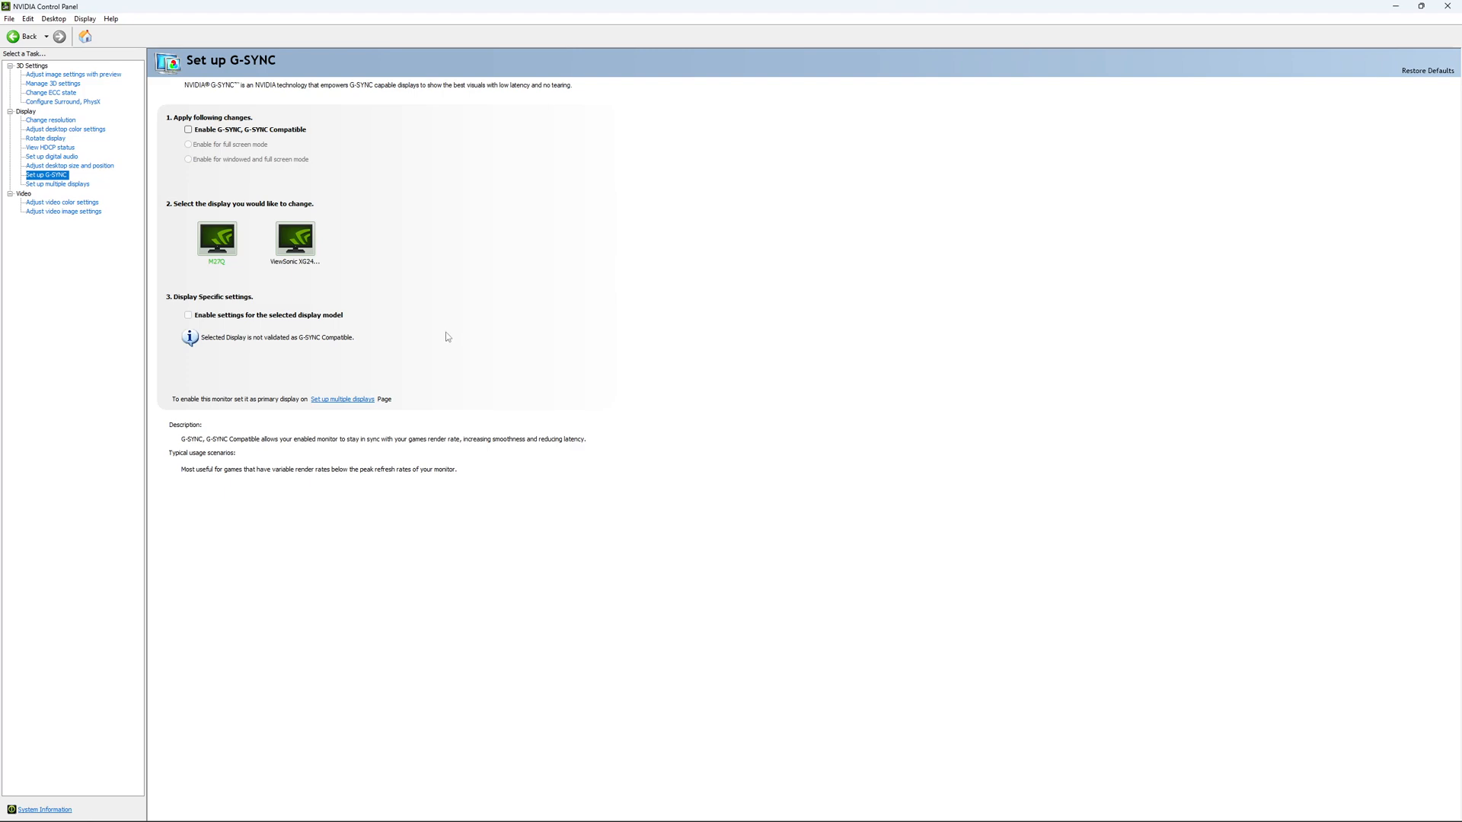
pyautogui.moveTo(422, 317)
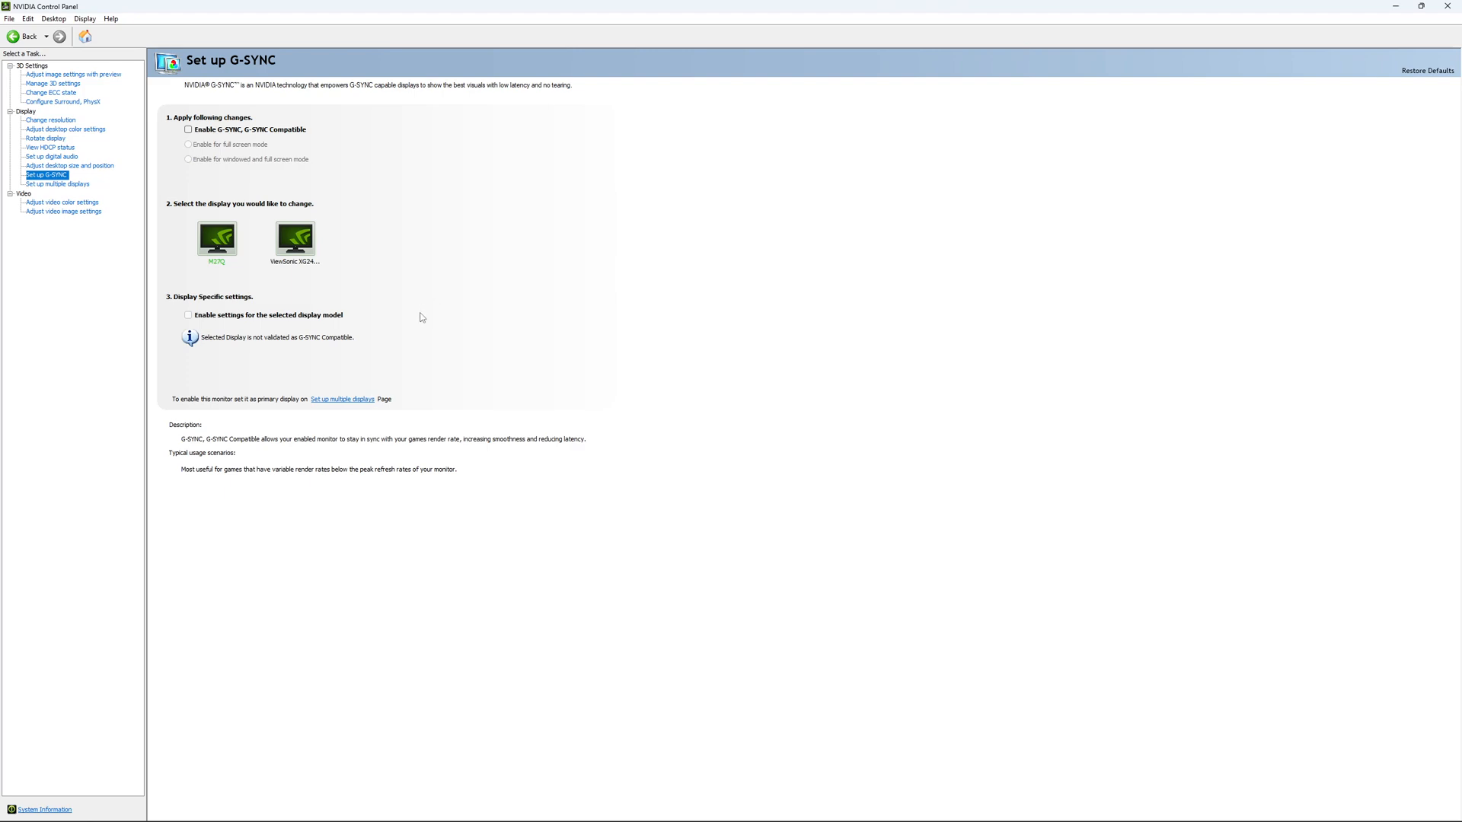
pyautogui.moveTo(411, 289)
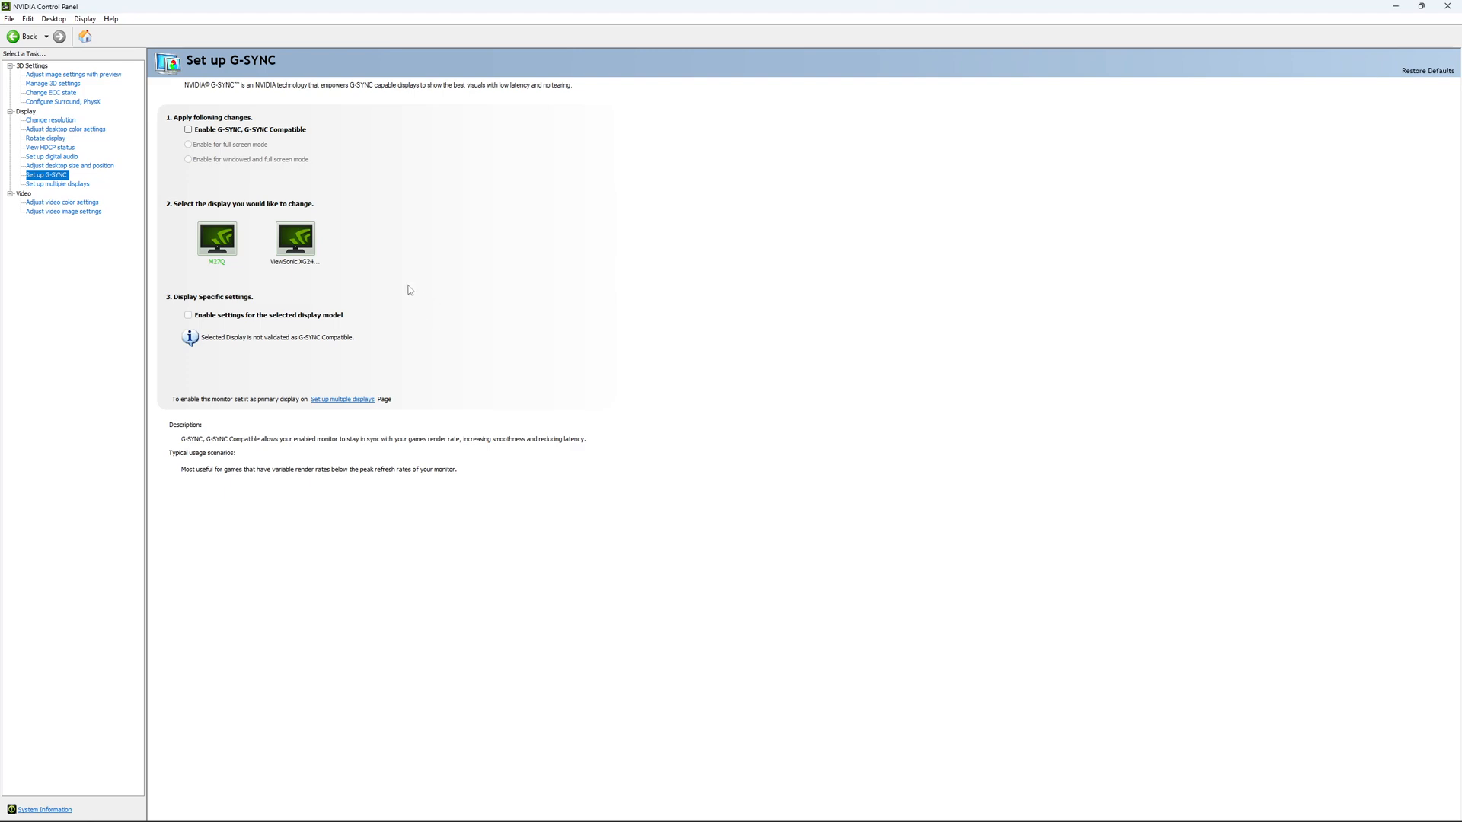
pyautogui.moveTo(411, 274)
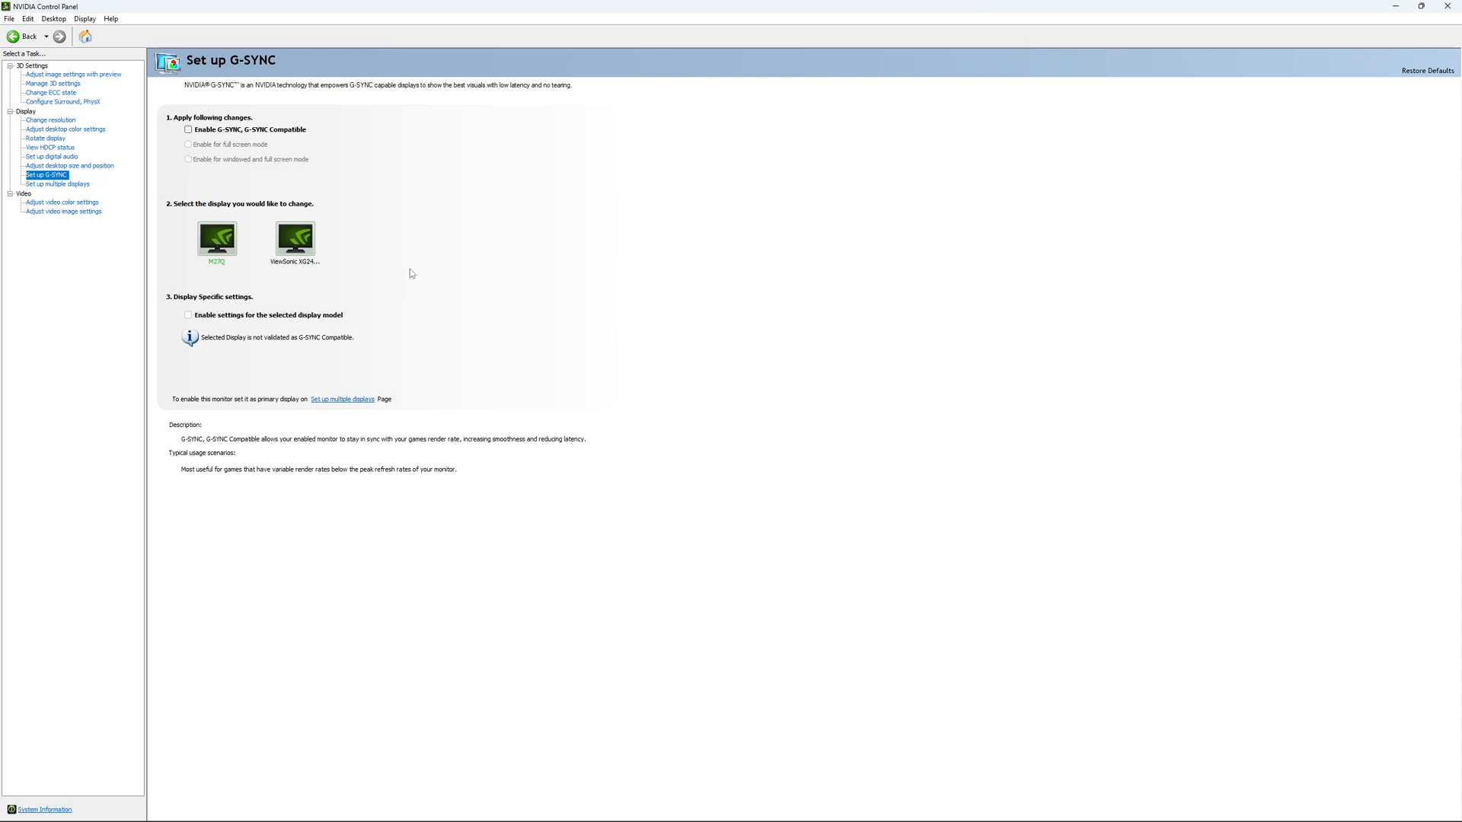
pyautogui.moveTo(407, 284)
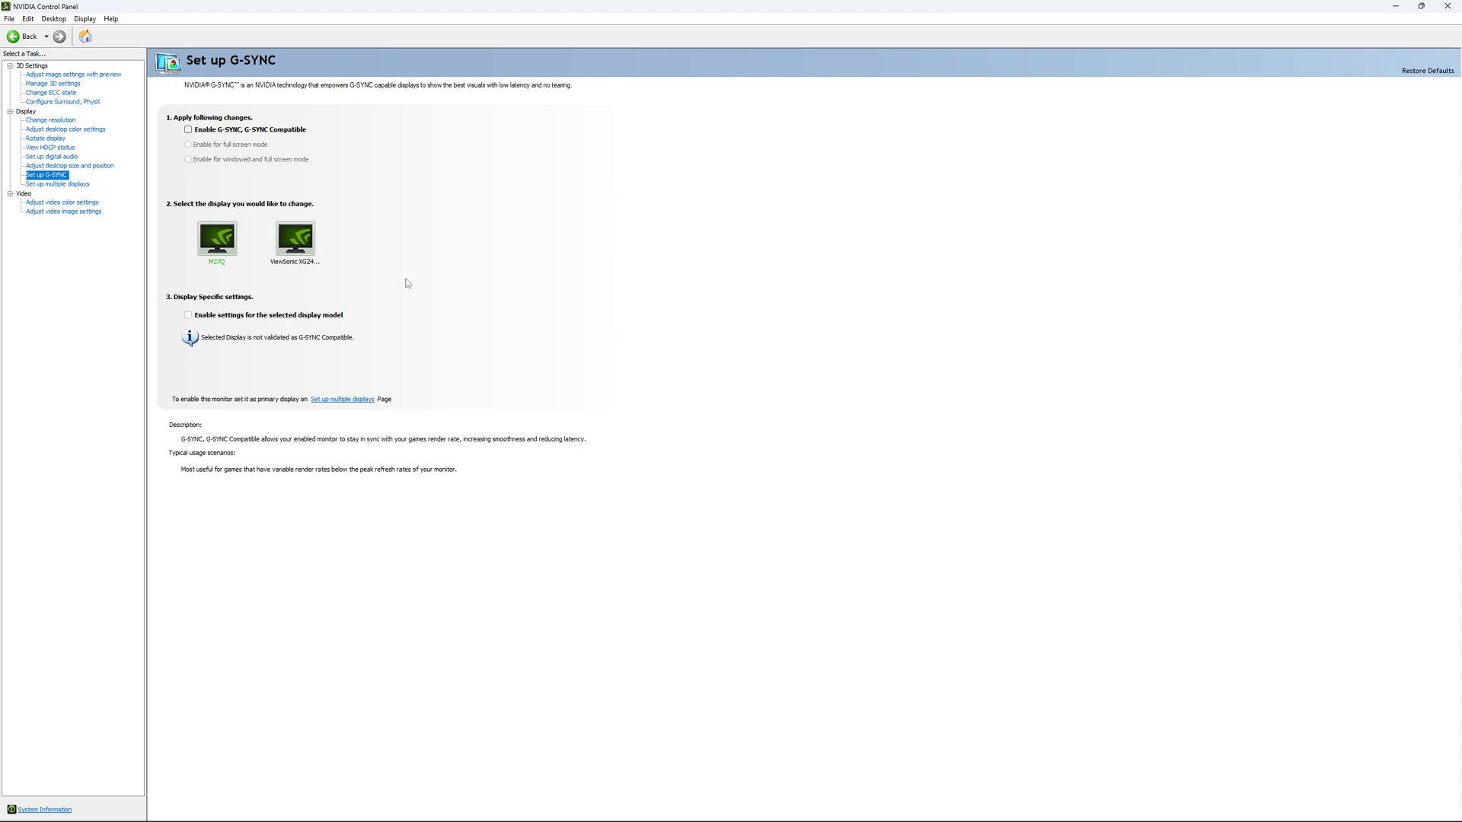
pyautogui.moveTo(417, 267)
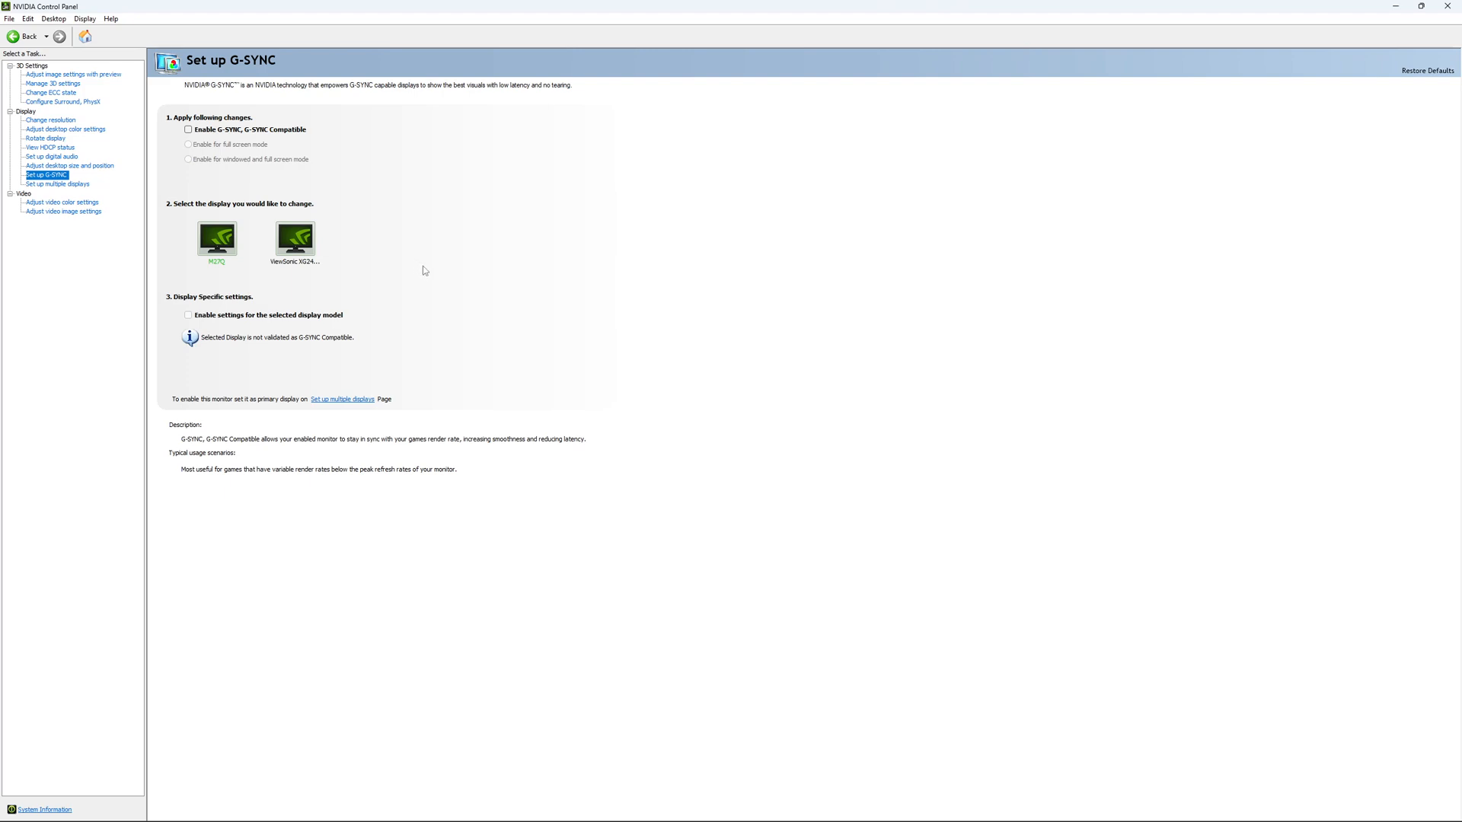
pyautogui.moveTo(438, 277)
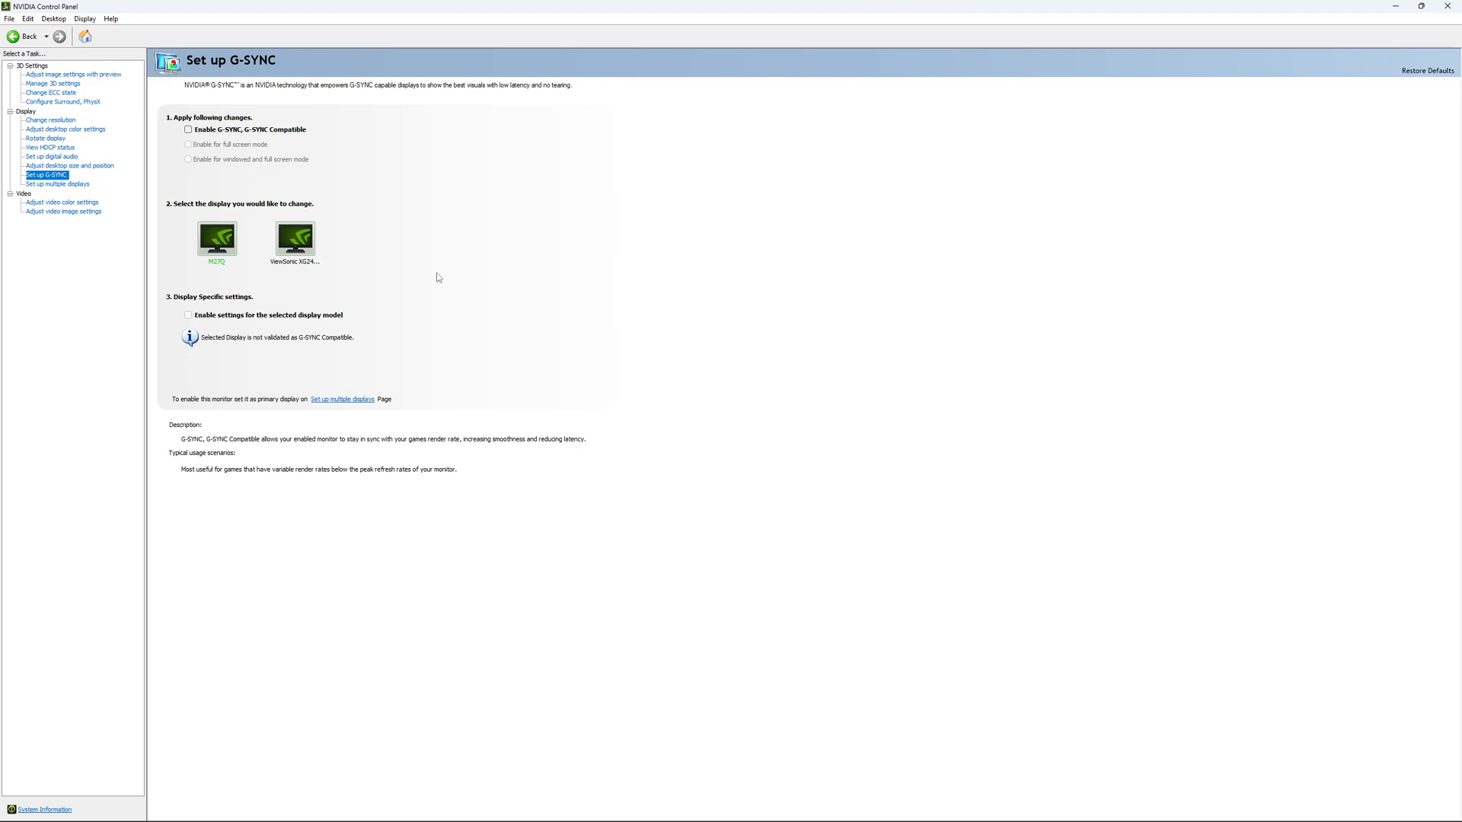
pyautogui.moveTo(445, 281)
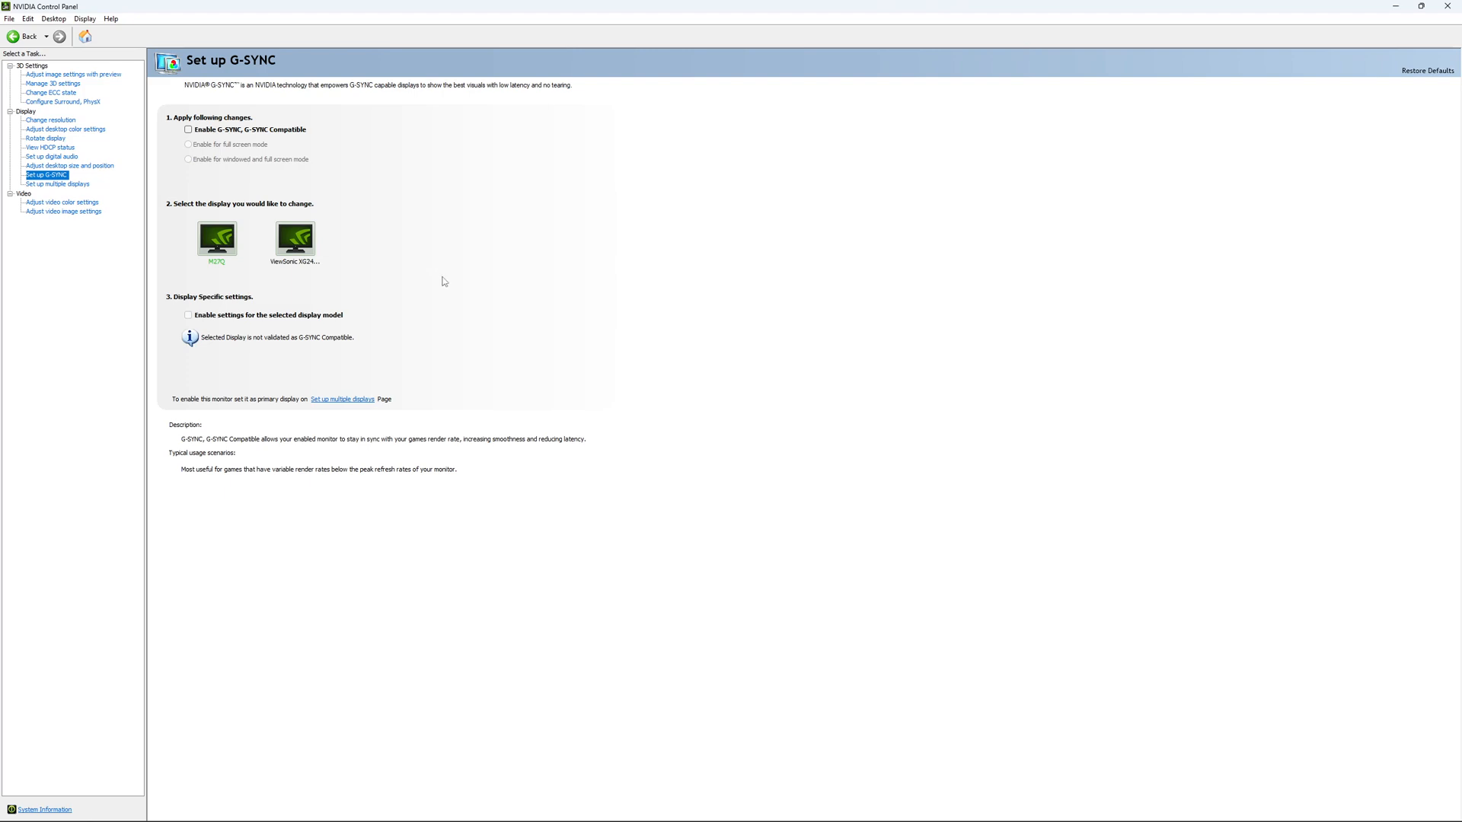
pyautogui.moveTo(433, 291)
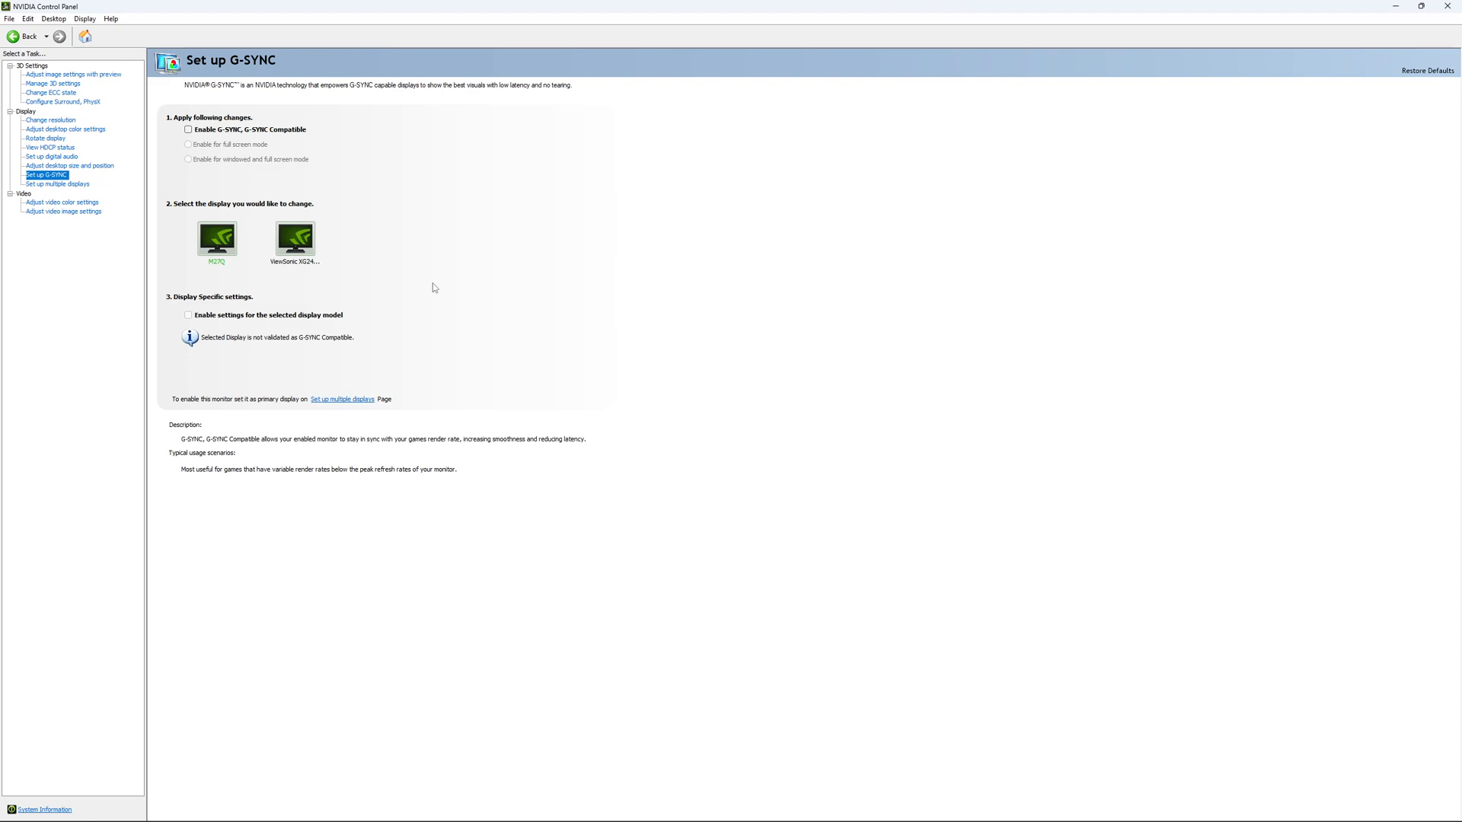
pyautogui.moveTo(496, 449)
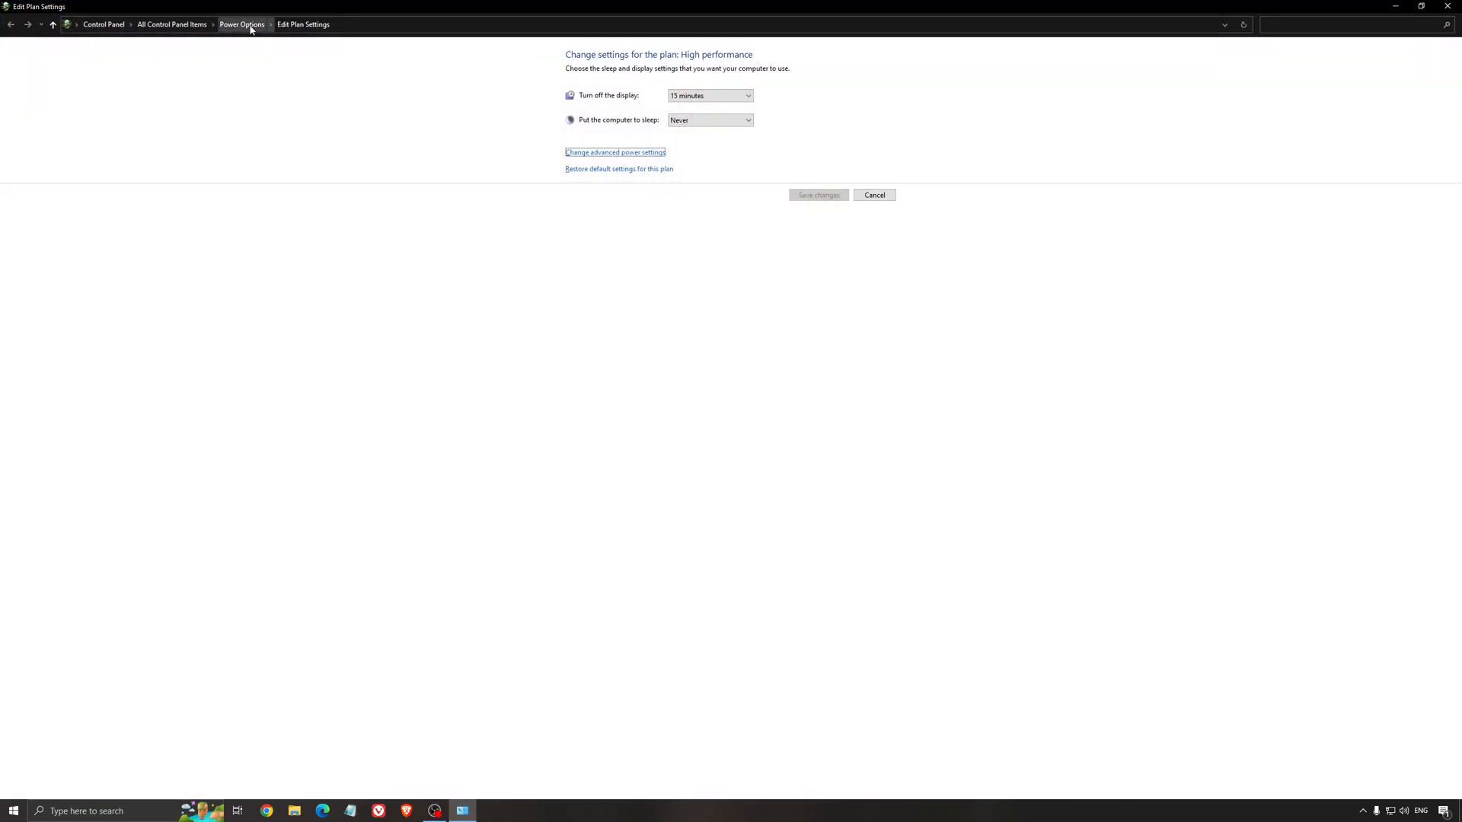
# Return to the Power Options plan list with High performance selected.
pyautogui.click(244, 25)
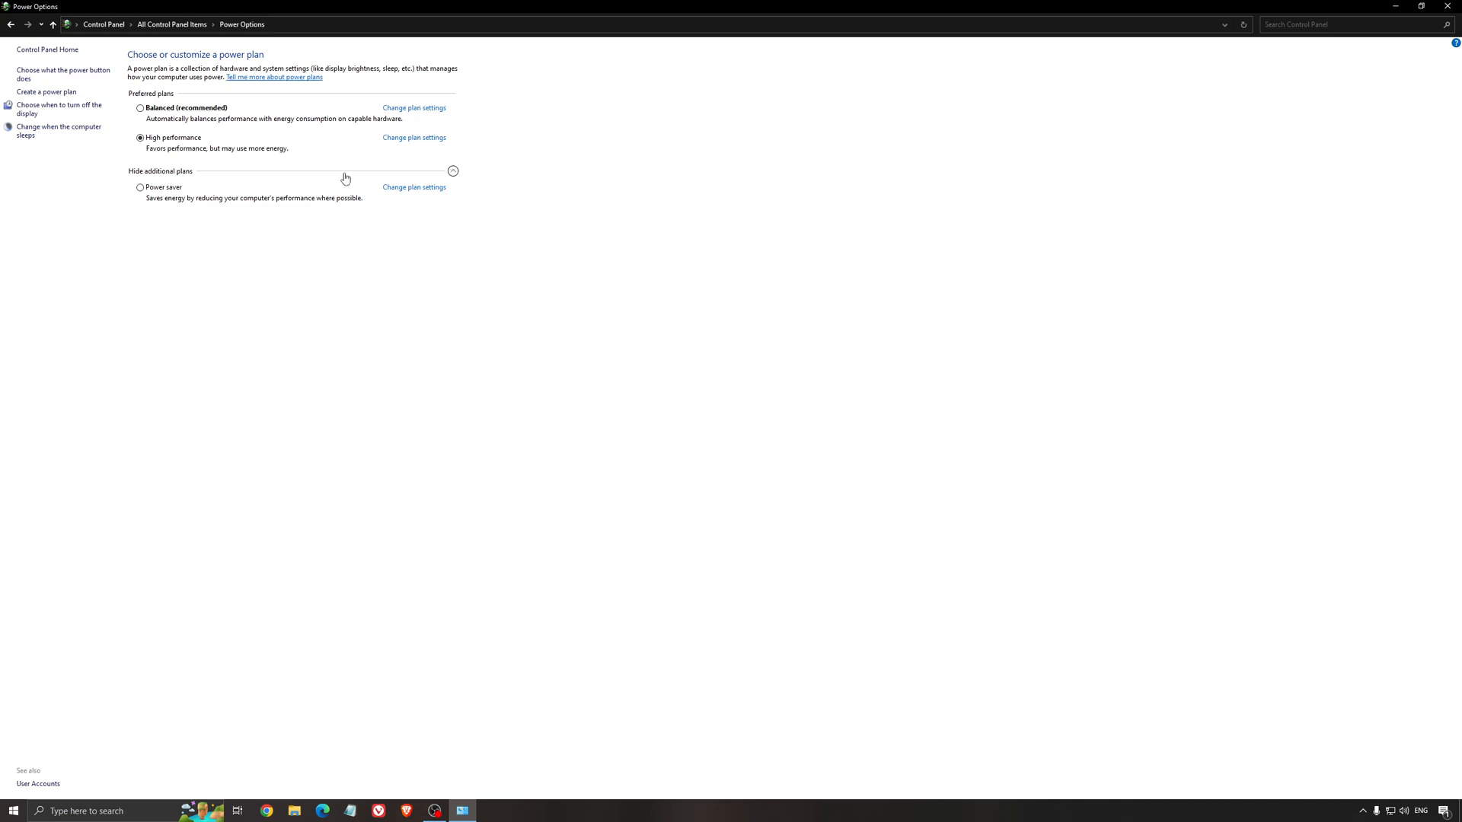
pyautogui.moveTo(338, 351)
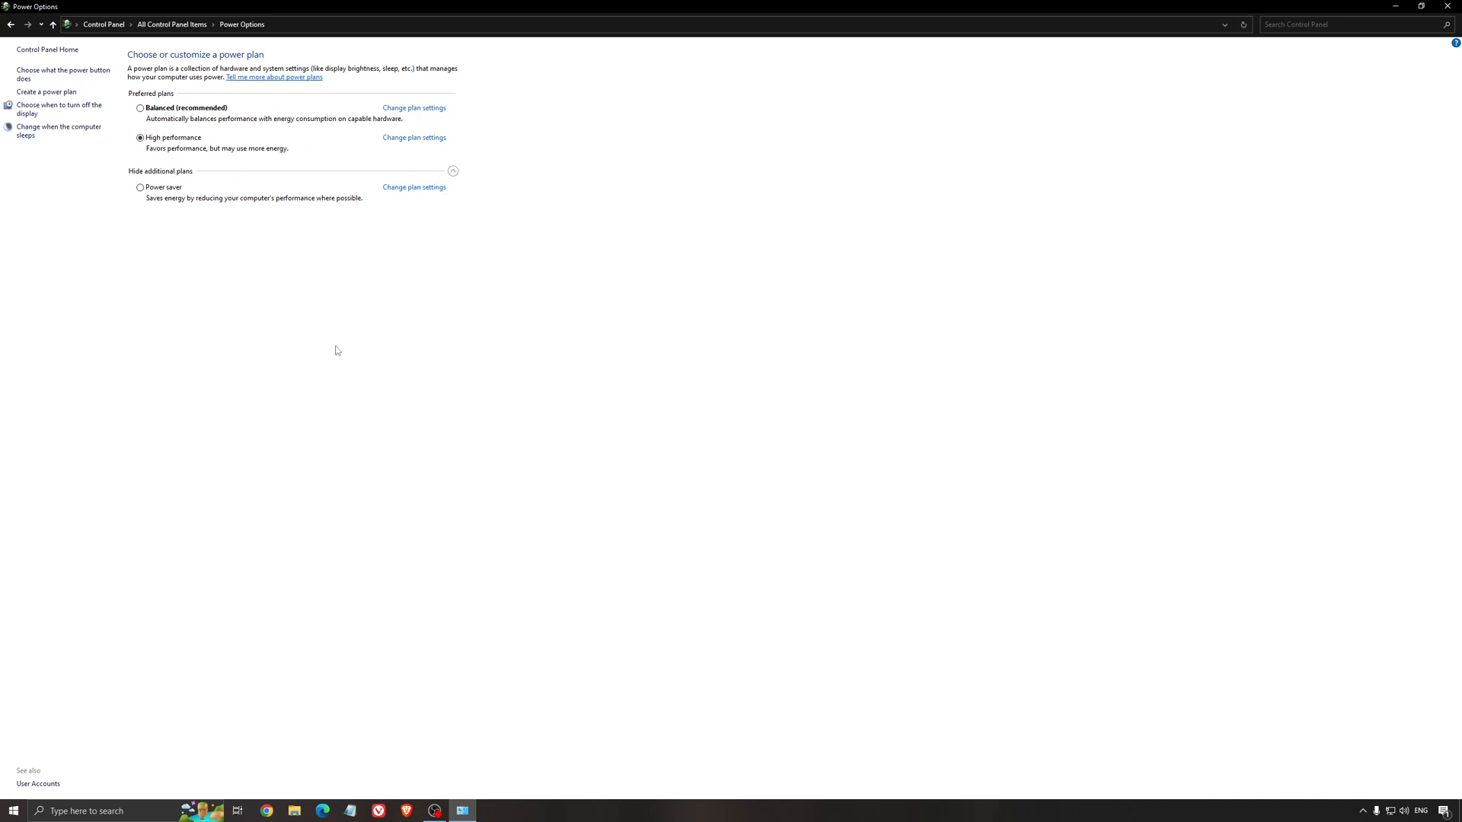
pyautogui.moveTo(336, 318)
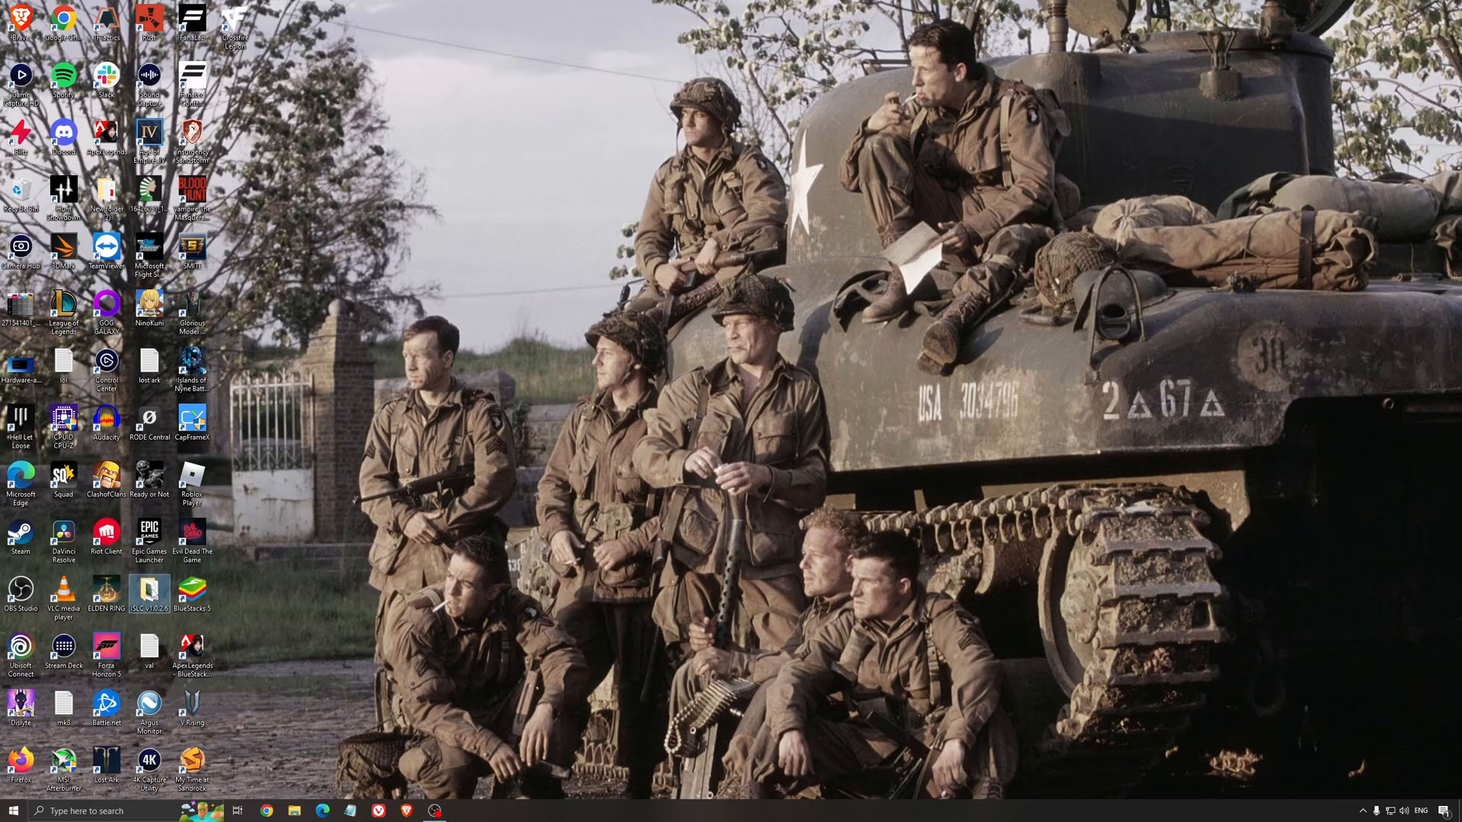
pyautogui.doubleClick(150, 594)
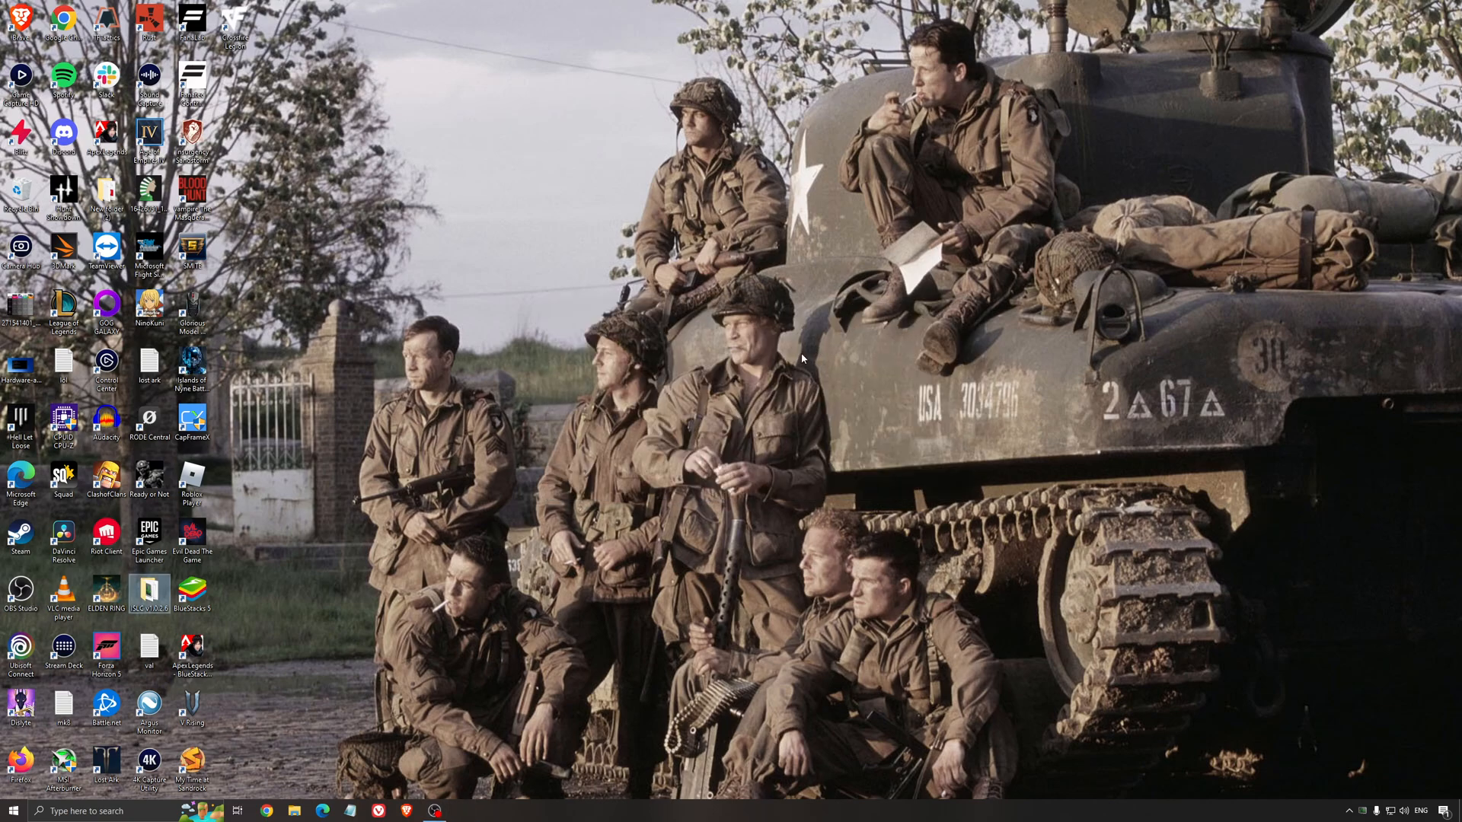
pyautogui.moveTo(788, 424)
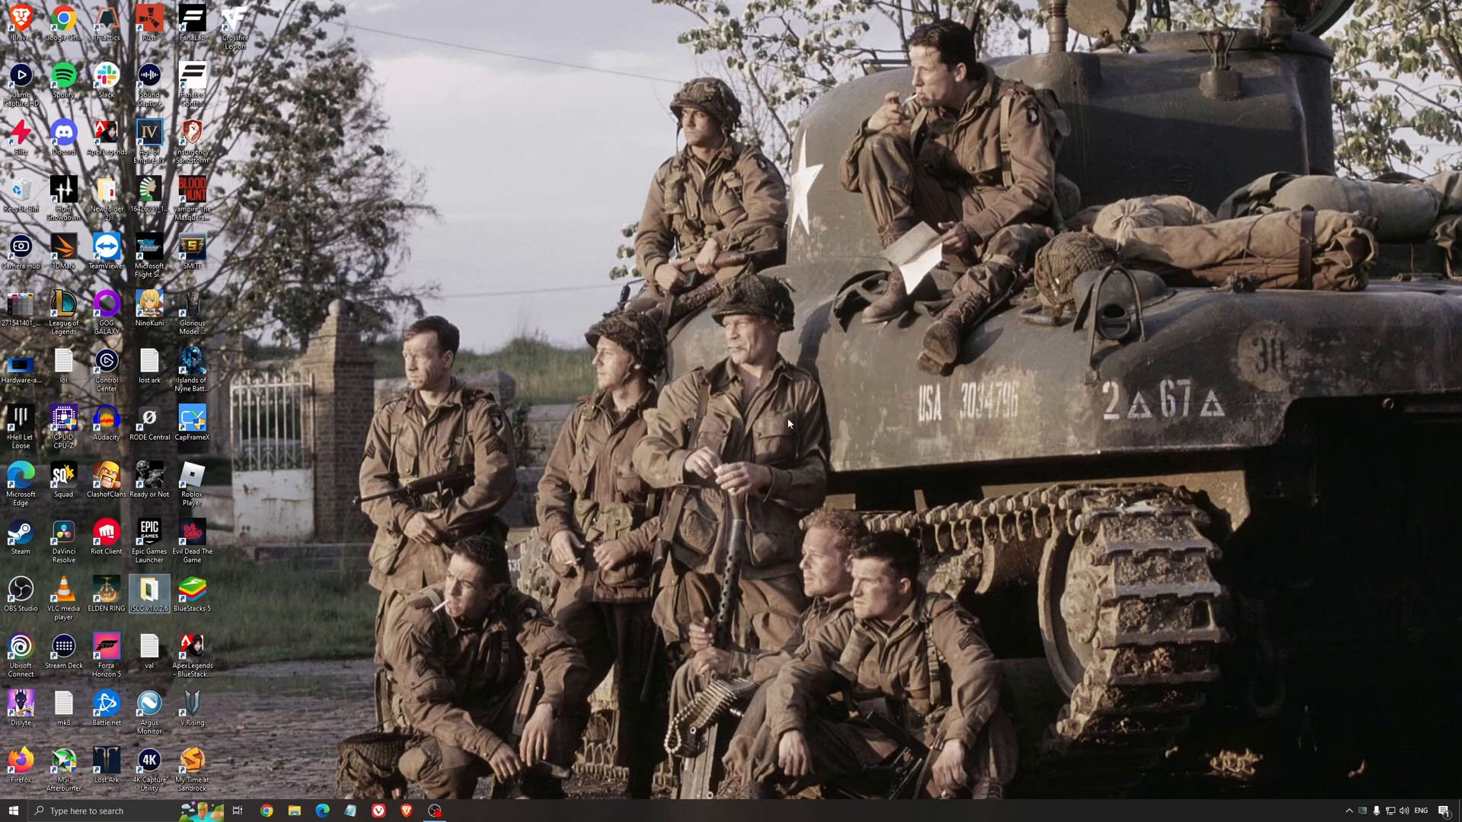
pyautogui.moveTo(838, 551)
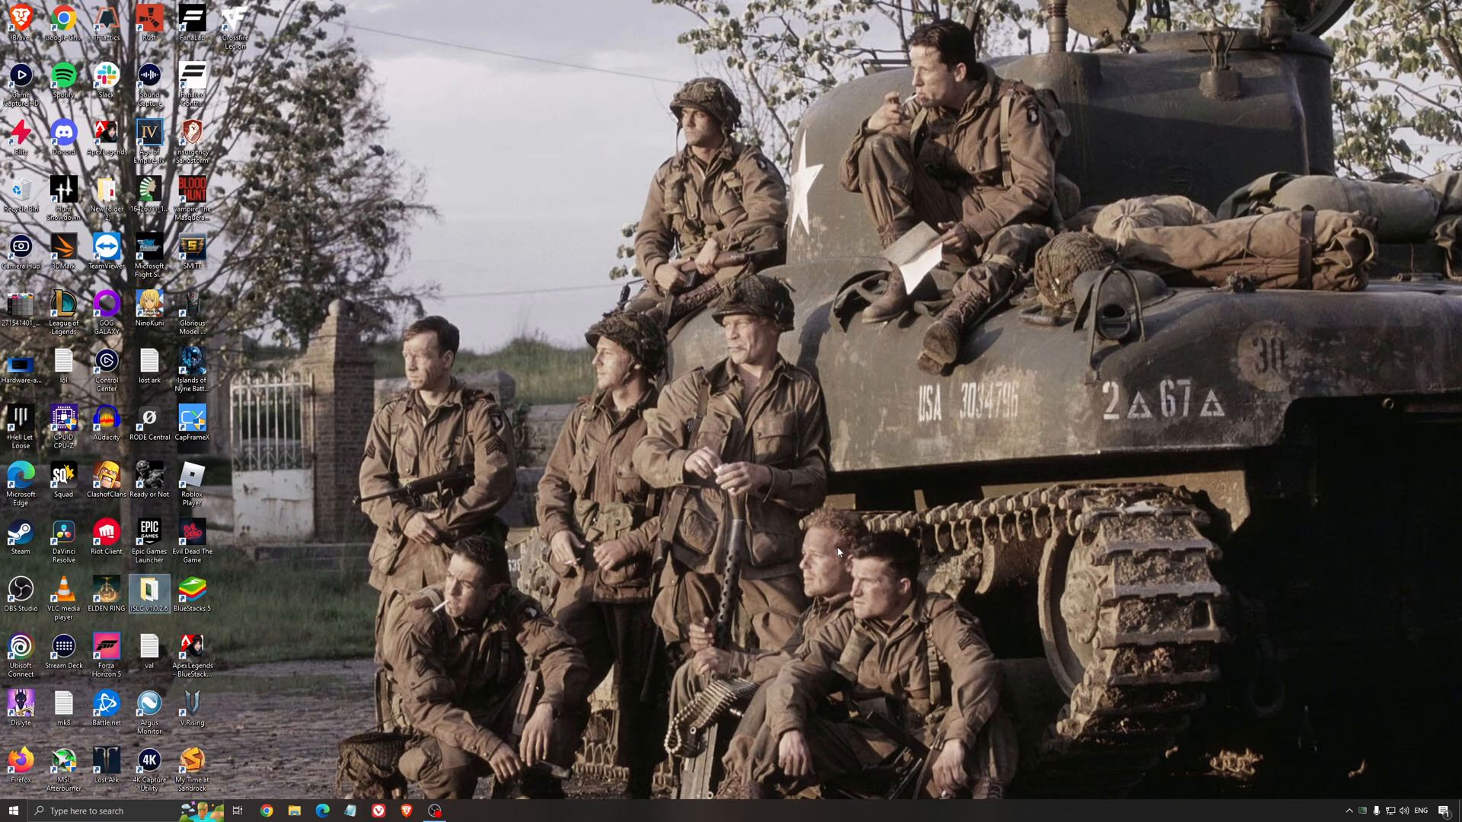
pyautogui.moveTo(739, 462)
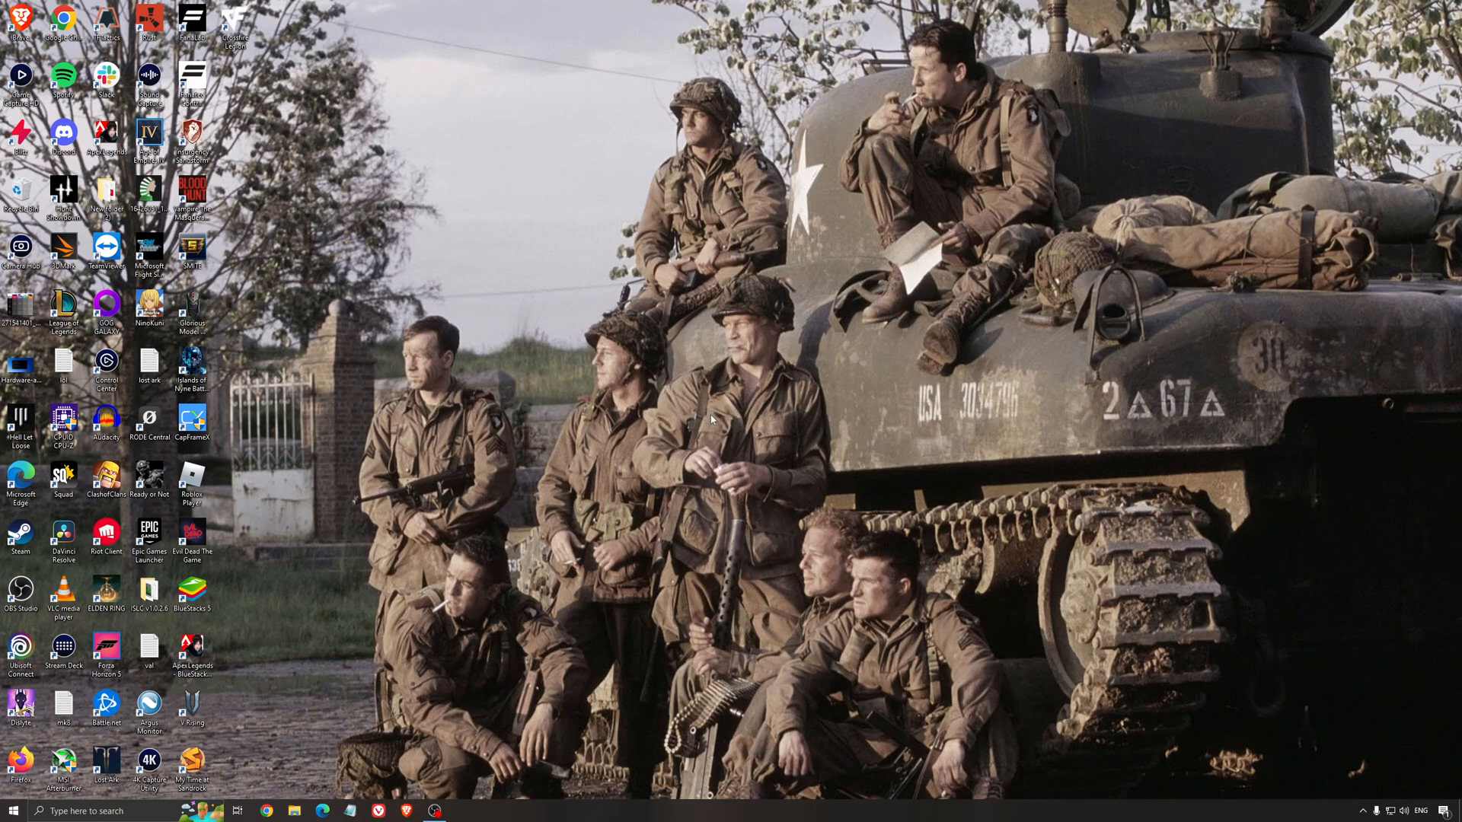
pyautogui.moveTo(712, 422)
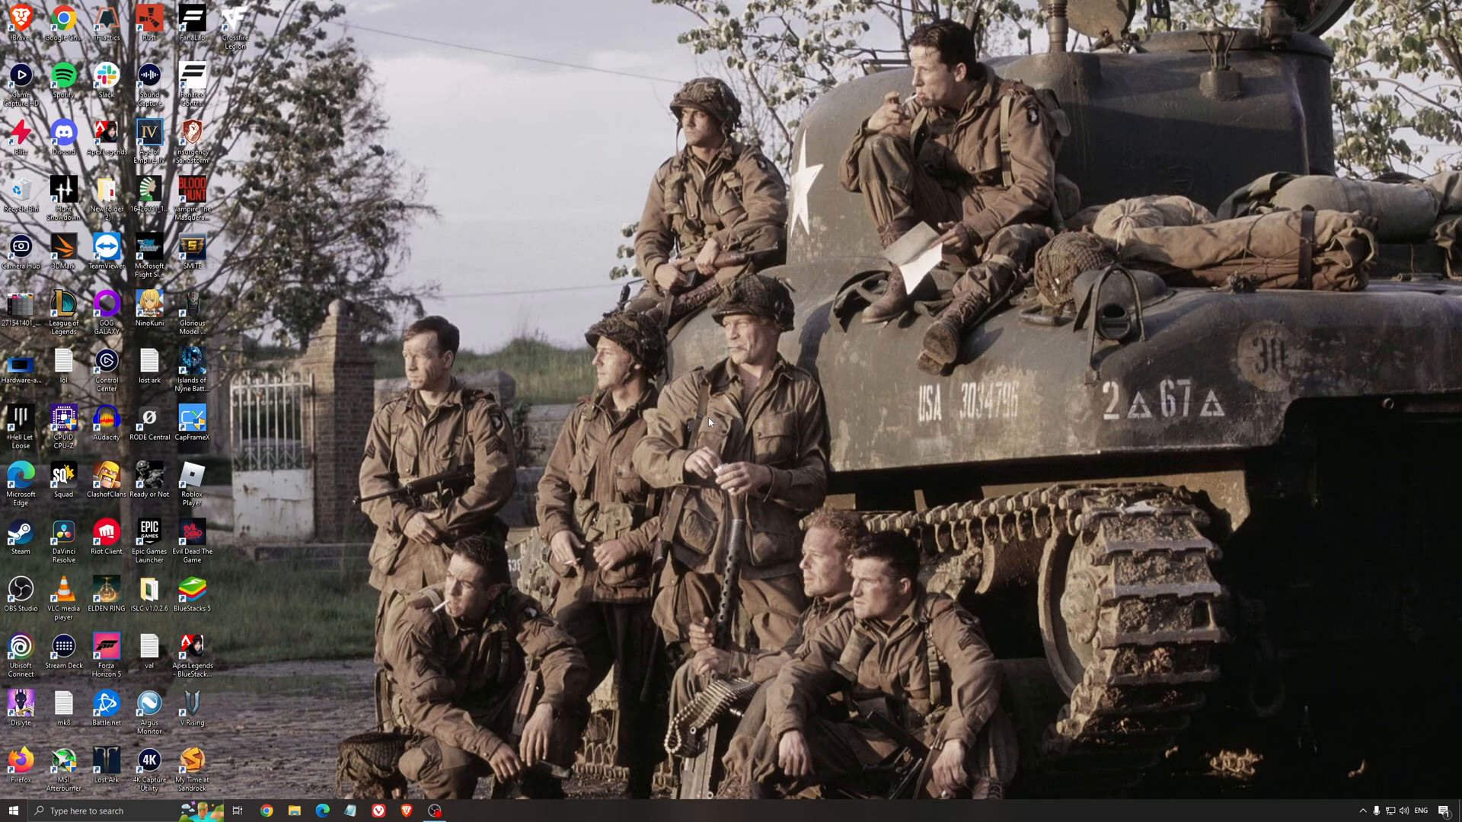
pyautogui.moveTo(721, 412)
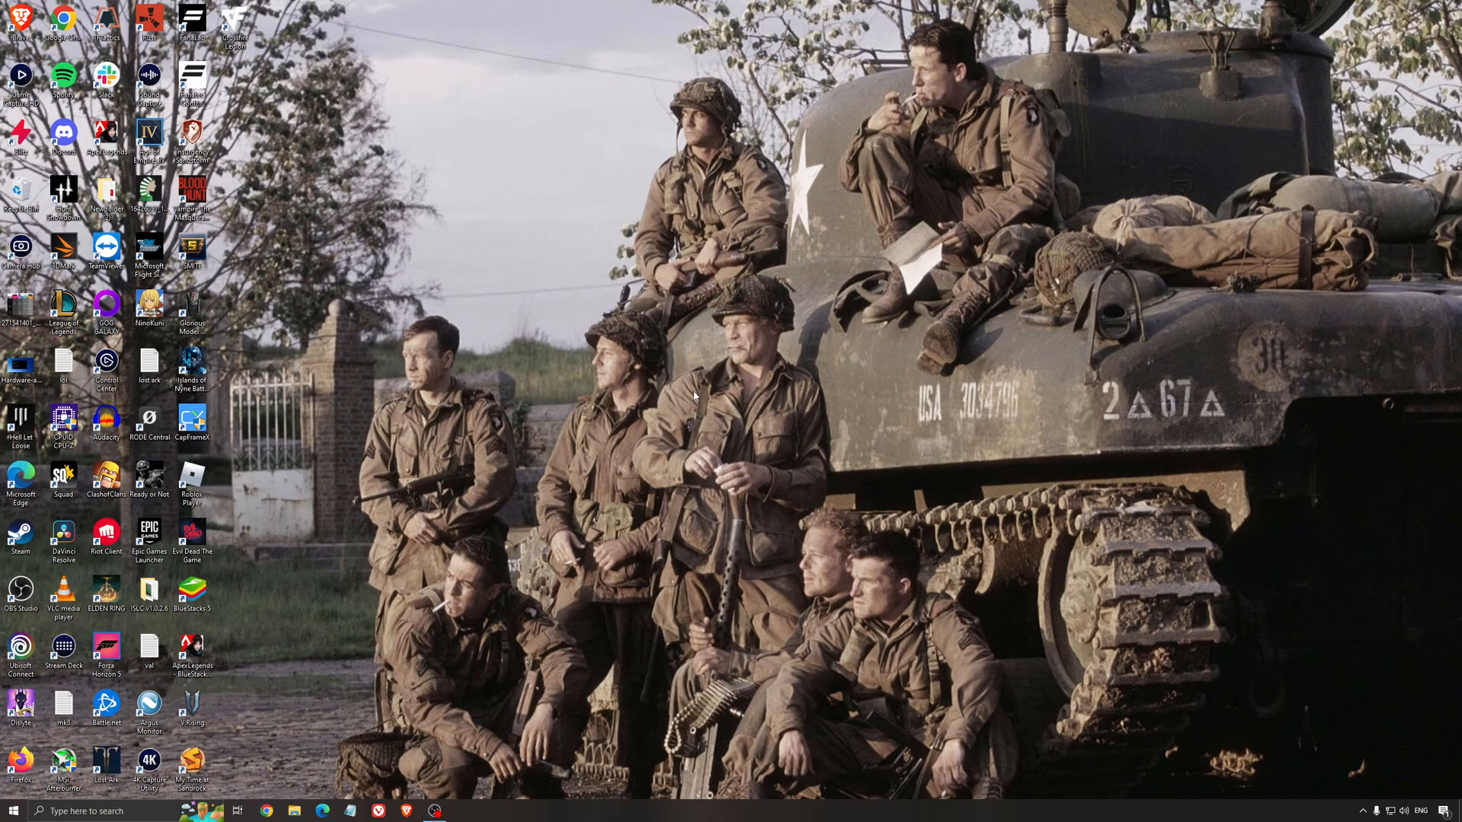
pyautogui.moveTo(675, 372)
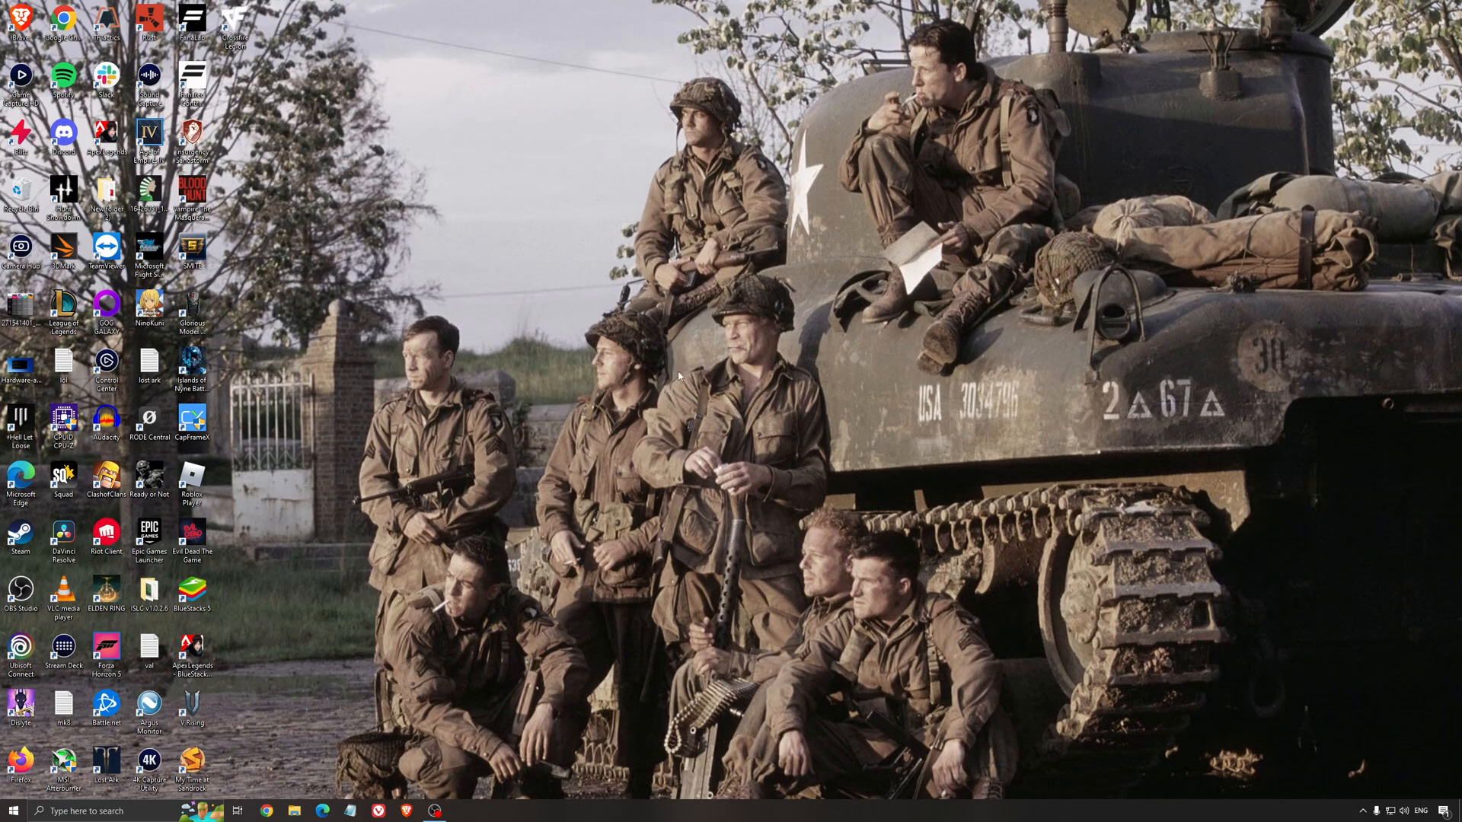
pyautogui.moveTo(718, 398)
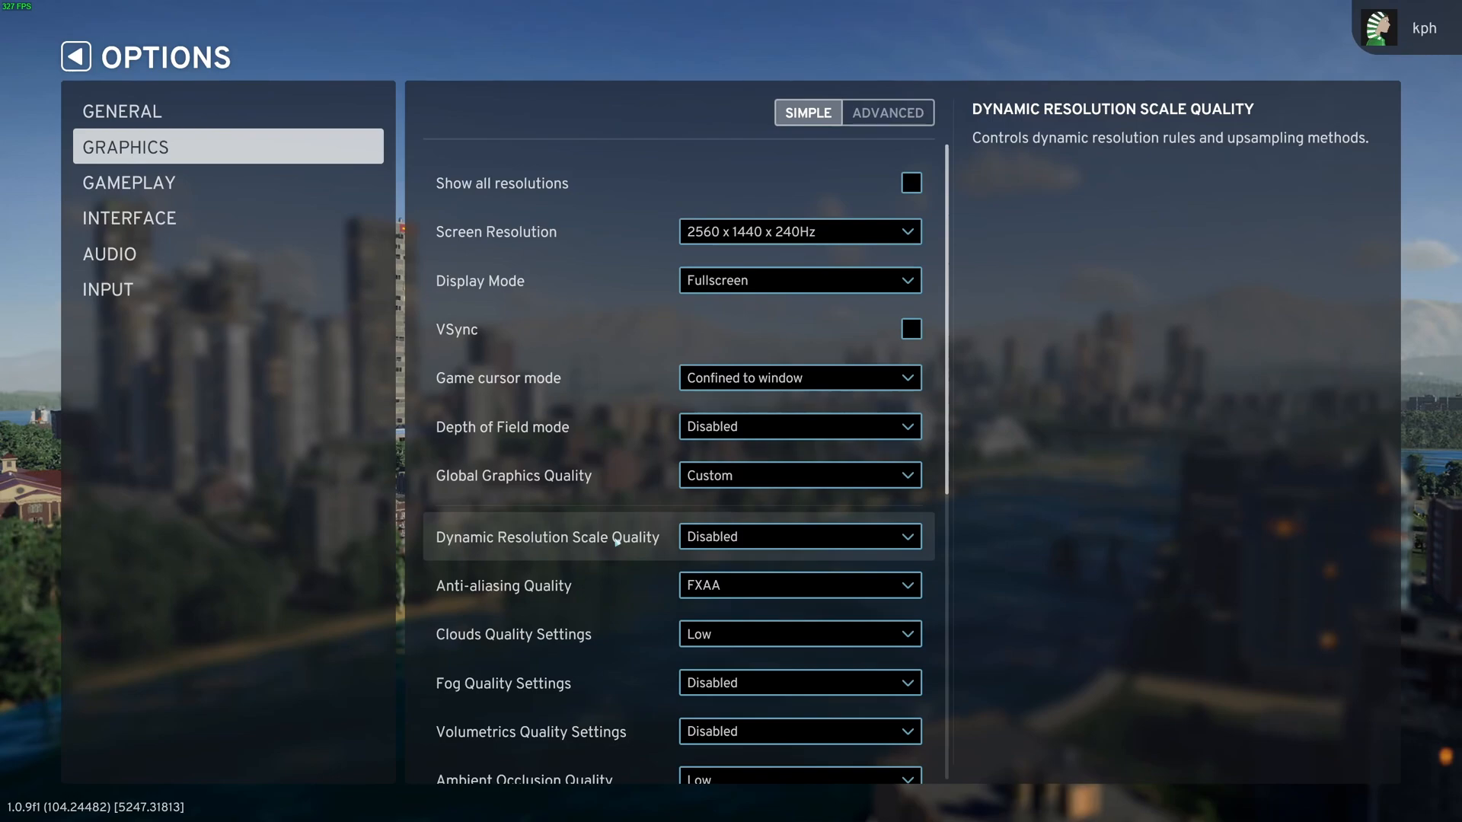
pyautogui.moveTo(577, 399)
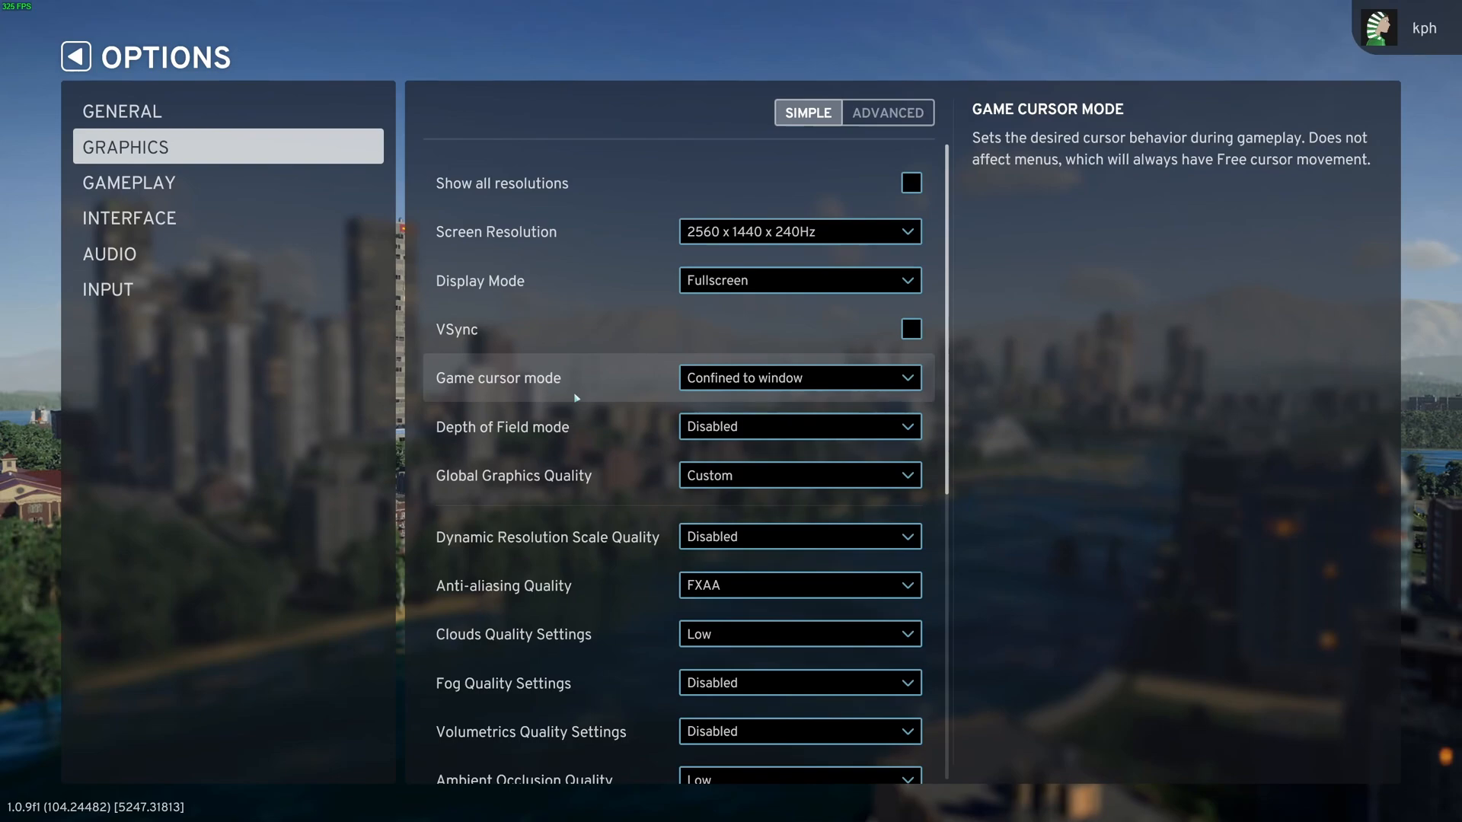
pyautogui.click(887, 113)
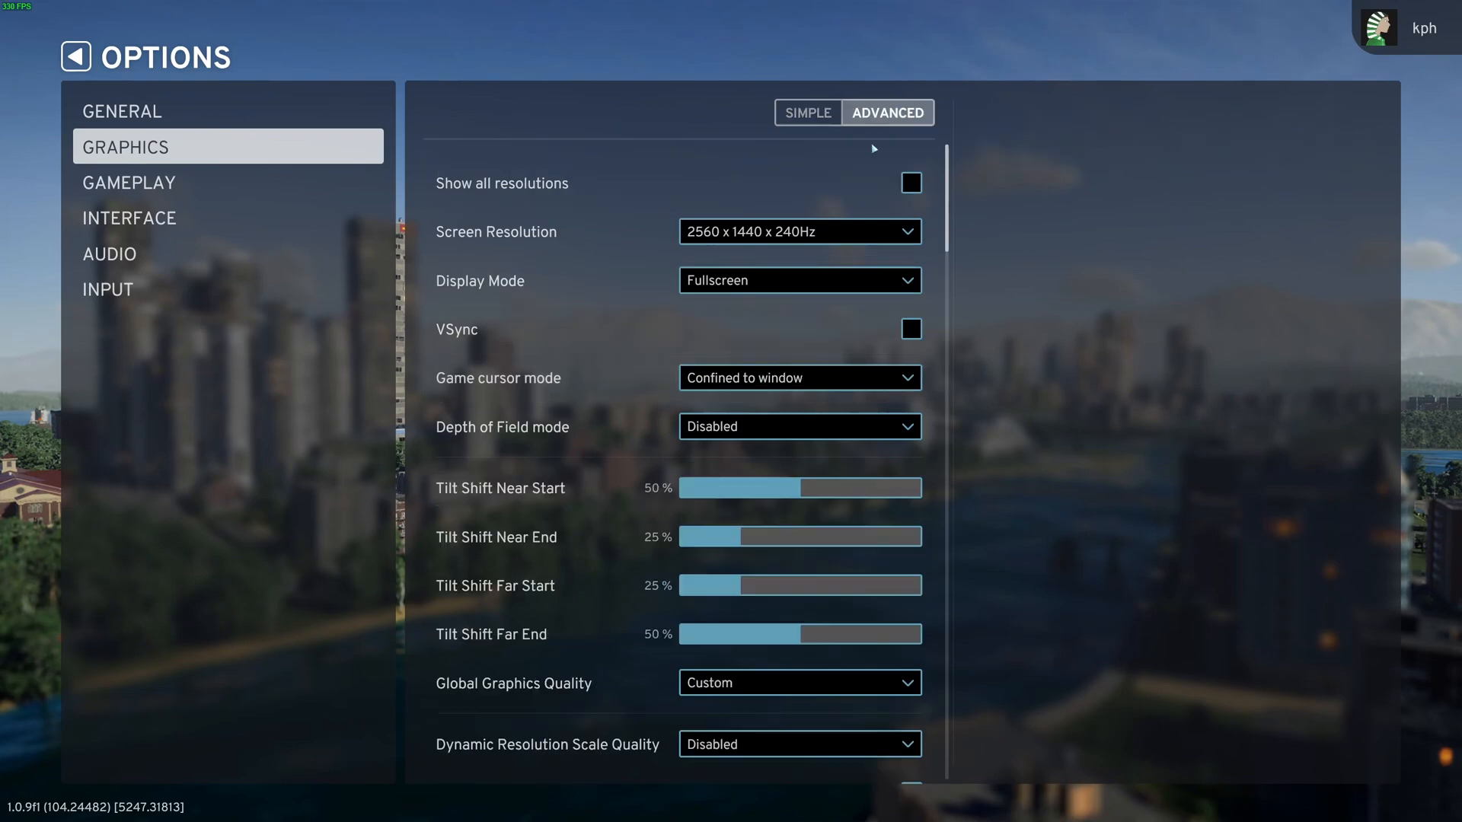
pyautogui.scroll(-3)
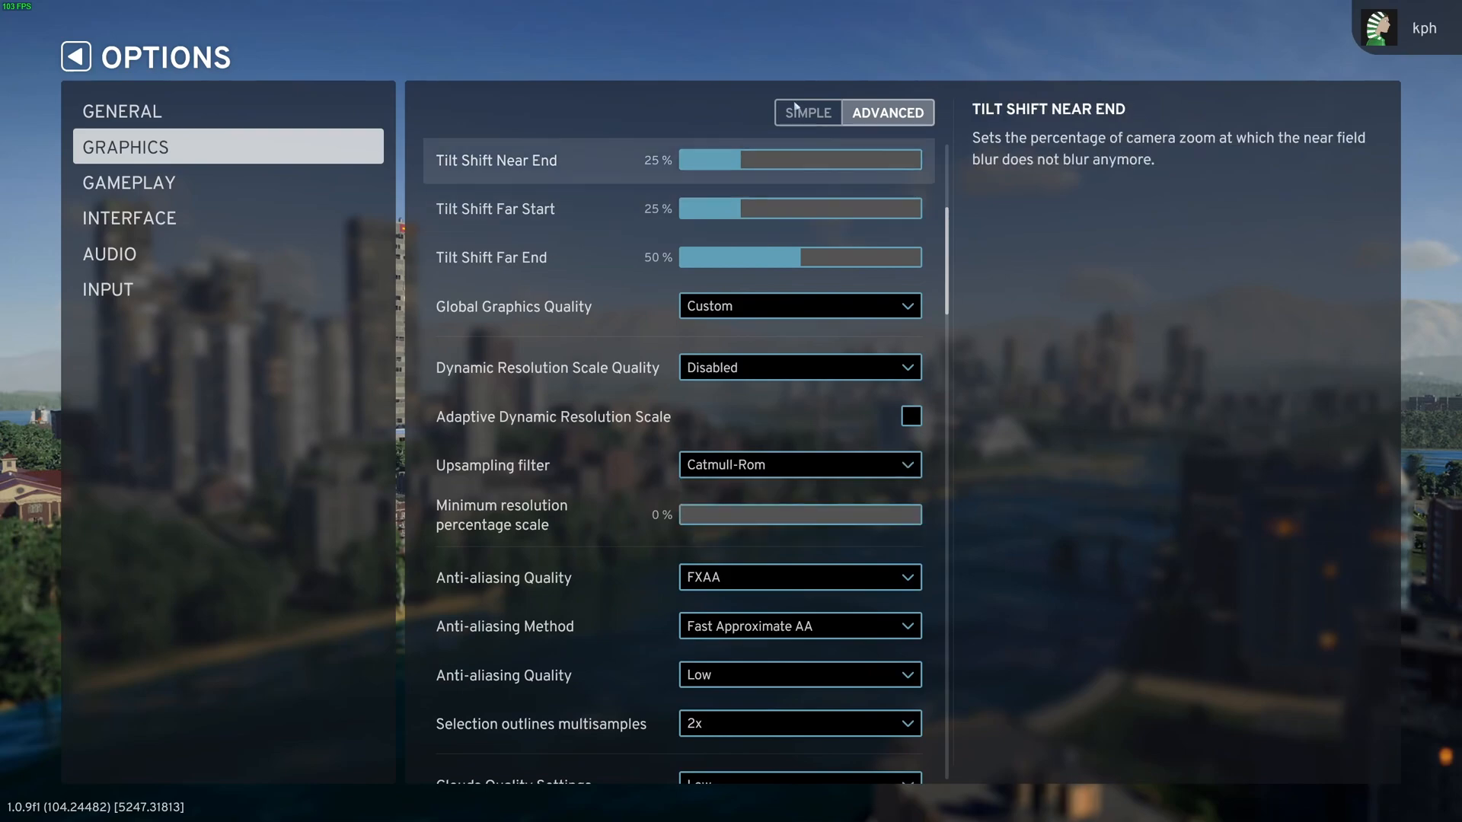
pyautogui.click(808, 112)
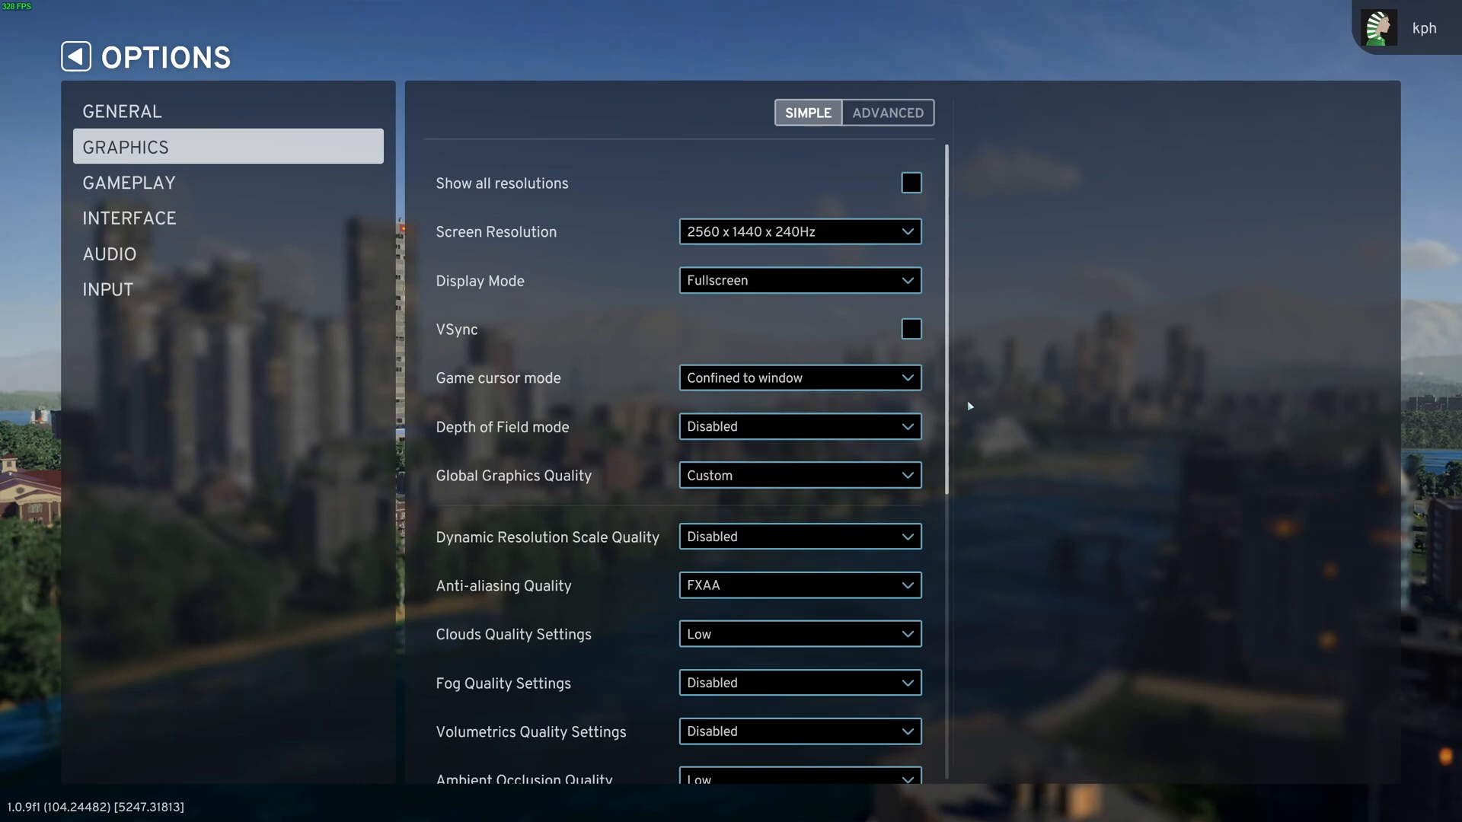
pyautogui.moveTo(510, 248)
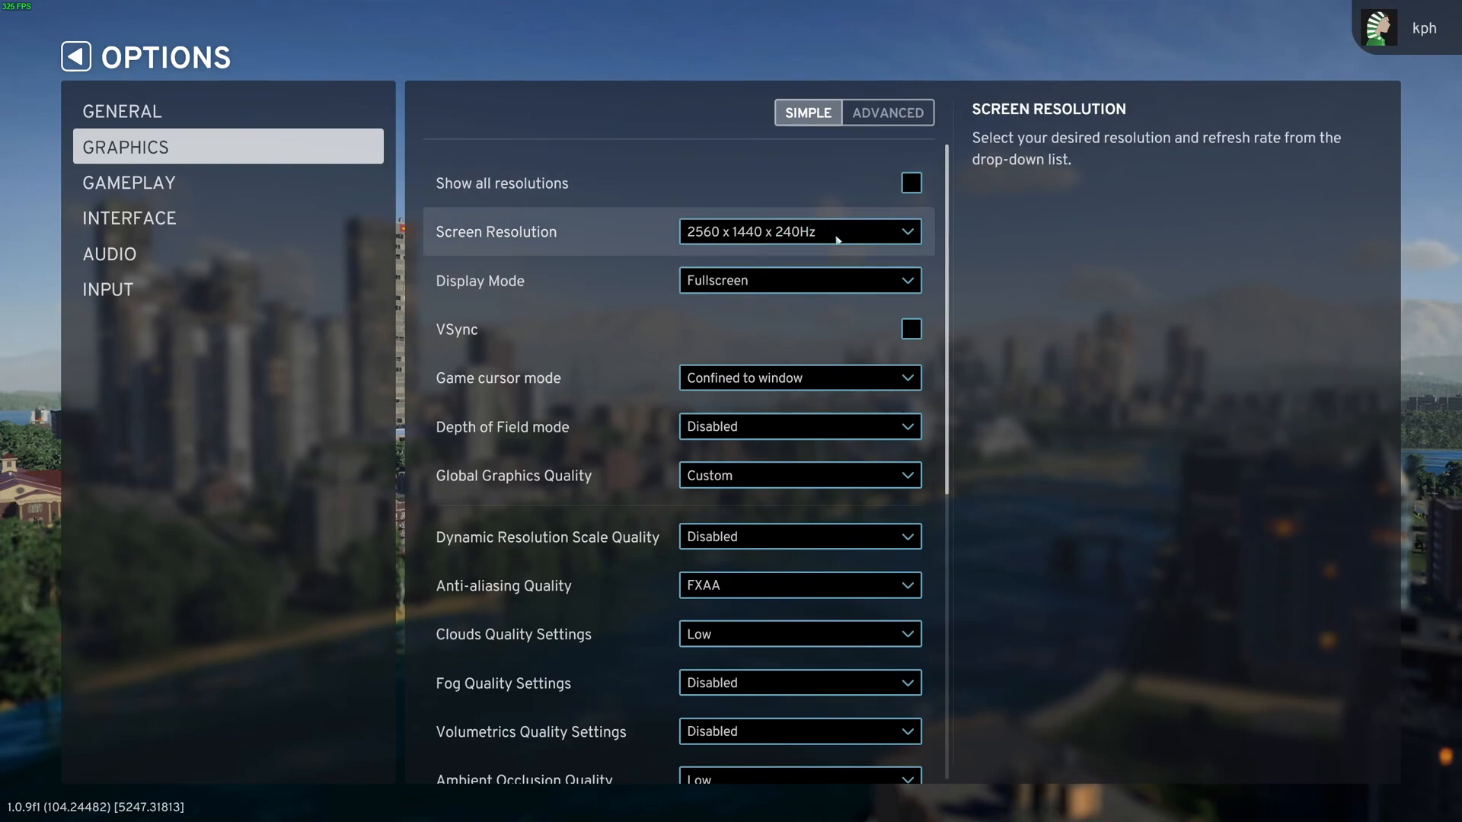
pyautogui.moveTo(810, 240)
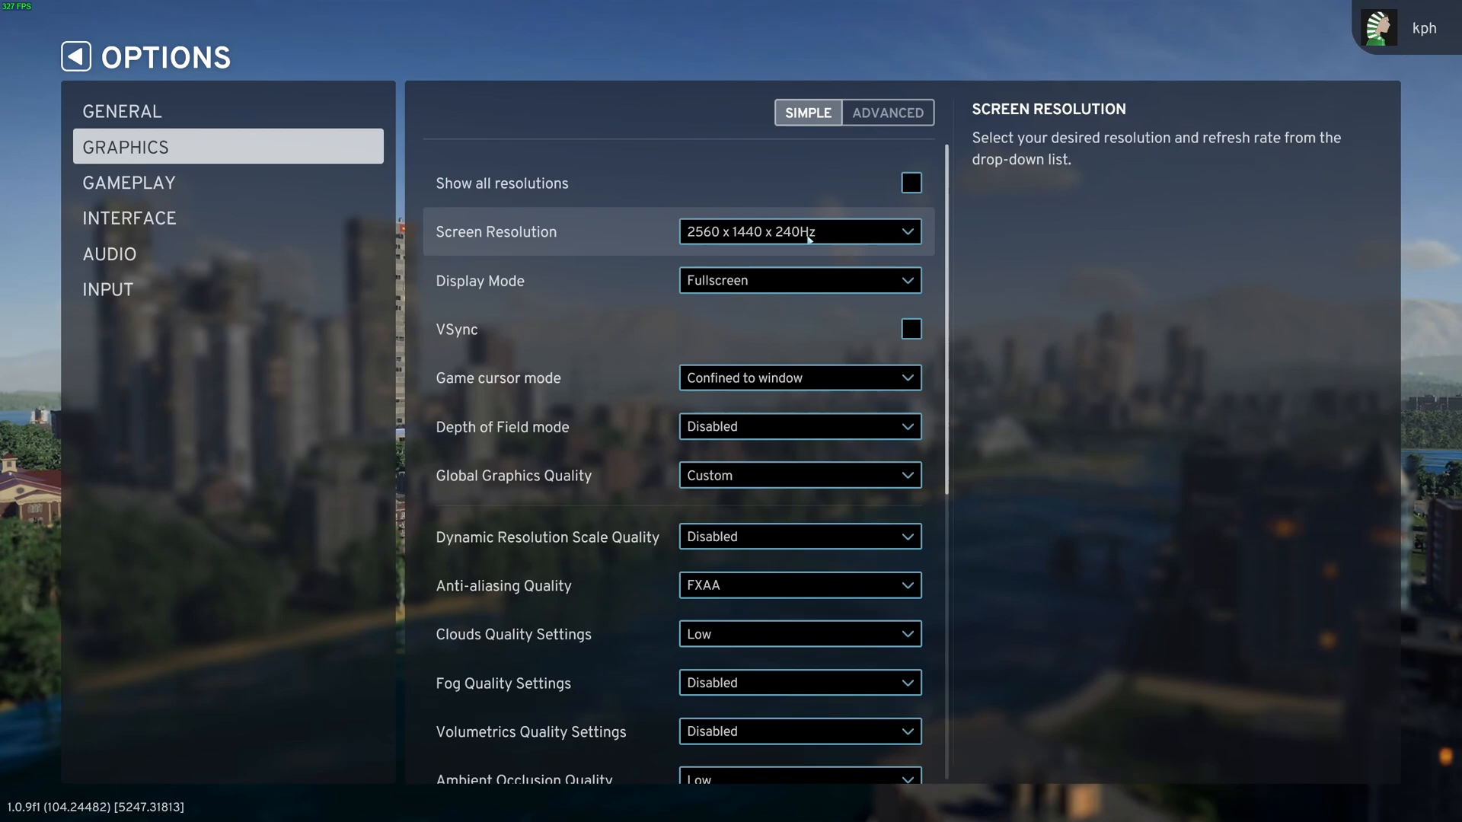
pyautogui.moveTo(765, 304)
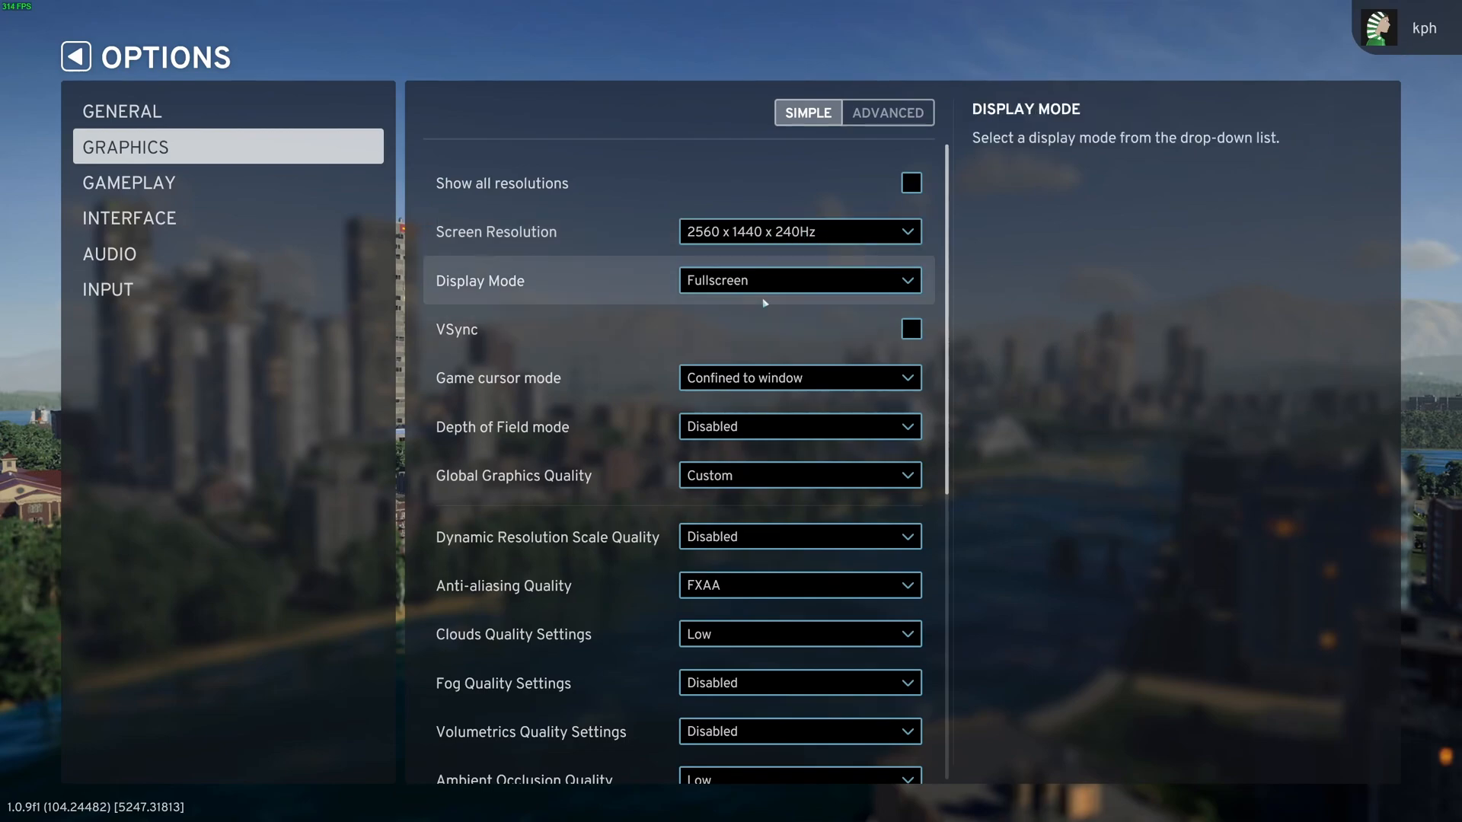
pyautogui.scroll(-3)
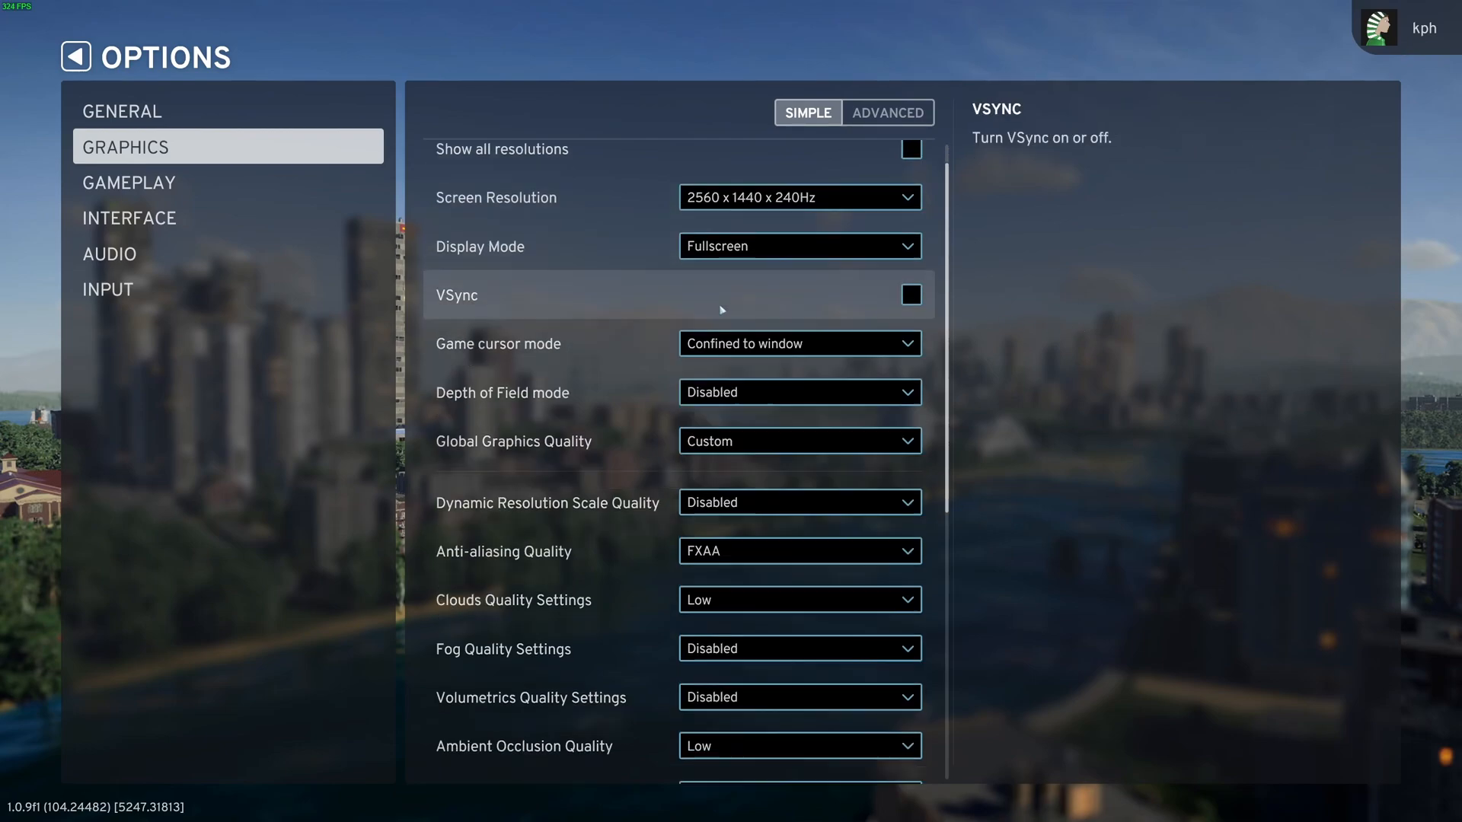
pyautogui.scroll(-3)
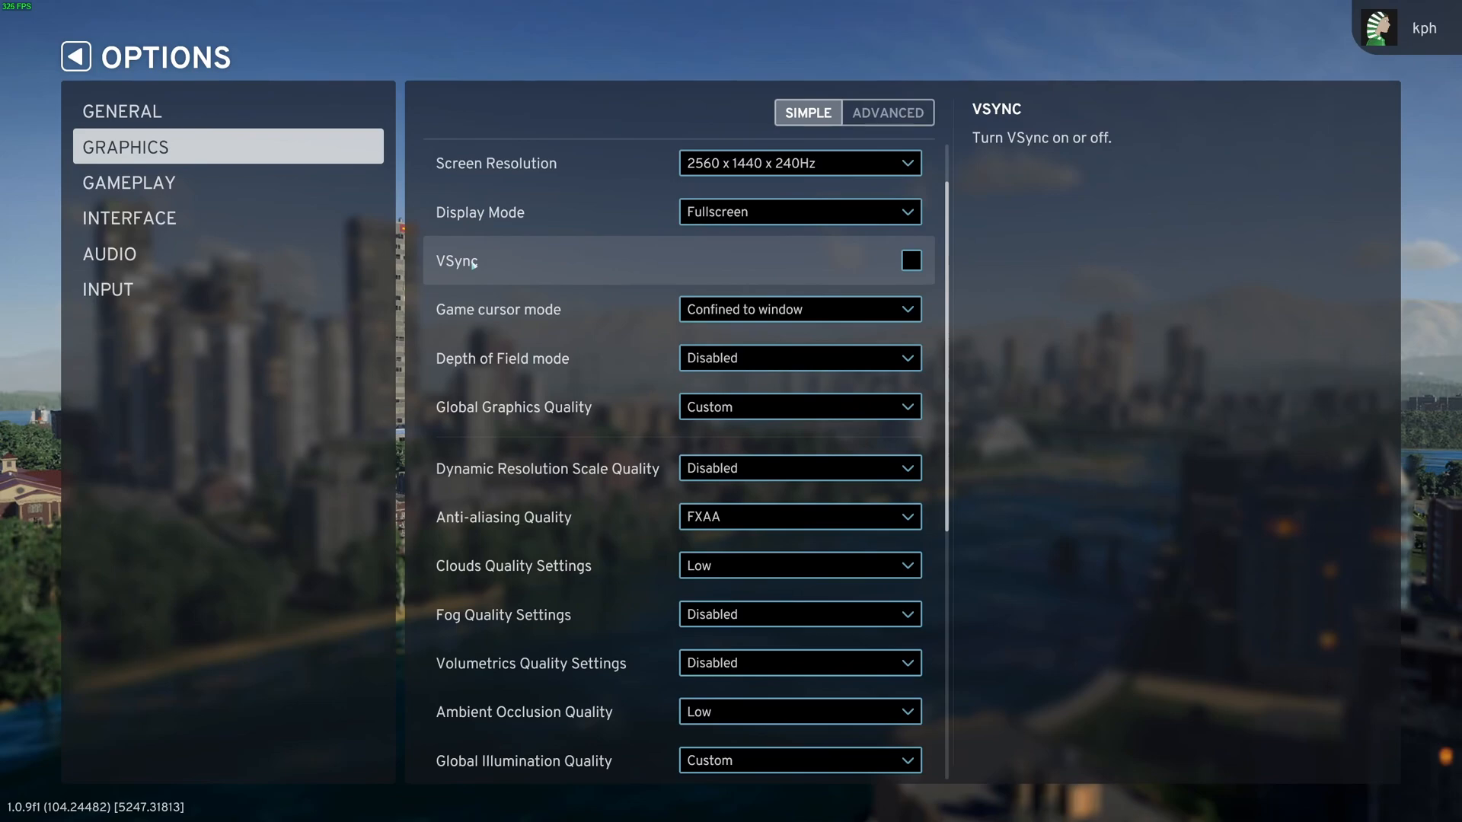
pyautogui.moveTo(702, 285)
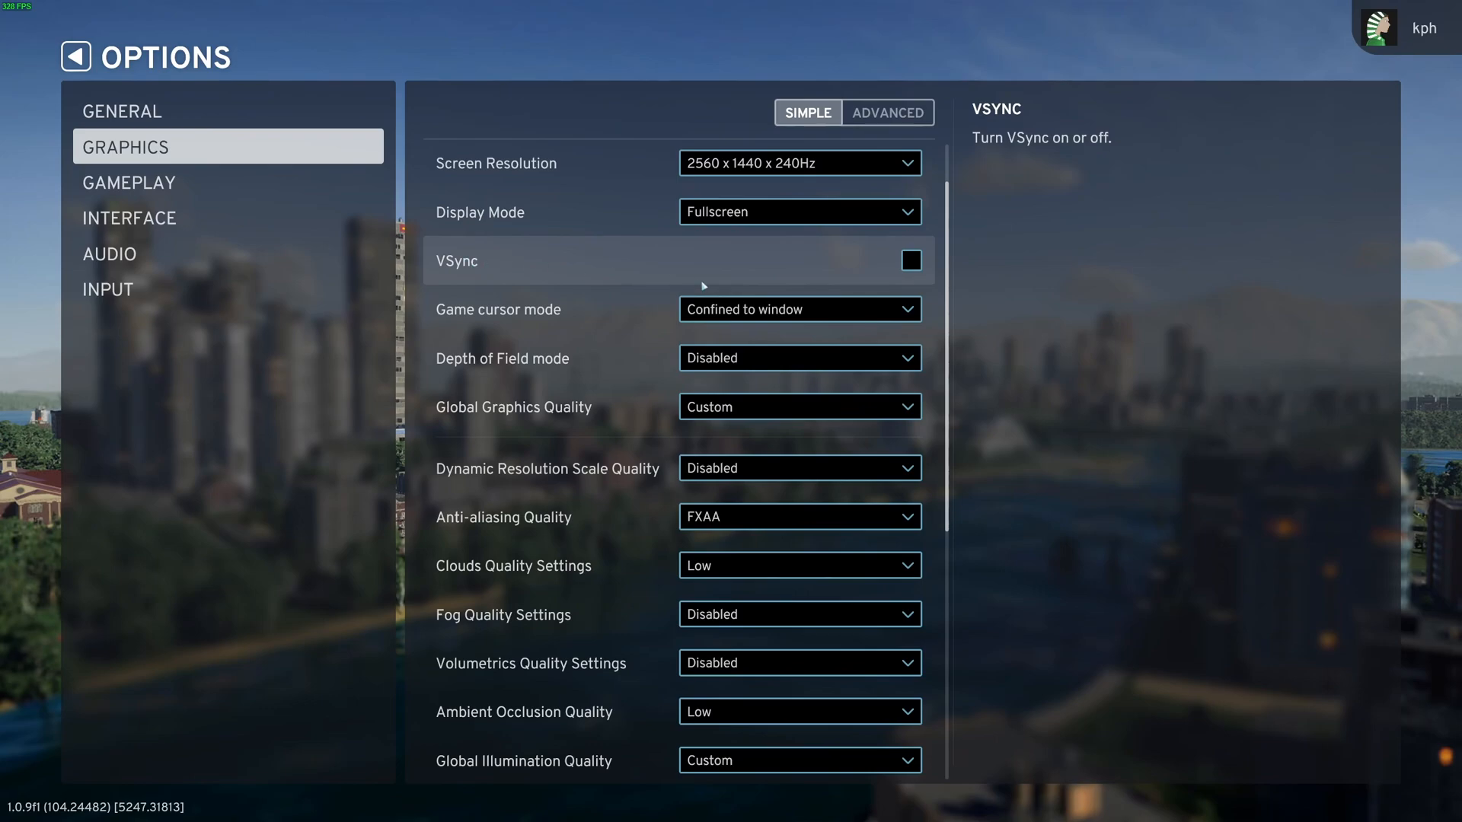
pyautogui.scroll(-3)
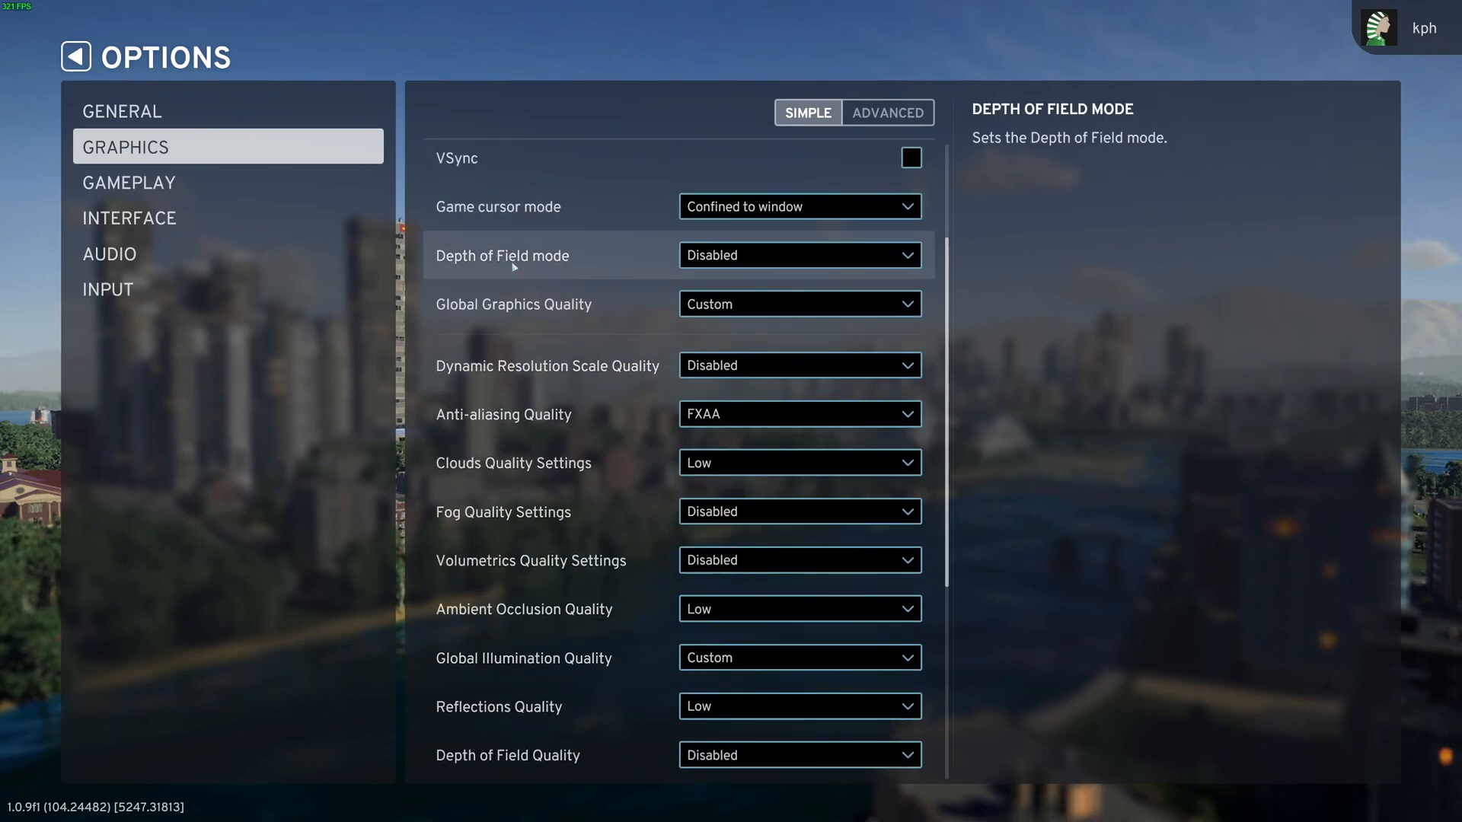
pyautogui.moveTo(604, 273)
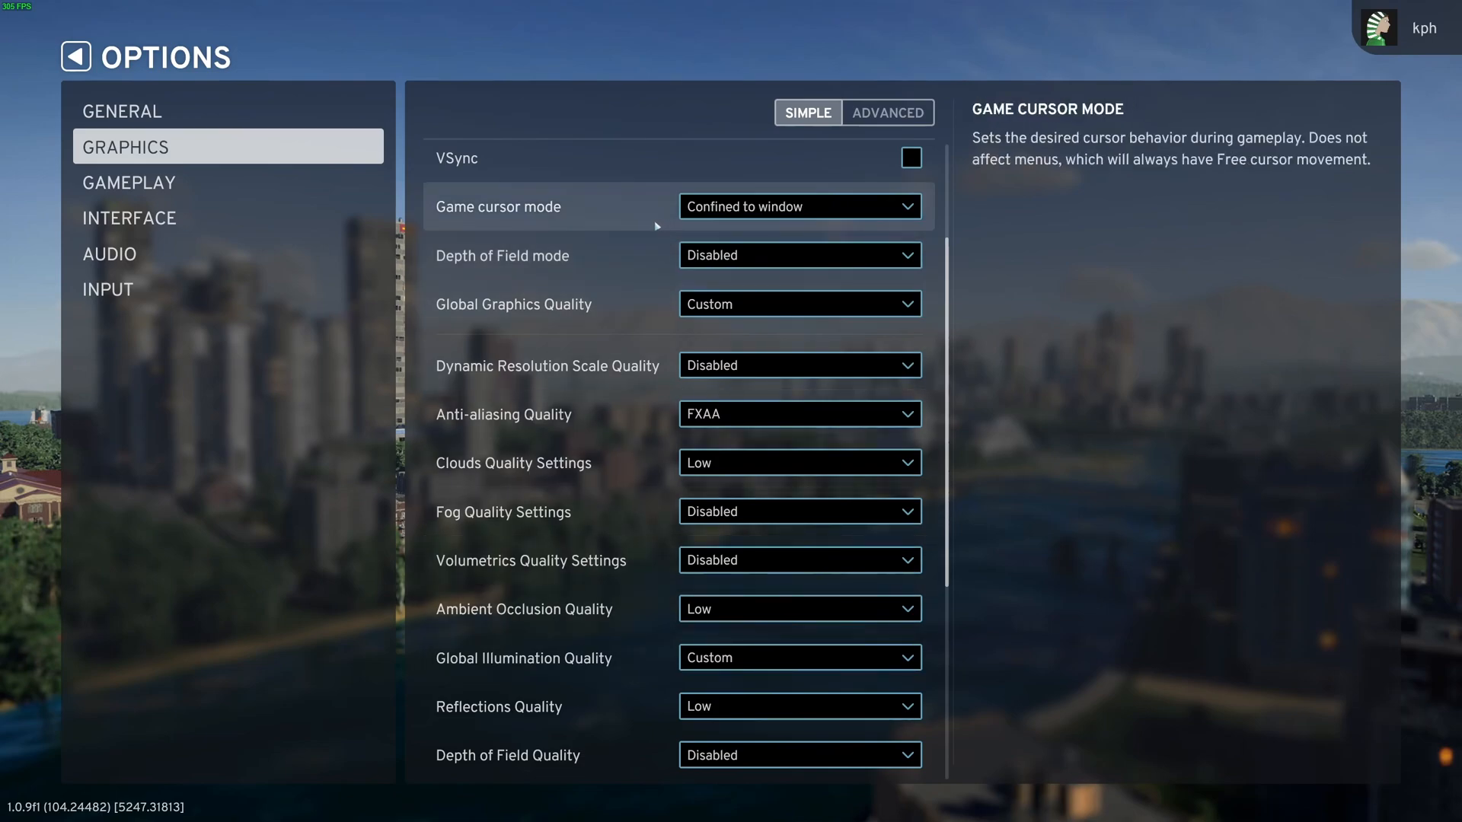
pyautogui.click(800, 255)
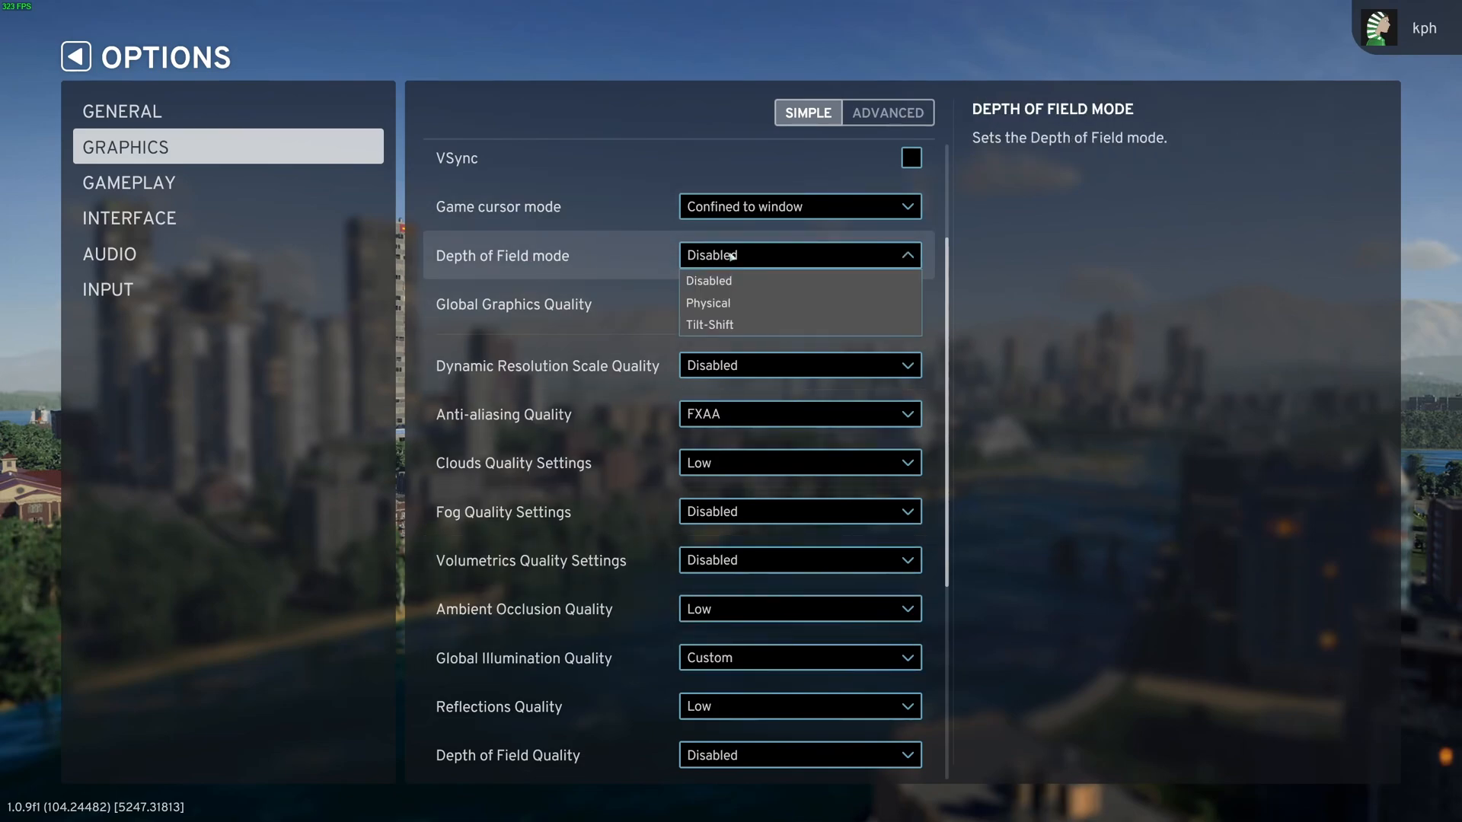
pyautogui.click(709, 280)
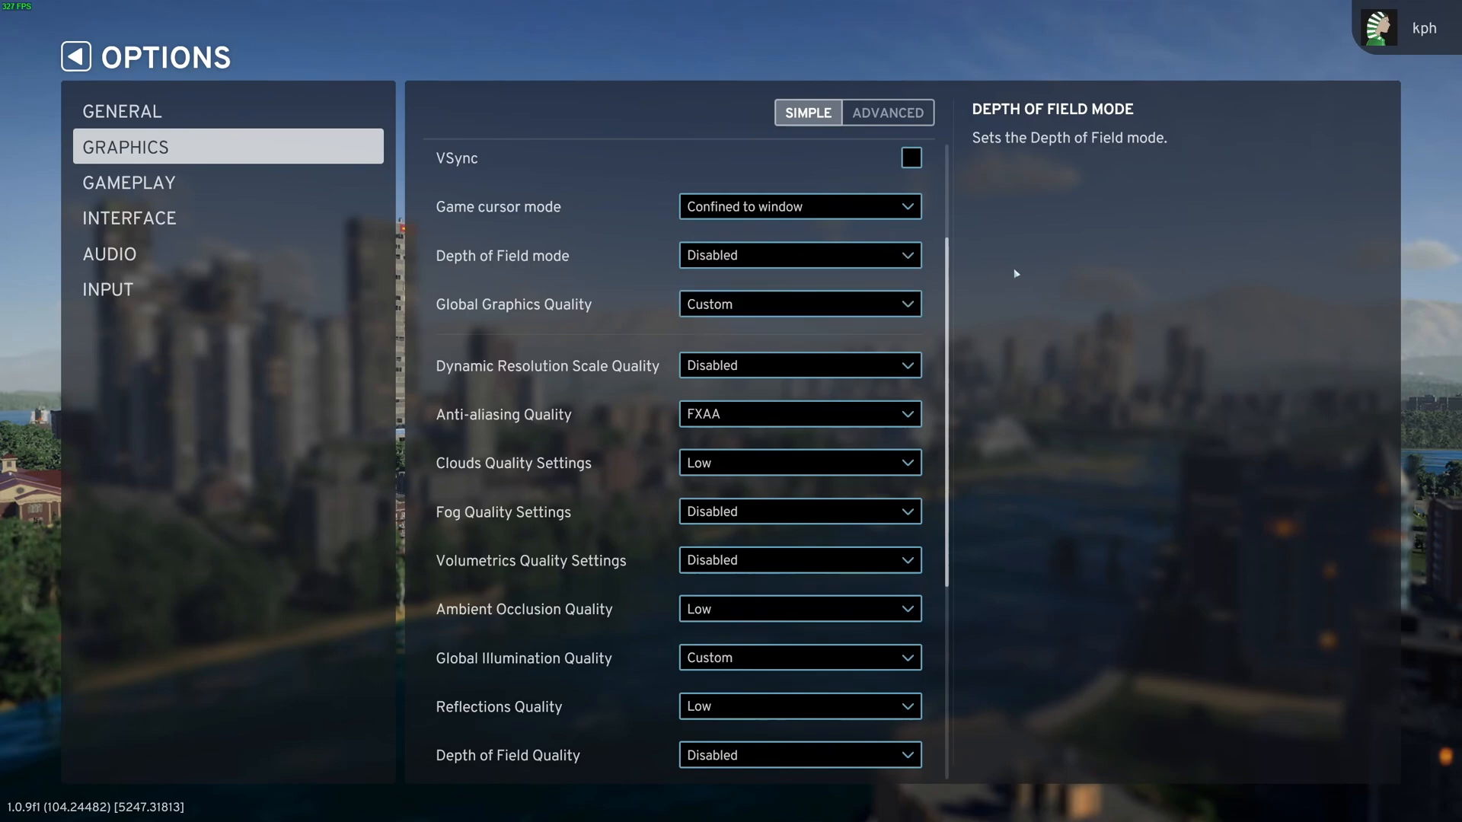
pyautogui.moveTo(588, 279)
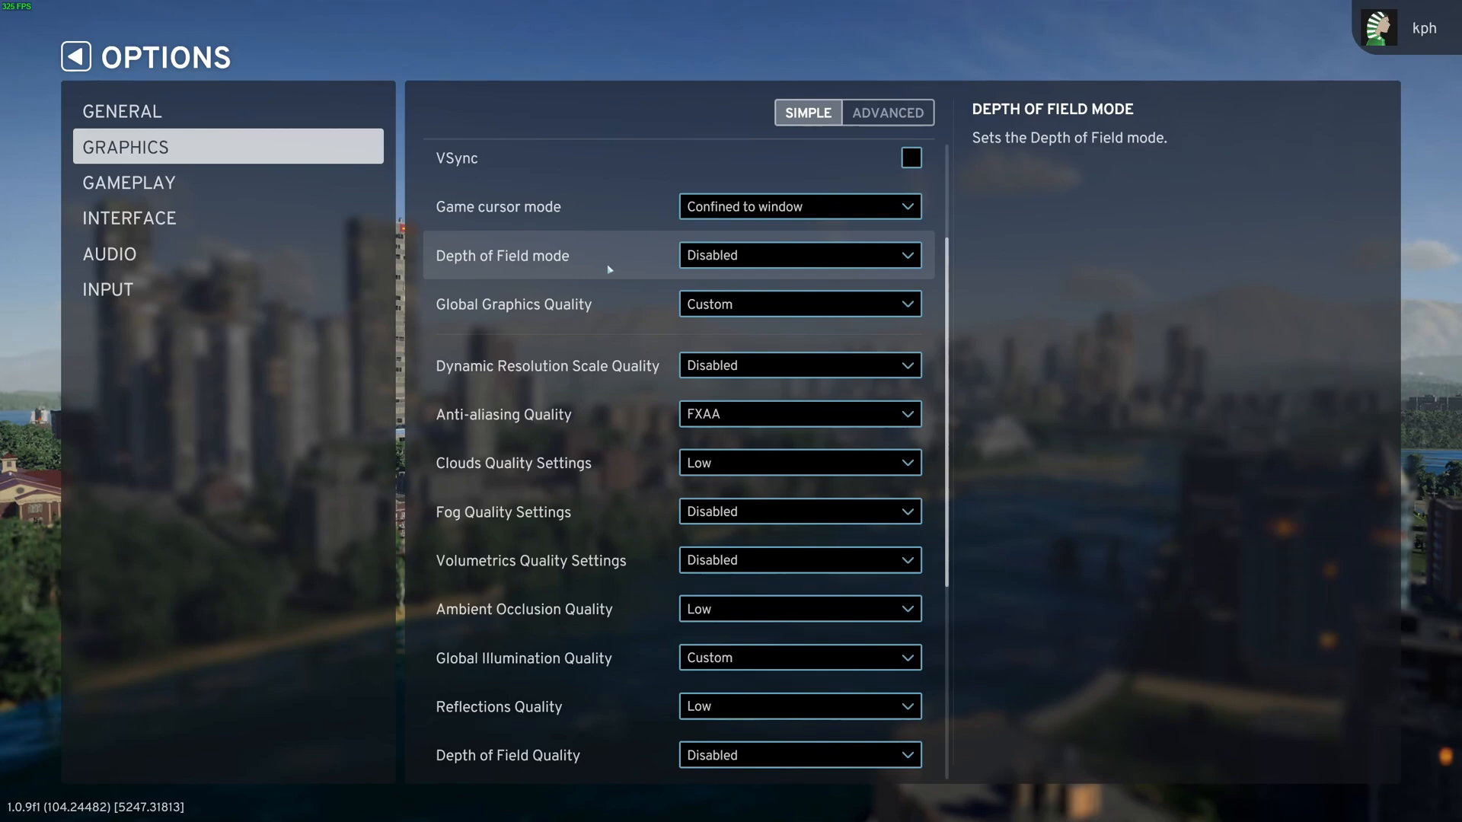
pyautogui.click(800, 255)
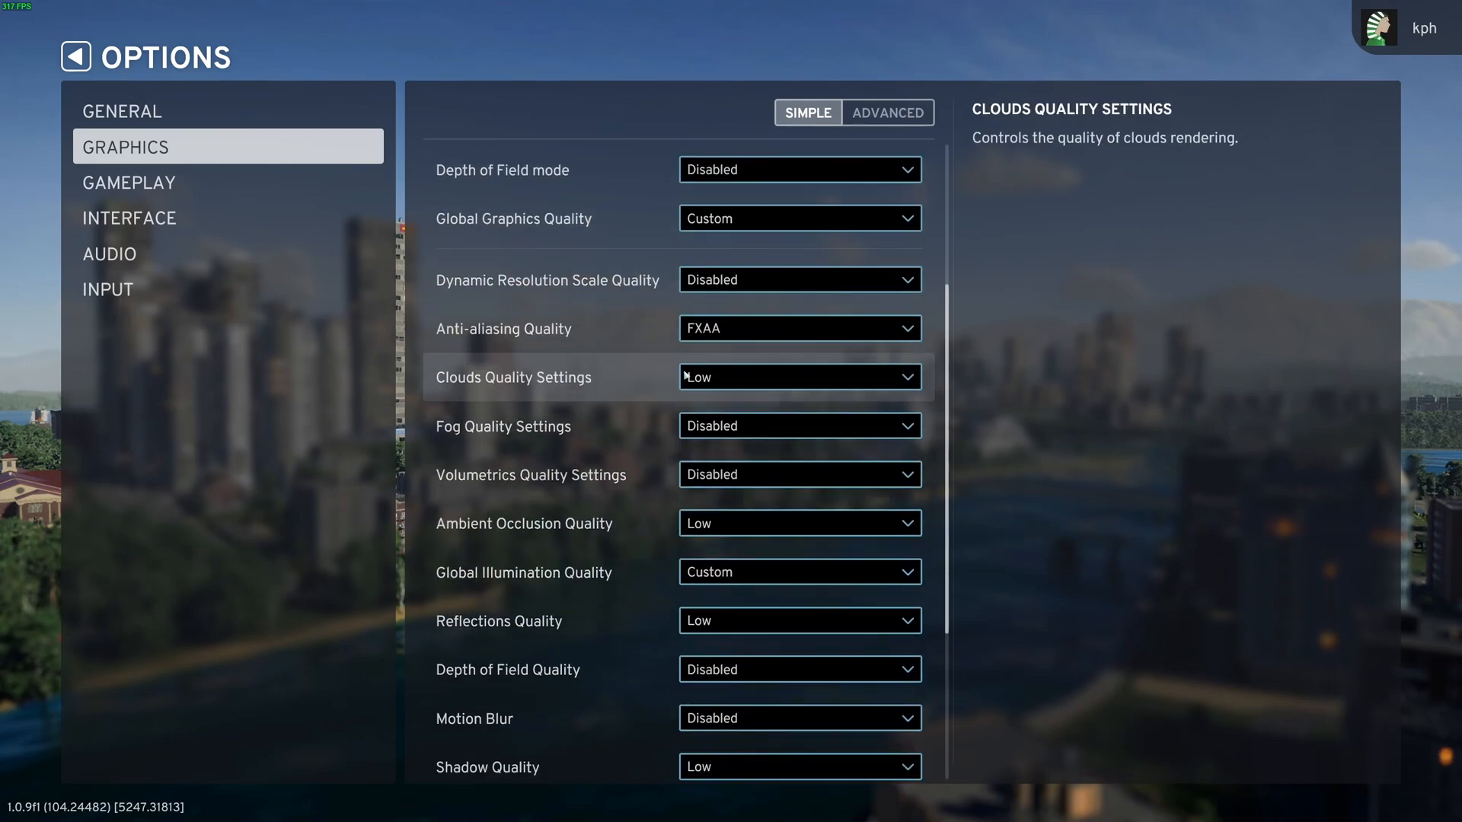
# Keep anti-aliasing quality at FXAA and show the Advanced graphics options.
pyautogui.scroll(-3)
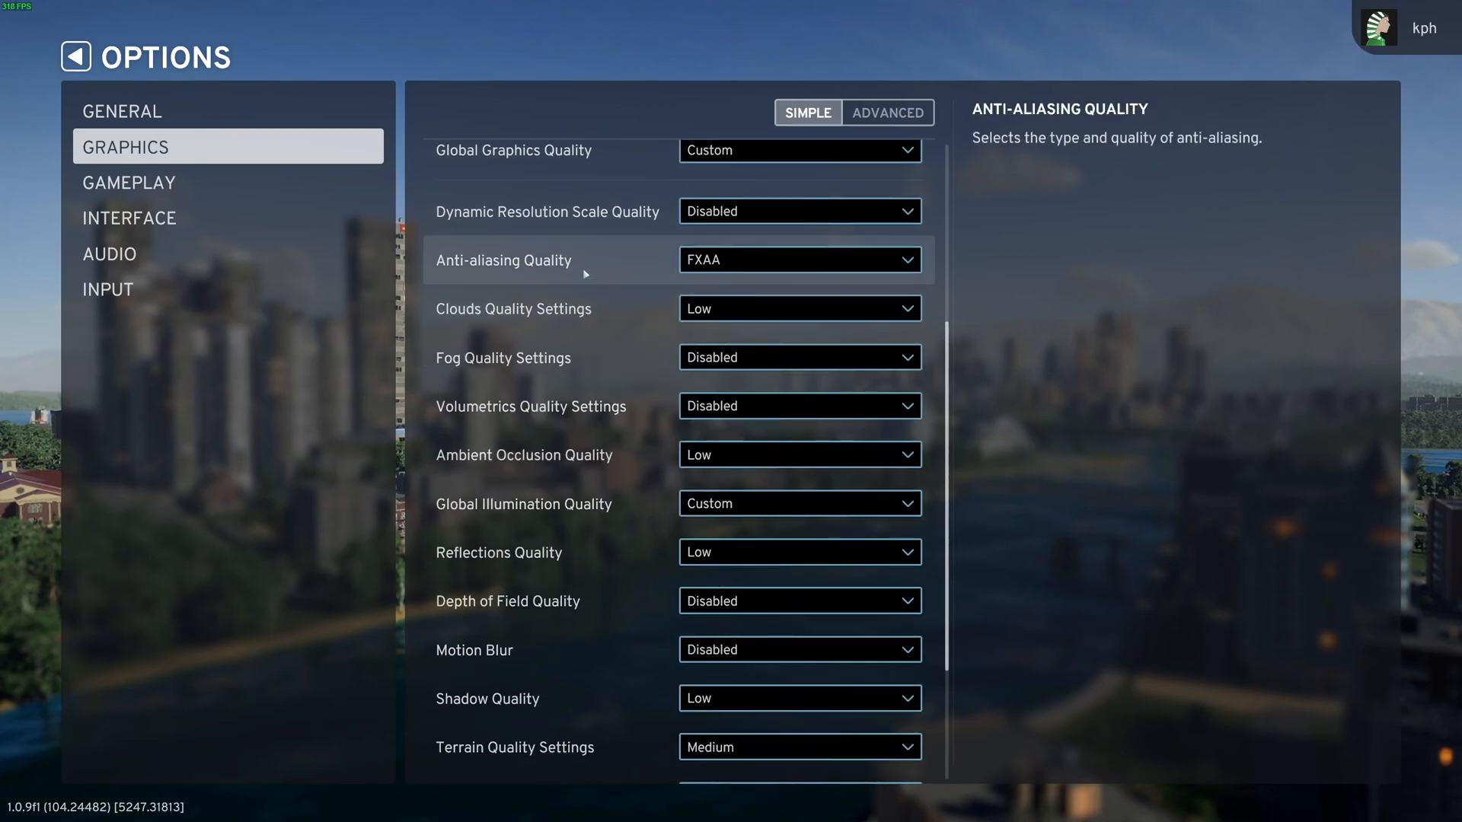
pyautogui.moveTo(786, 212)
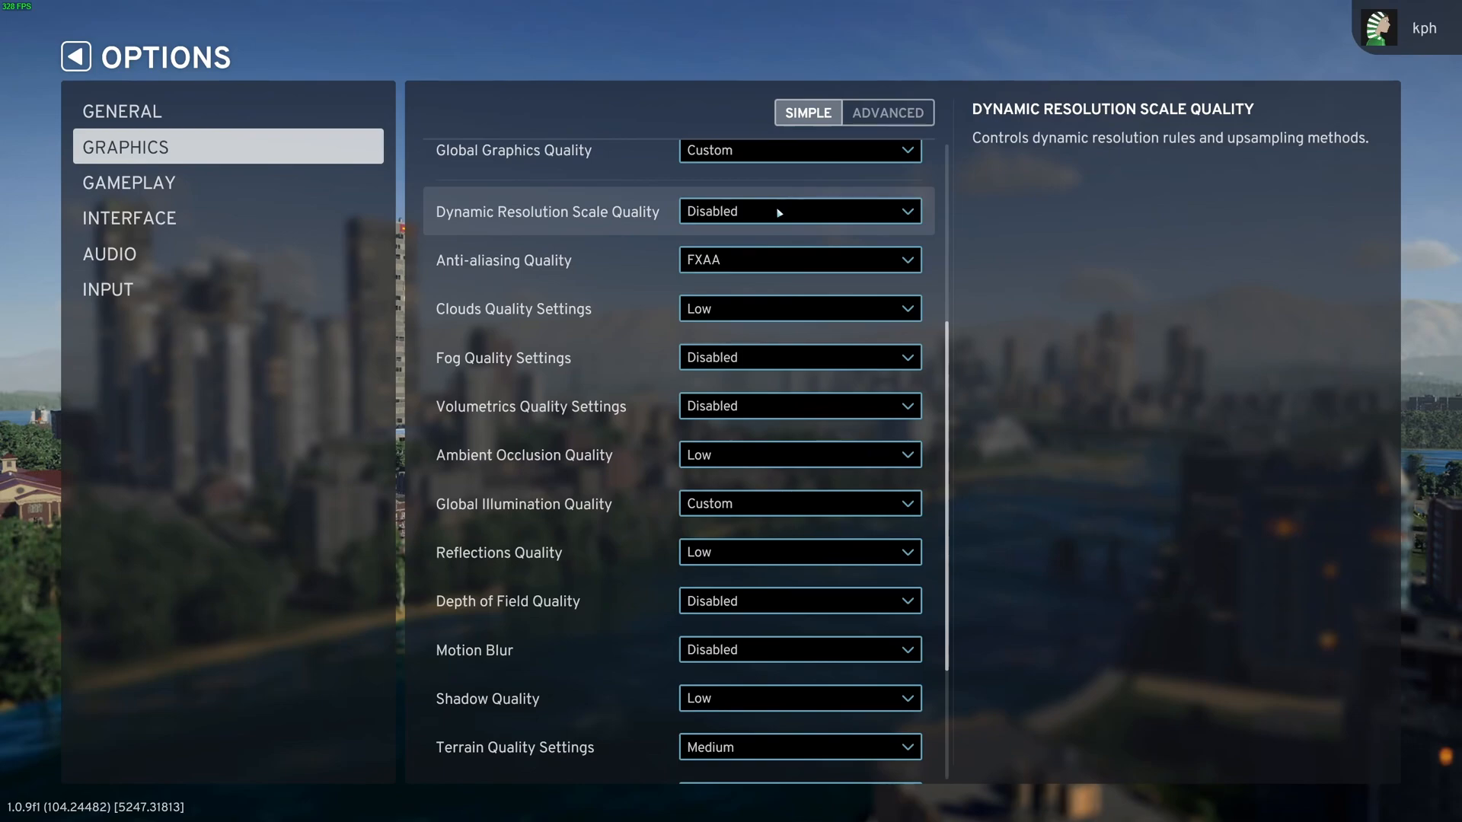
pyautogui.scroll(-3)
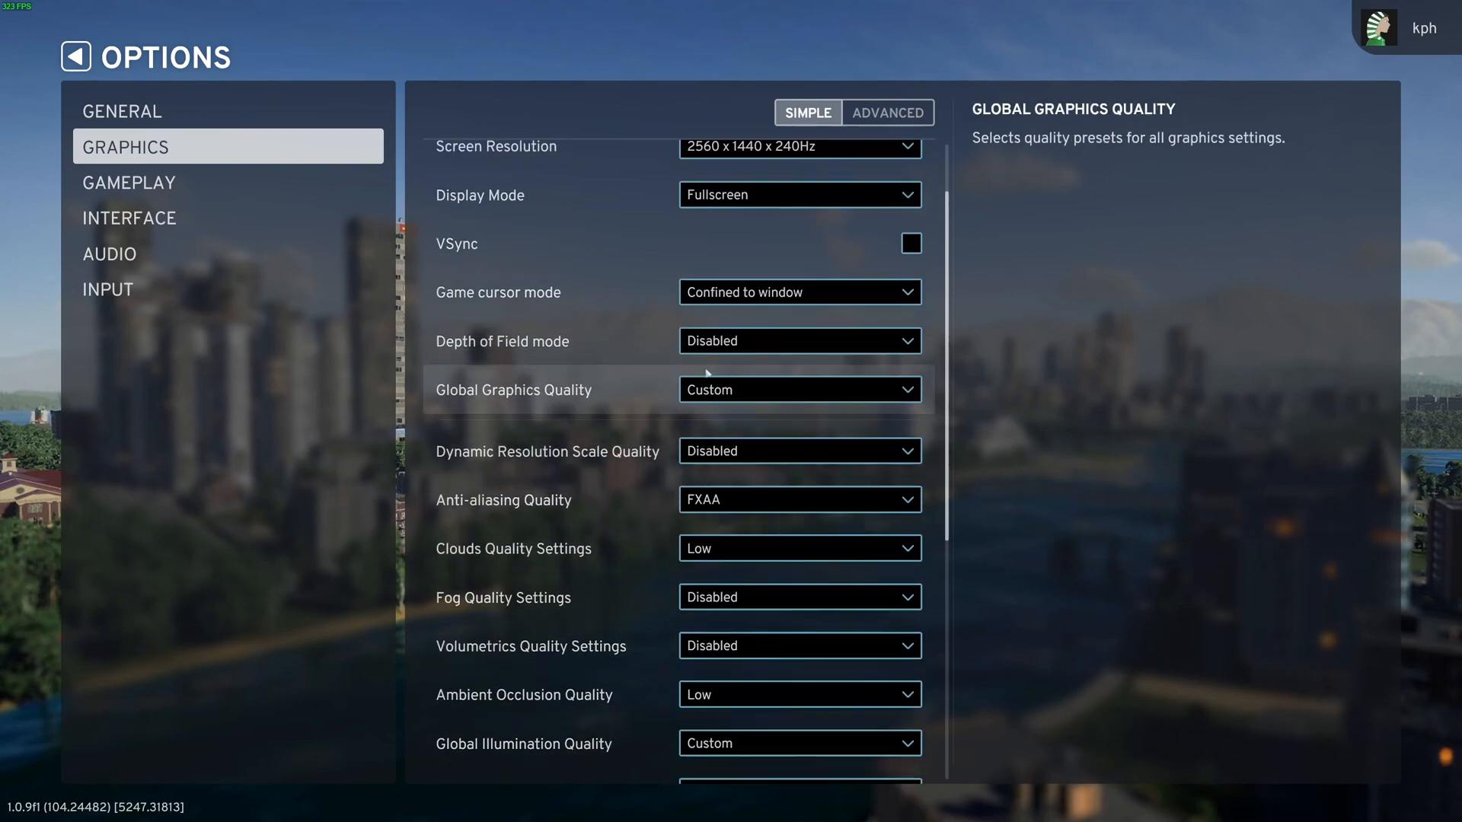
pyautogui.scroll(-3)
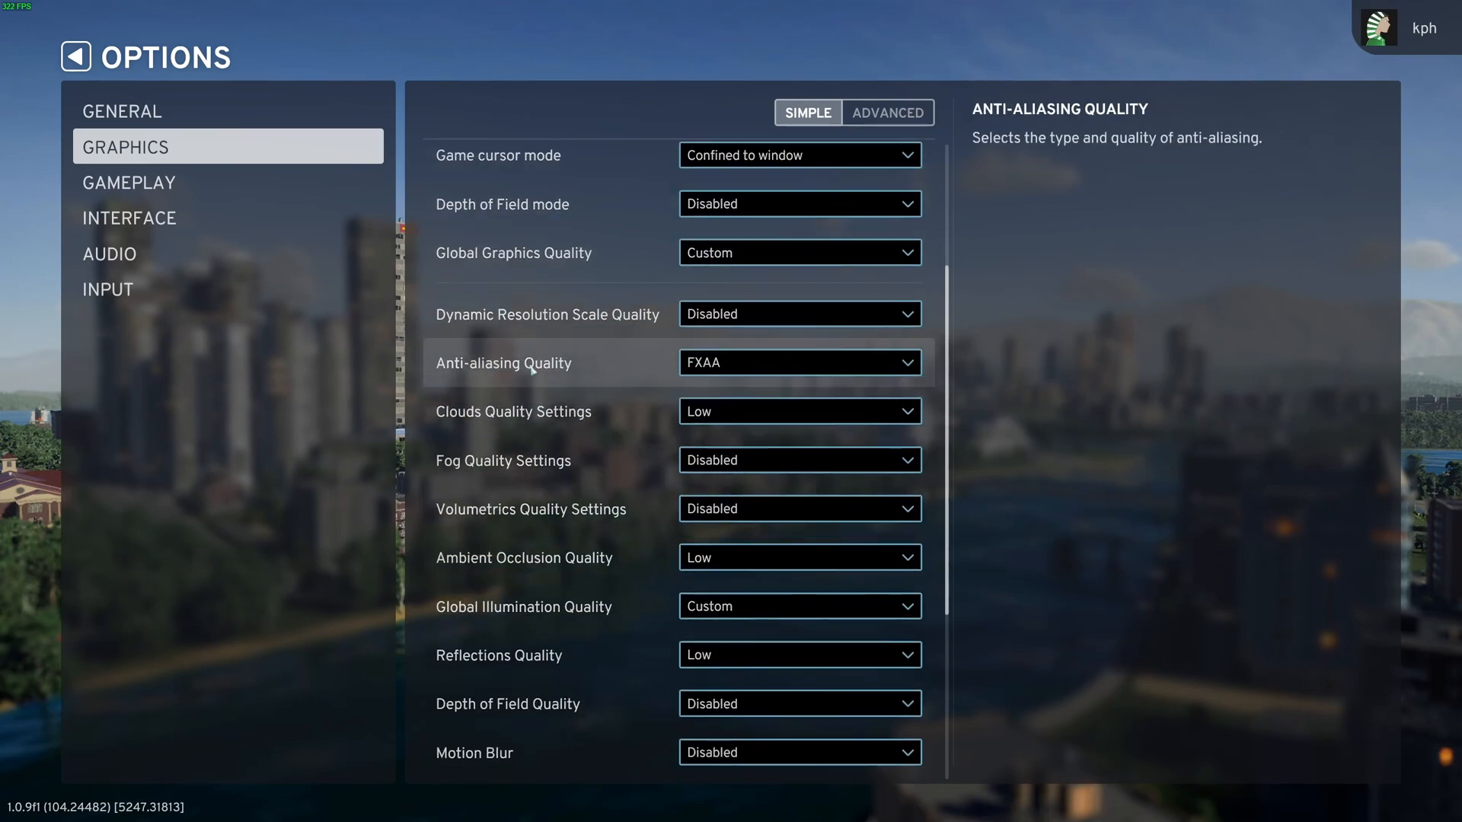
pyautogui.click(800, 363)
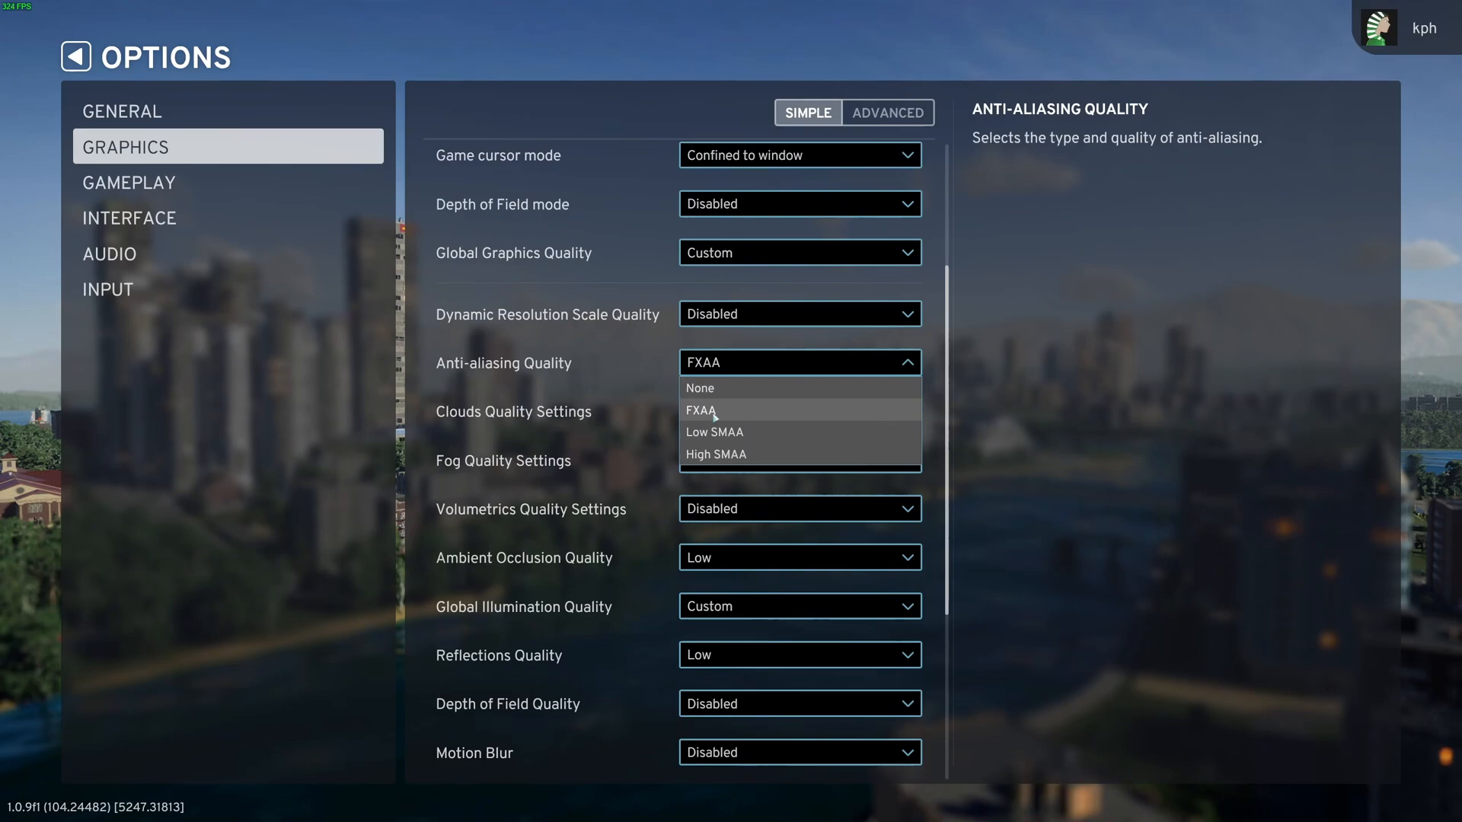
pyautogui.click(702, 411)
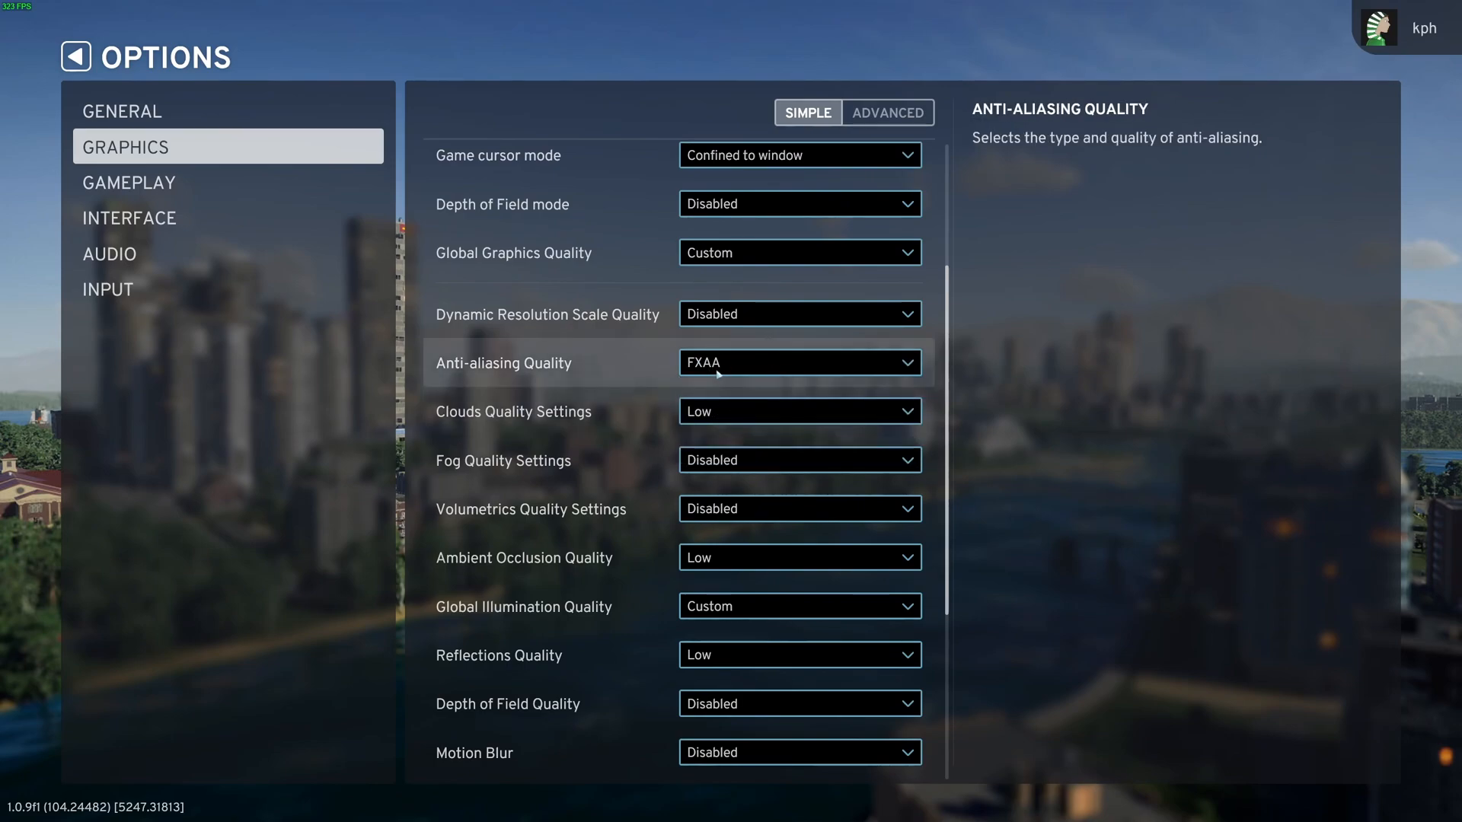
pyautogui.click(887, 112)
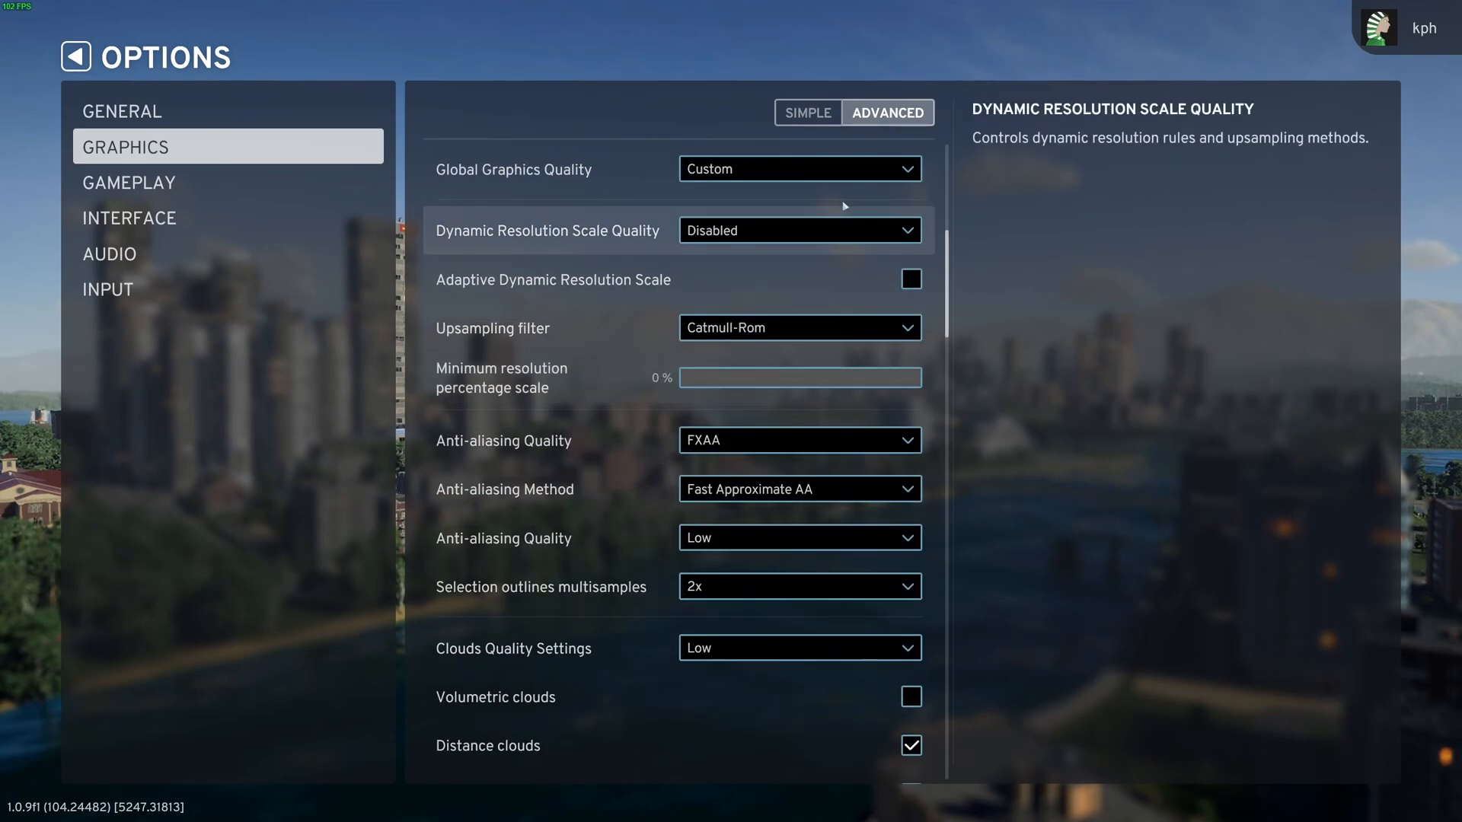
# Switch back to the Simple graphics view and check clouds quality is still Low.
pyautogui.click(807, 112)
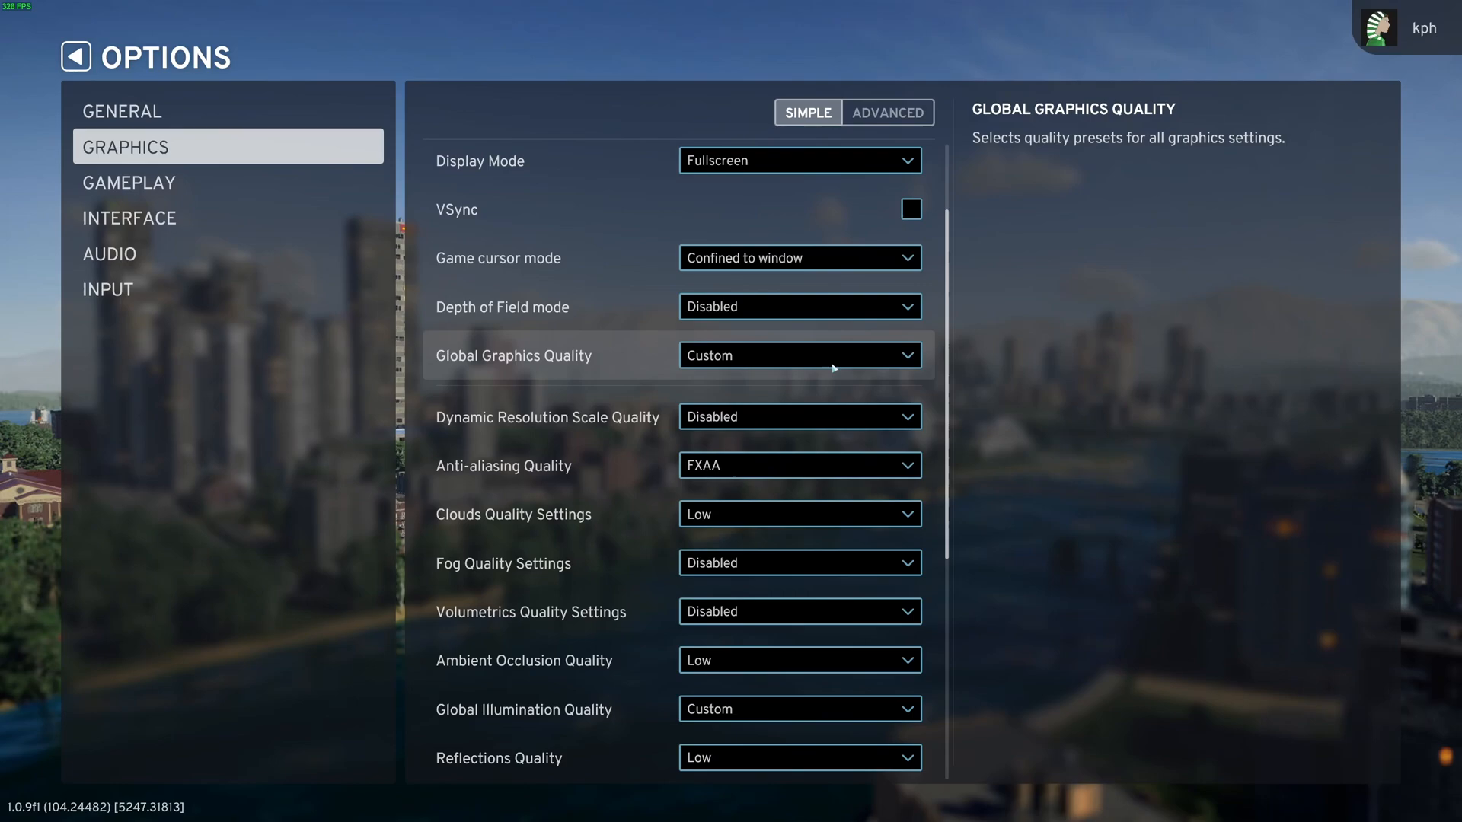
pyautogui.scroll(-3)
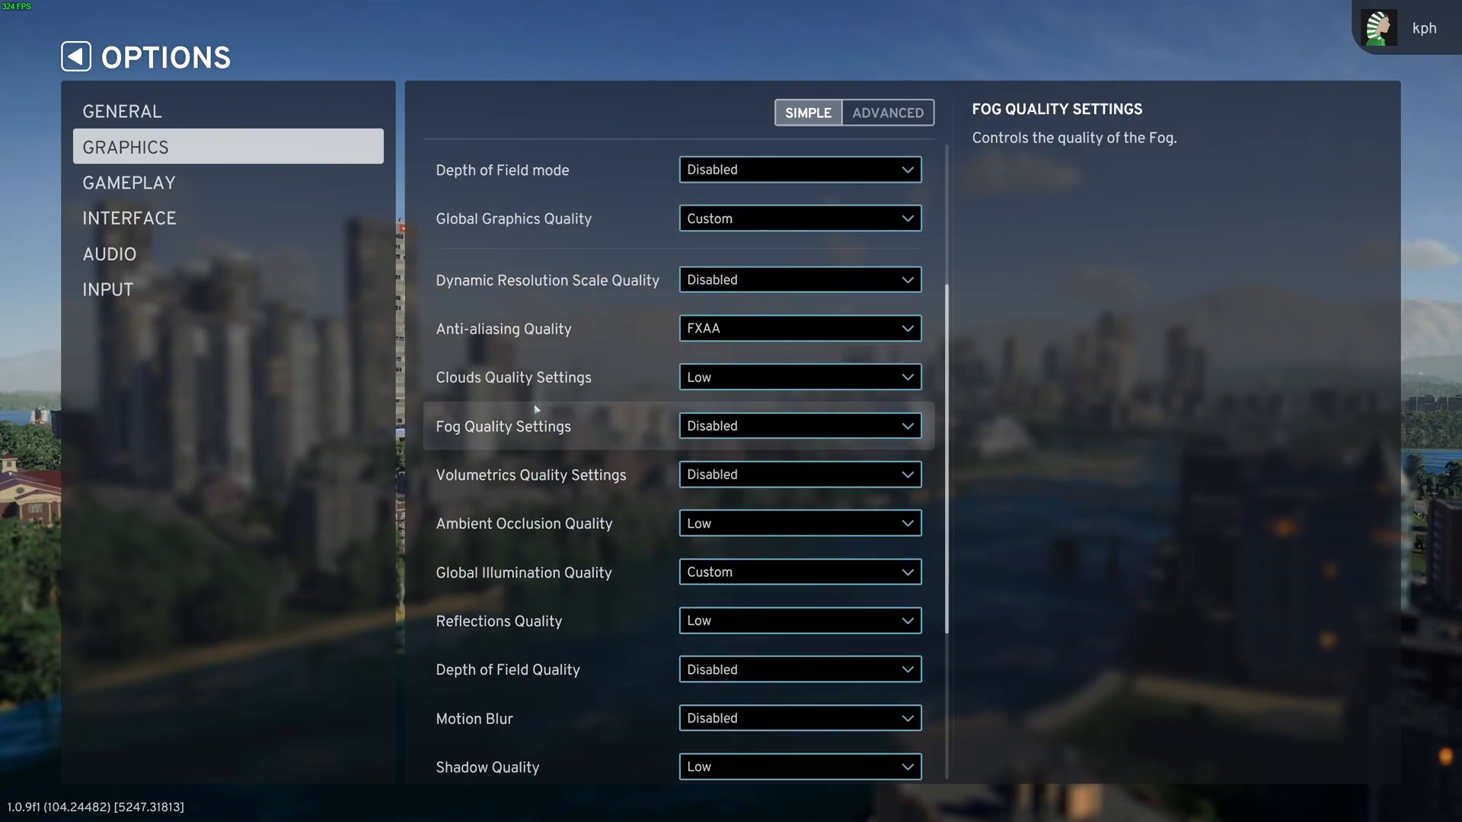
pyautogui.click(799, 377)
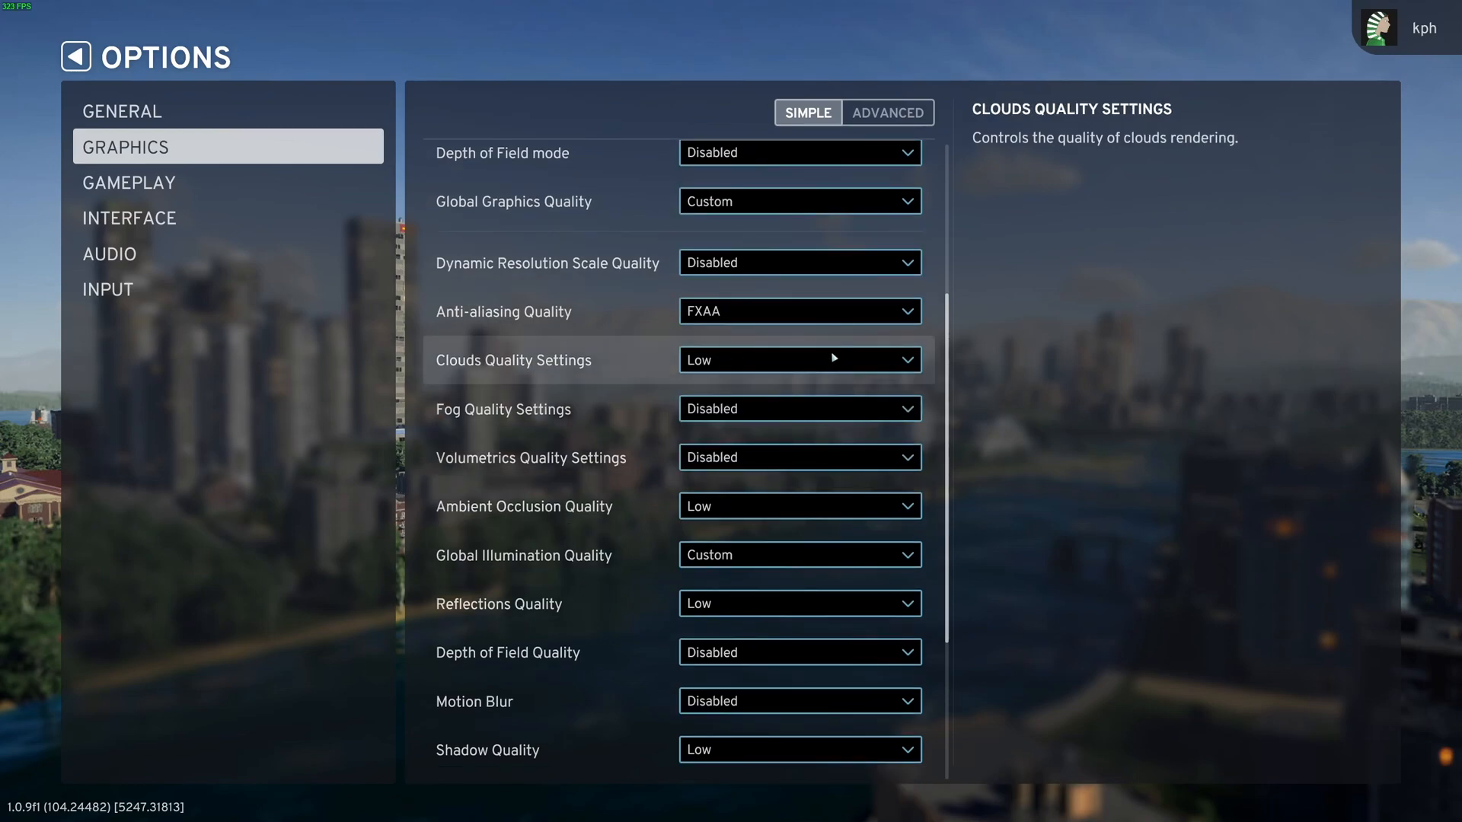
pyautogui.scroll(-3)
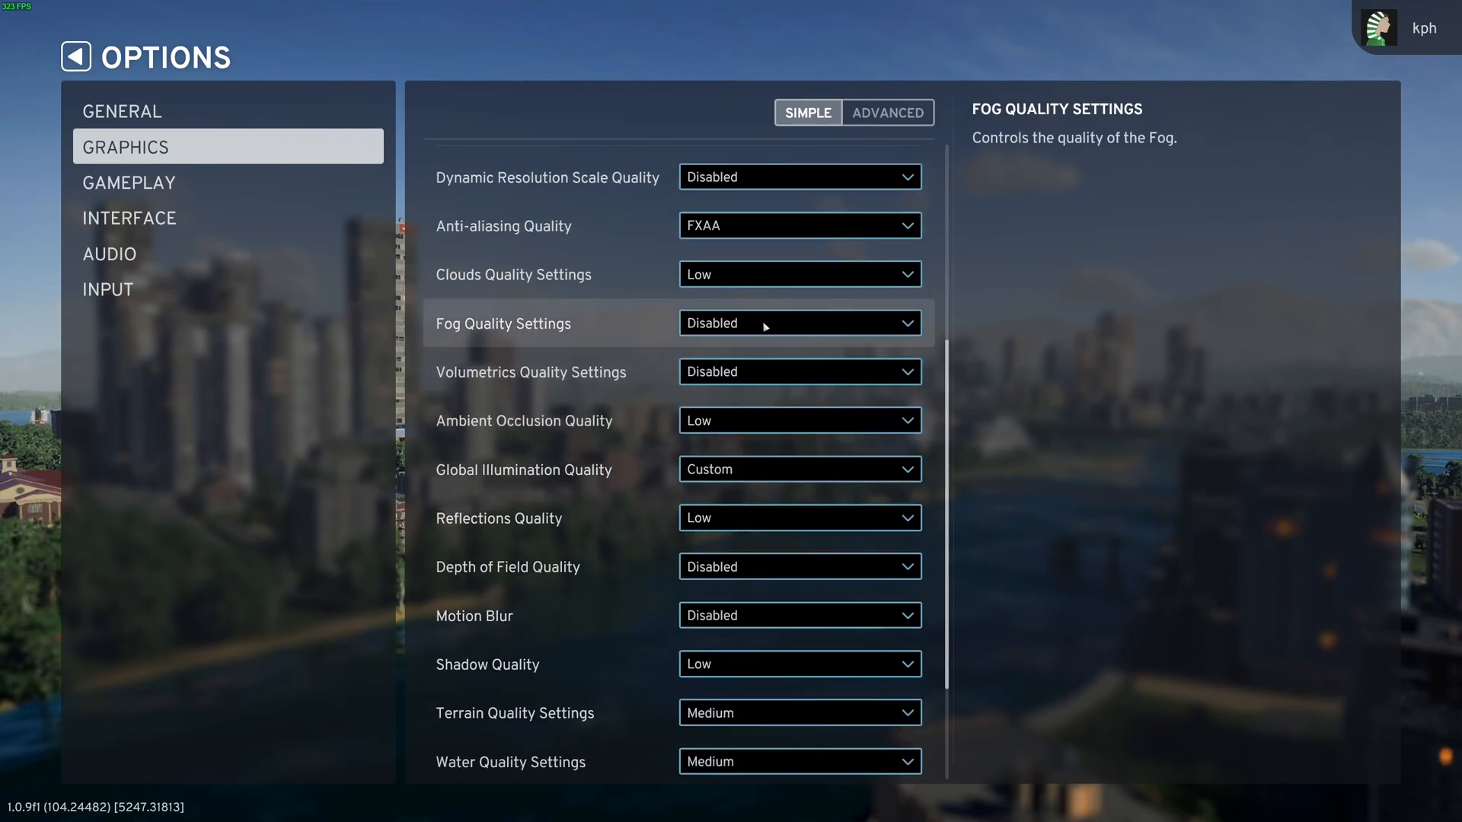
pyautogui.moveTo(588, 387)
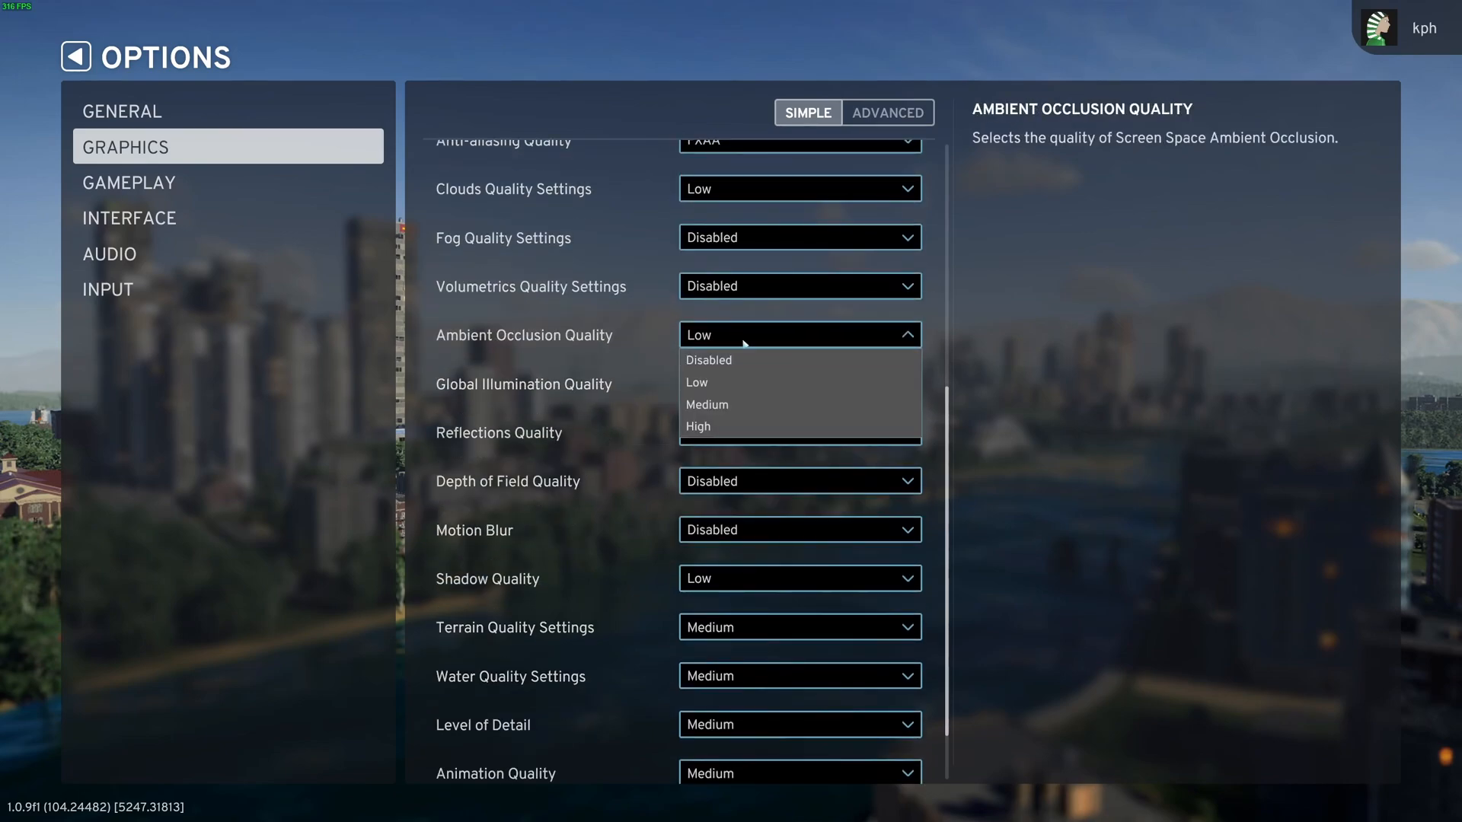
pyautogui.moveTo(780, 384)
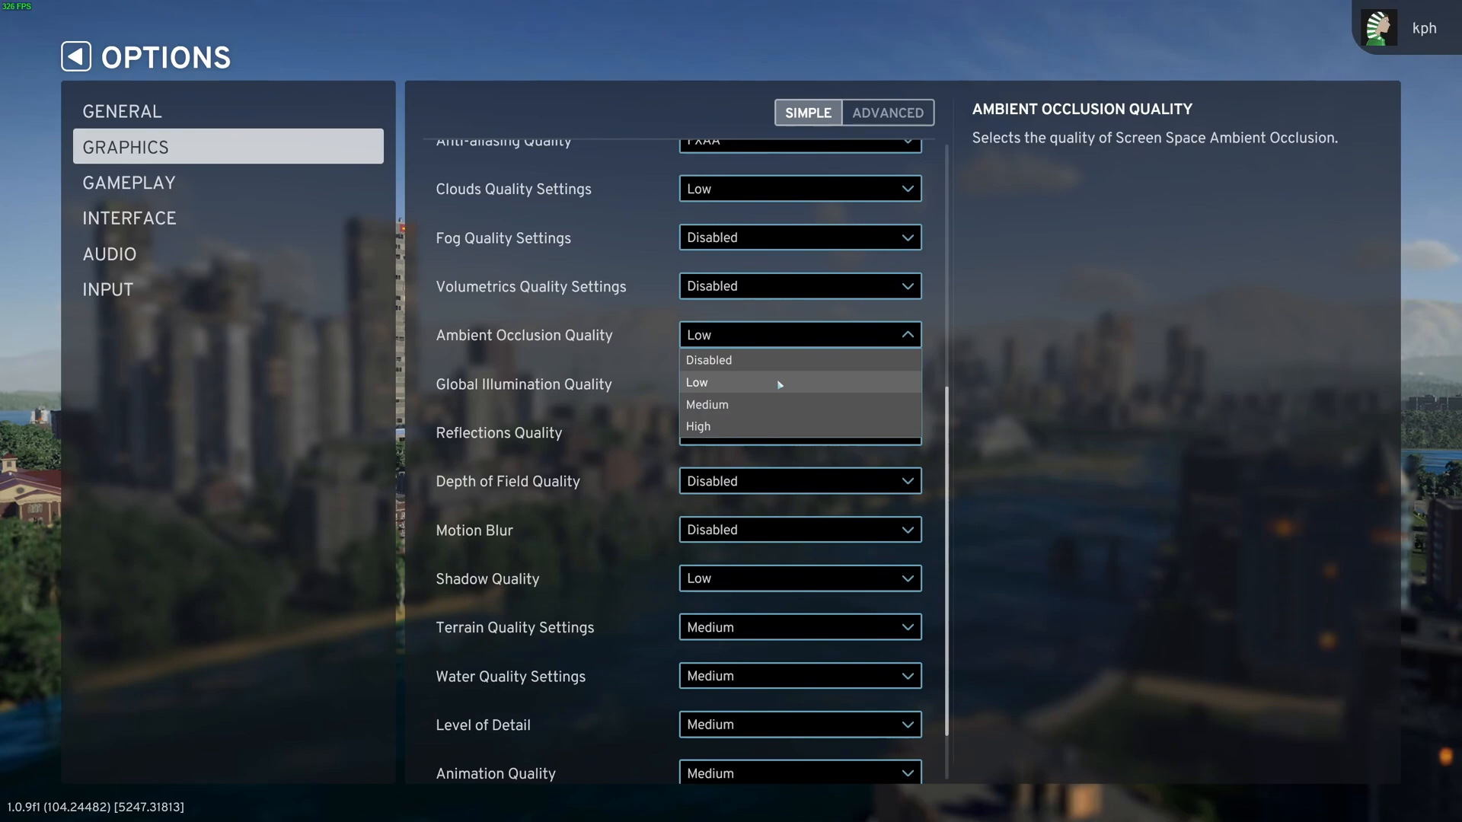
pyautogui.moveTo(737, 386)
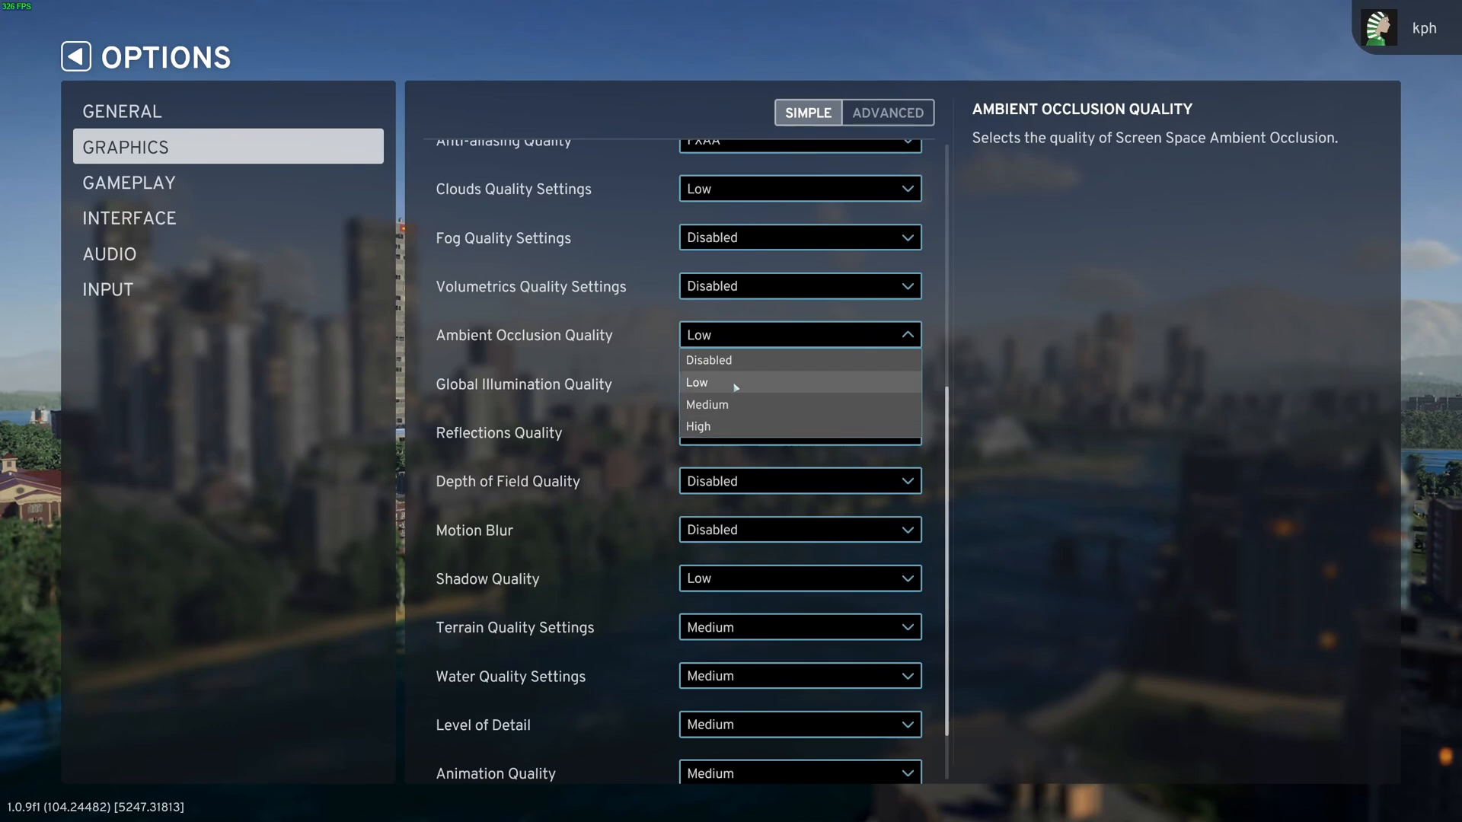
pyautogui.moveTo(737, 429)
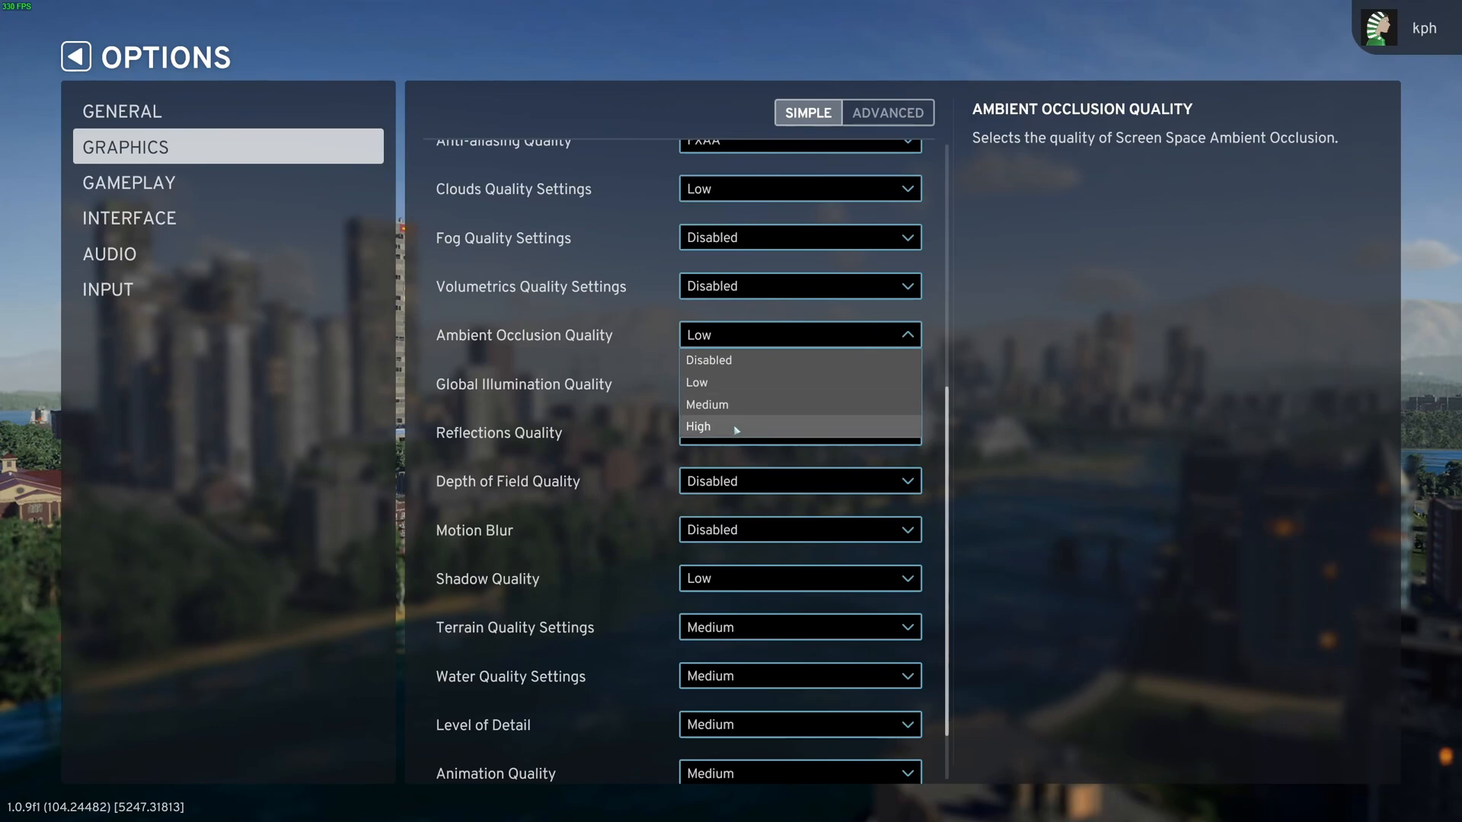
pyautogui.moveTo(726, 432)
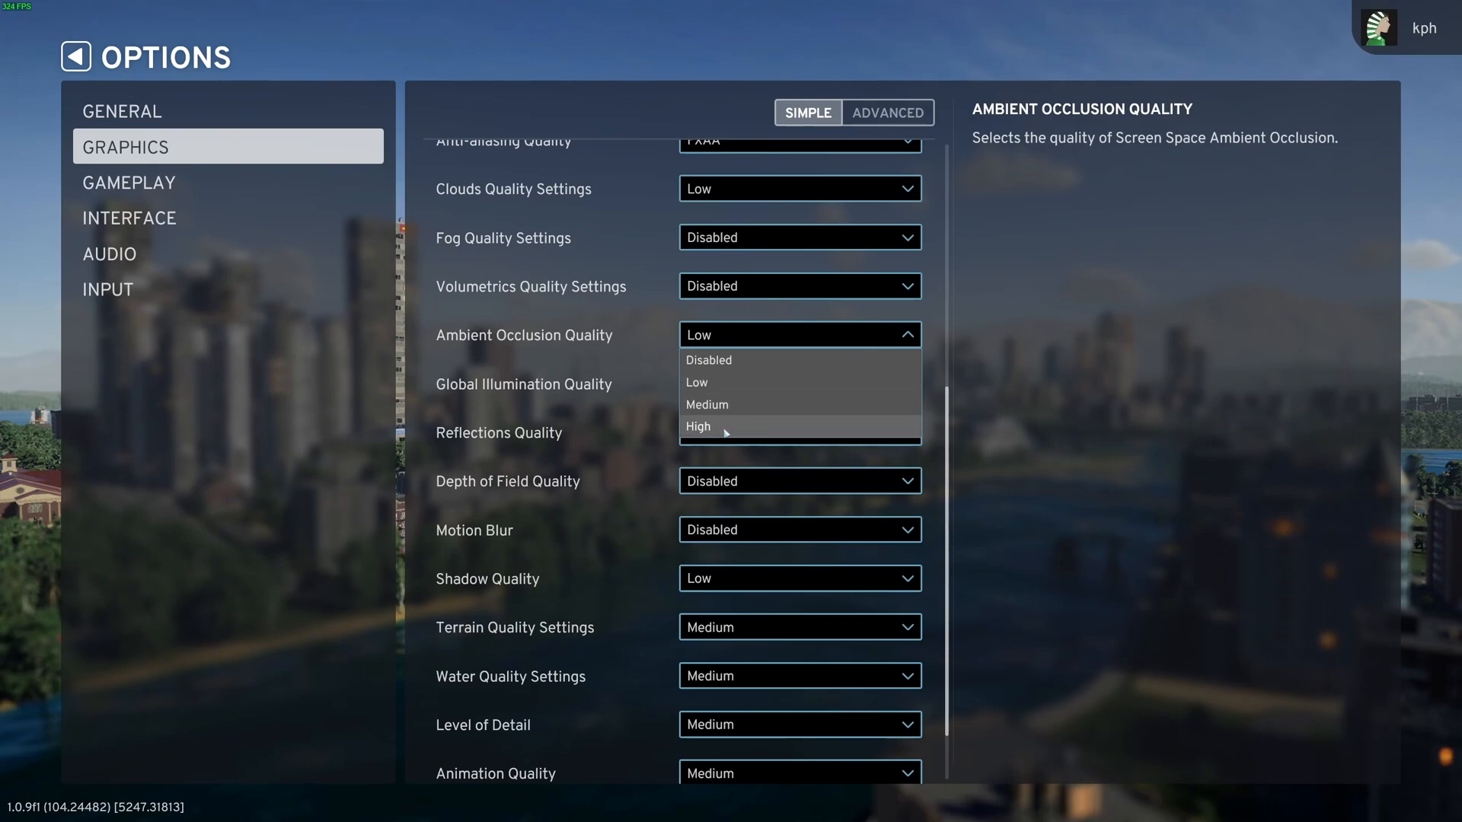
pyautogui.moveTo(766, 428)
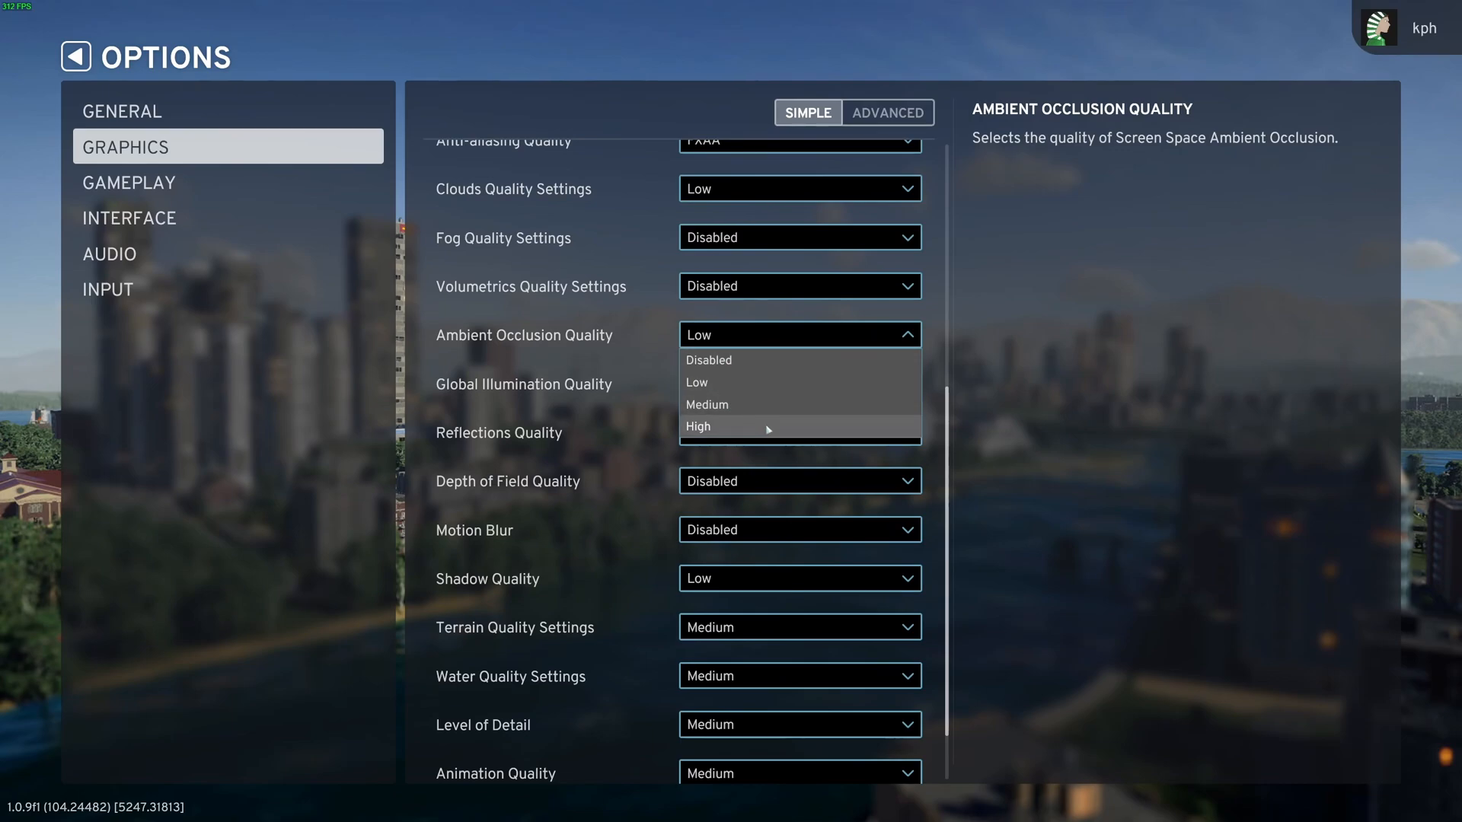
pyautogui.moveTo(716, 404)
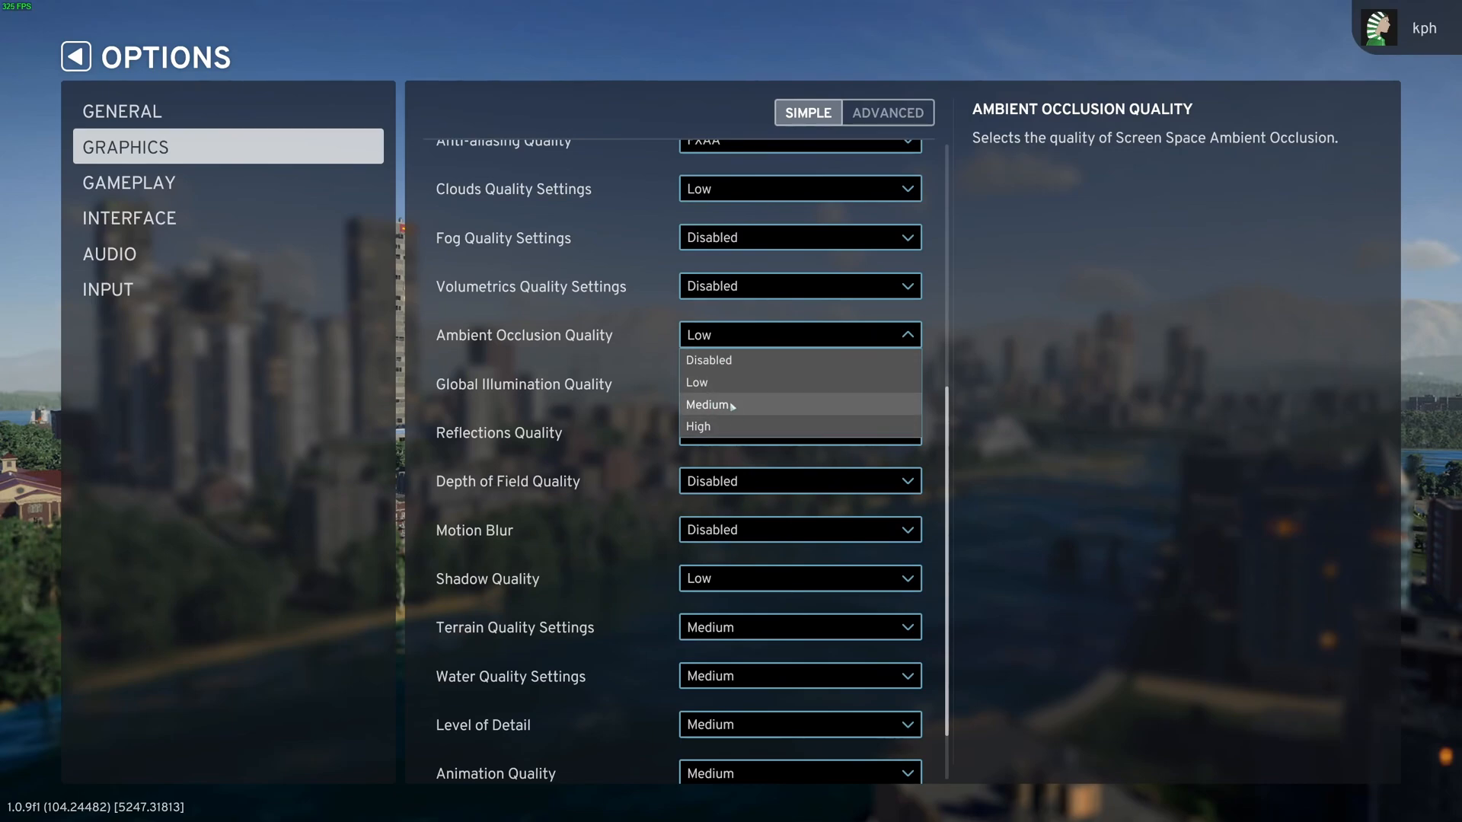
pyautogui.moveTo(717, 419)
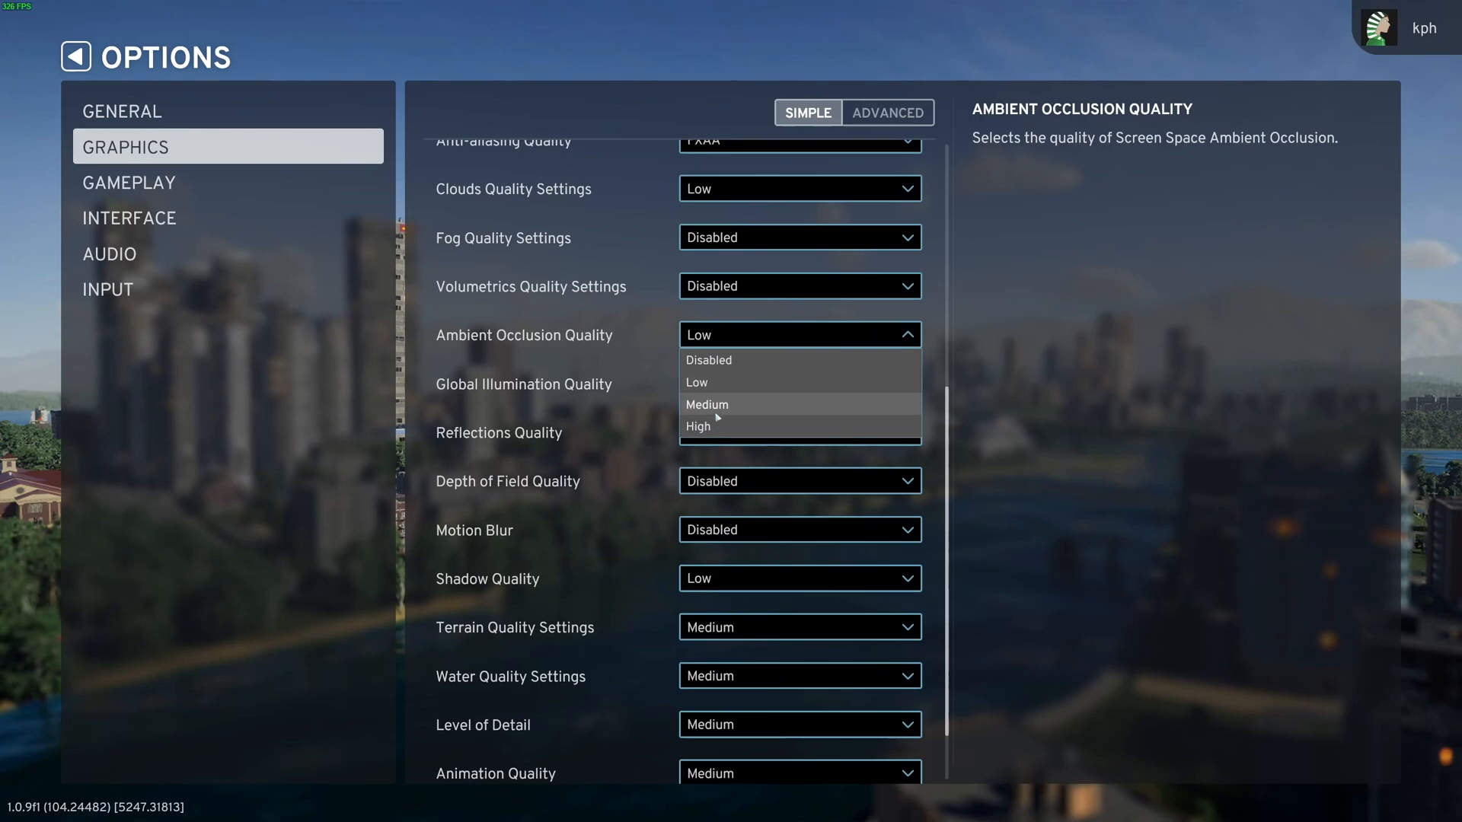
pyautogui.click(696, 383)
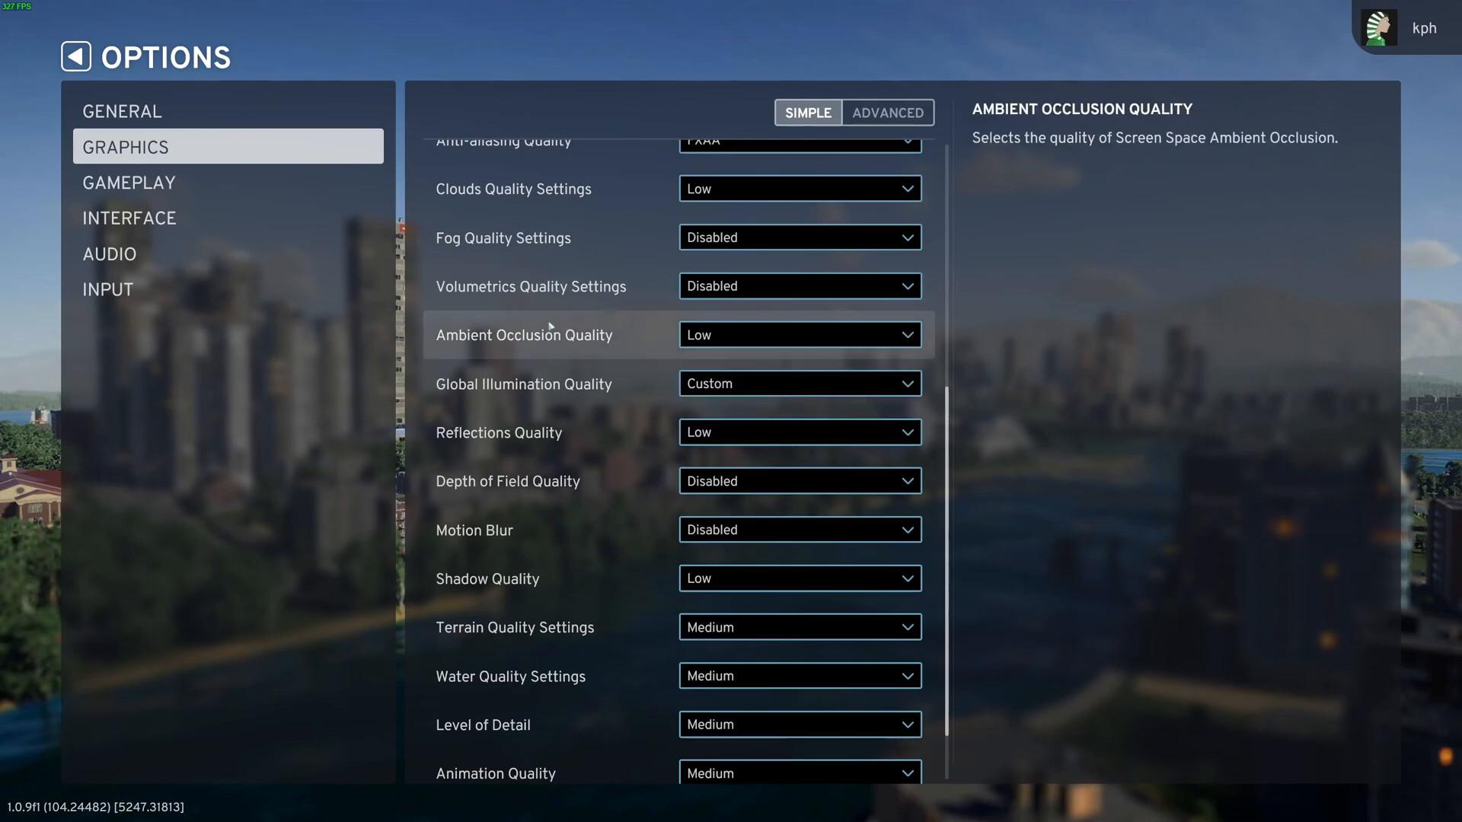
pyautogui.moveTo(544, 349)
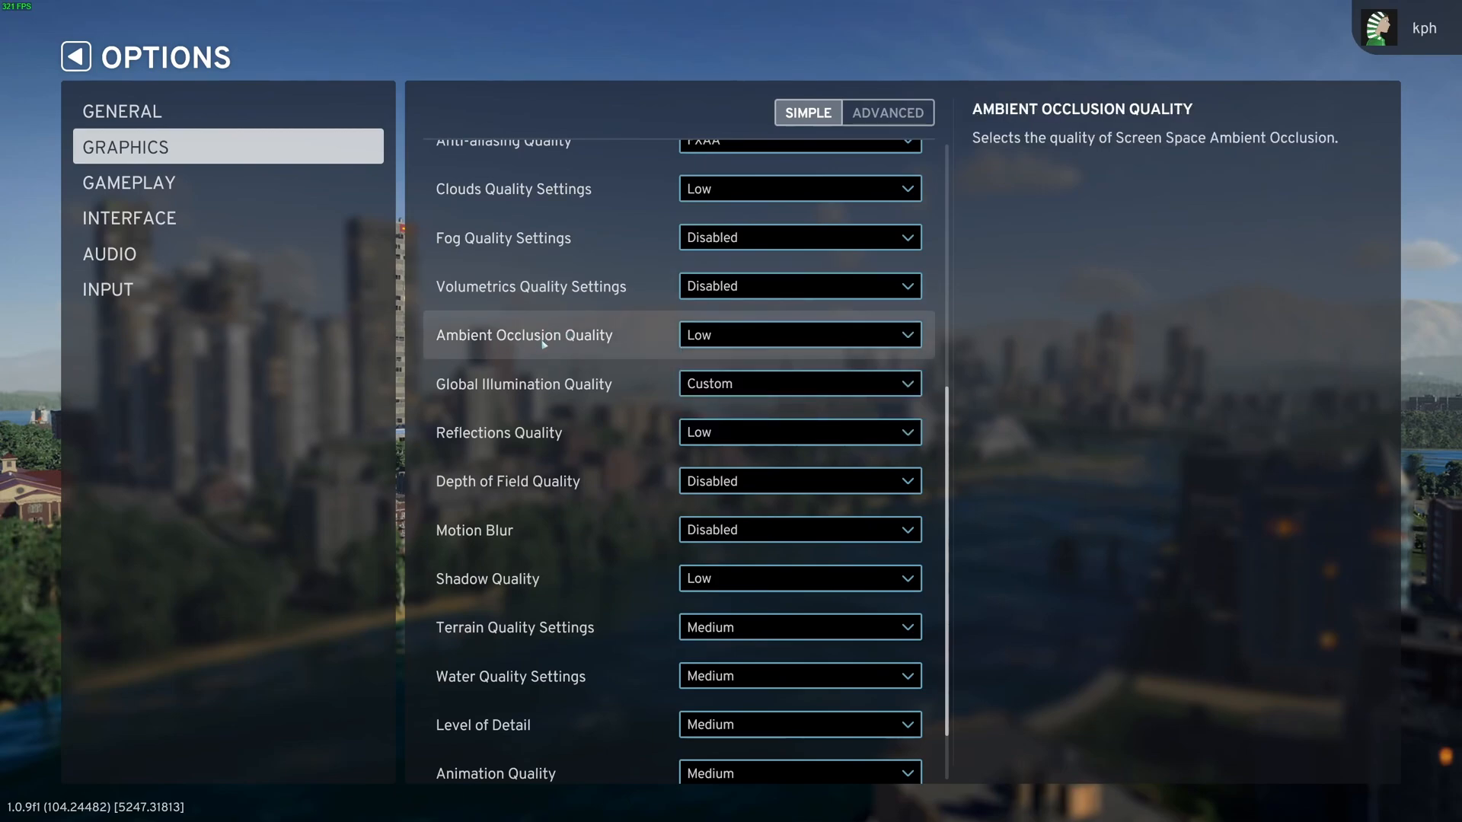
pyautogui.moveTo(562, 344)
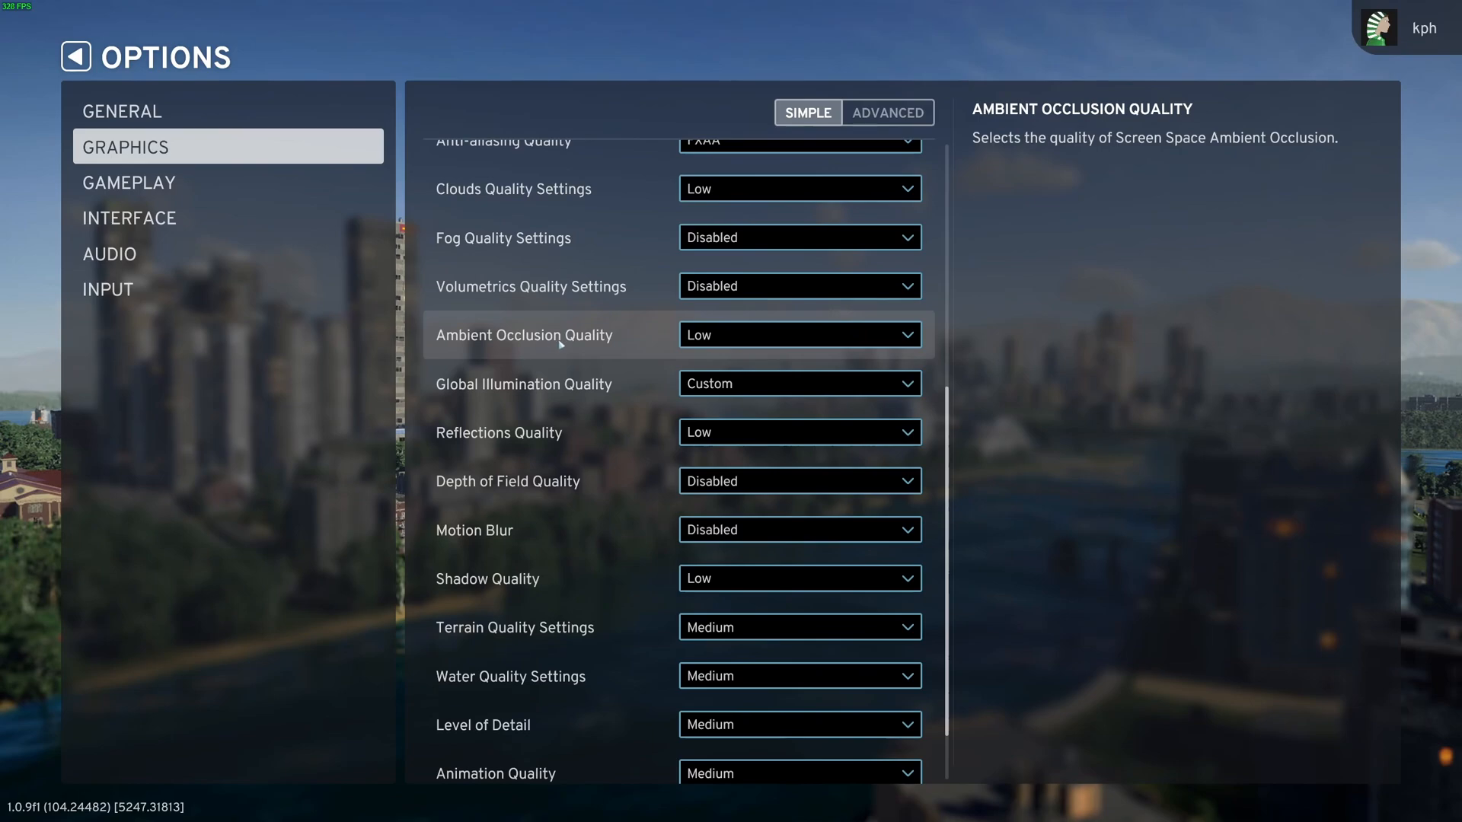
pyautogui.click(799, 335)
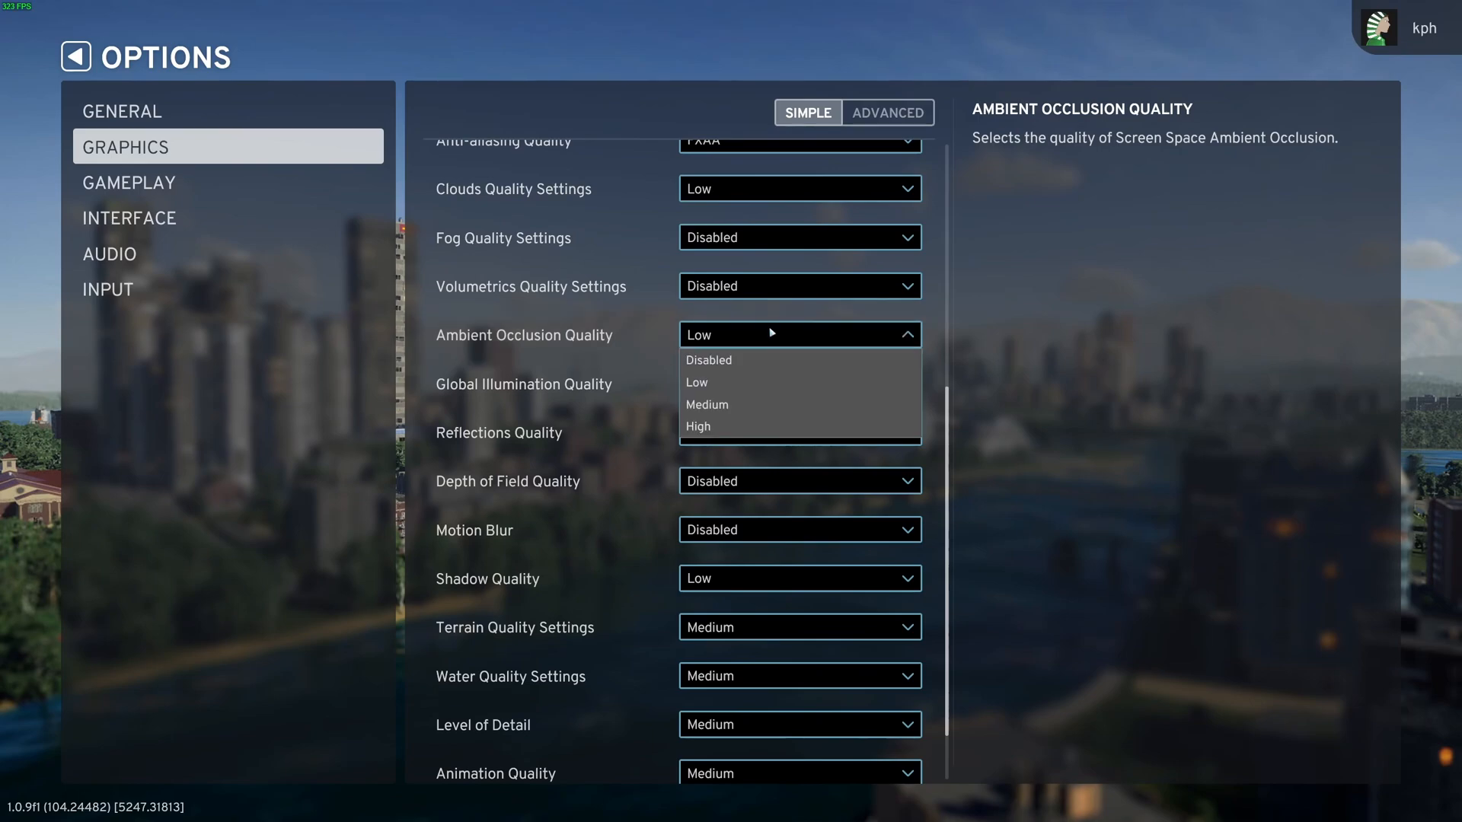
pyautogui.moveTo(998, 362)
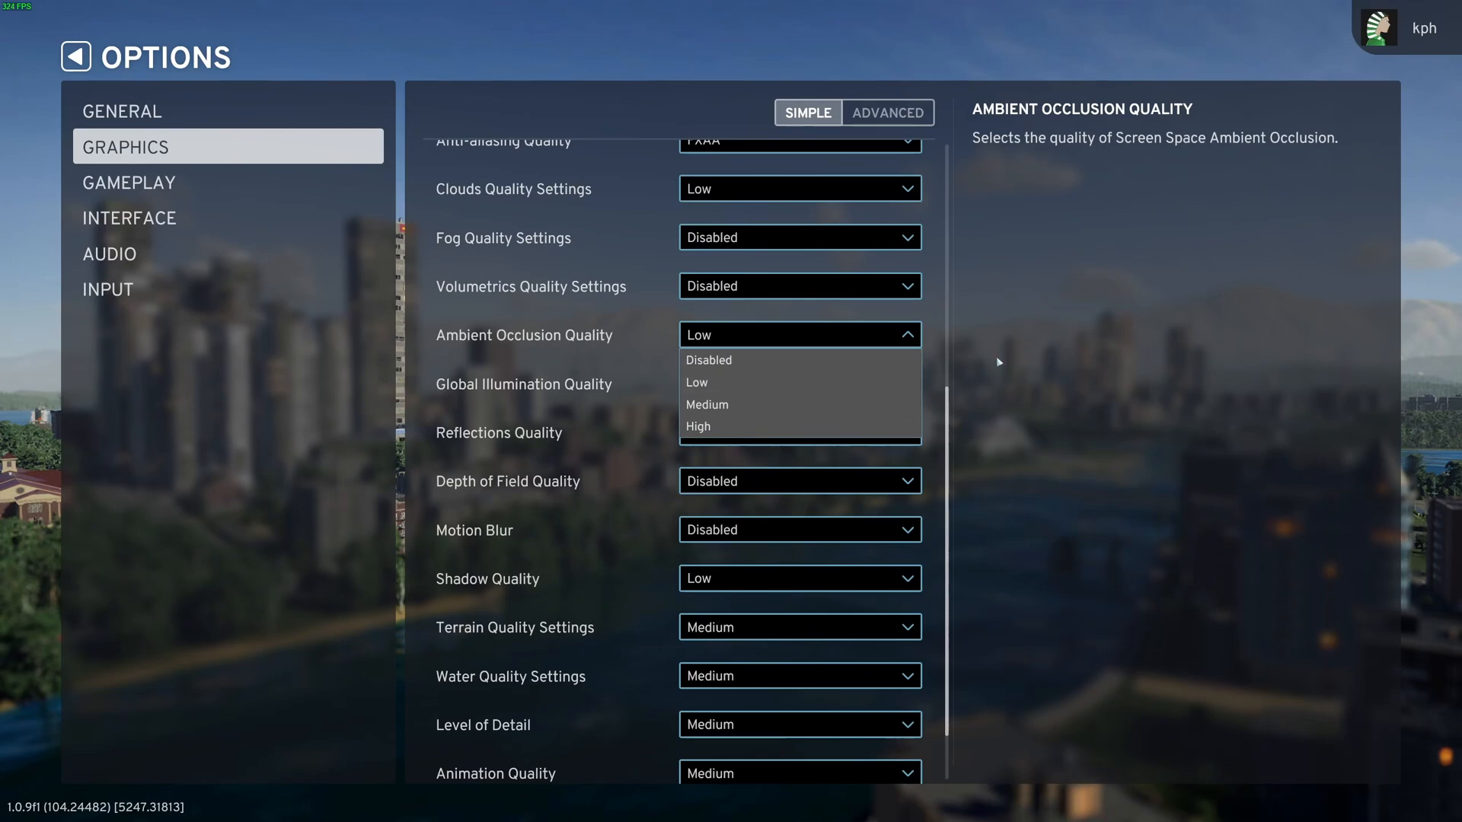
pyautogui.click(696, 382)
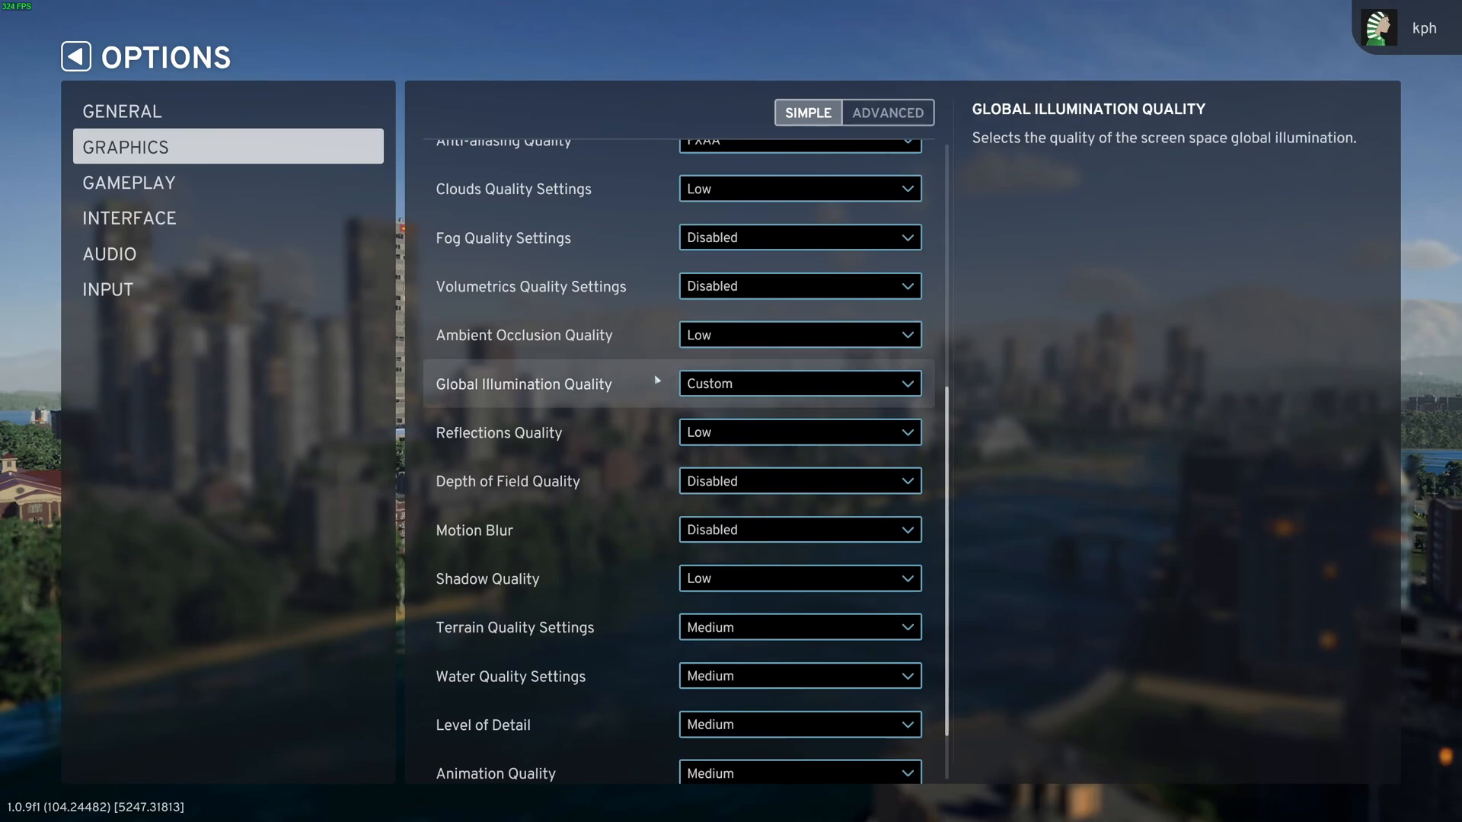
pyautogui.scroll(-3)
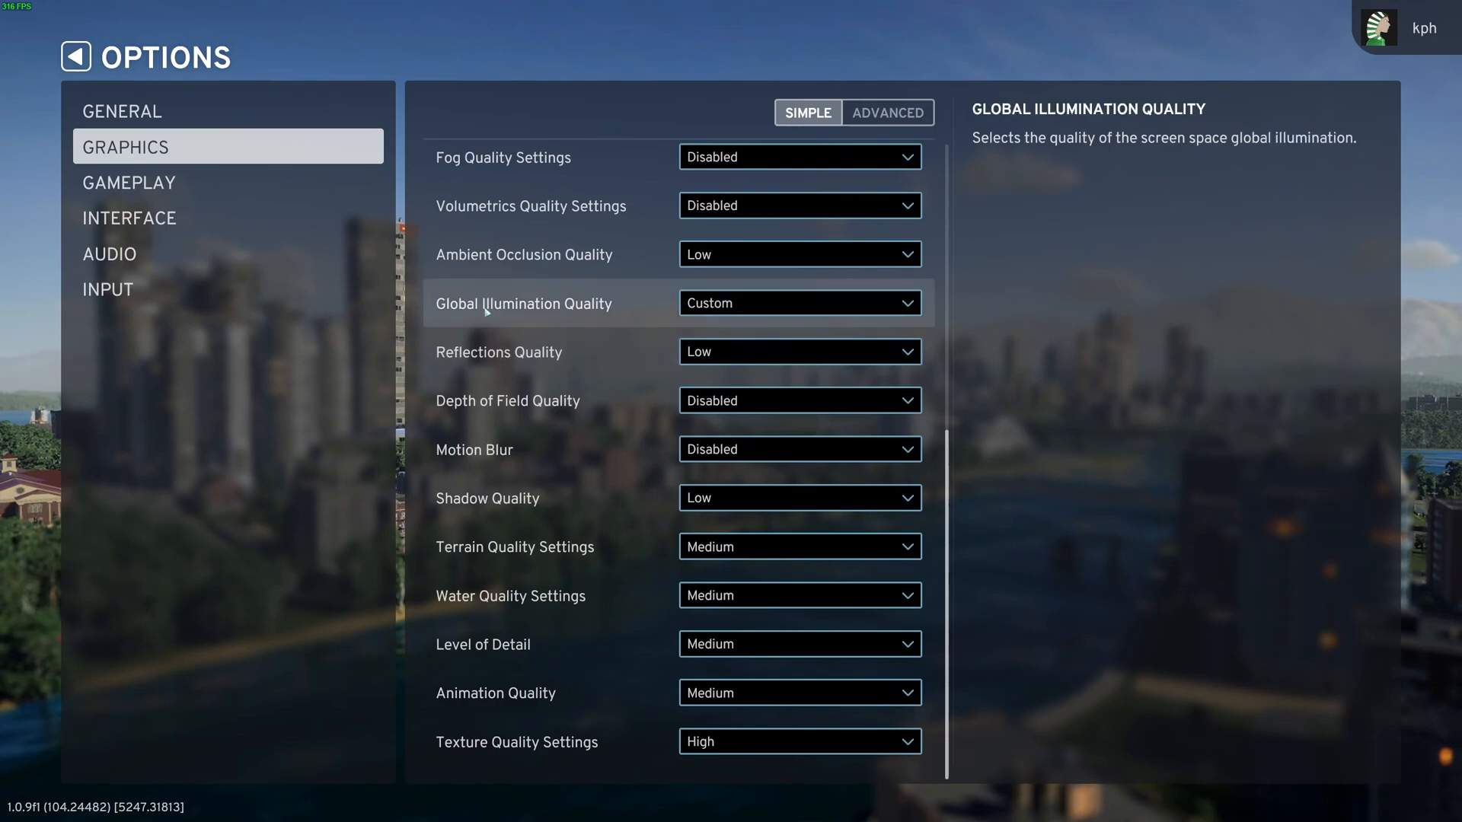
# Show the advanced Global Illumination settings (ray steps 16) and toggle the Fullscreen Effect.
pyautogui.click(800, 303)
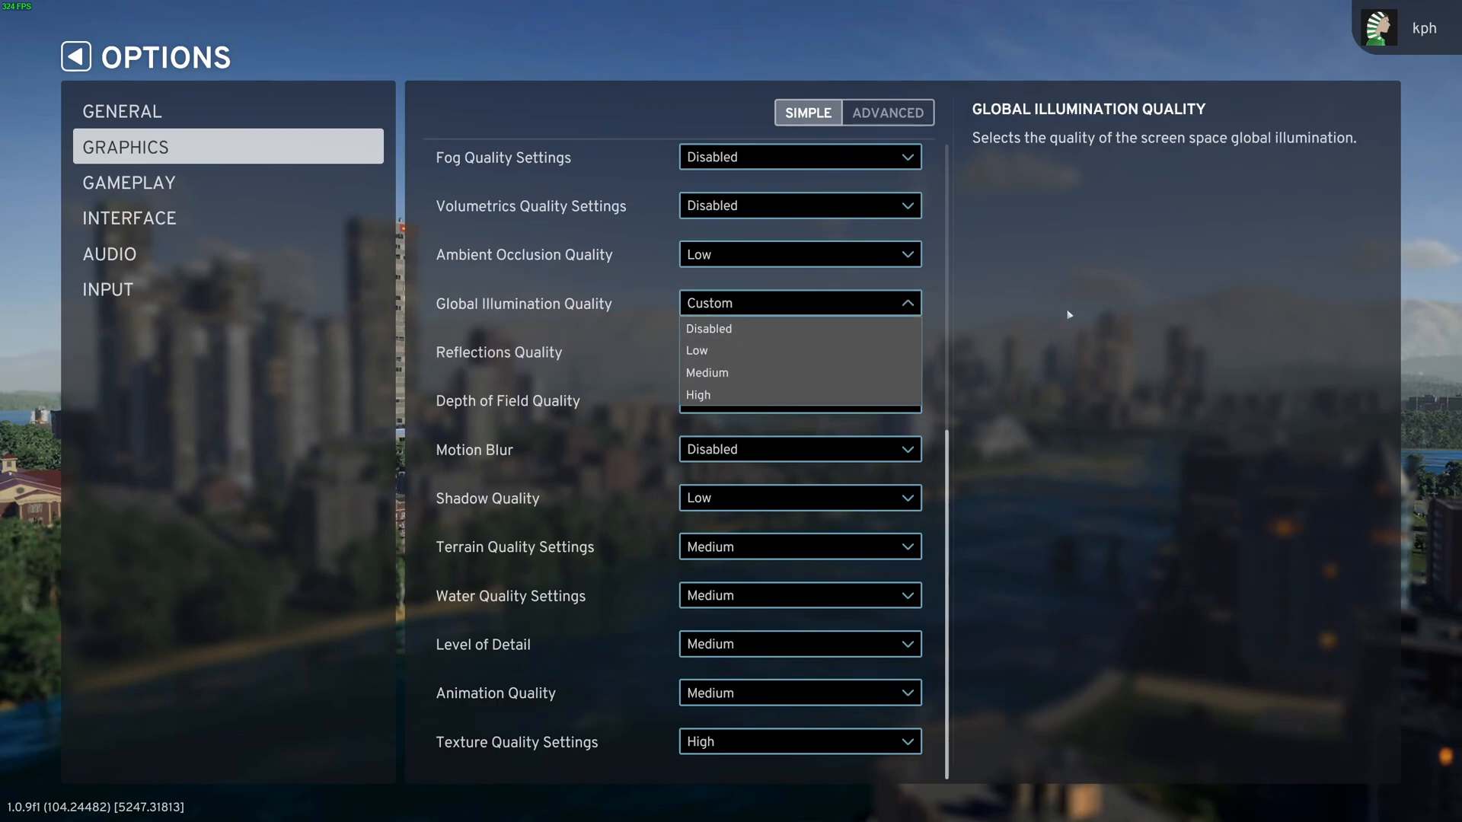
pyautogui.click(888, 113)
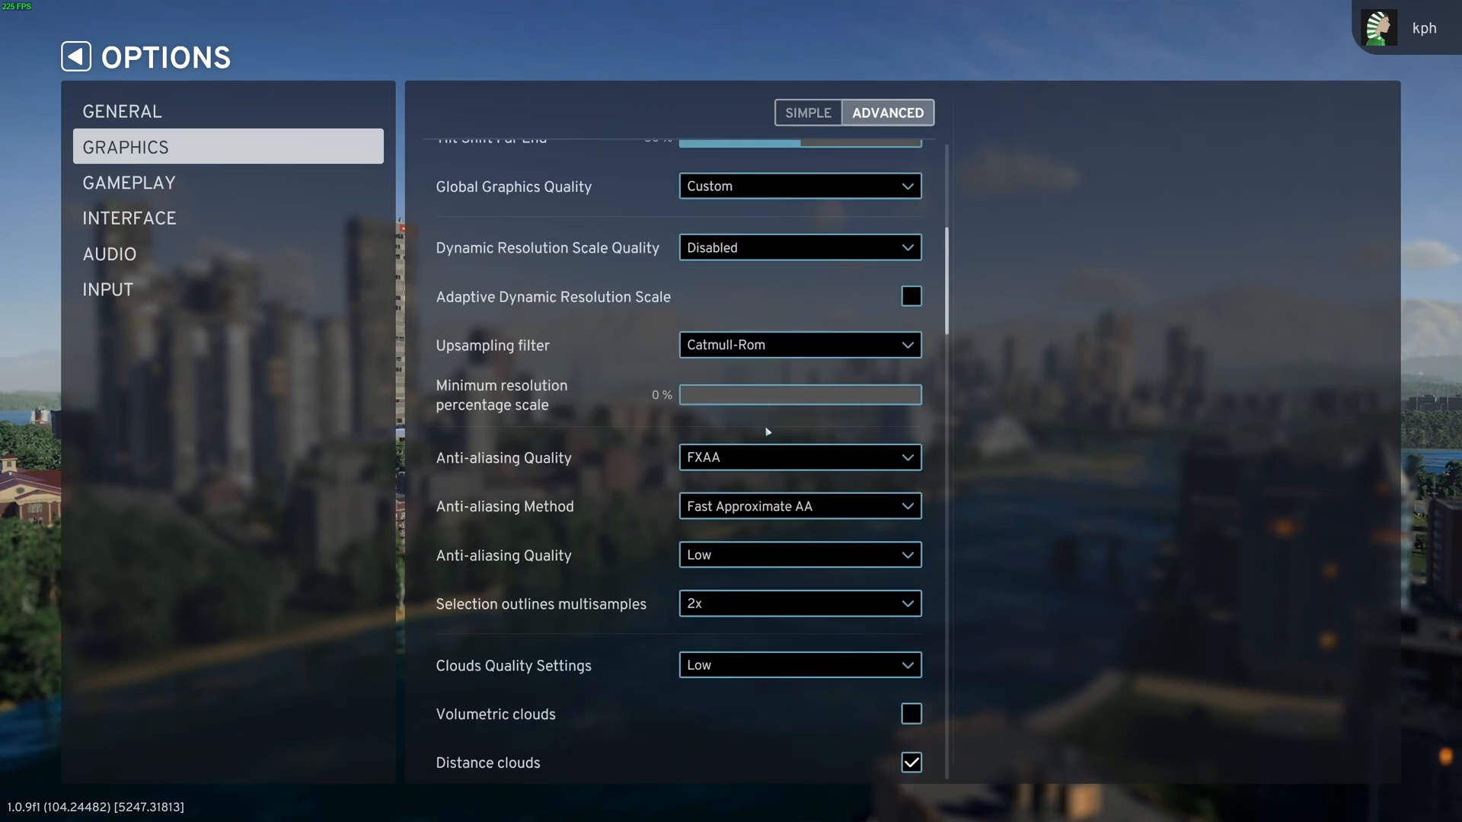
pyautogui.scroll(-3)
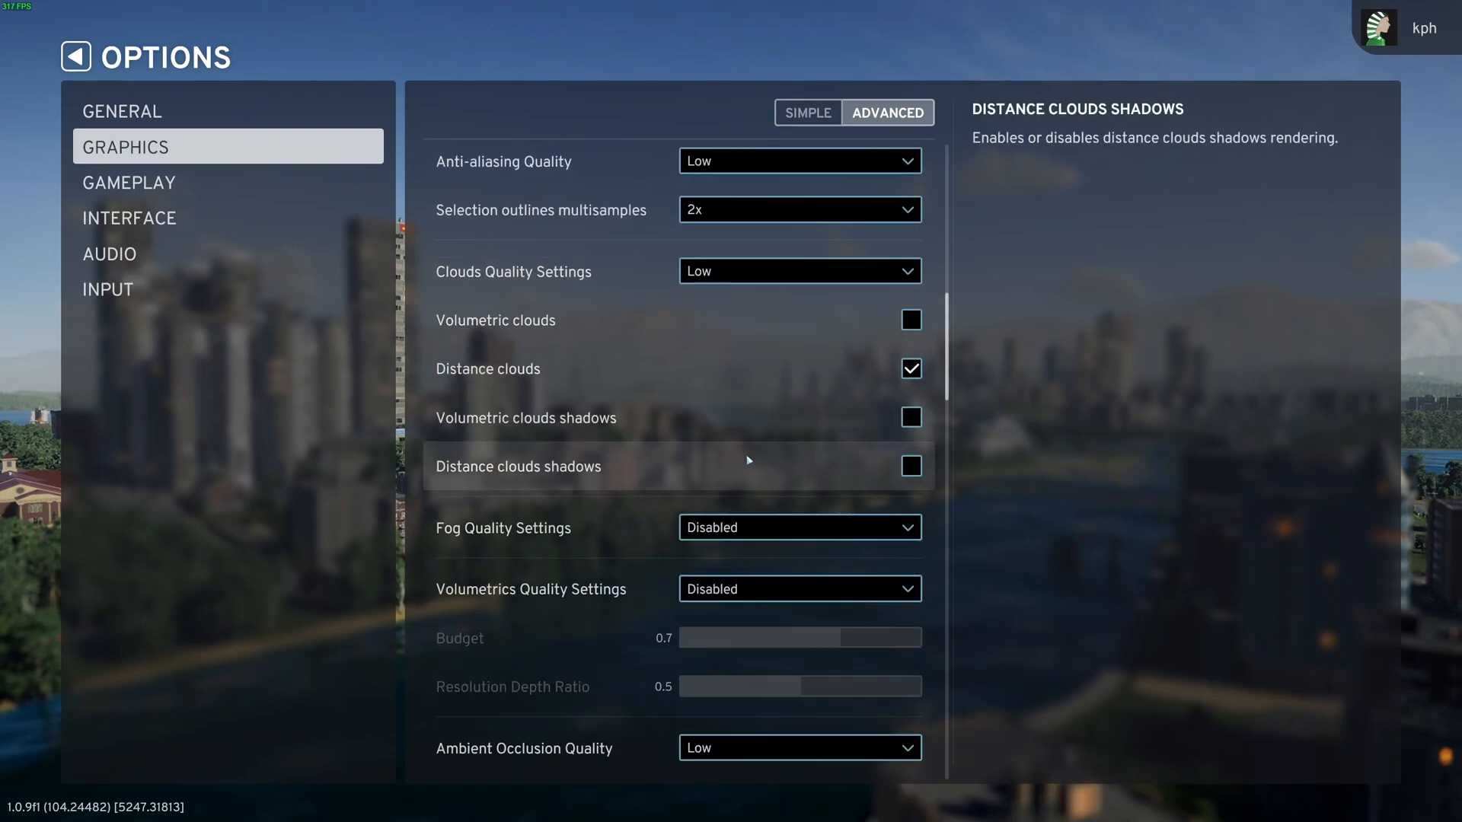
pyautogui.scroll(-3)
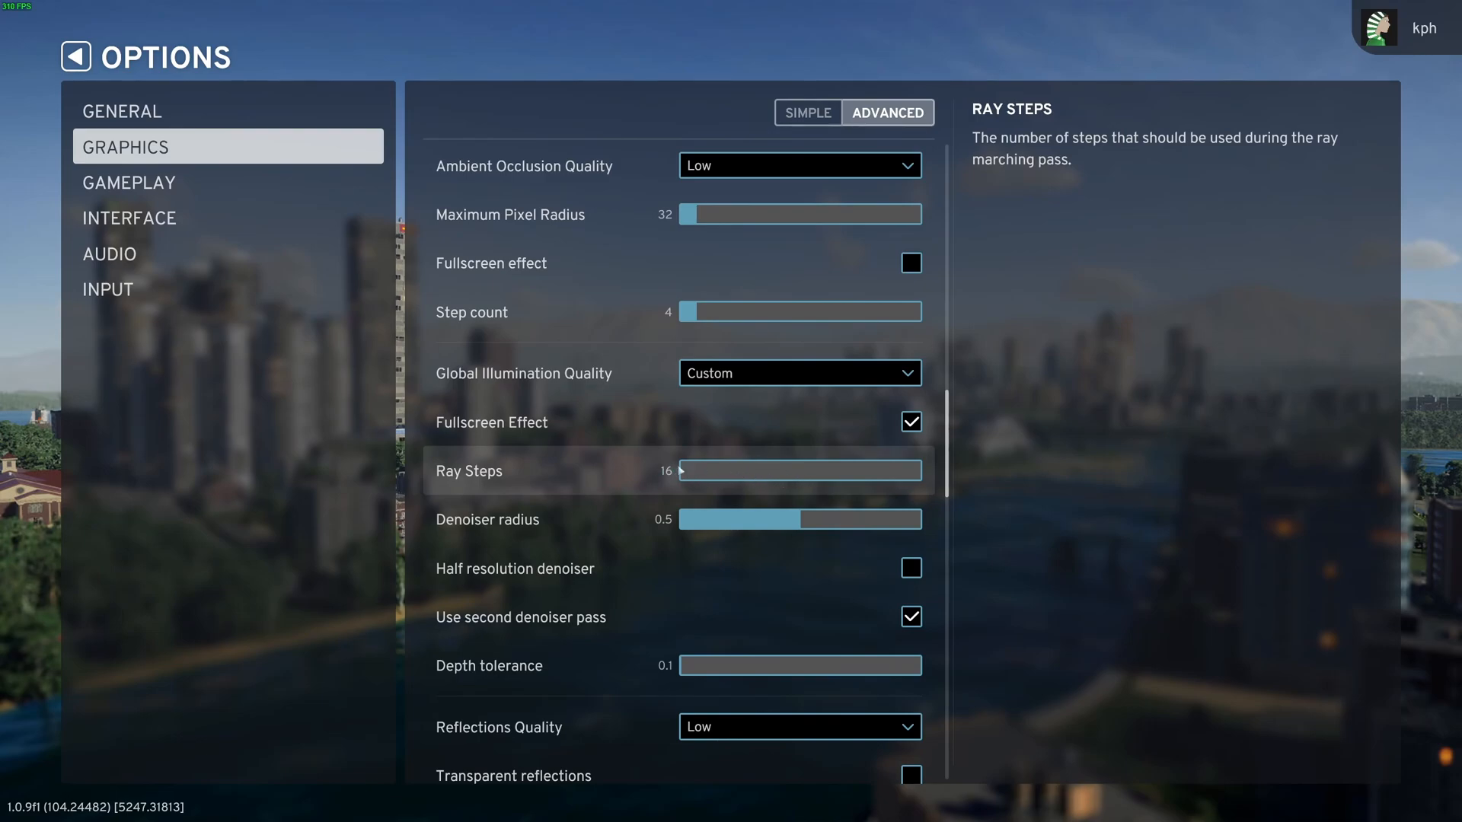
pyautogui.moveTo(689, 434)
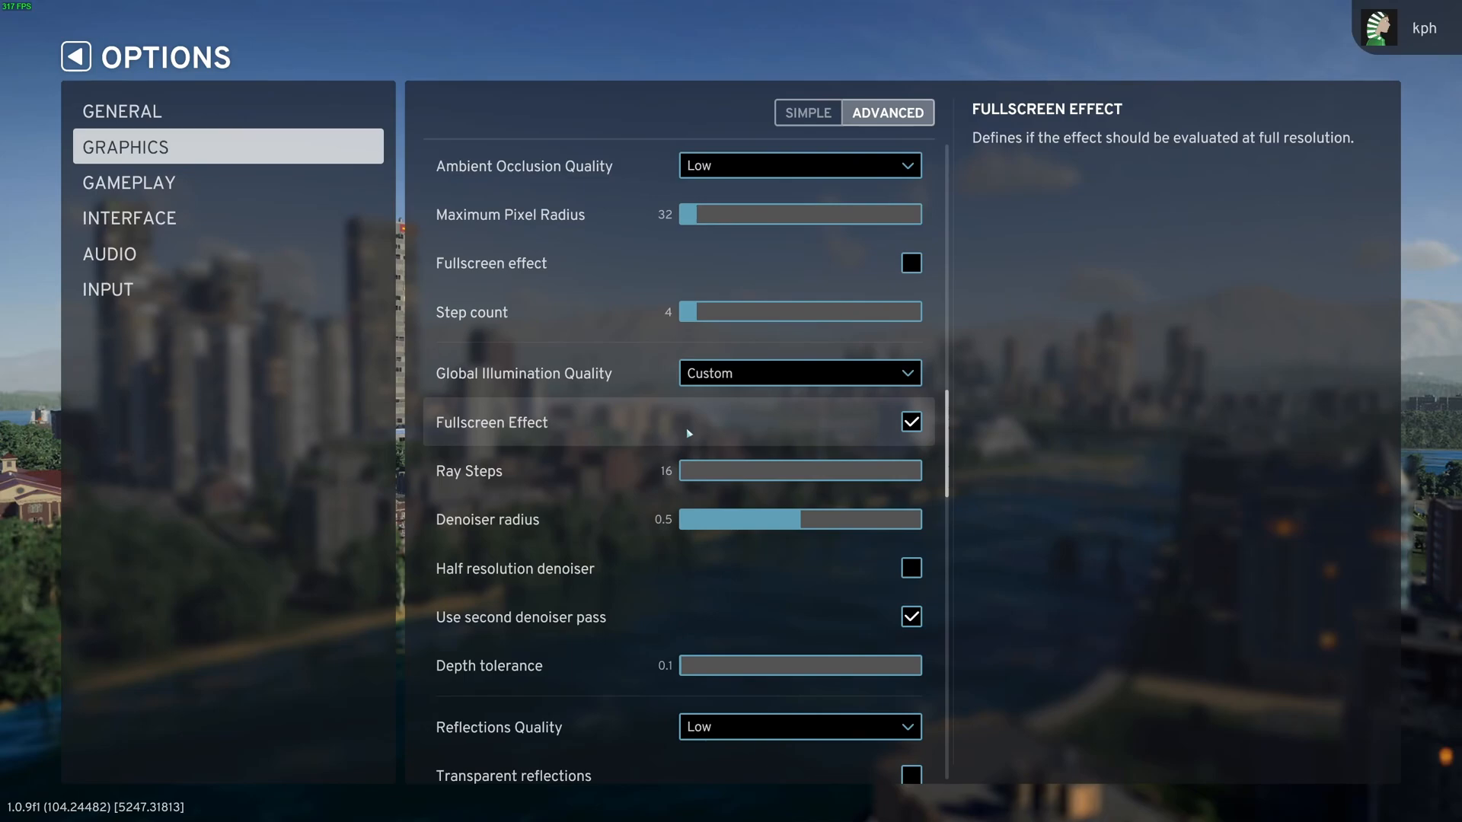
pyautogui.click(807, 112)
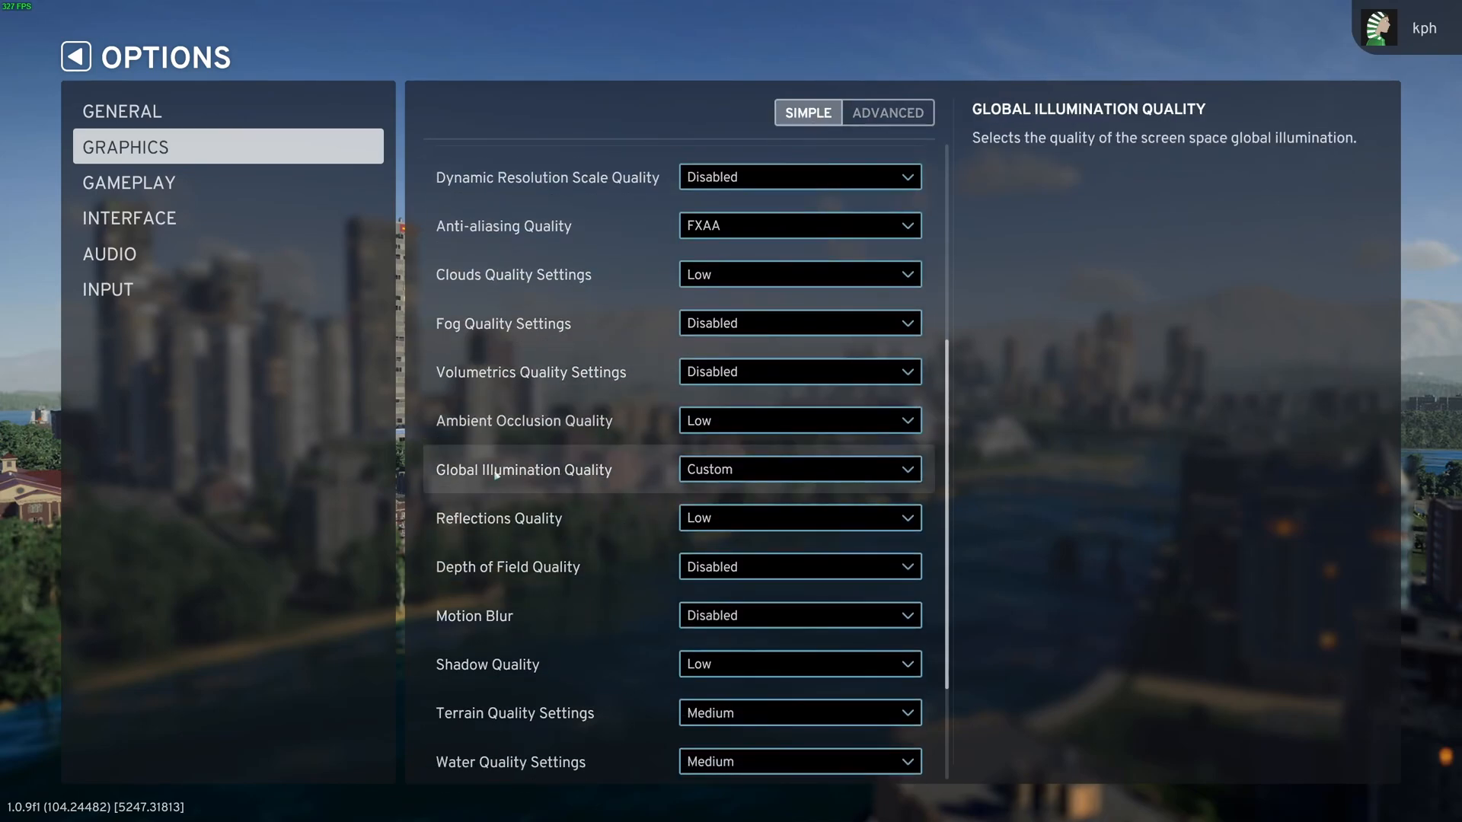
pyautogui.scroll(-3)
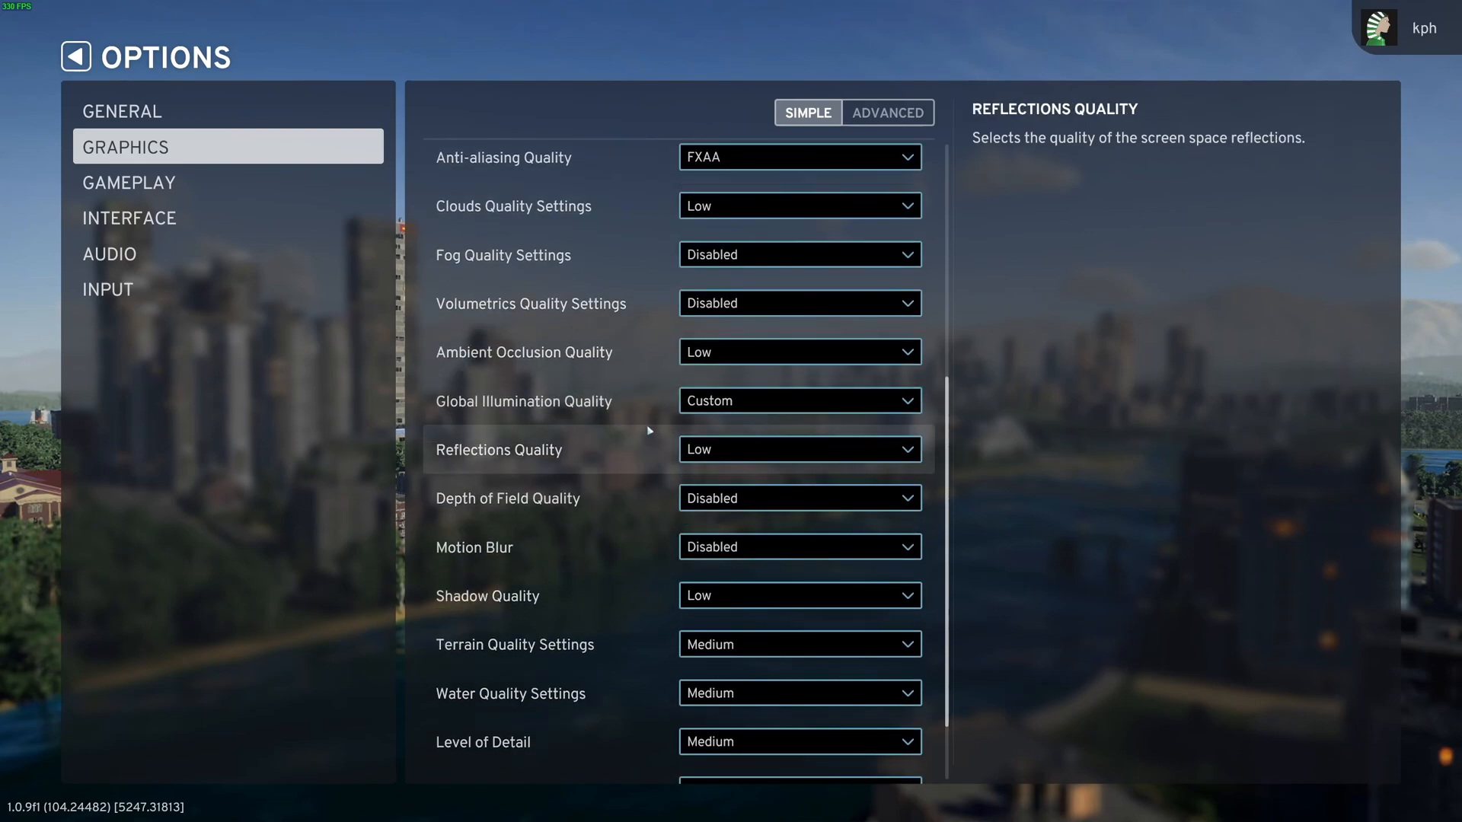
pyautogui.scroll(-3)
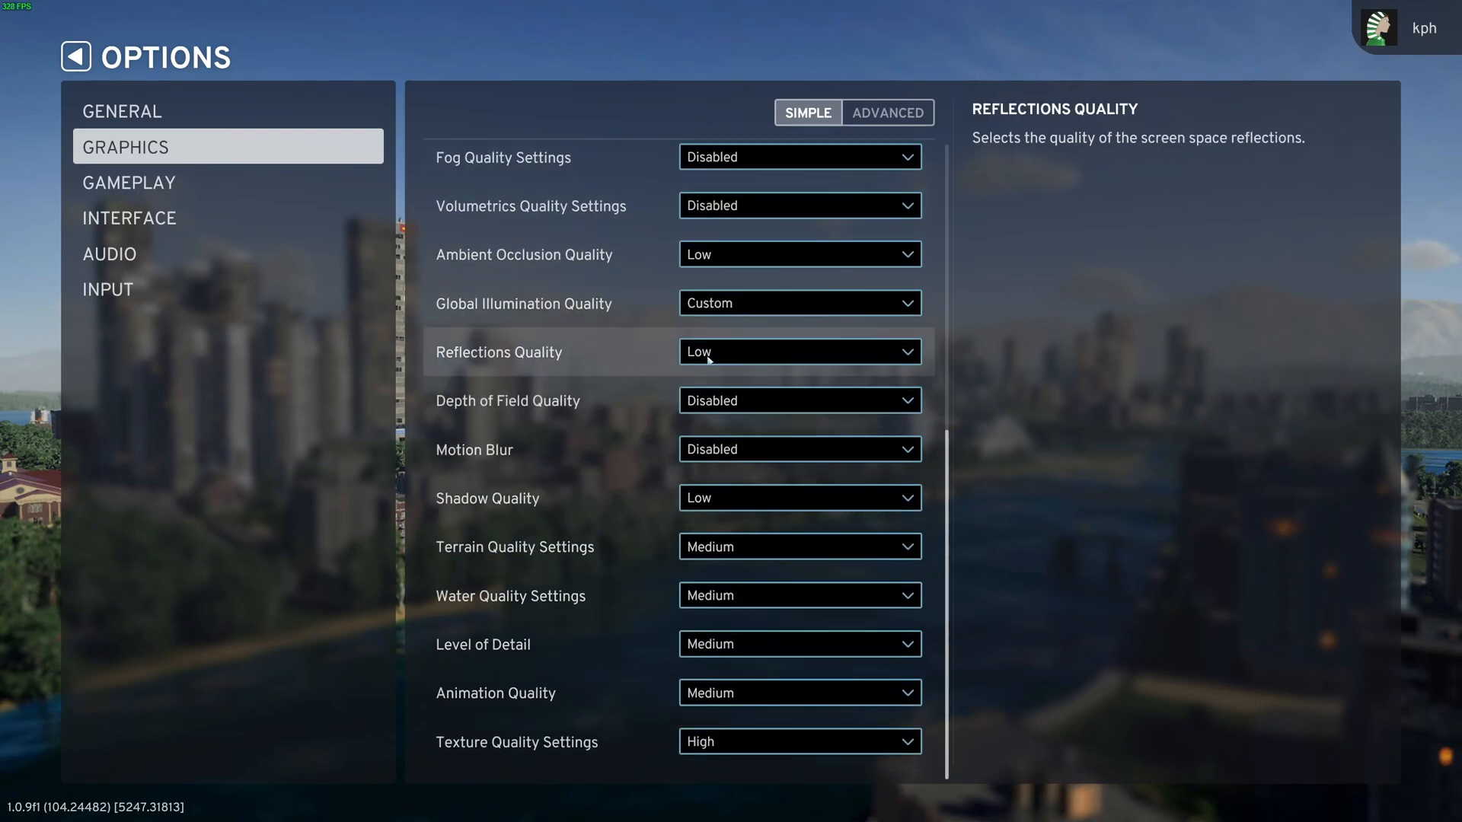
pyautogui.moveTo(1069, 371)
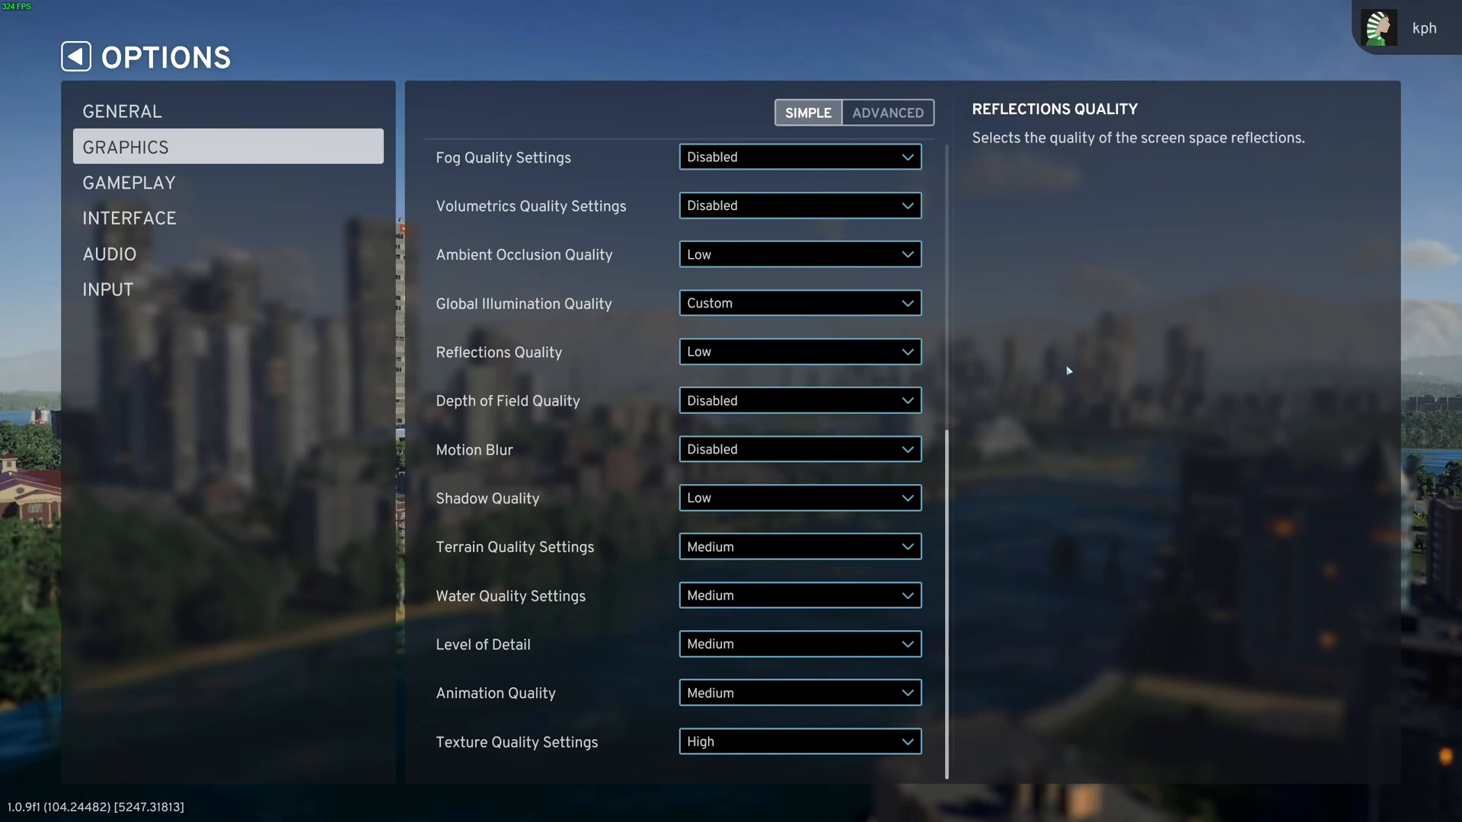
pyautogui.moveTo(687, 354)
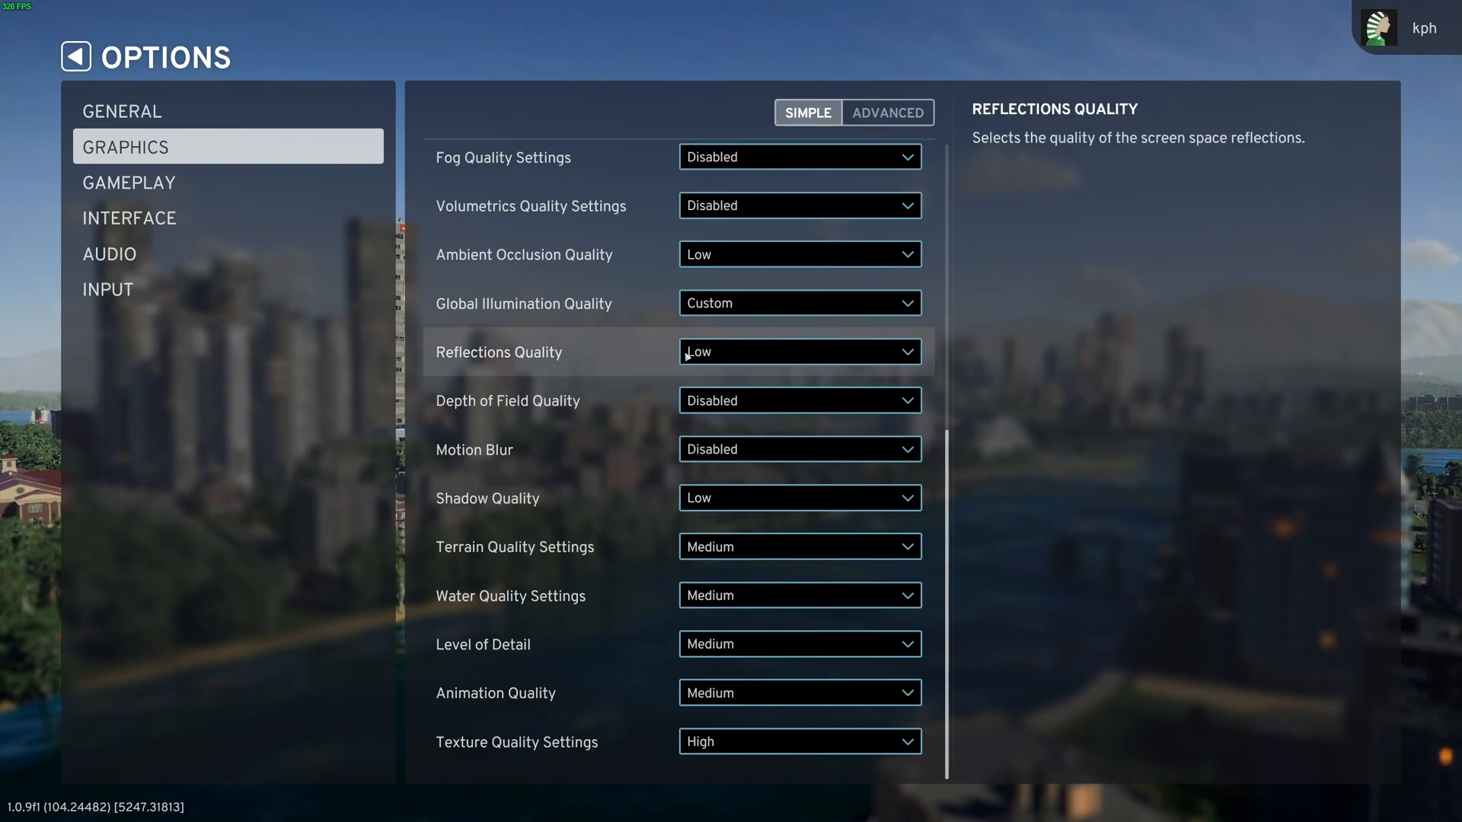
pyautogui.moveTo(466, 421)
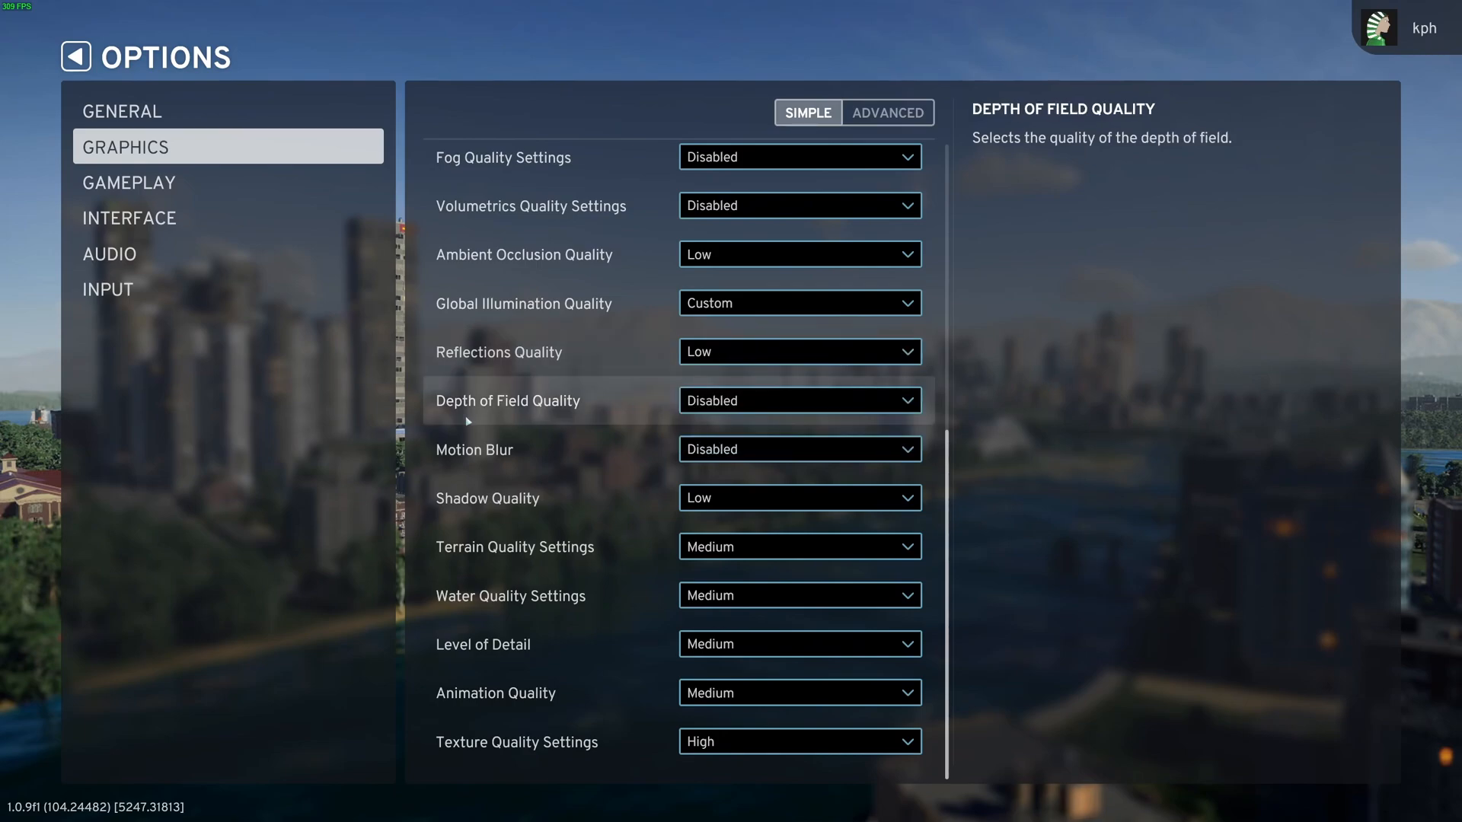
pyautogui.moveTo(462, 450)
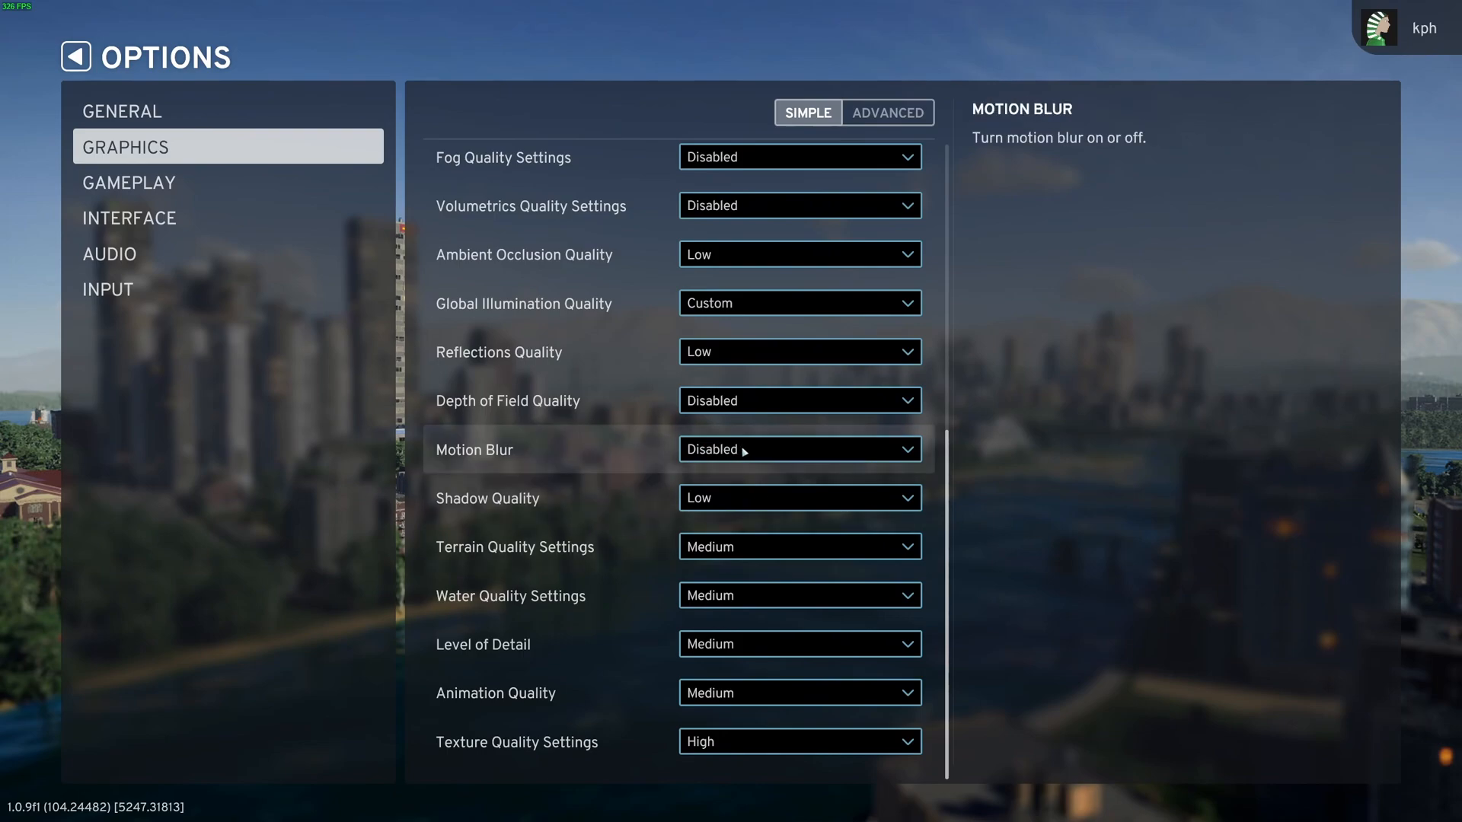
pyautogui.click(800, 497)
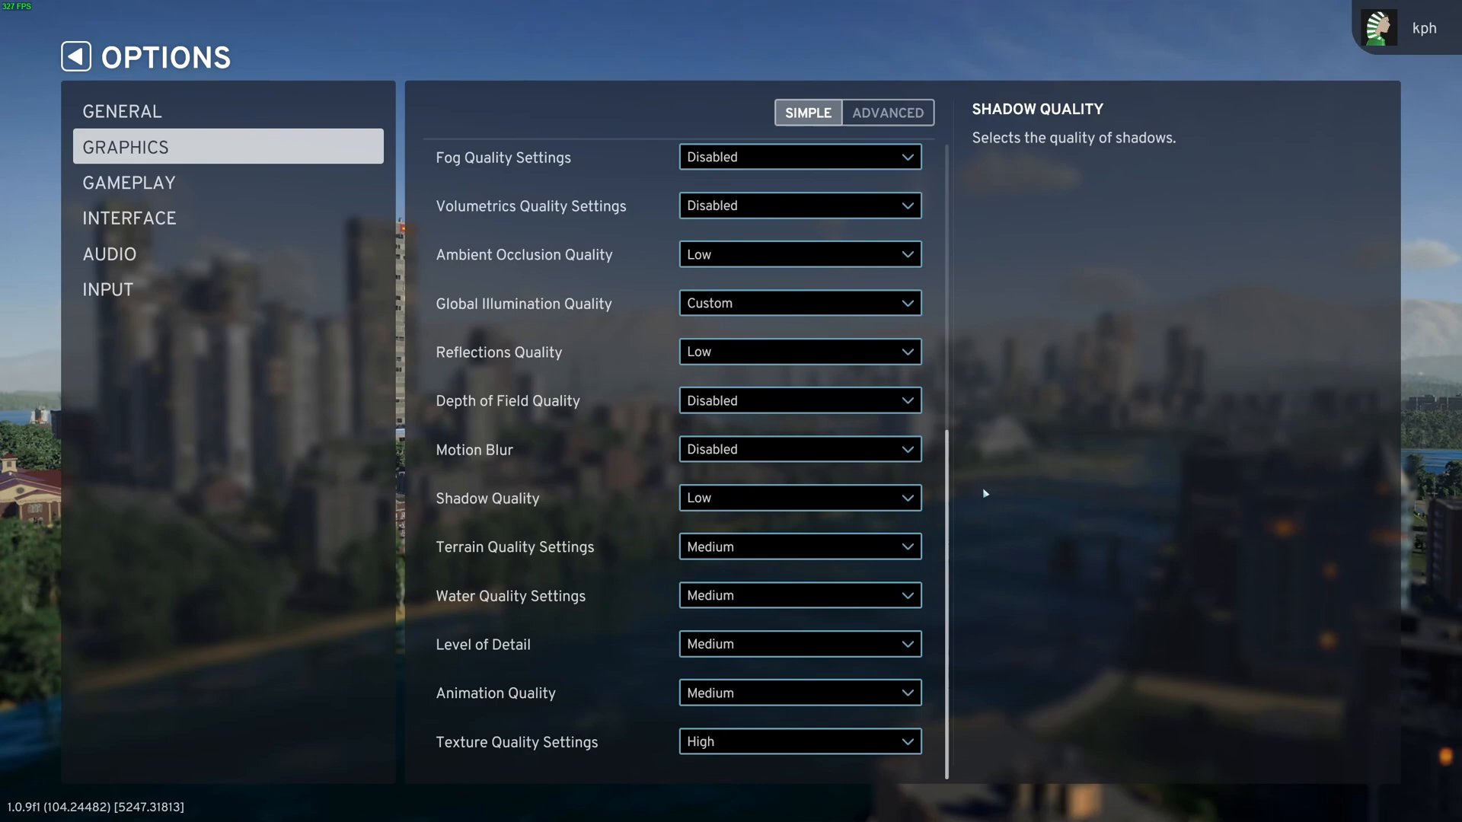
pyautogui.moveTo(788, 498)
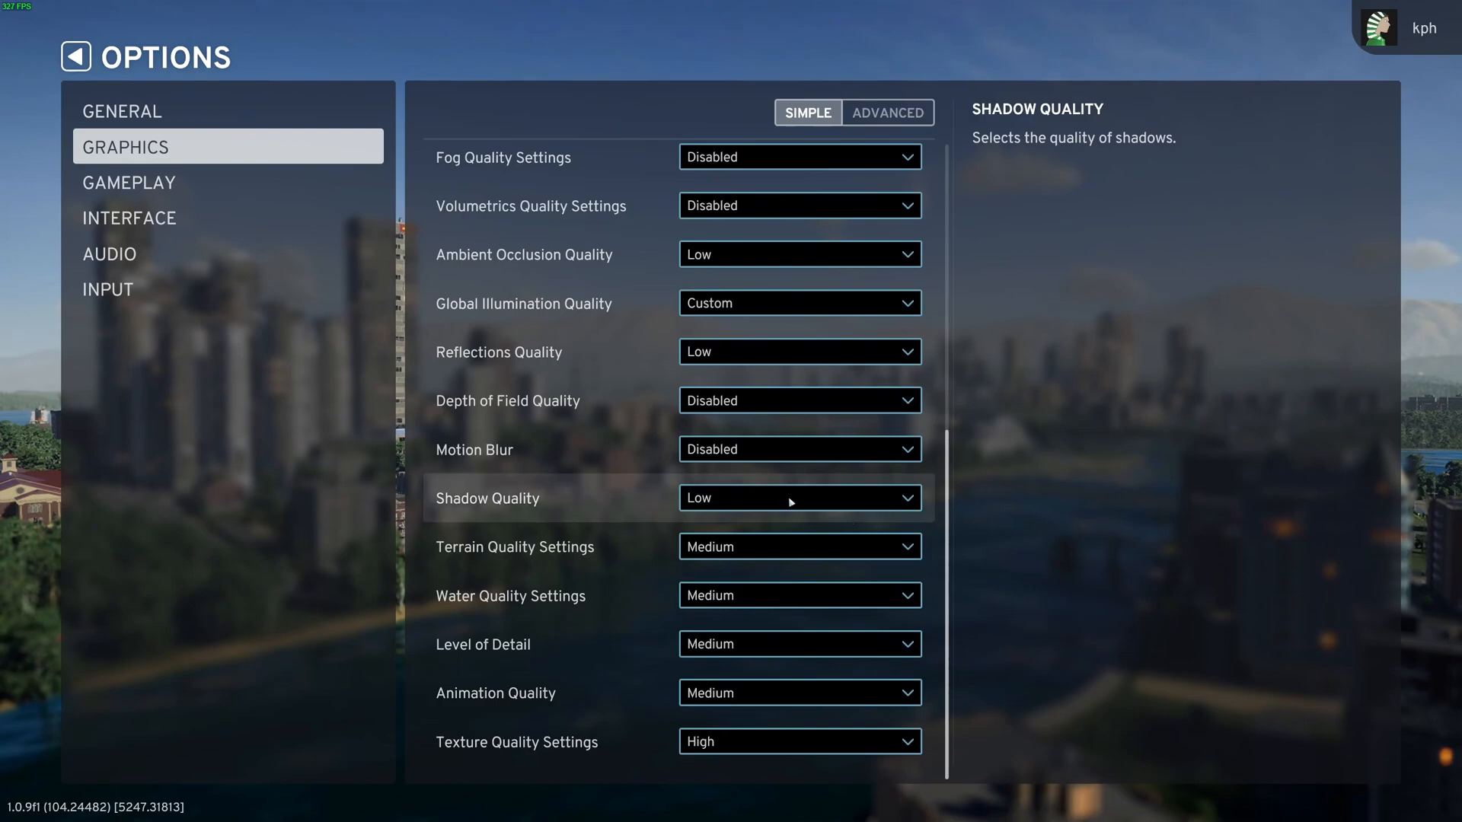
pyautogui.moveTo(554, 621)
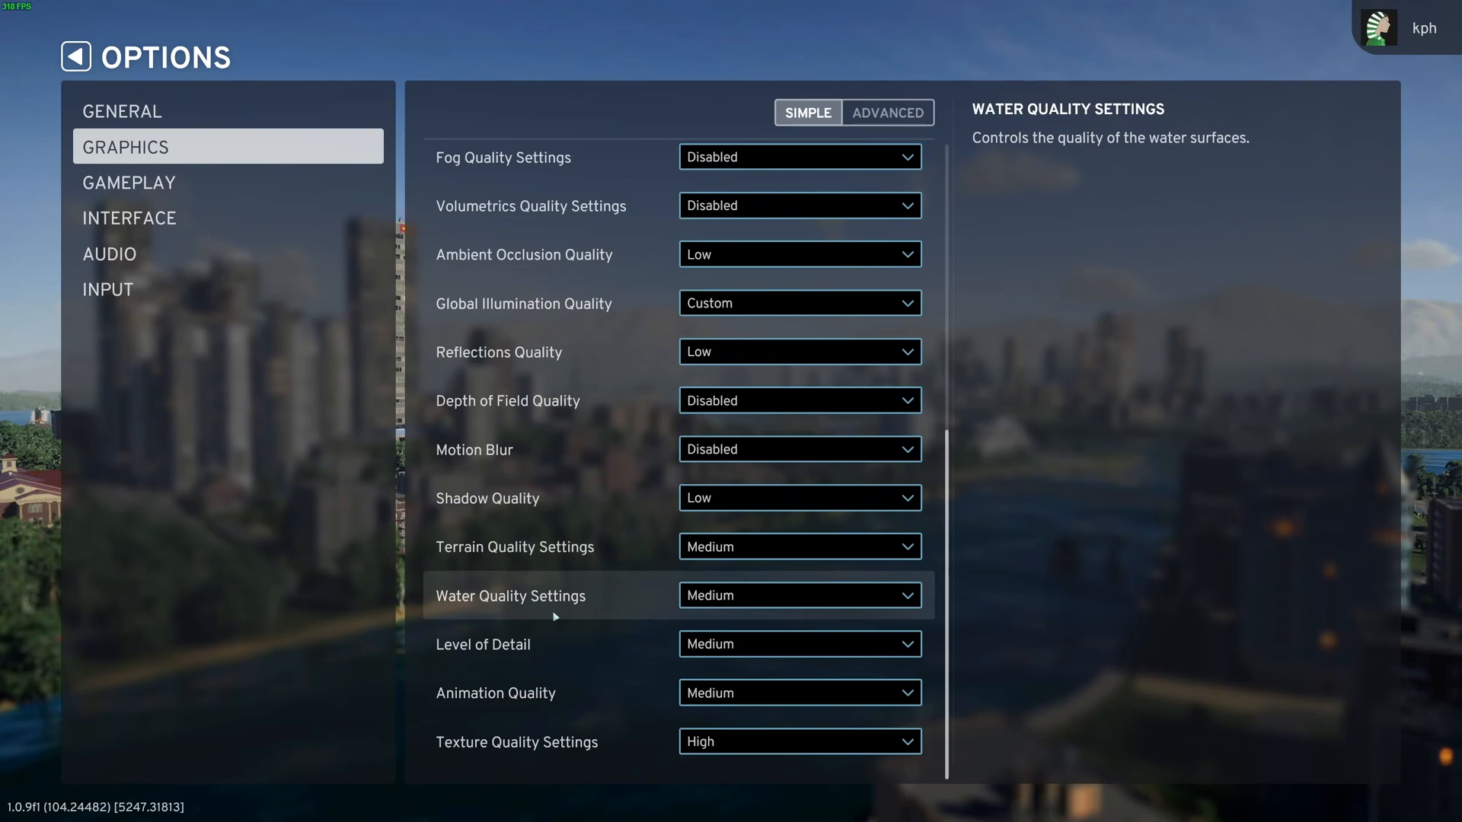
# Keep Terrain Quality Settings at Medium and list the Level of Detail choices.
pyautogui.click(800, 546)
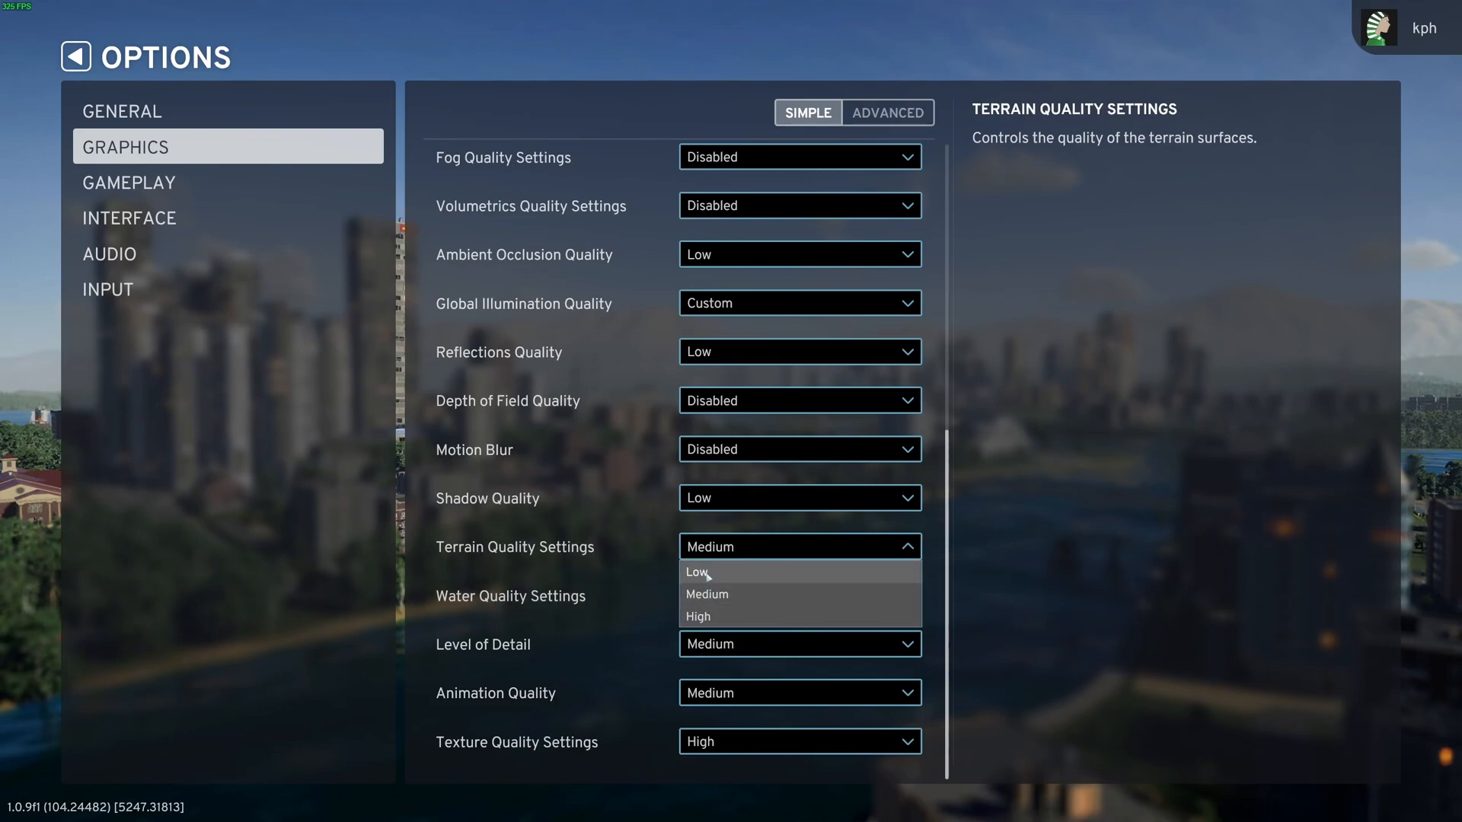
pyautogui.click(706, 594)
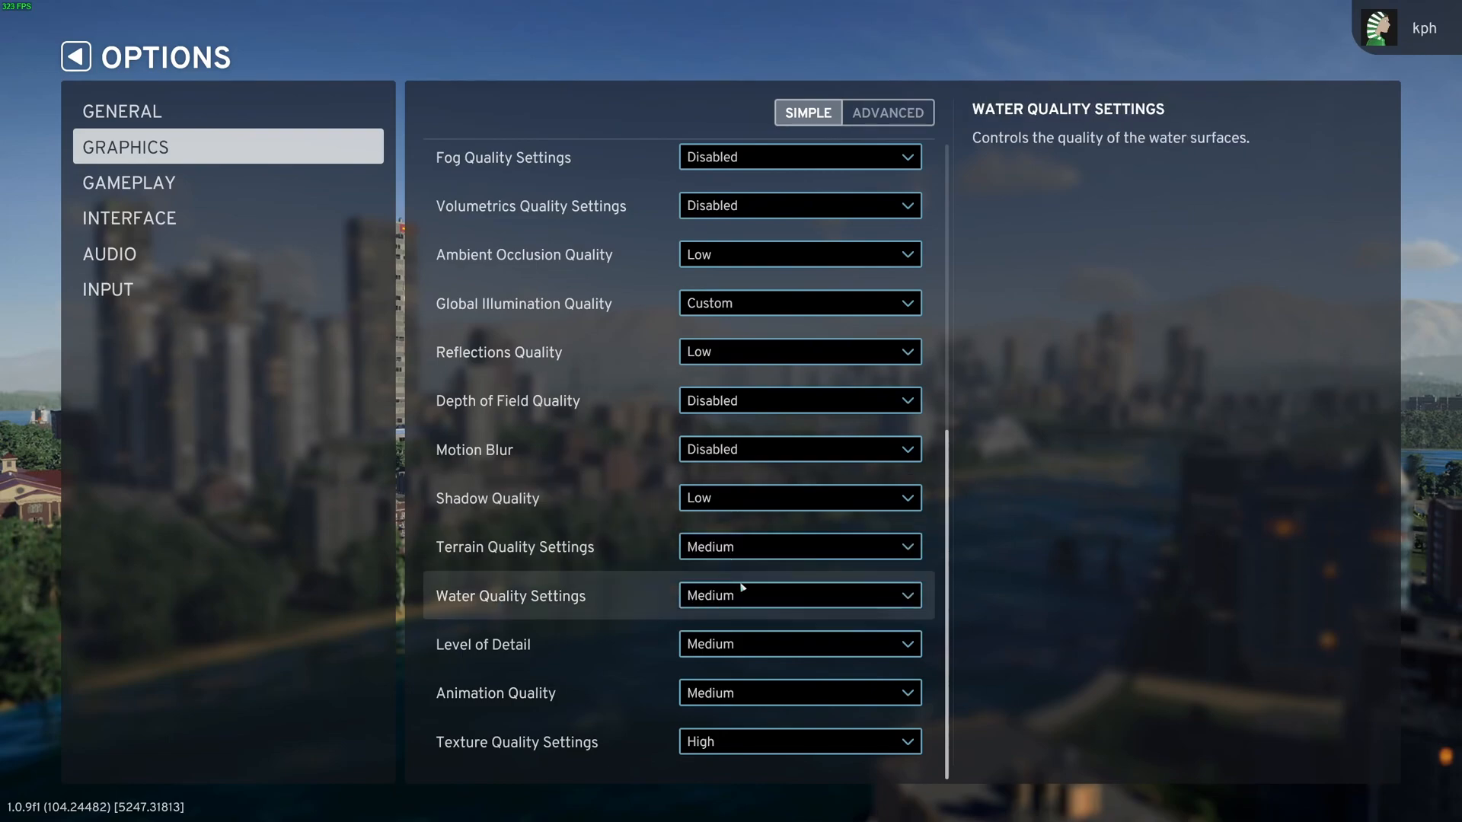
pyautogui.click(799, 644)
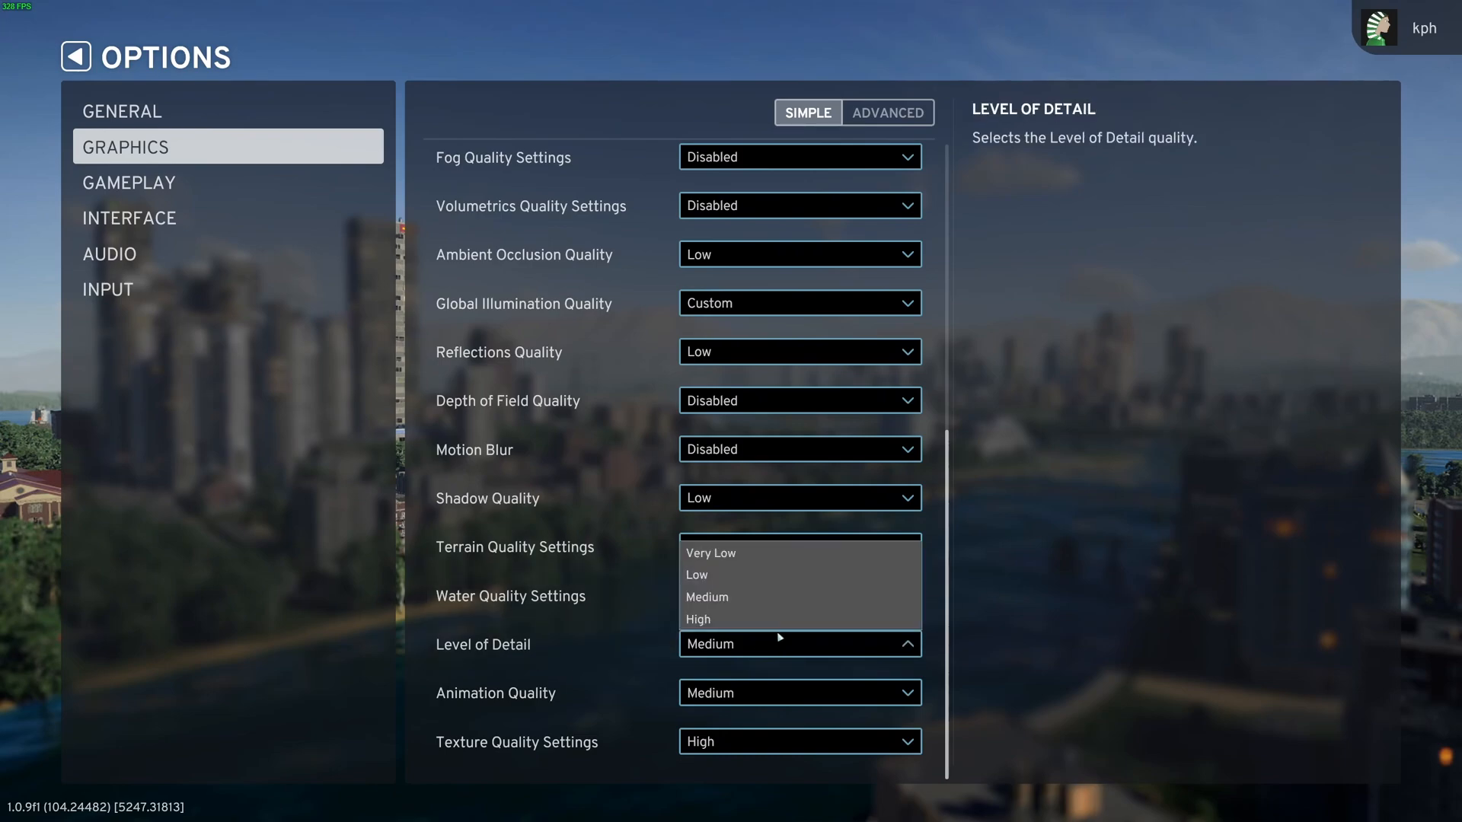
pyautogui.moveTo(778, 618)
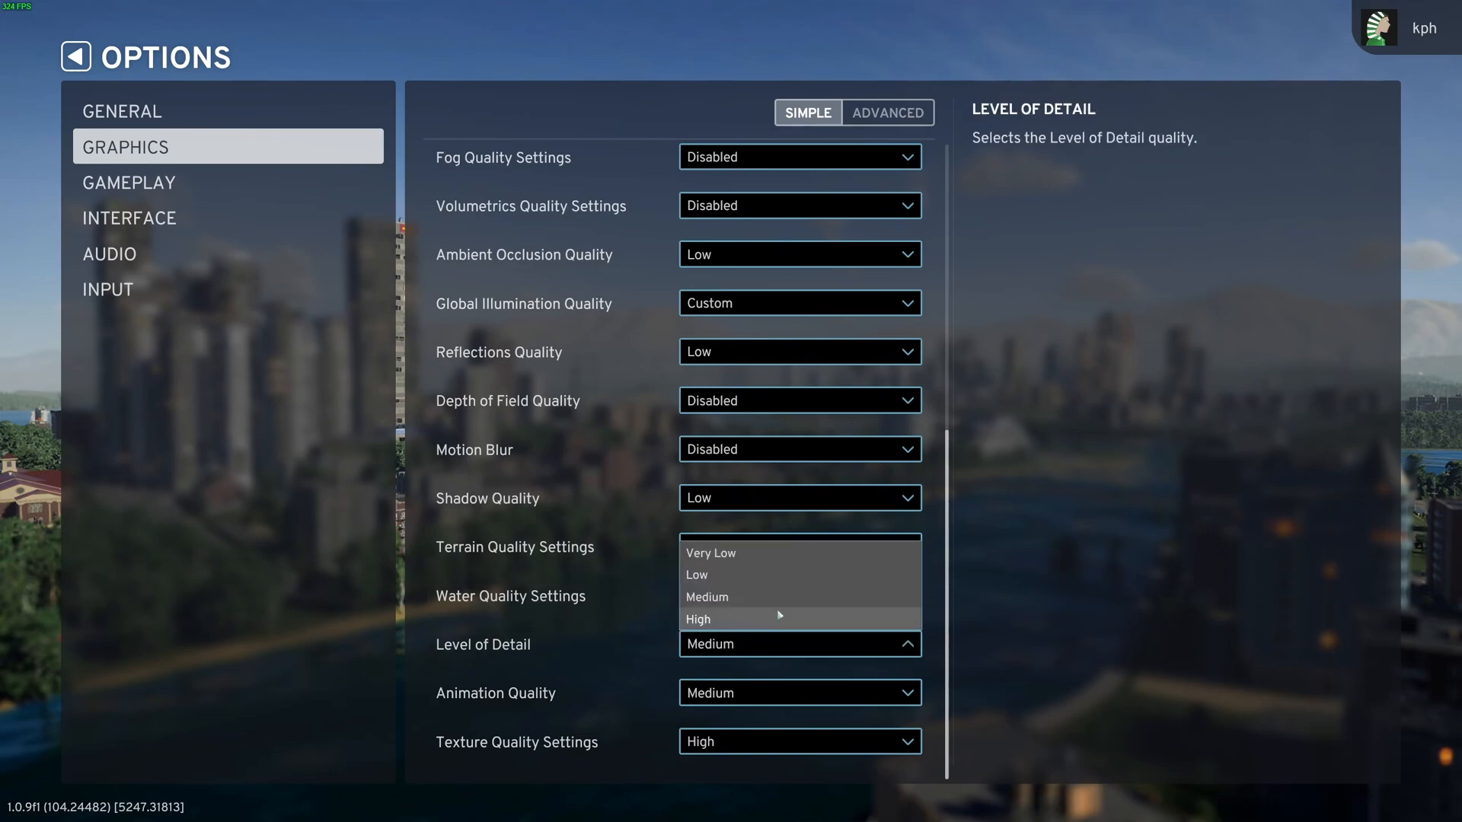
pyautogui.moveTo(766, 603)
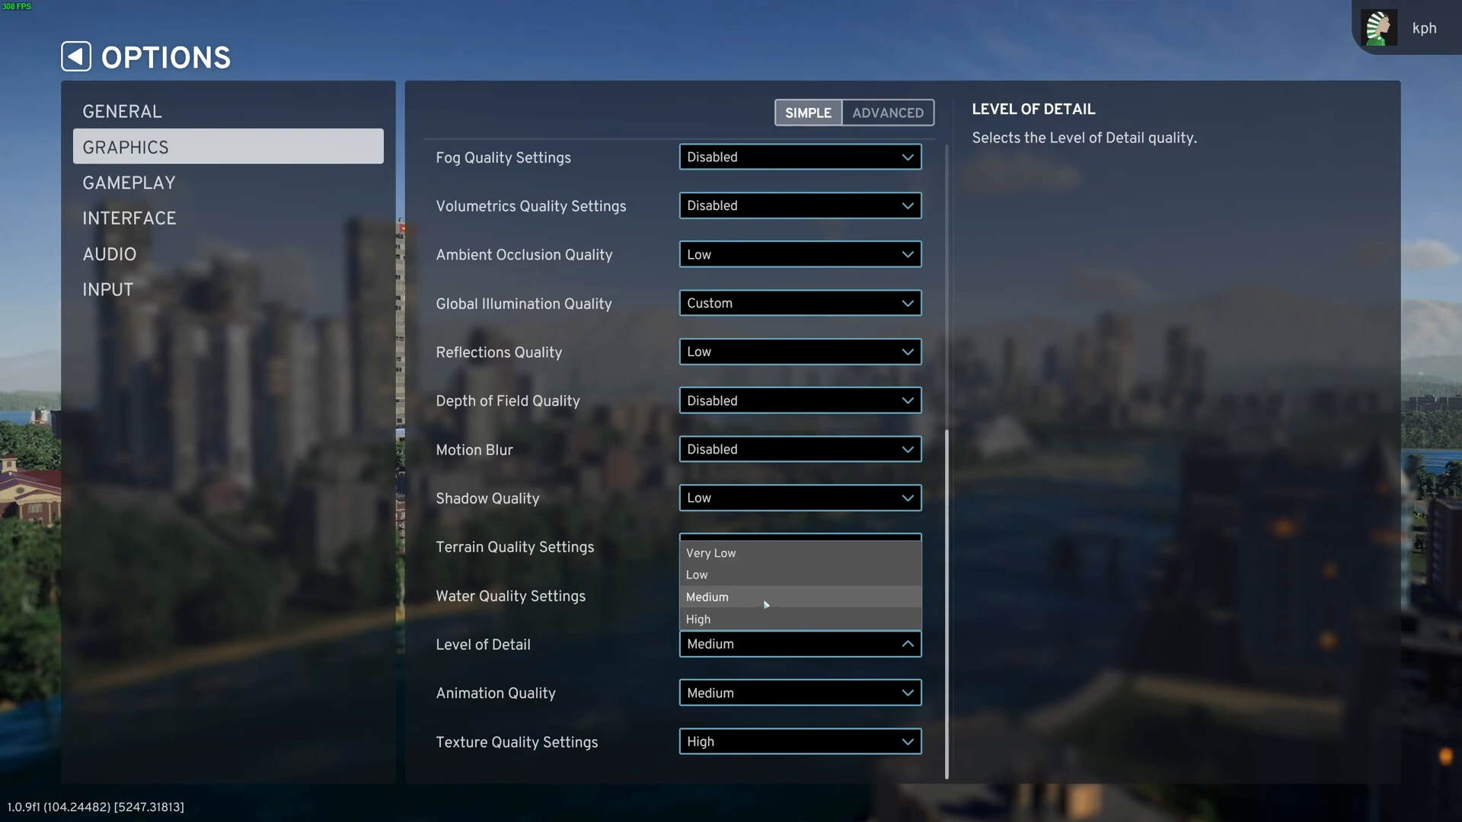
pyautogui.moveTo(746, 599)
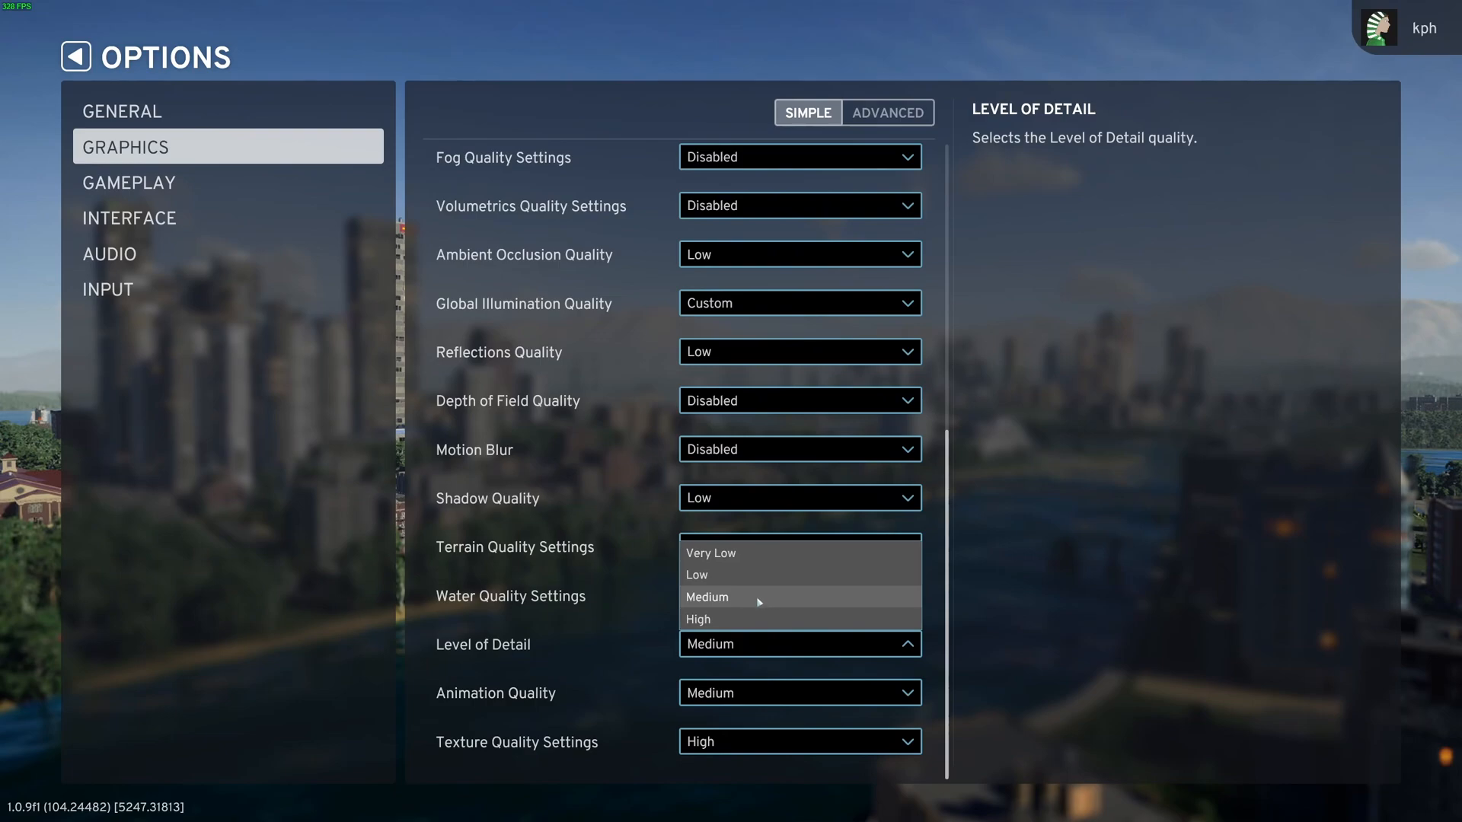
pyautogui.moveTo(708, 613)
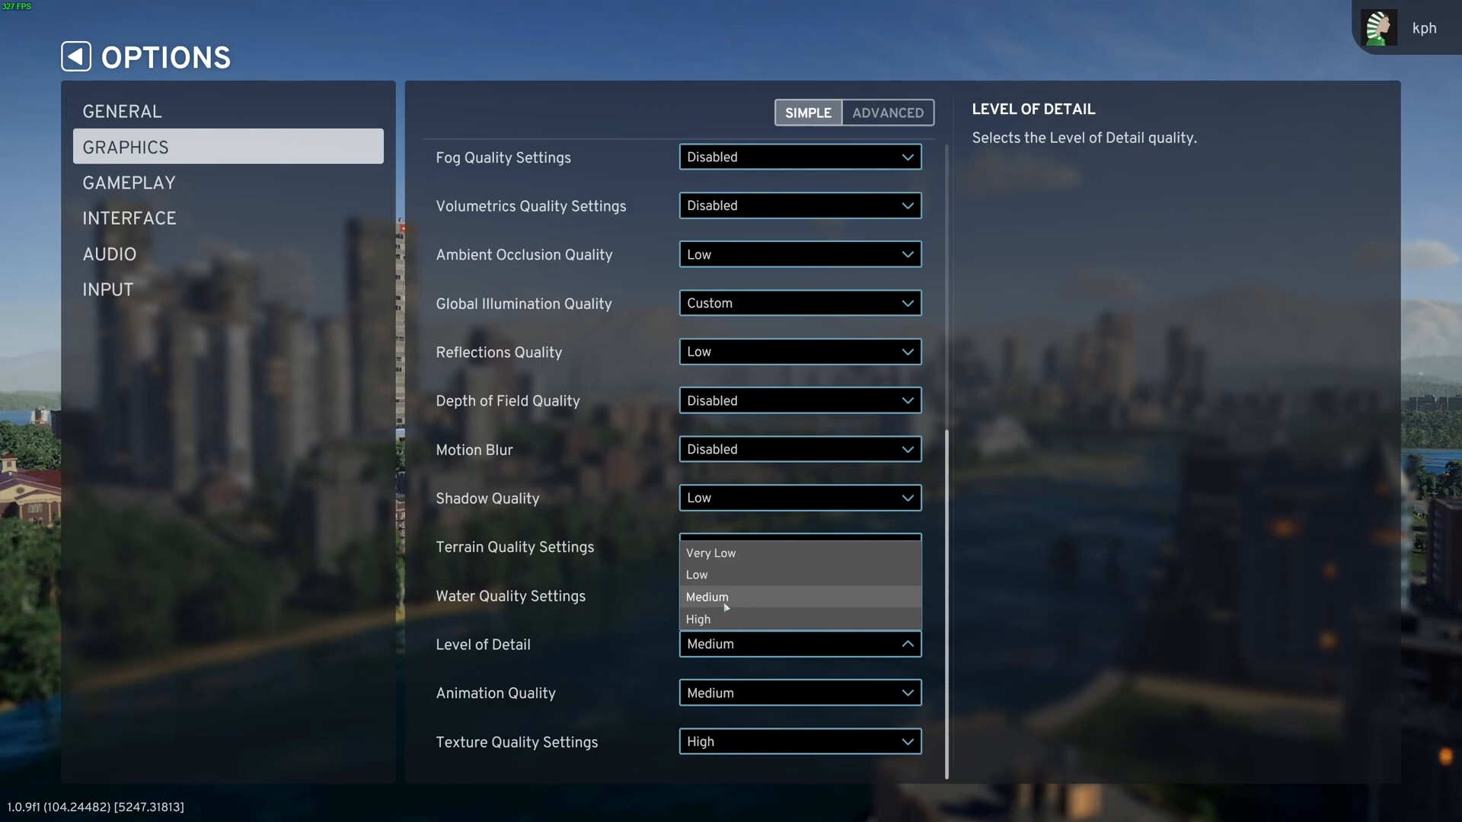
# Leave Level of Detail and Animation Quality at Medium, closing their dropdowns.
pyautogui.click(707, 597)
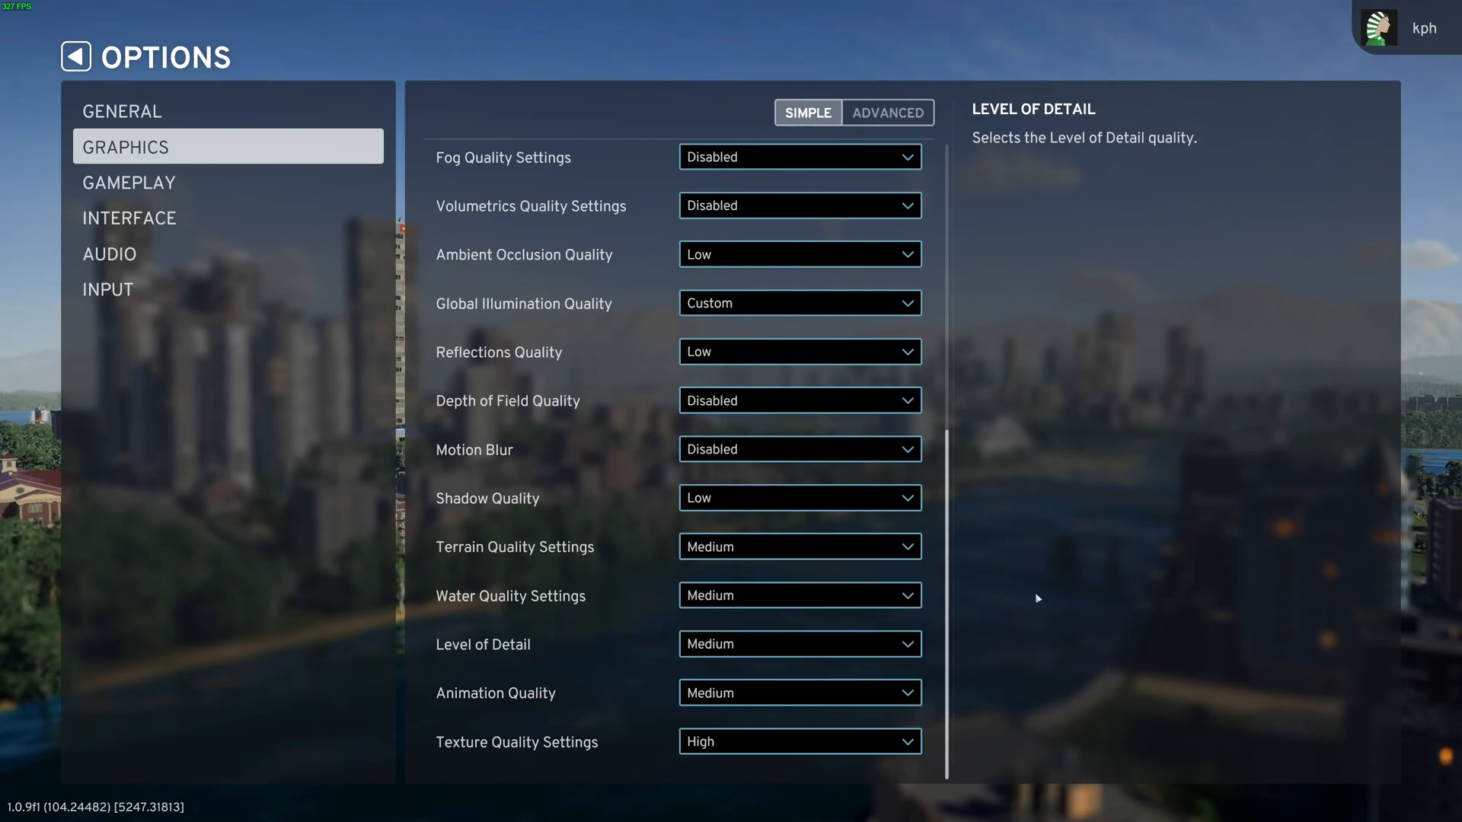
pyautogui.click(800, 644)
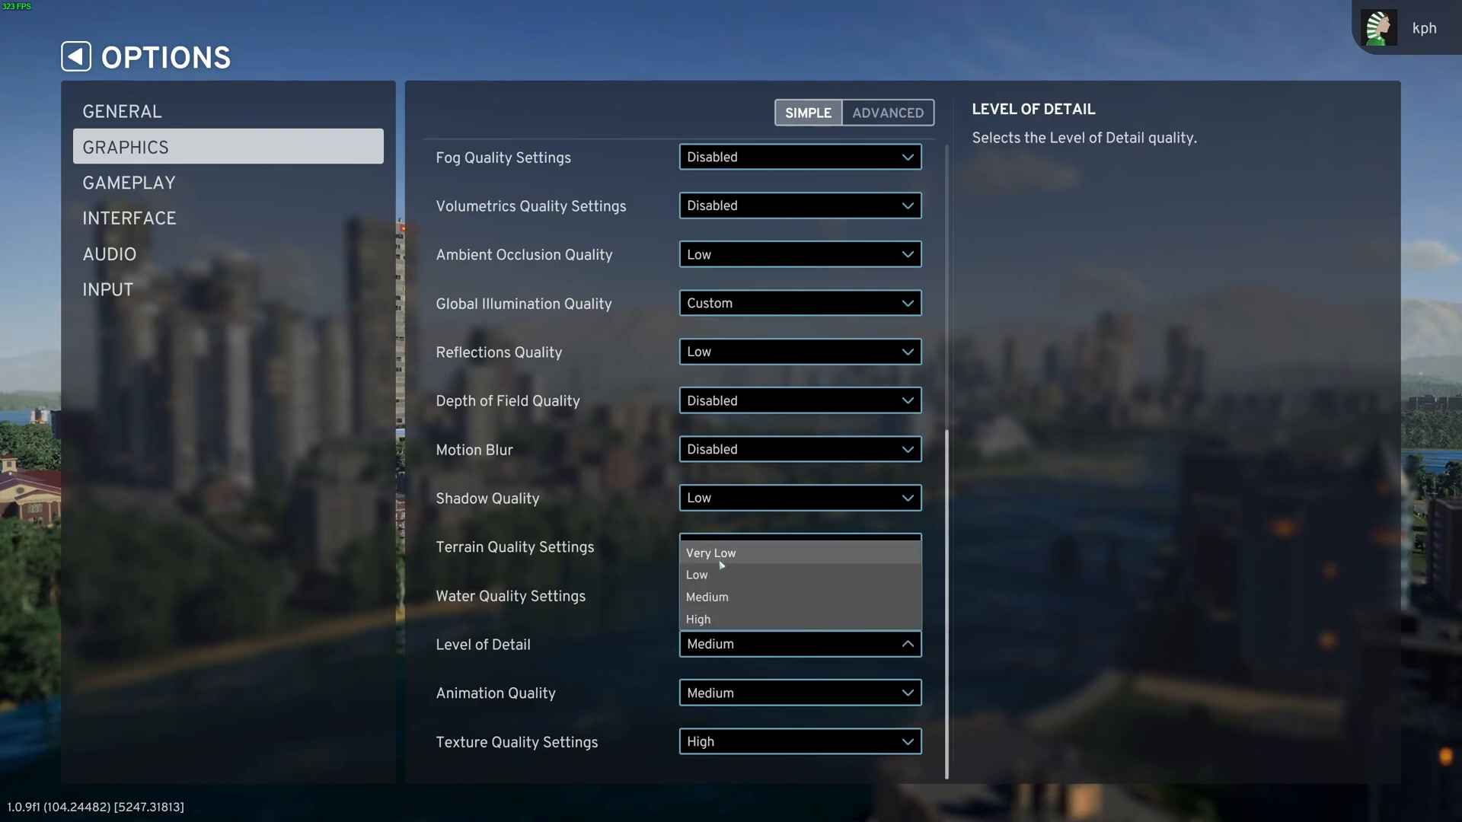
pyautogui.moveTo(776, 597)
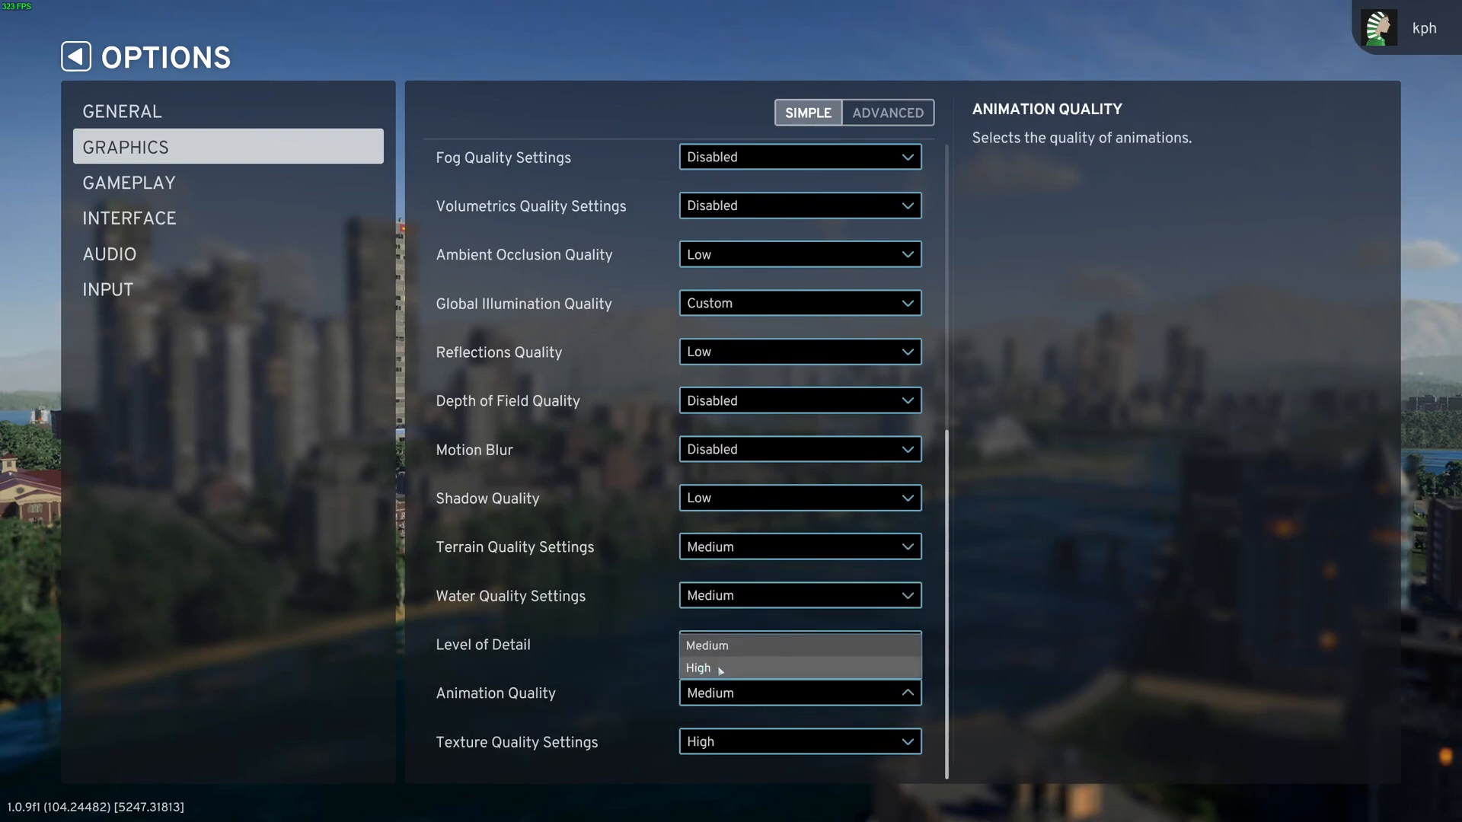
pyautogui.click(706, 645)
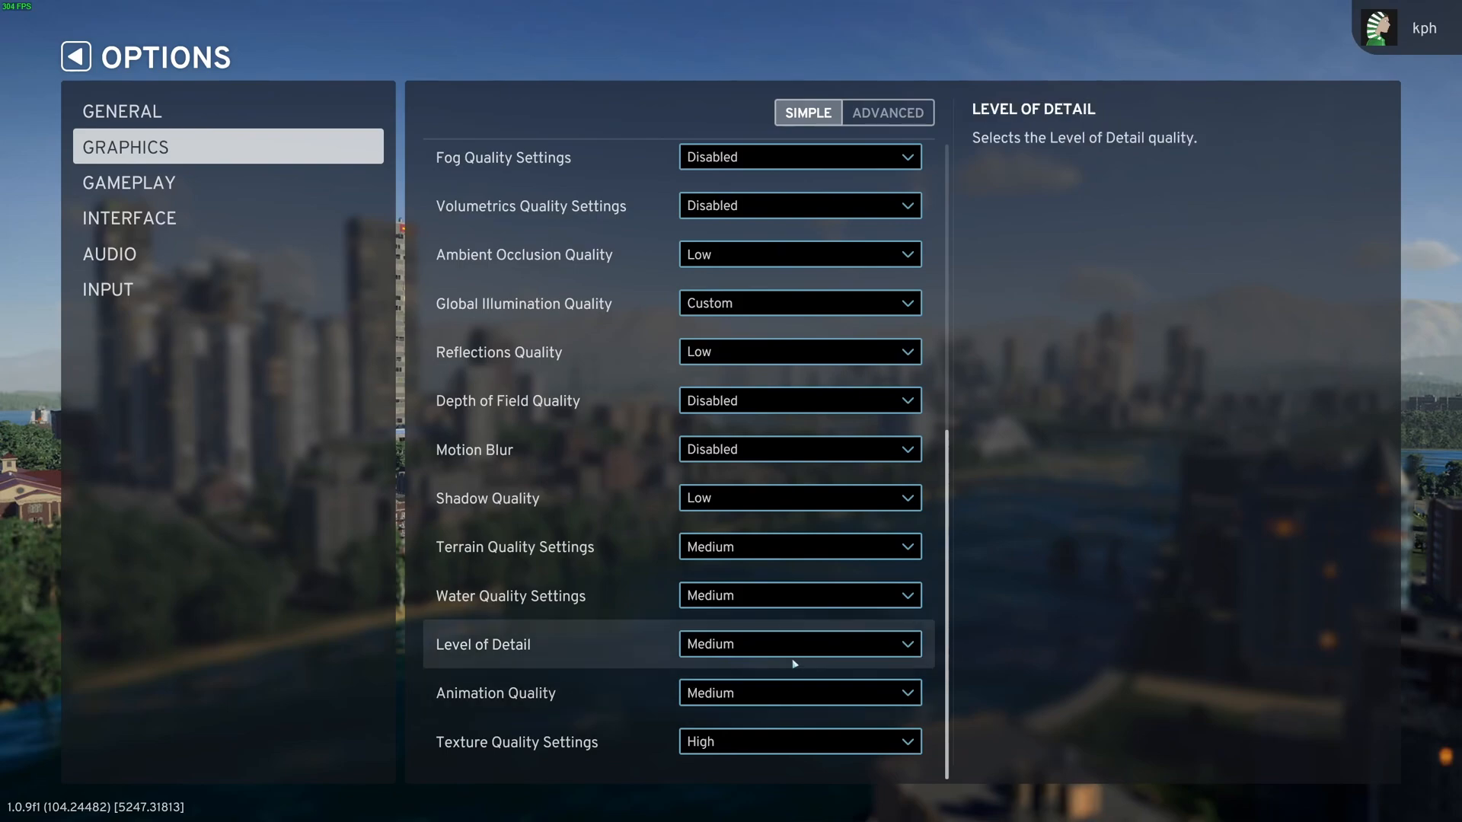
pyautogui.moveTo(748, 685)
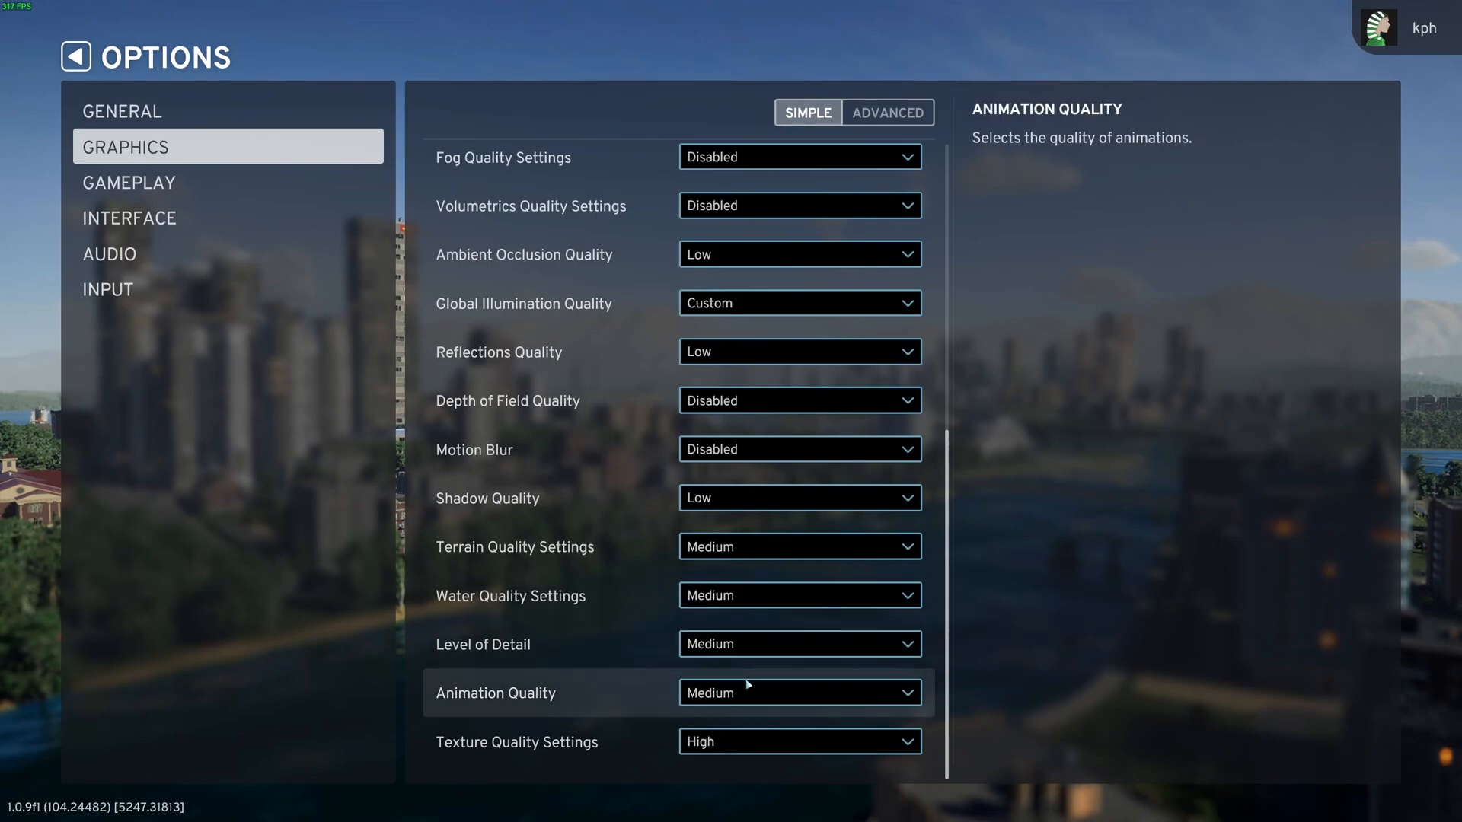
pyautogui.moveTo(559, 743)
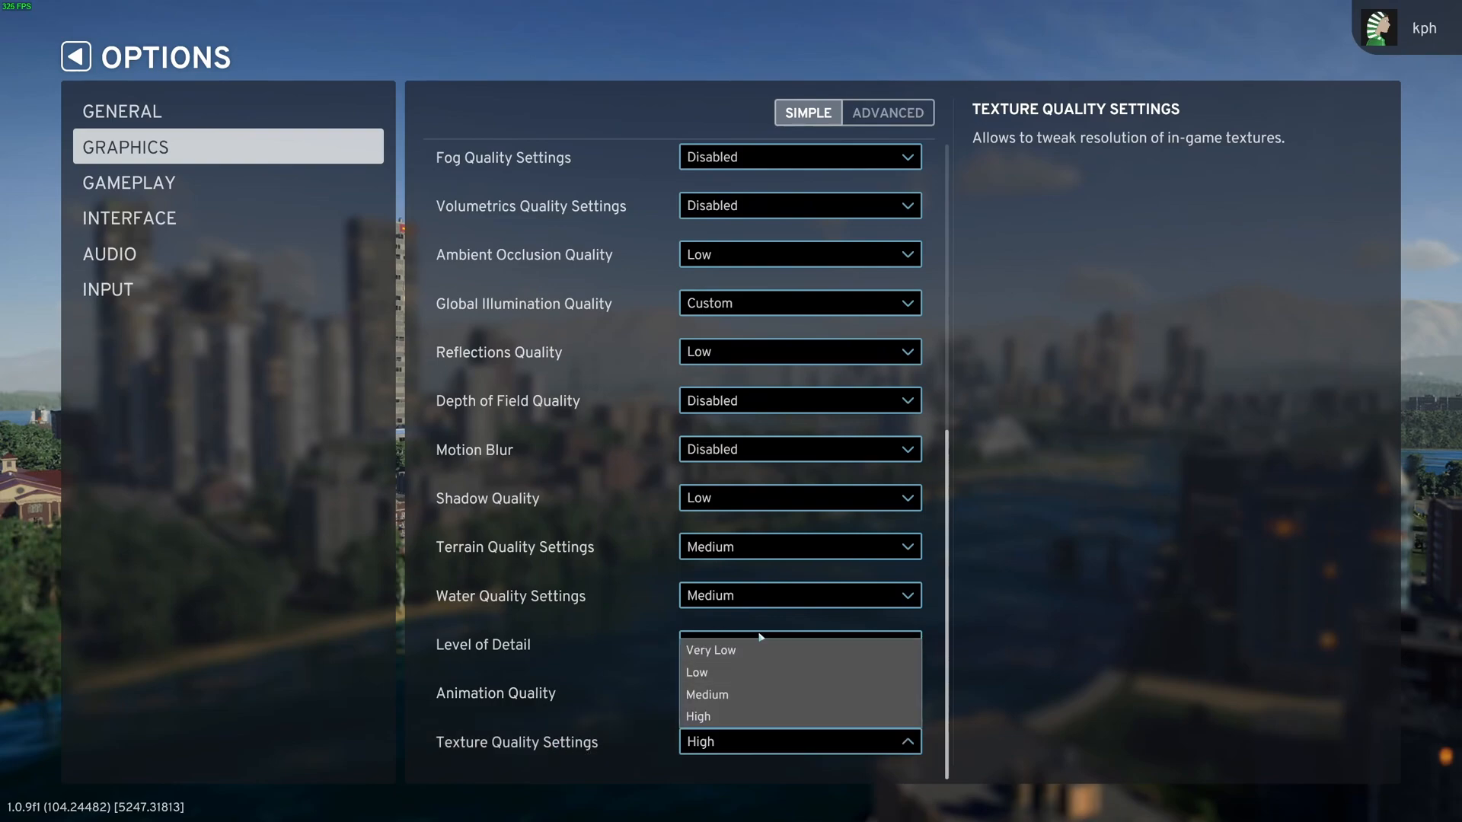
pyautogui.moveTo(728, 717)
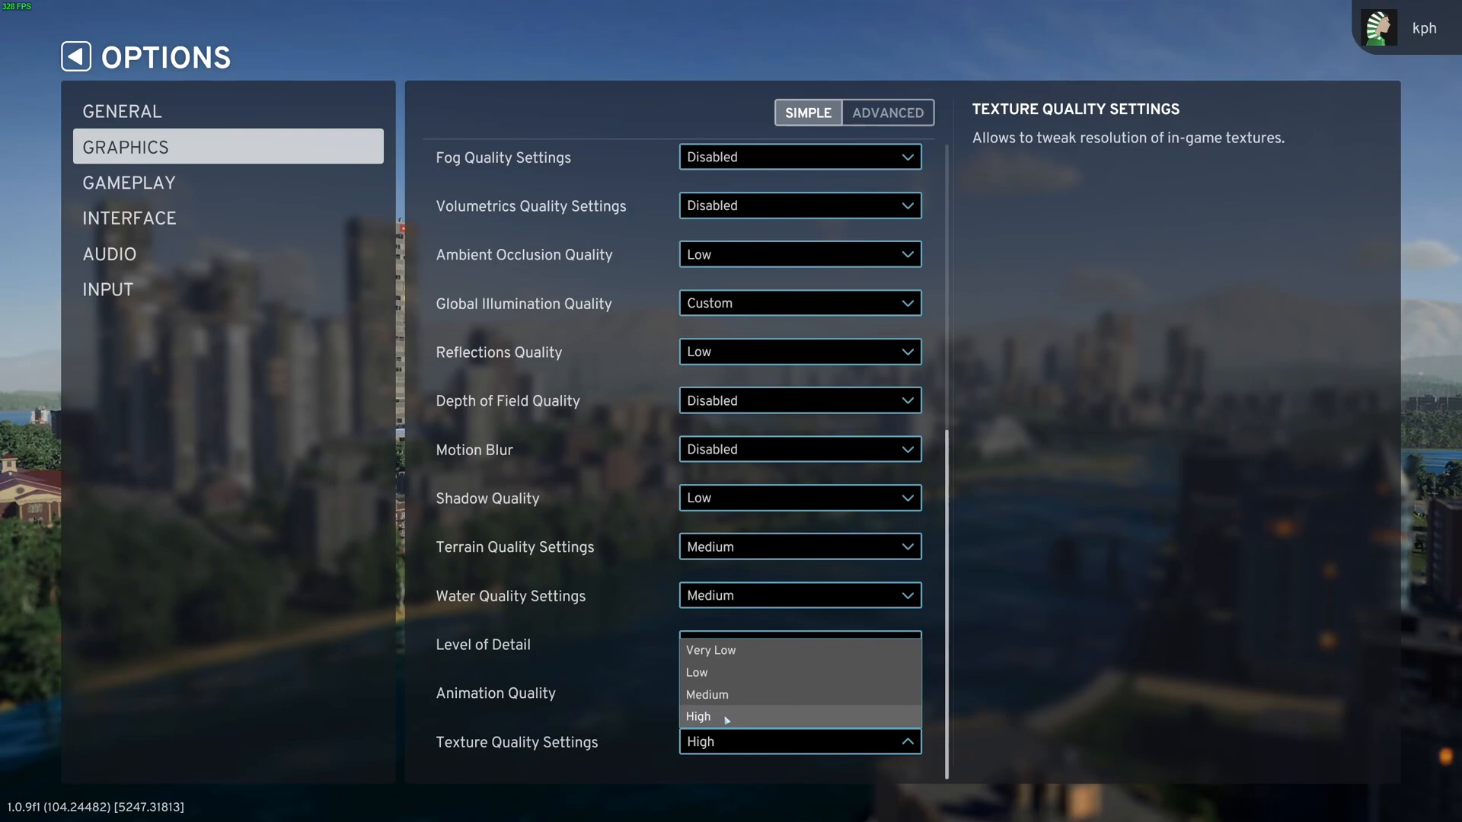
pyautogui.moveTo(730, 694)
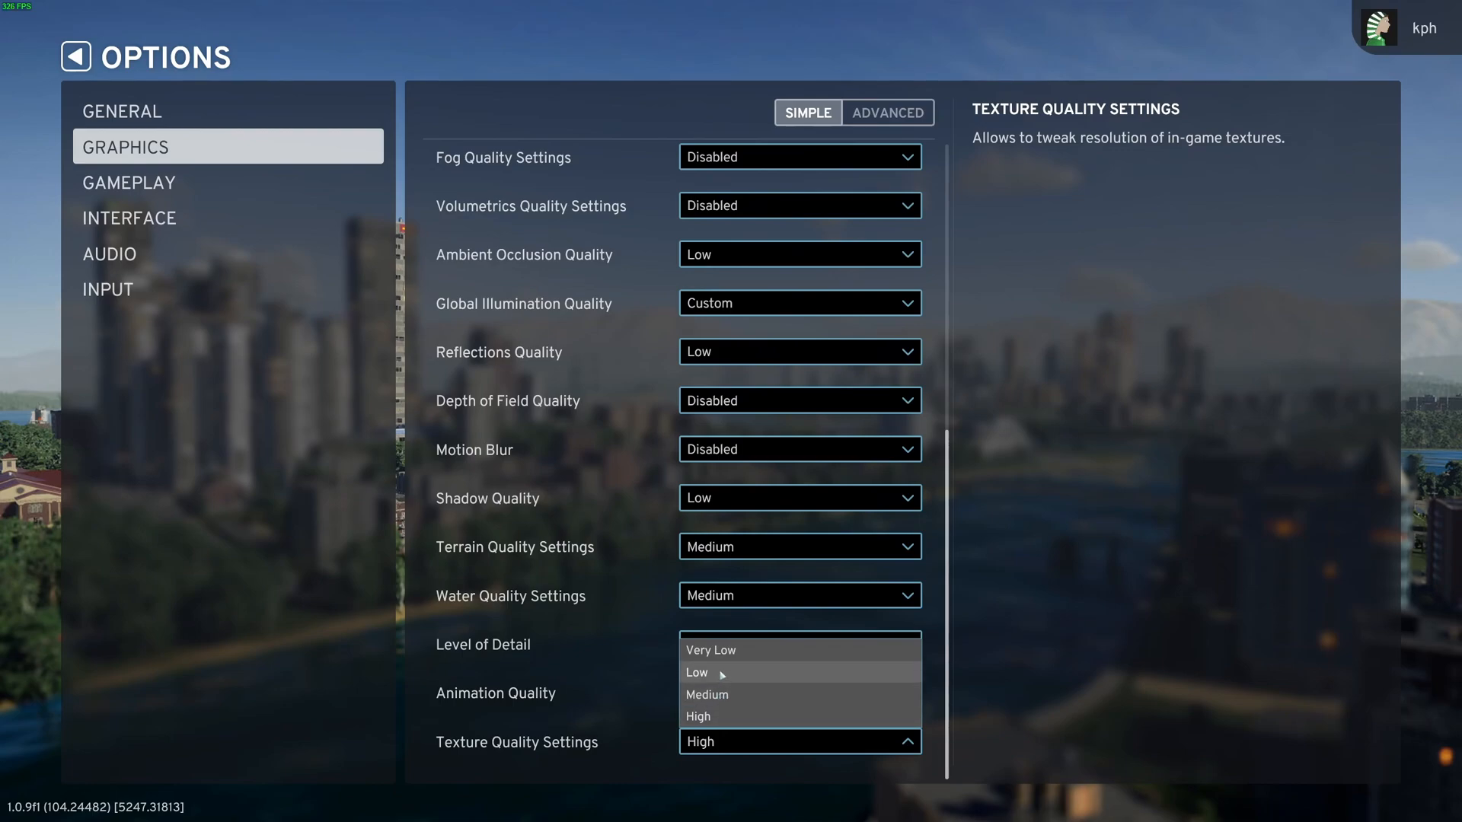
pyautogui.moveTo(735, 655)
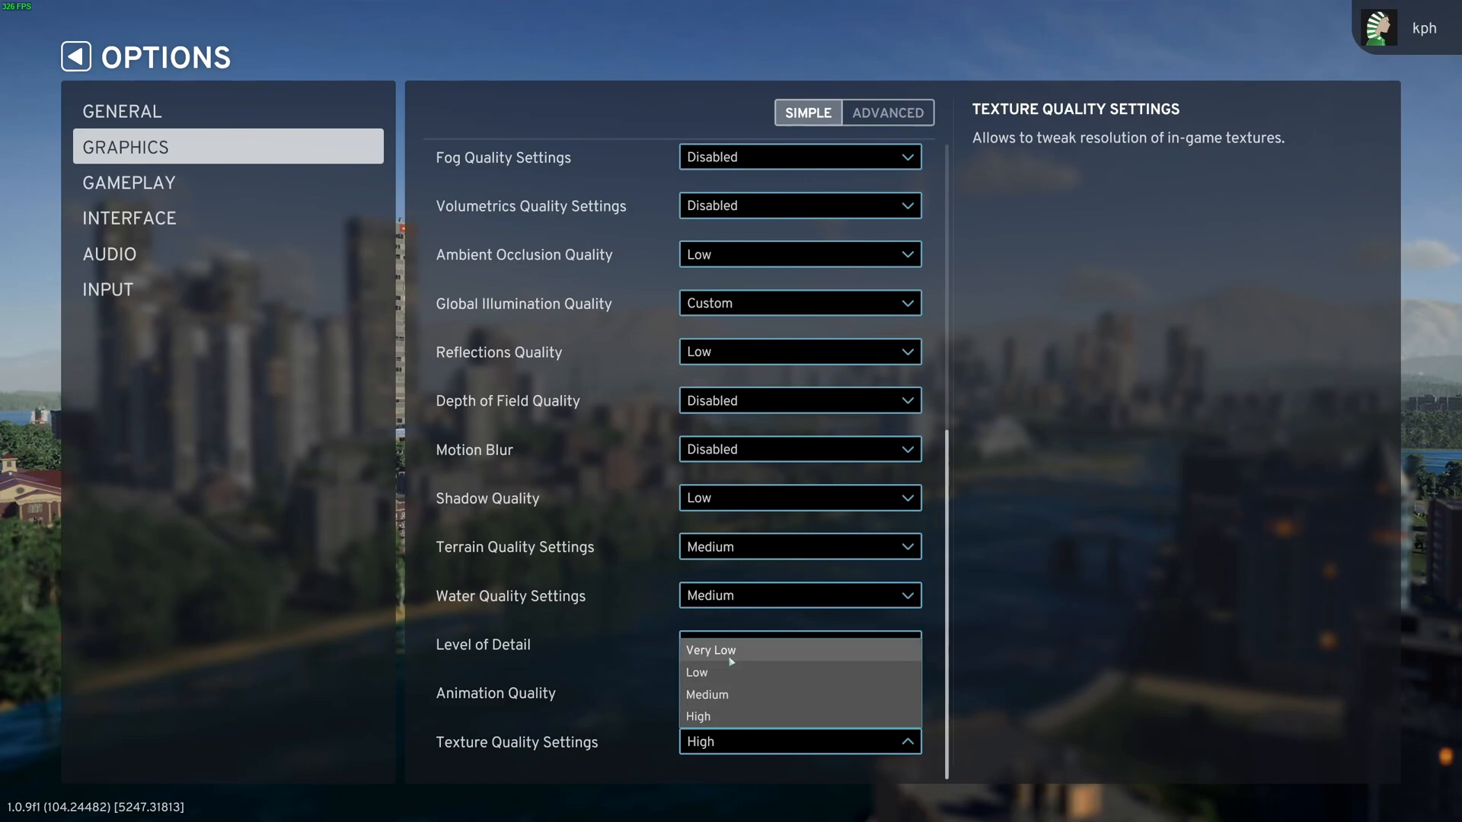
pyautogui.click(708, 694)
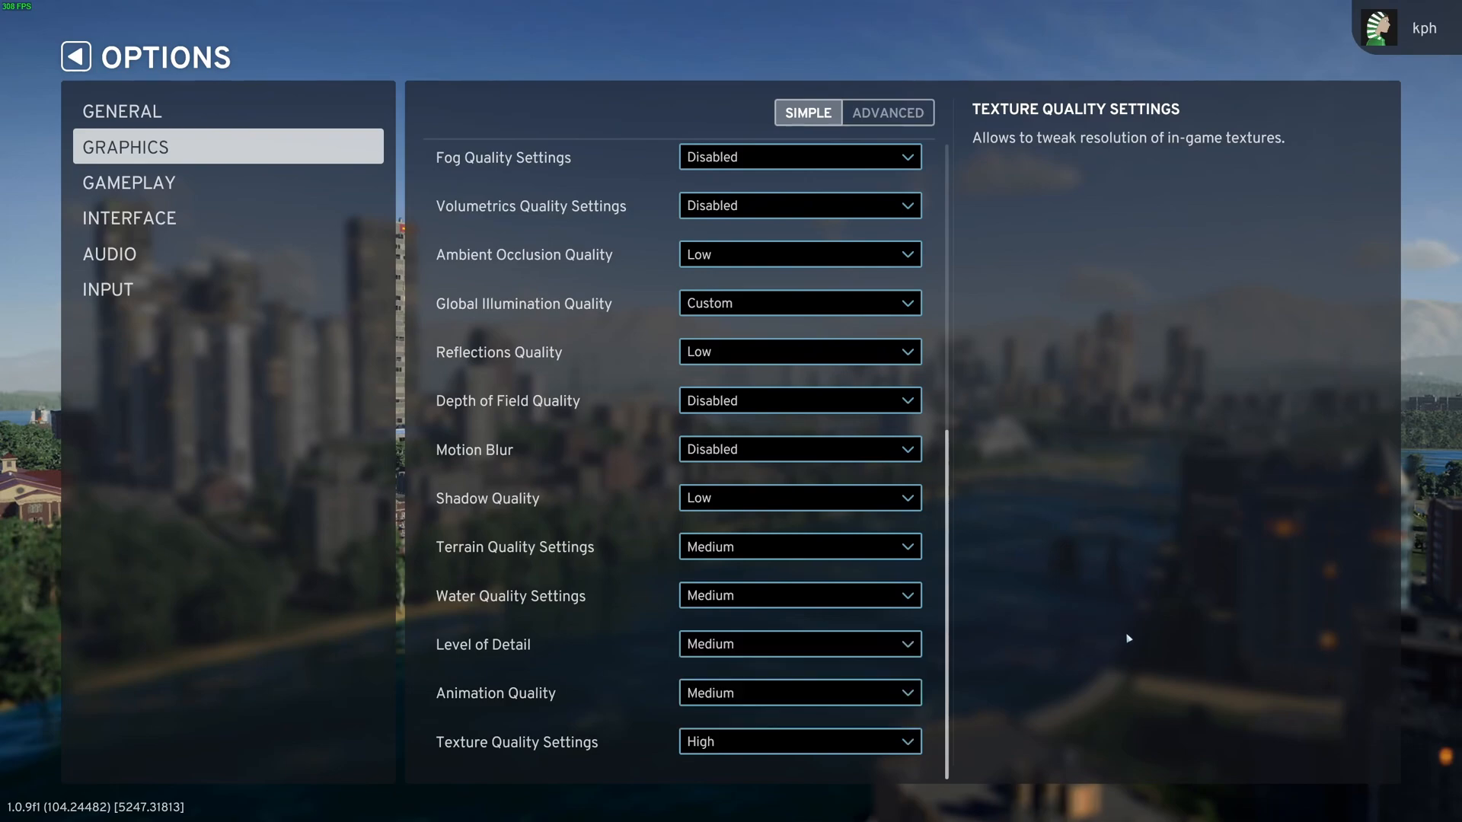